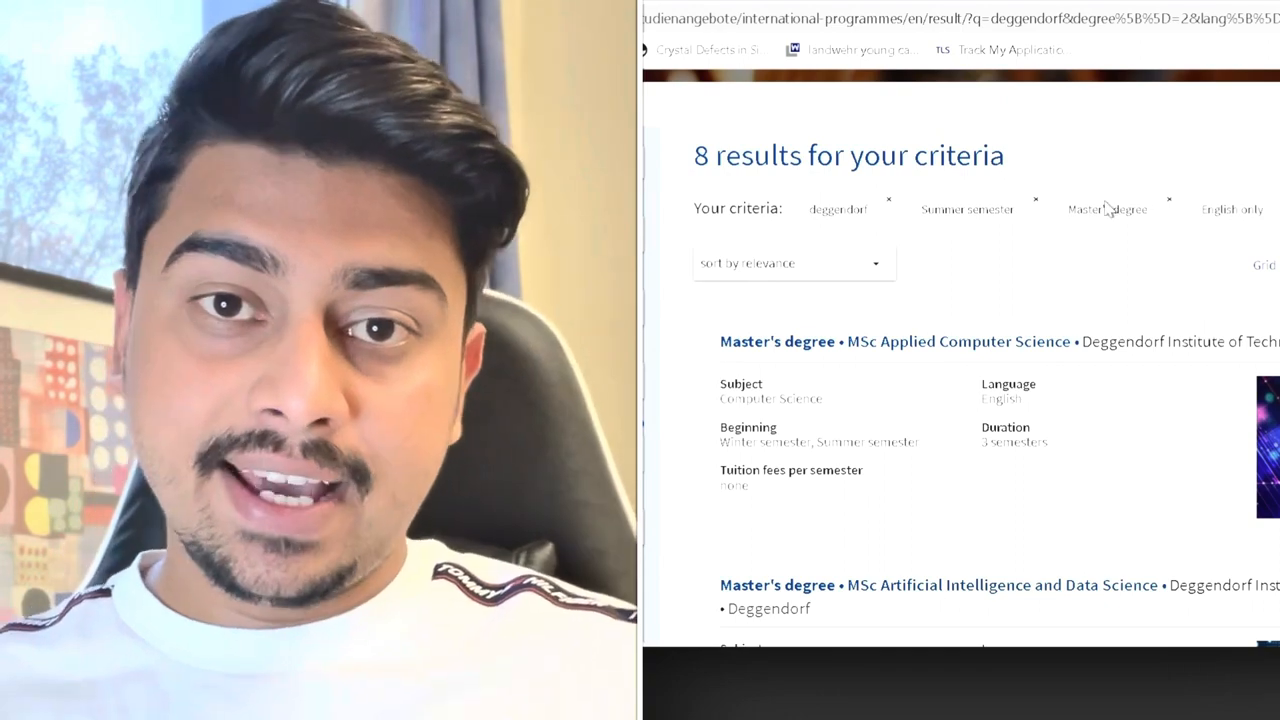
# Step: Scroll through the Deggendorf Master's search results toward the Electrical Engineering listing
pyautogui.scroll(-3)
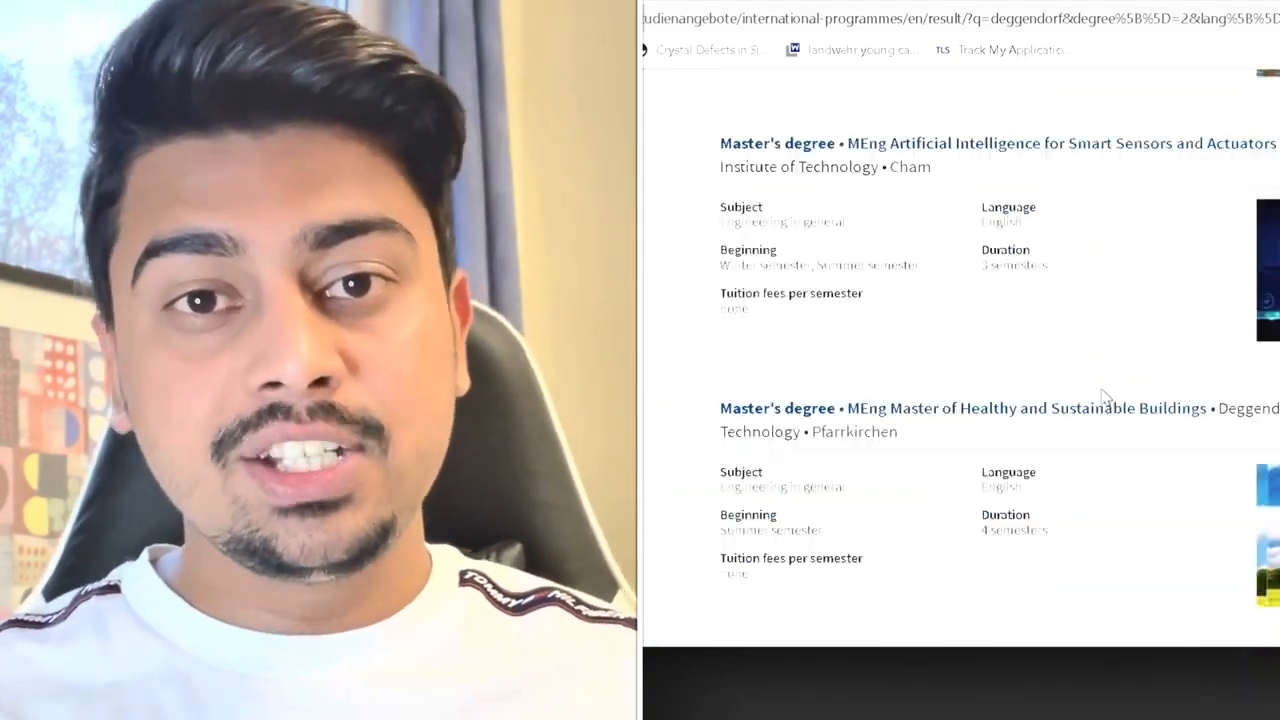
pyautogui.scroll(-3)
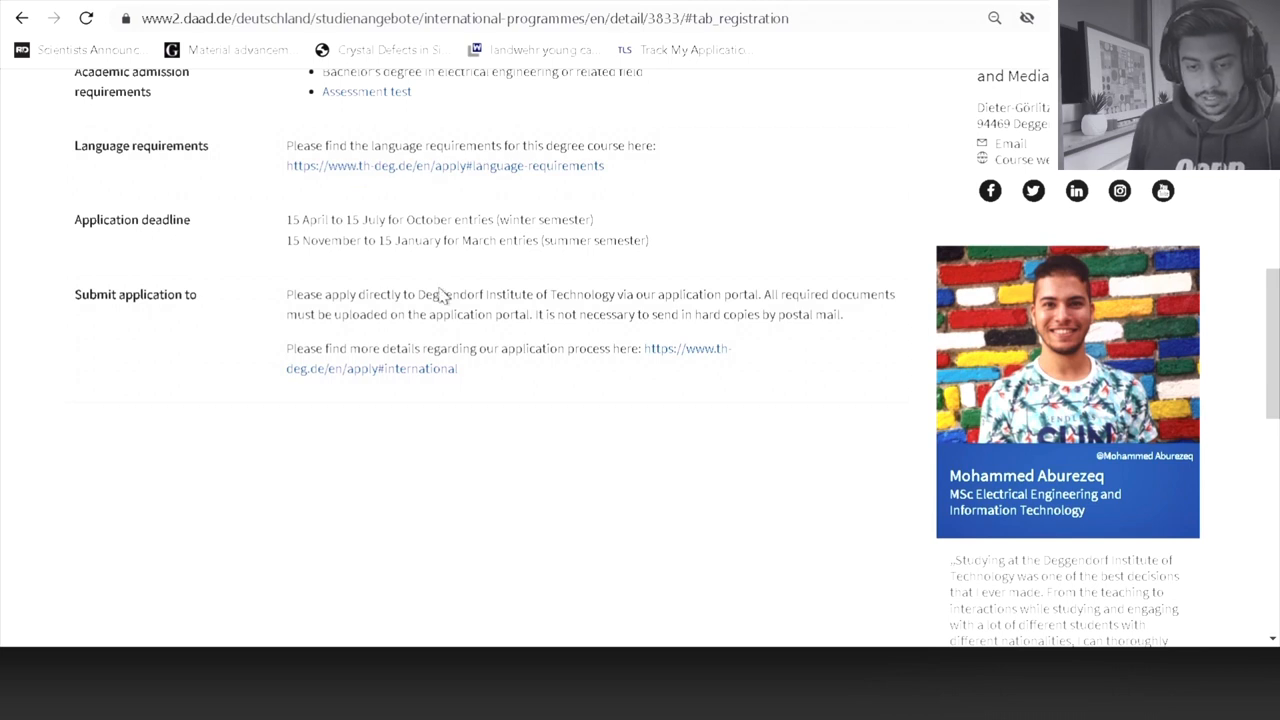
pyautogui.moveTo(407, 378)
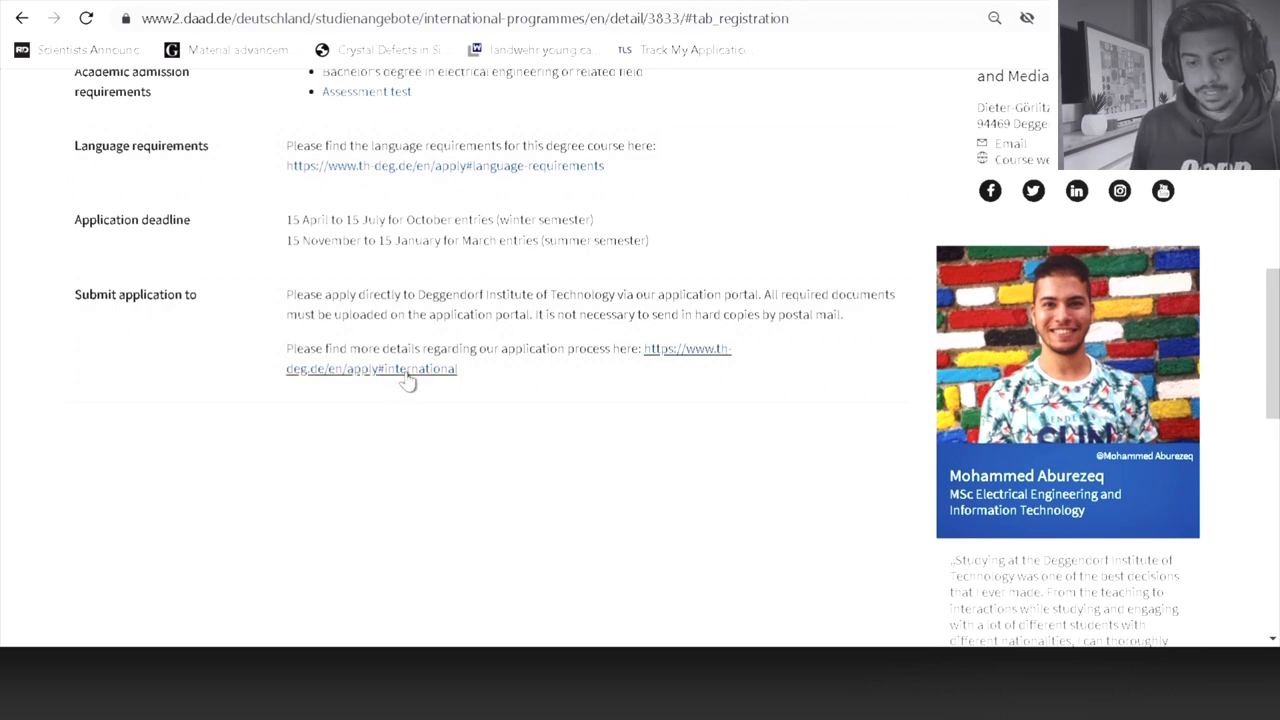
# Step: Follow the th-deg.de apply guide to APPLY ONLINE NOW and start new-applicant registration
pyautogui.click(371, 368)
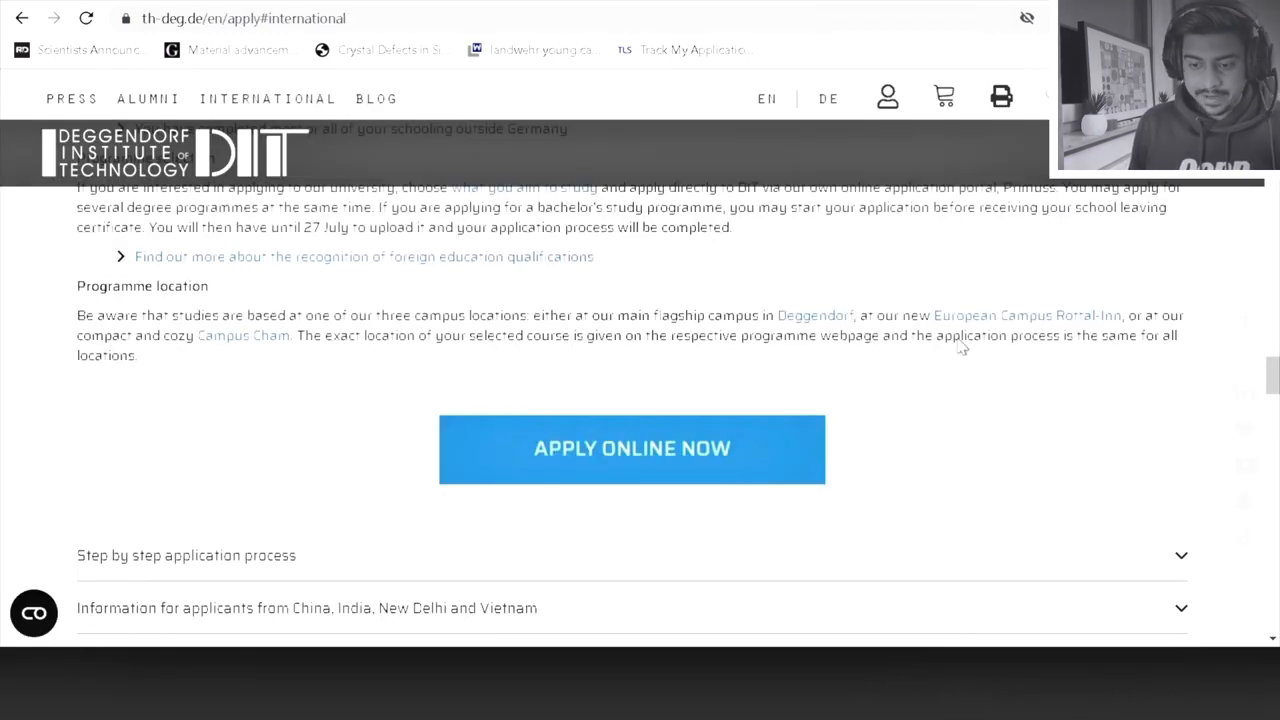
pyautogui.moveTo(585, 422)
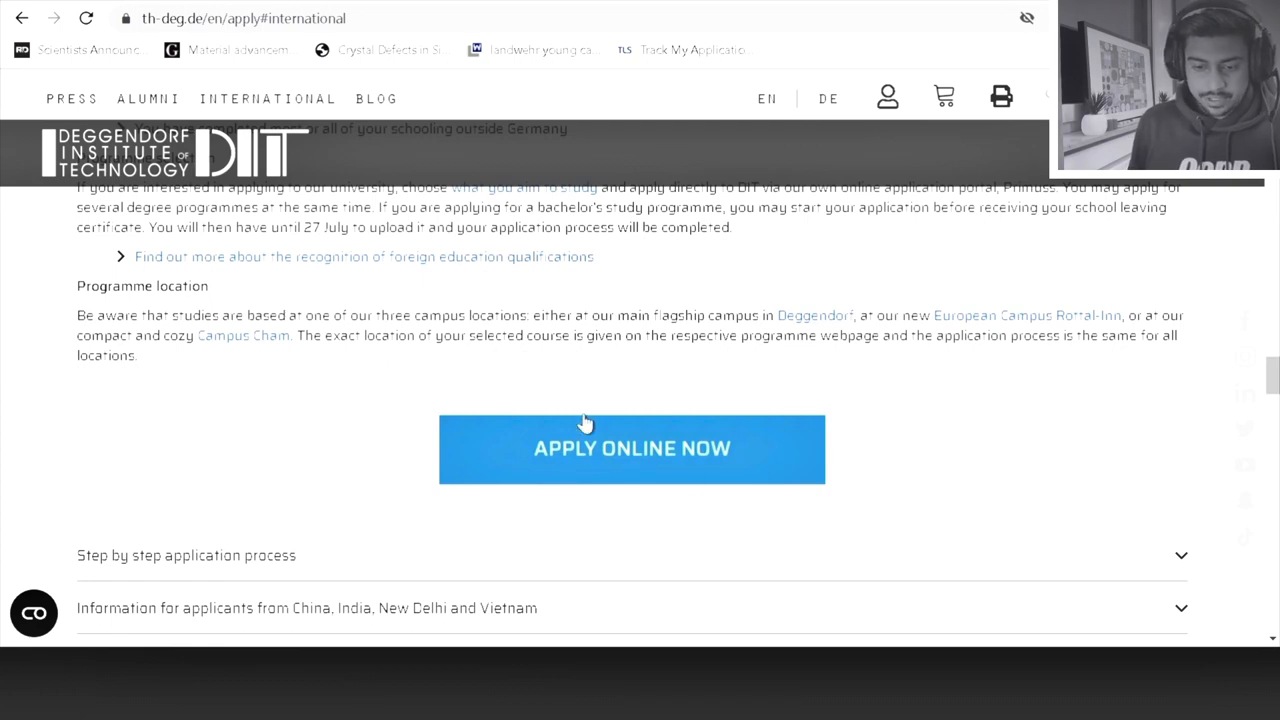
pyautogui.moveTo(527, 431)
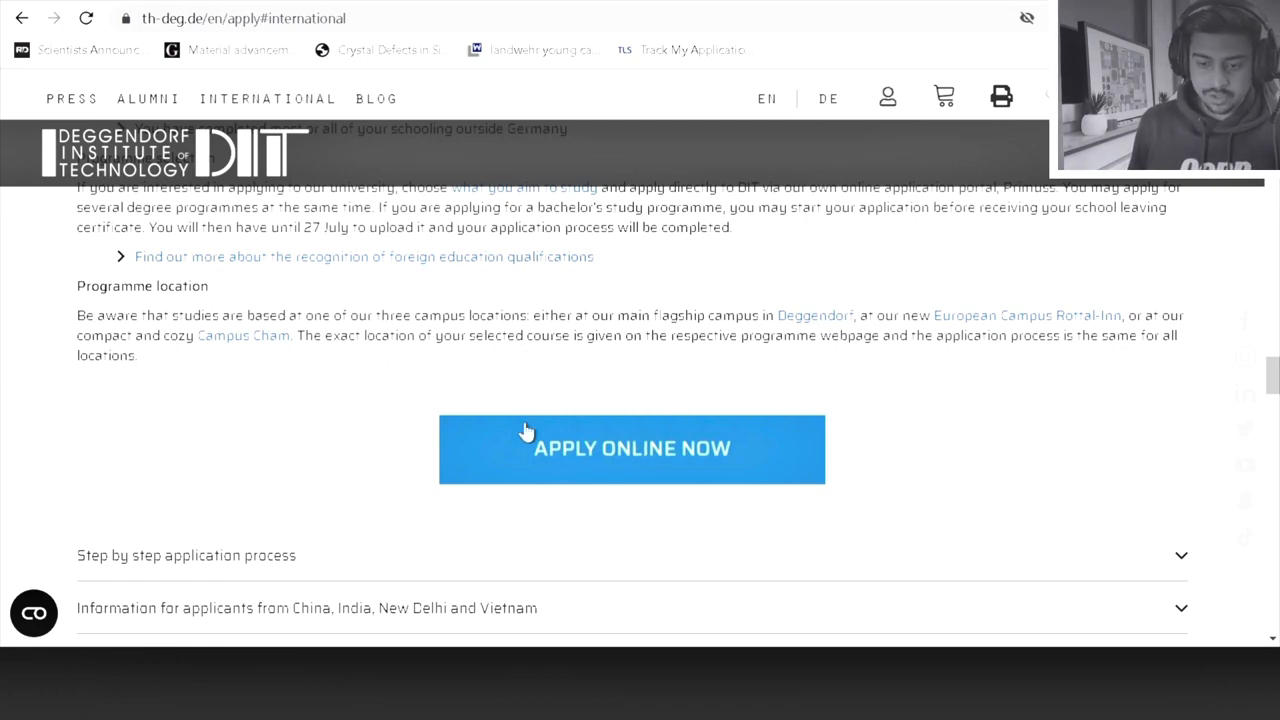
pyautogui.scroll(3)
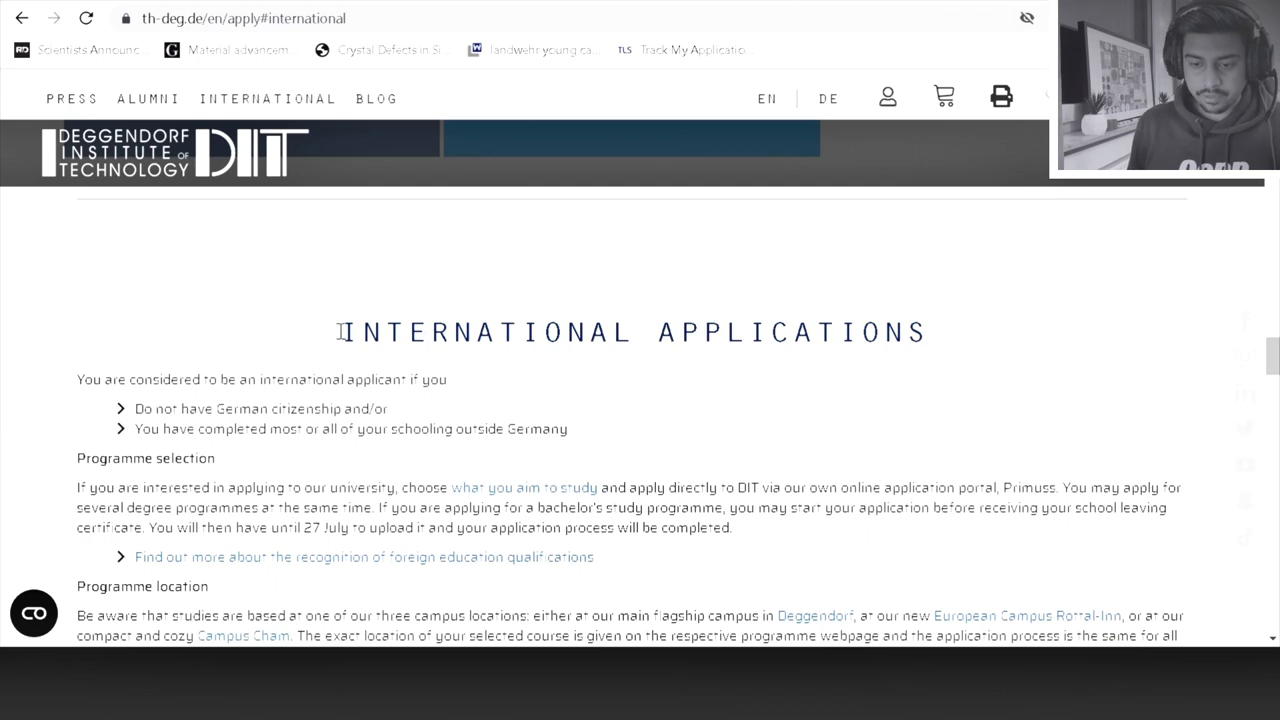
pyautogui.scroll(-3)
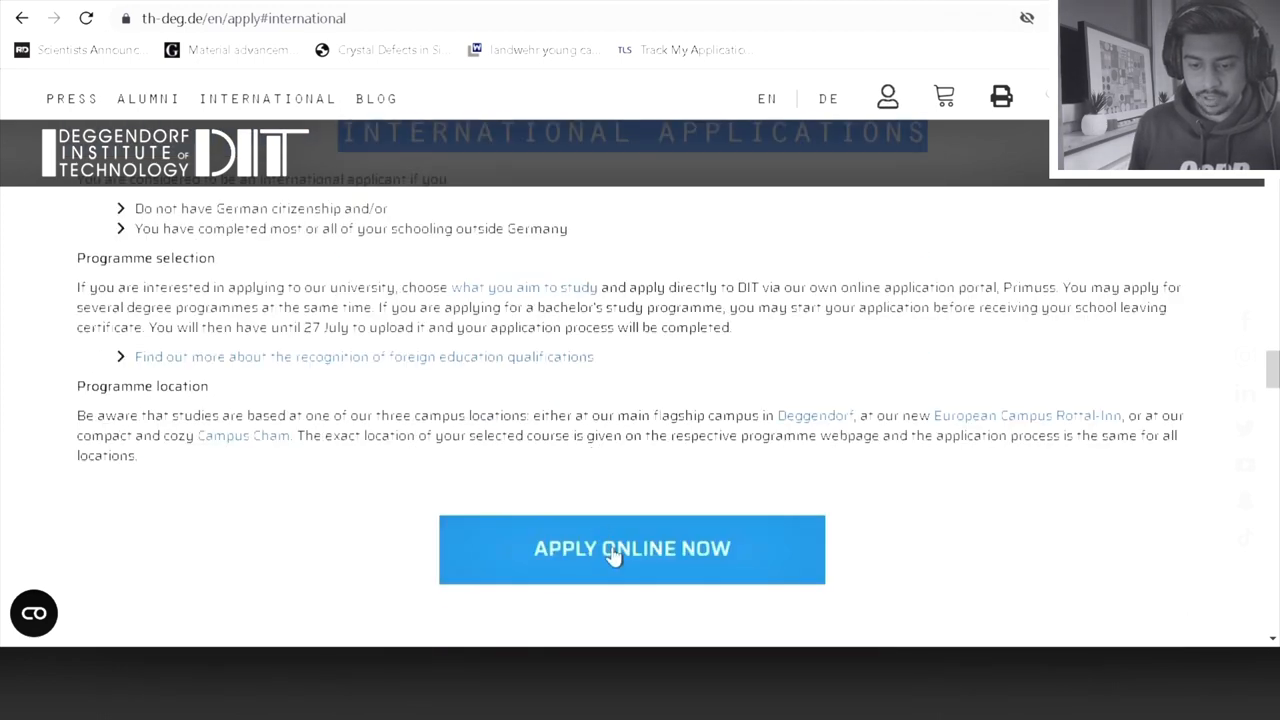
pyautogui.click(631, 549)
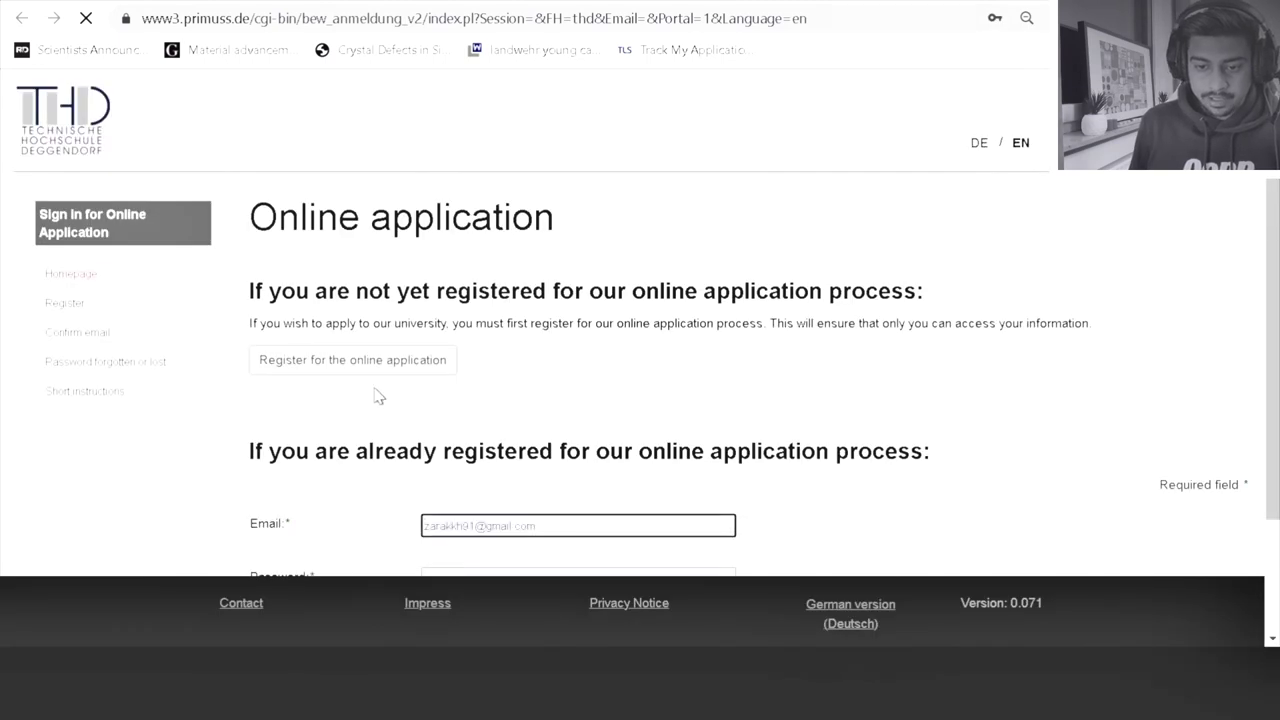
pyautogui.moveTo(313, 375)
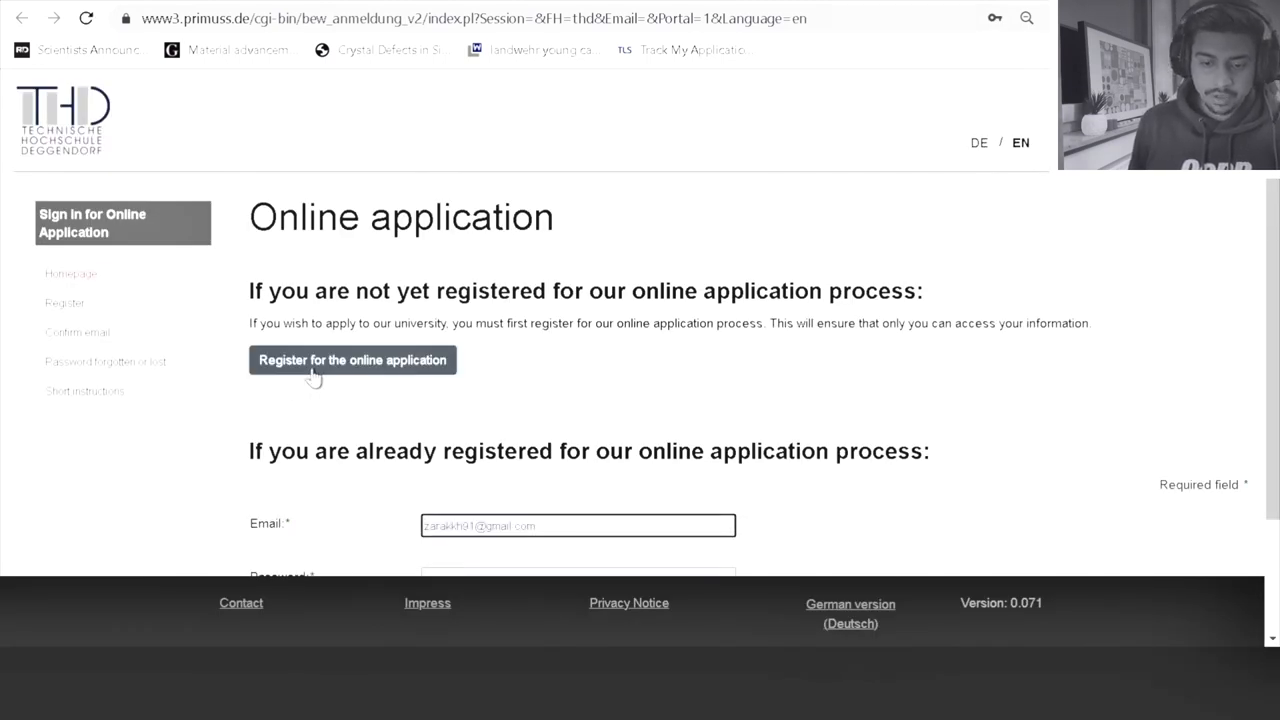
pyautogui.scroll(-3)
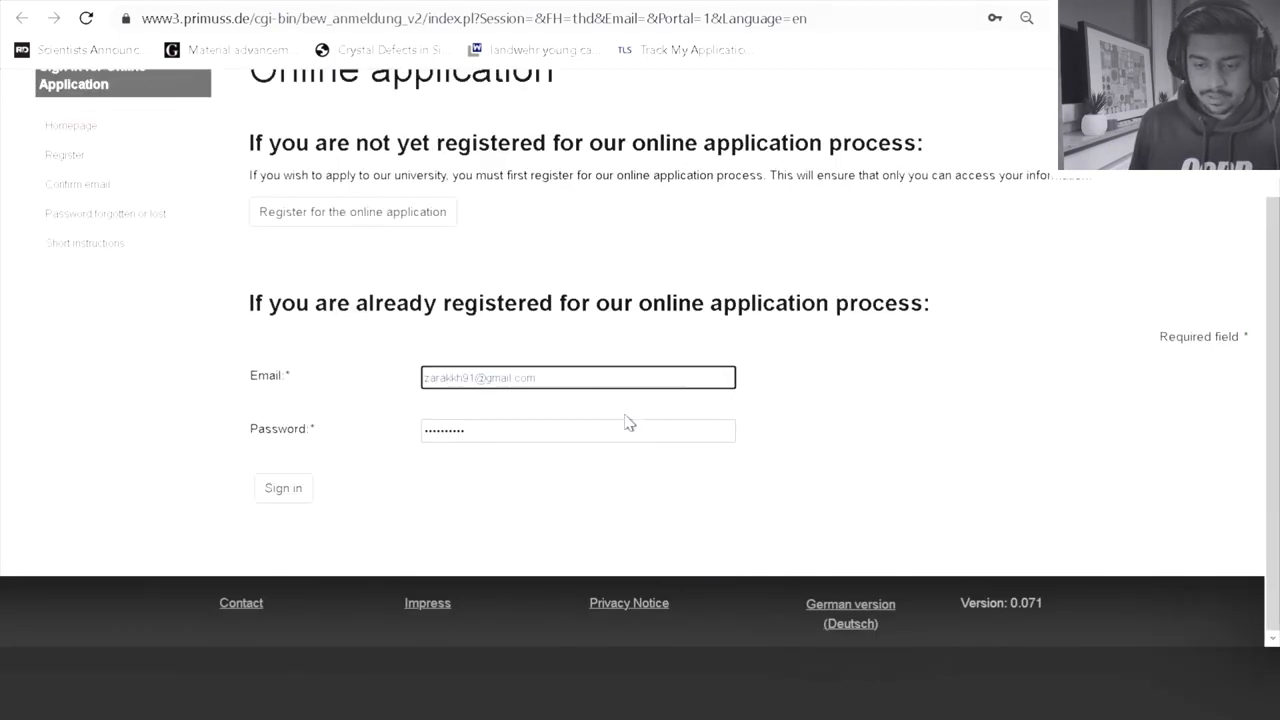
pyautogui.click(283, 488)
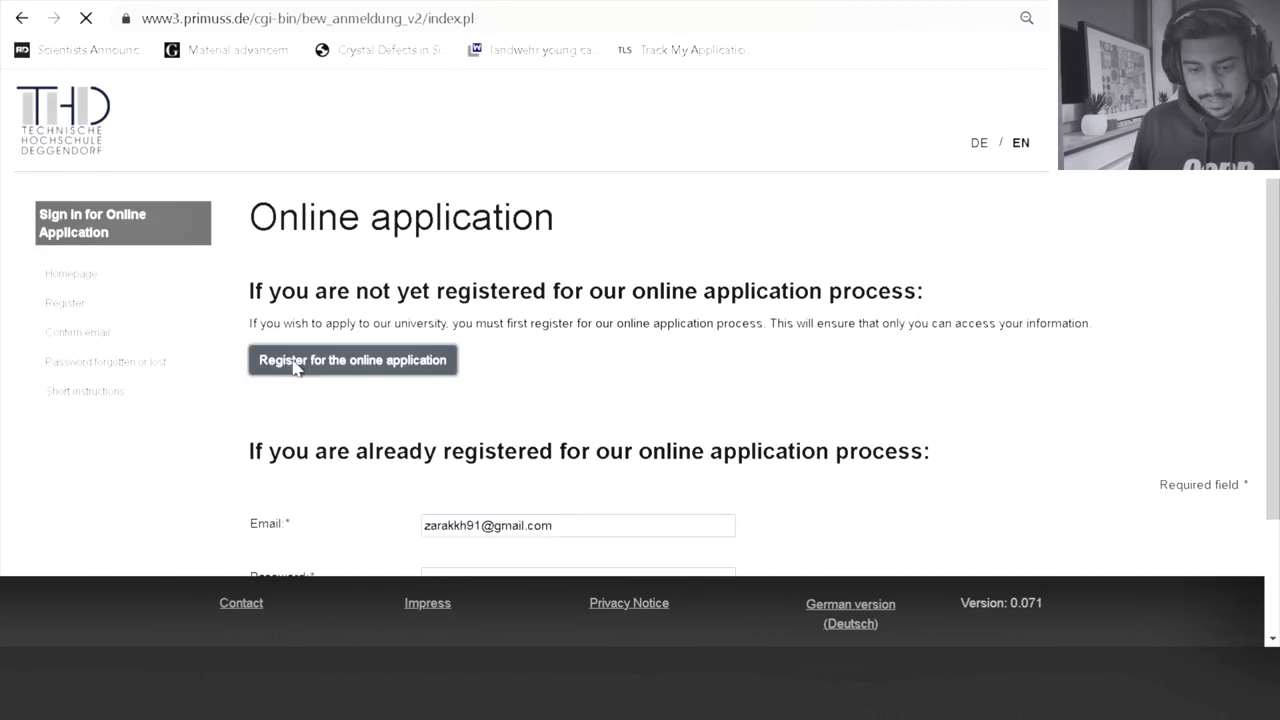
pyautogui.click(352, 360)
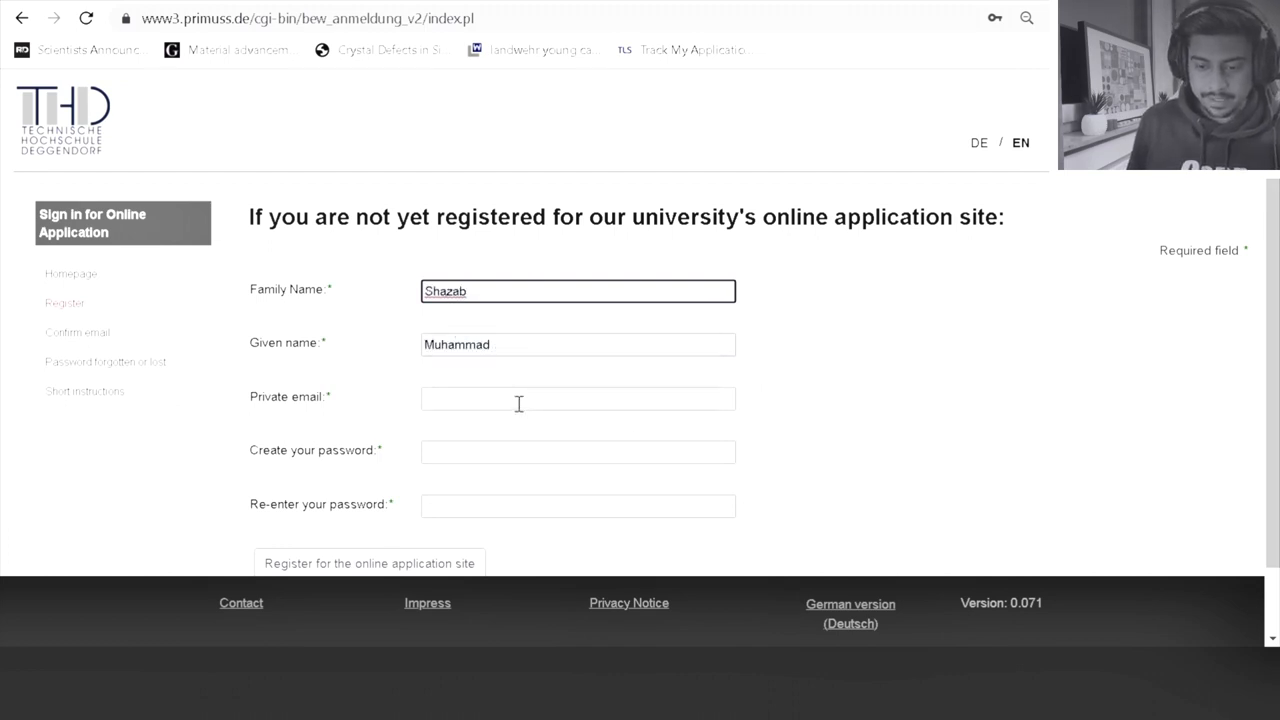
pyautogui.write('muh')
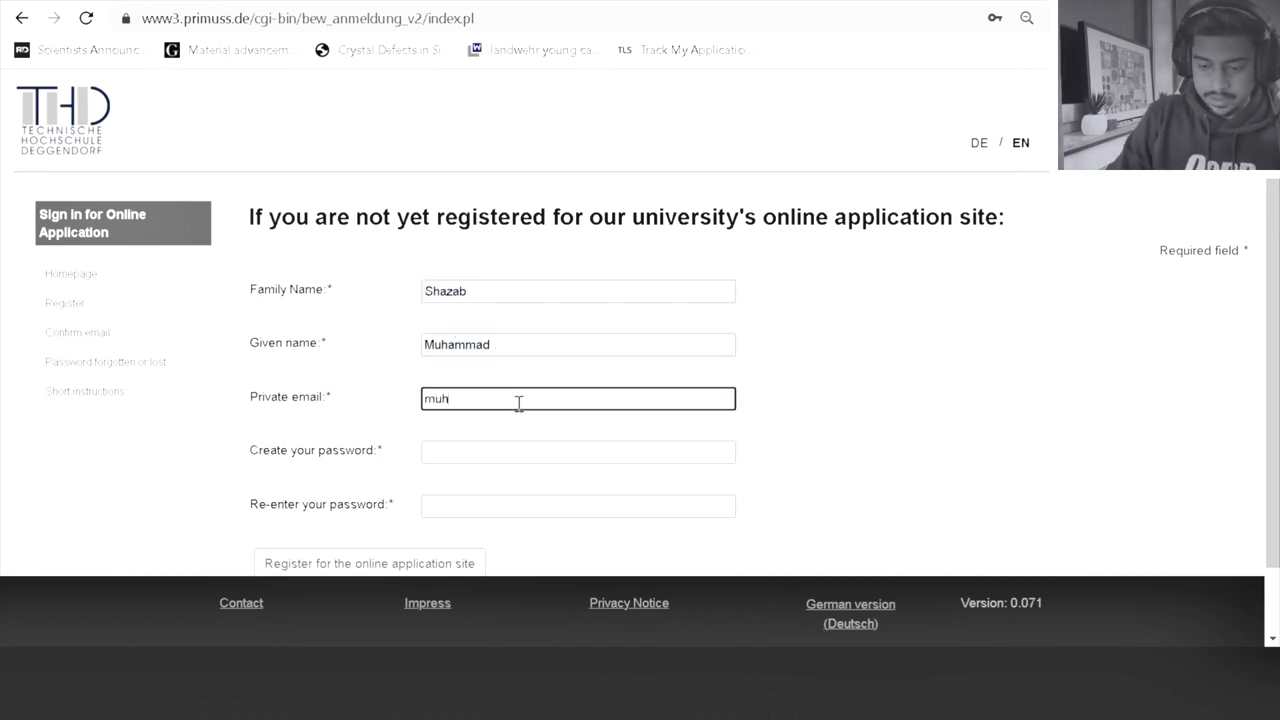
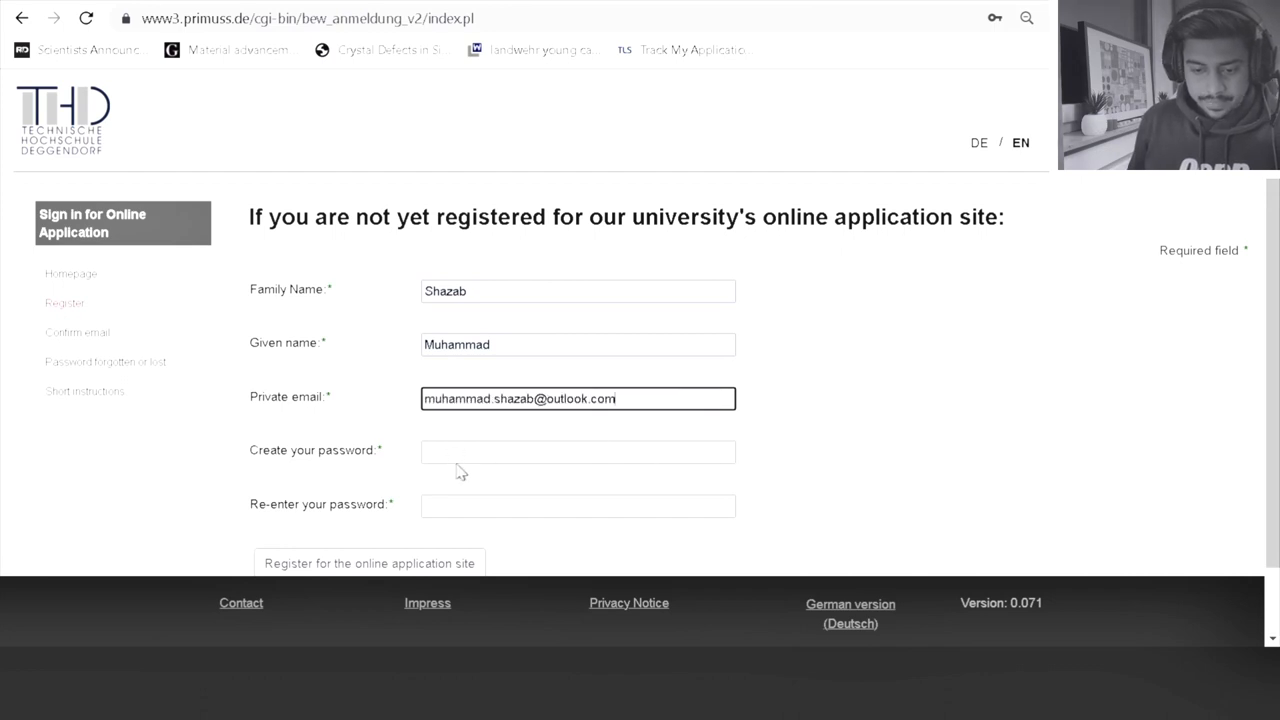
pyautogui.click(577, 451)
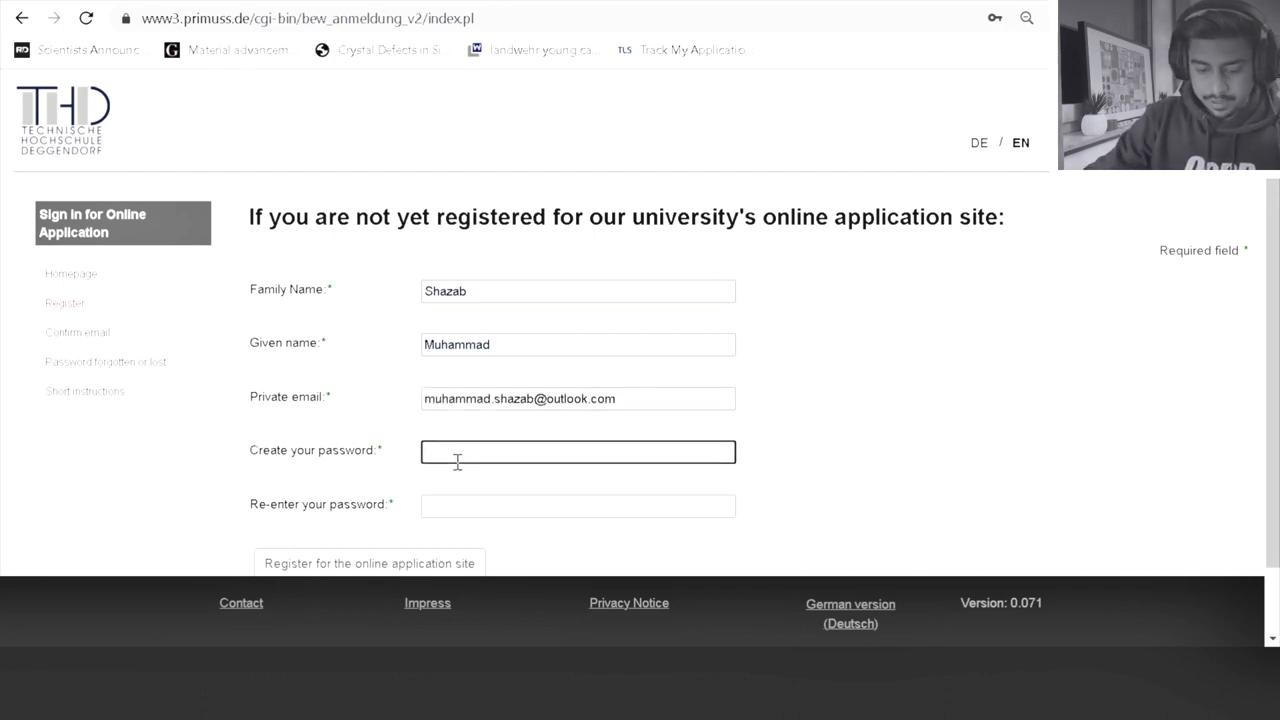
pyautogui.write('password')
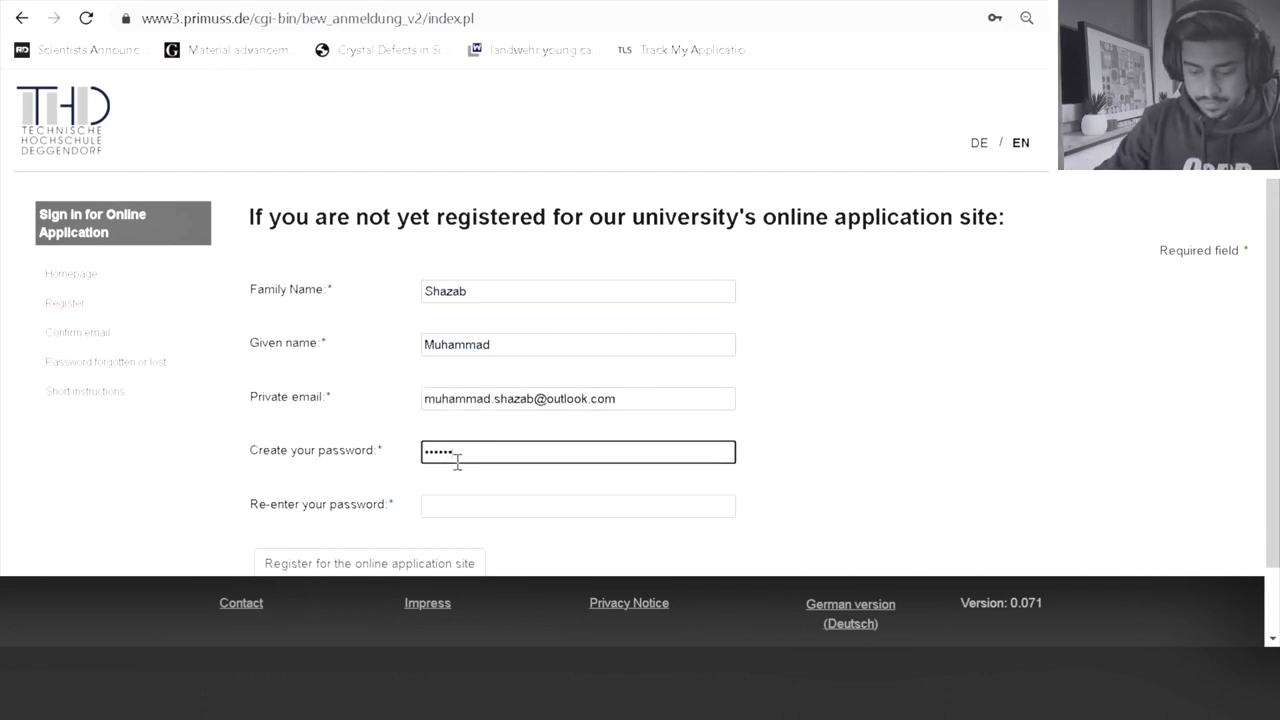
pyautogui.write('••••')
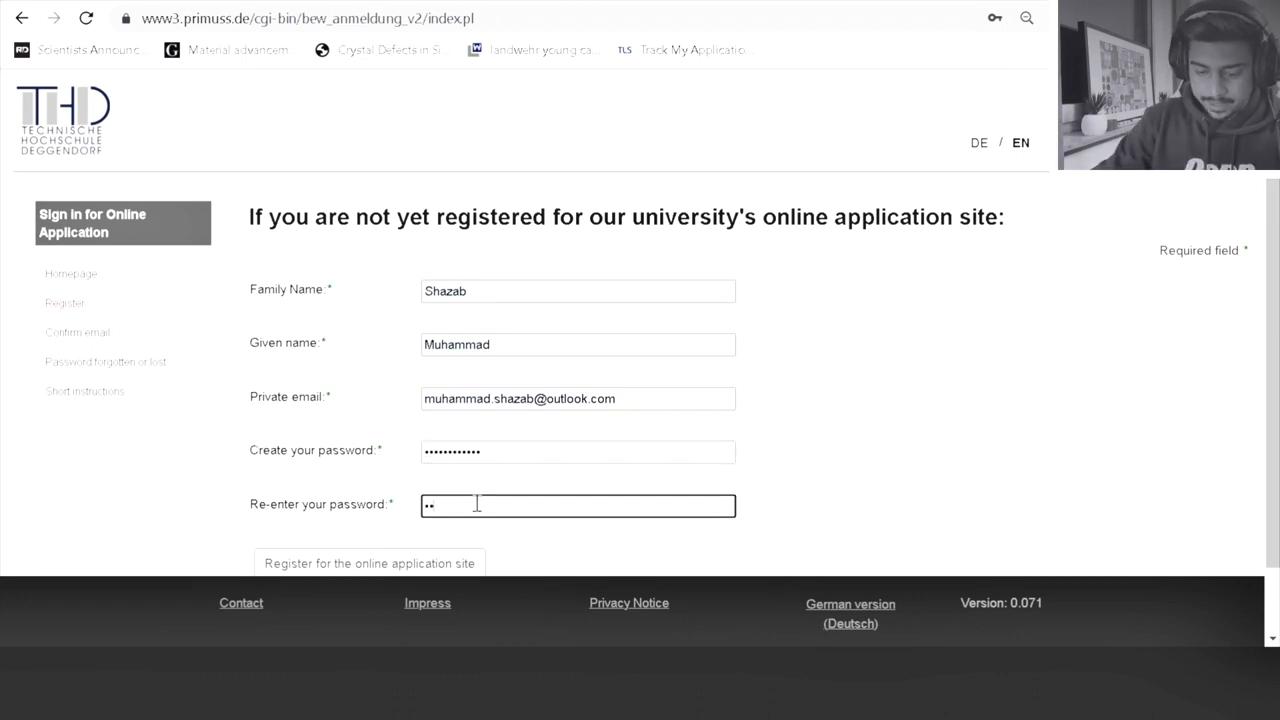
pyautogui.write('••••••')
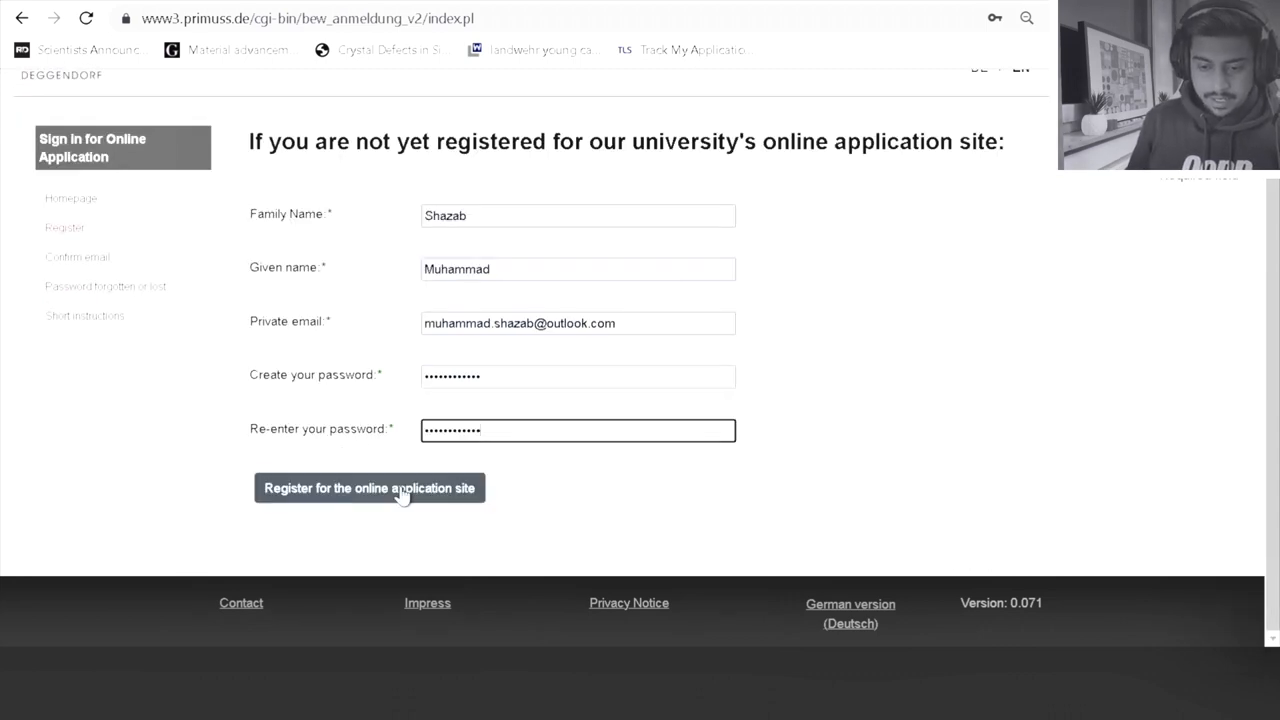
# Step: Submit registration, confirm the email with its confirmation code, and accept the privacy policy
pyautogui.click(369, 488)
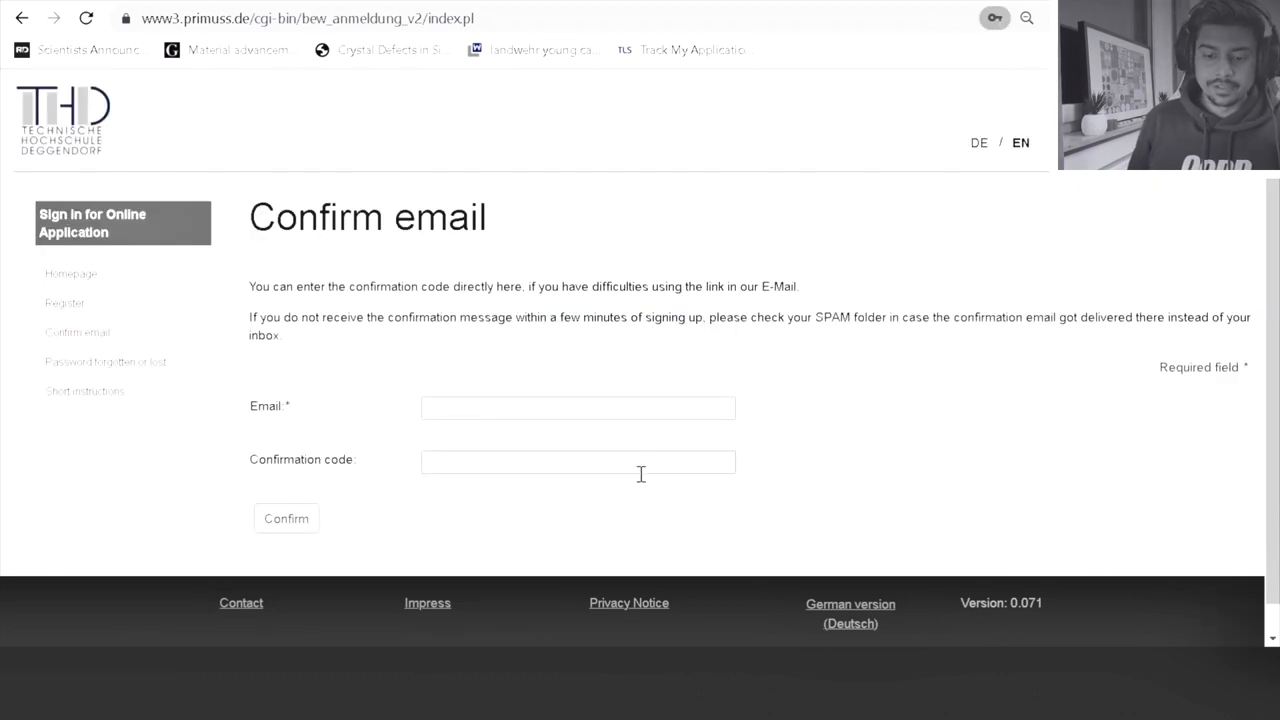
pyautogui.moveTo(997, 307)
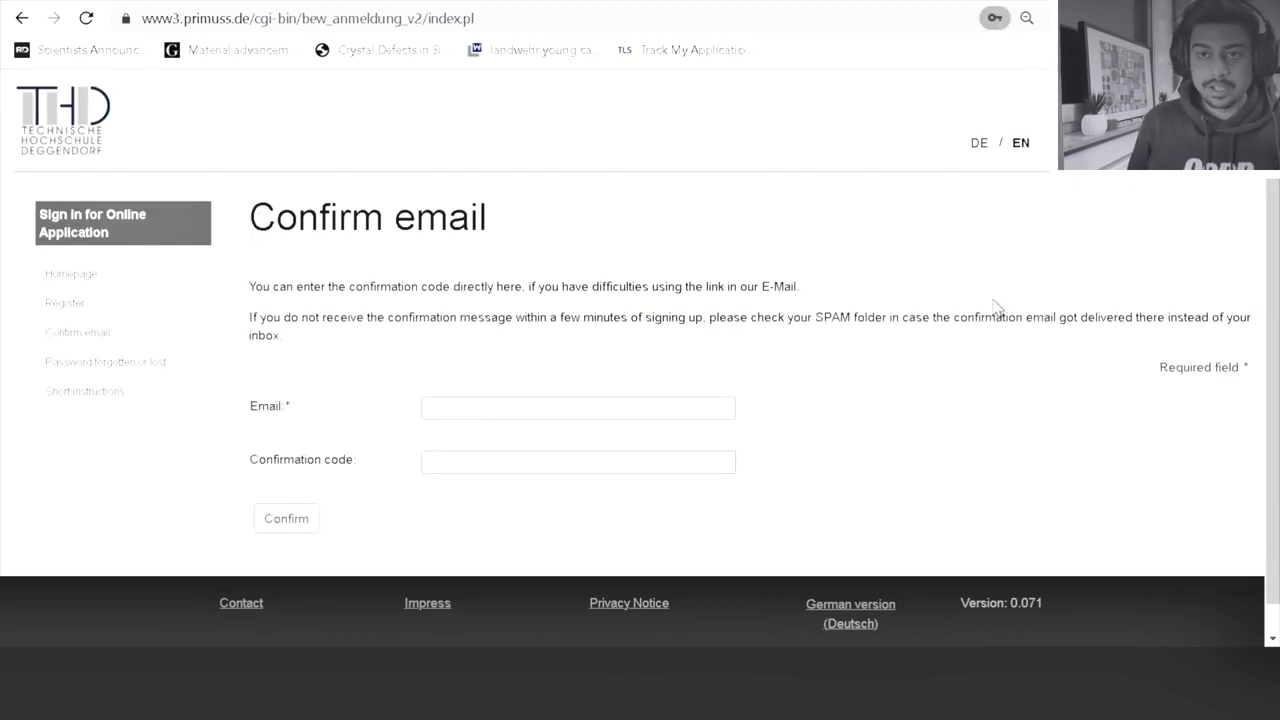
pyautogui.moveTo(455, 407)
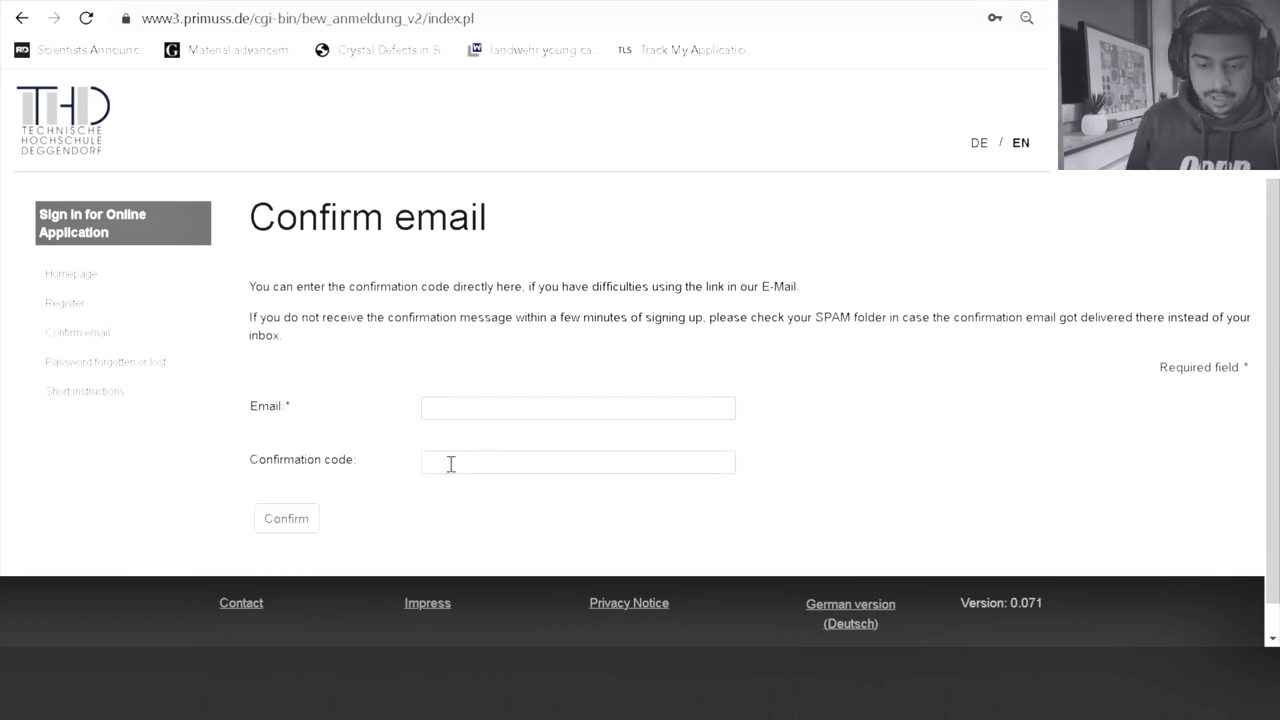
pyautogui.click(577, 407)
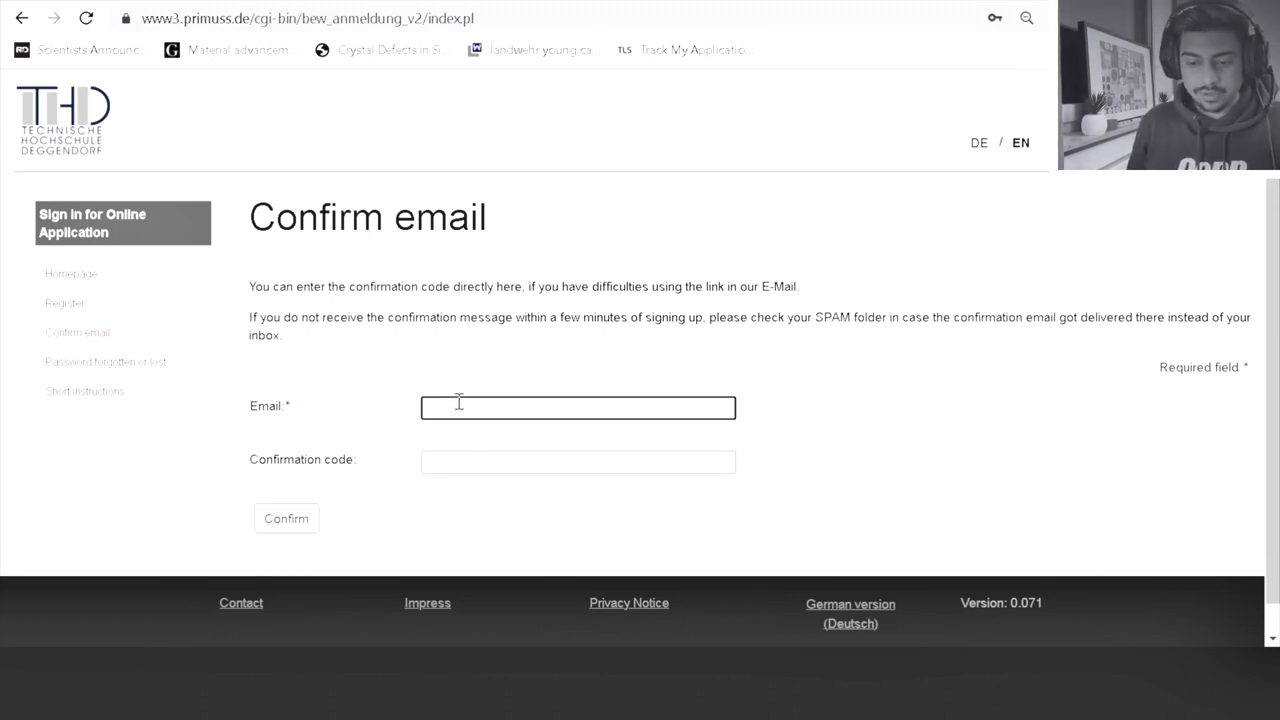
pyautogui.click(286, 518)
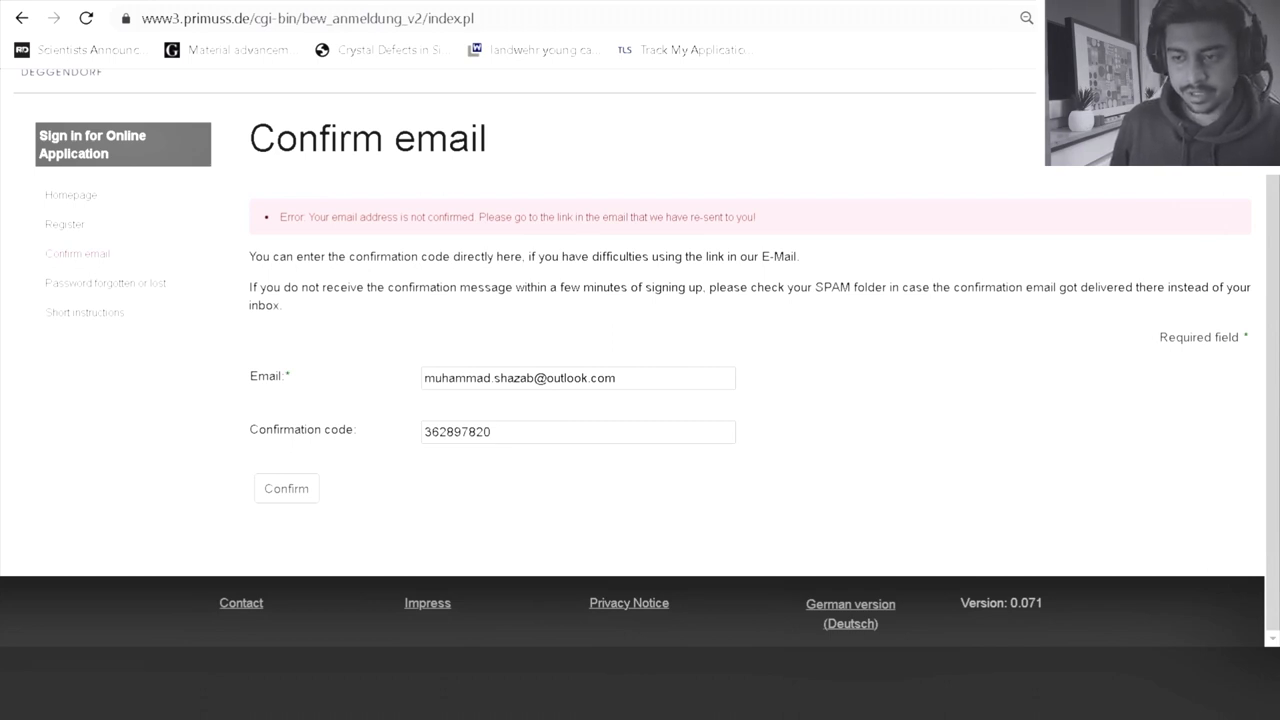
pyautogui.click(286, 488)
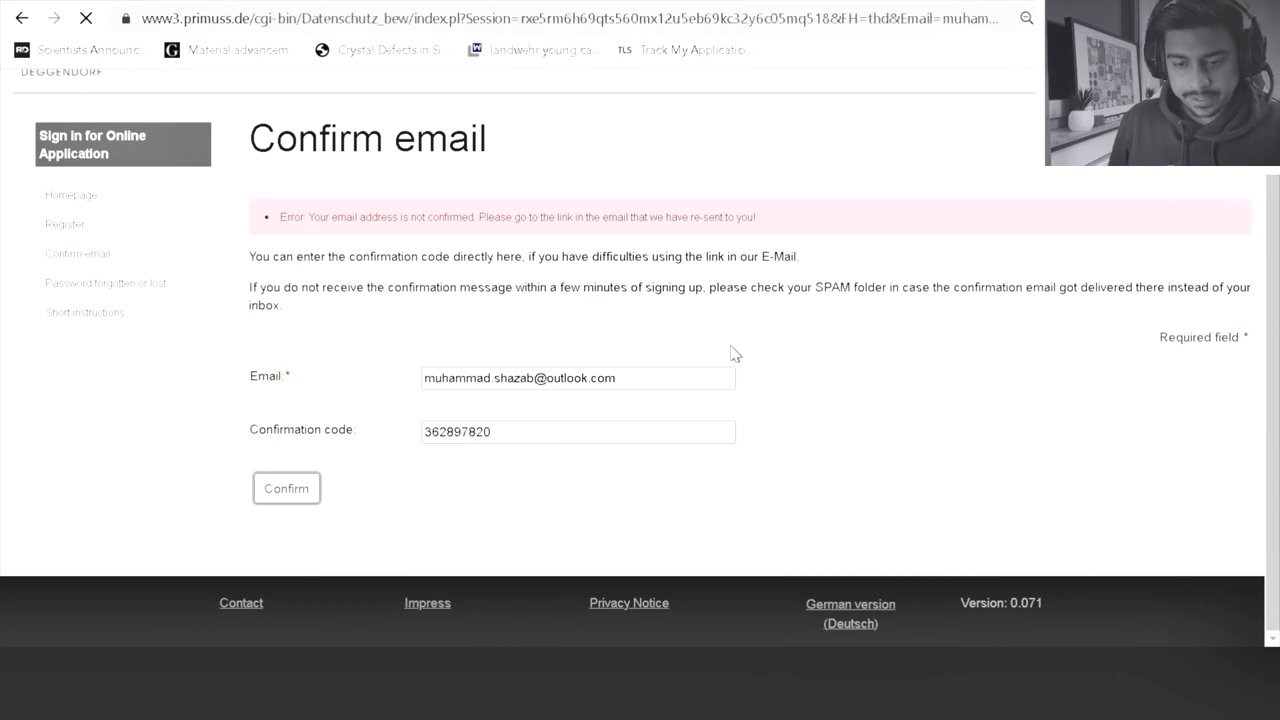
pyautogui.click(286, 488)
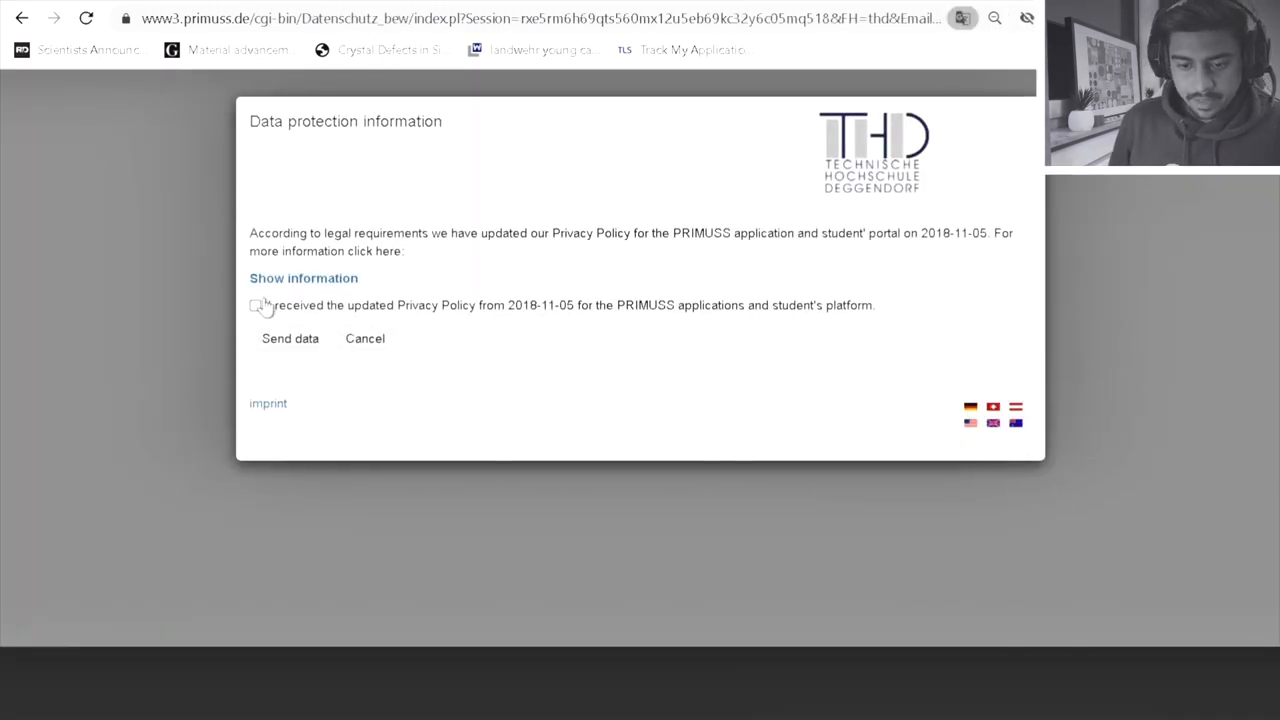
pyautogui.click(290, 338)
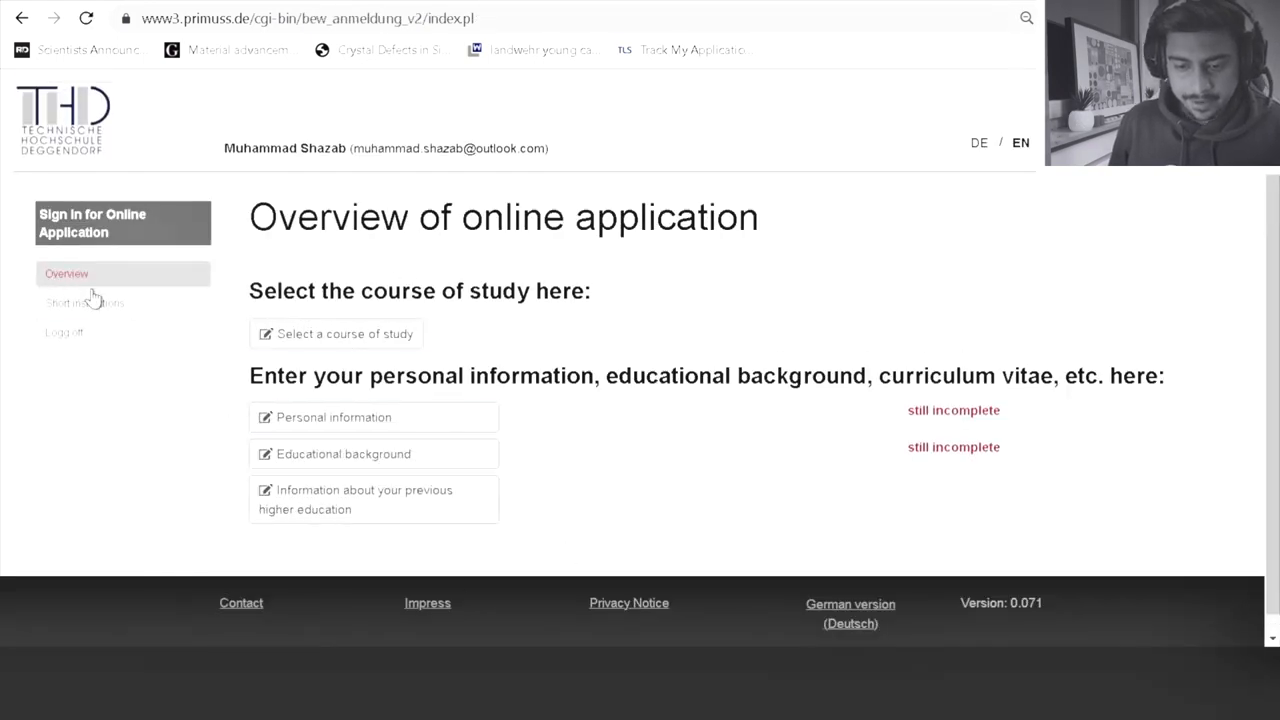
pyautogui.click(333, 417)
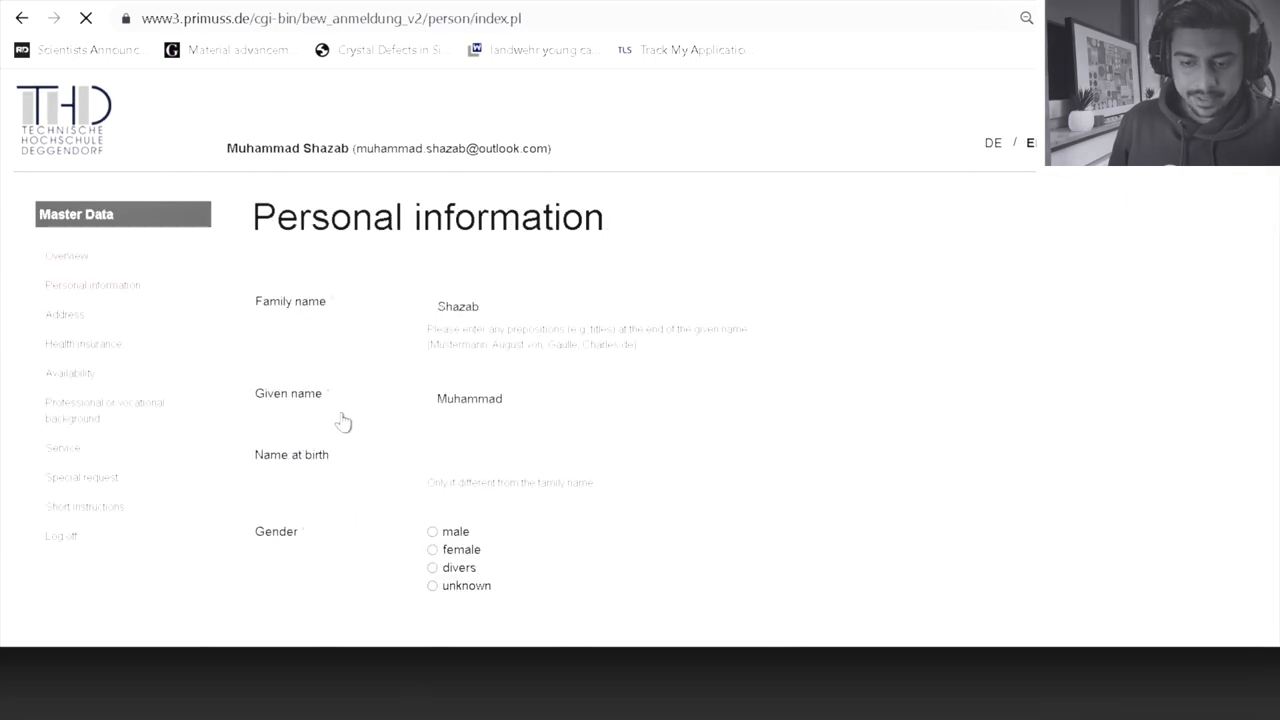
pyautogui.scroll(-3)
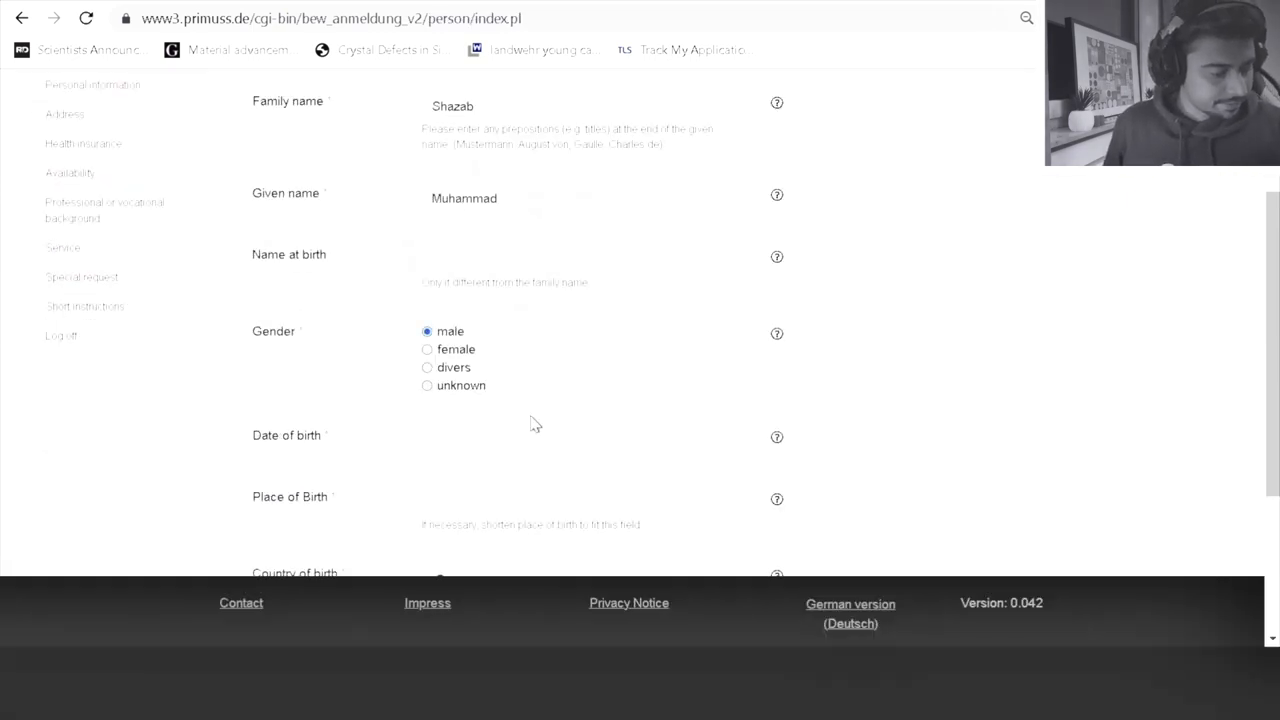
pyautogui.click(581, 440)
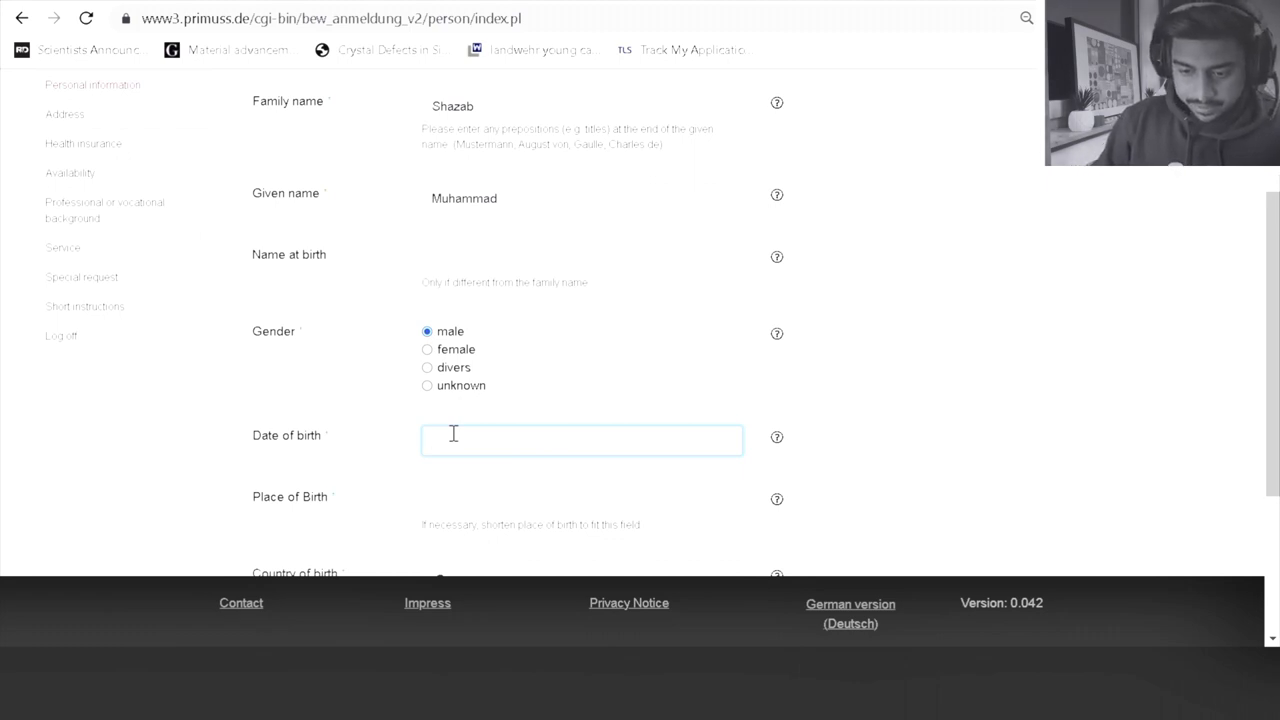
pyautogui.write('1')
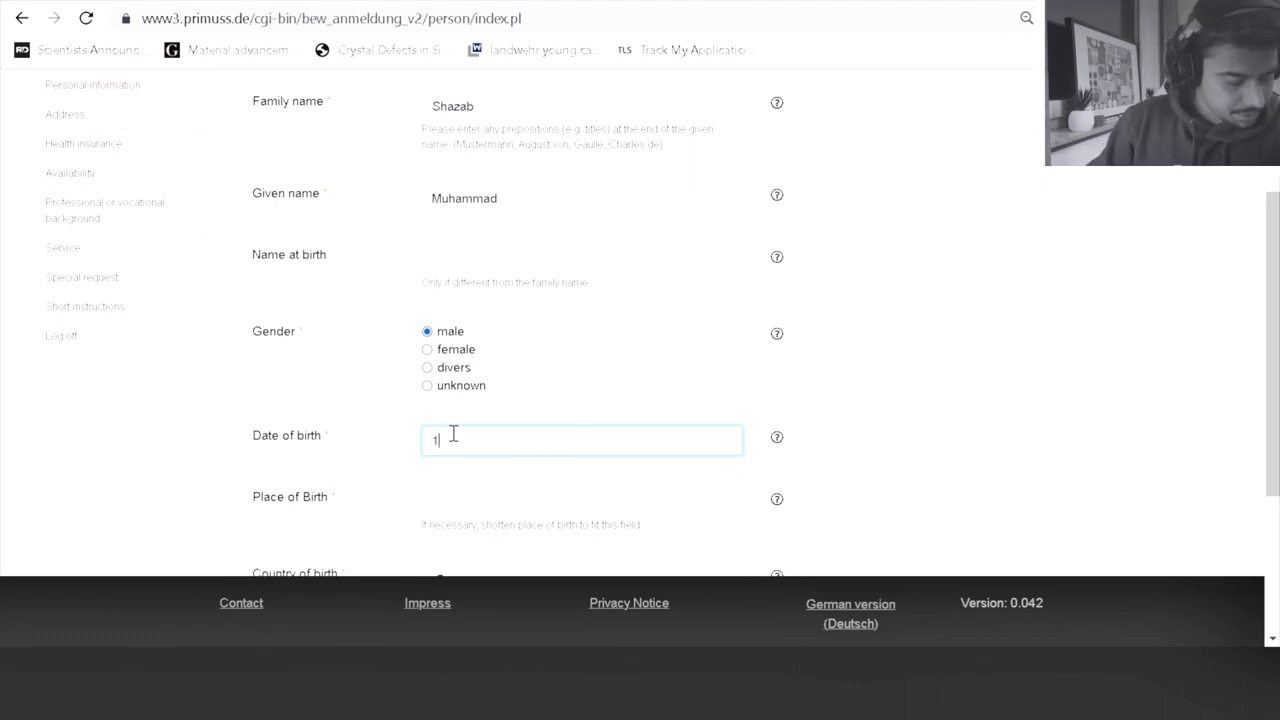
pyautogui.write('998')
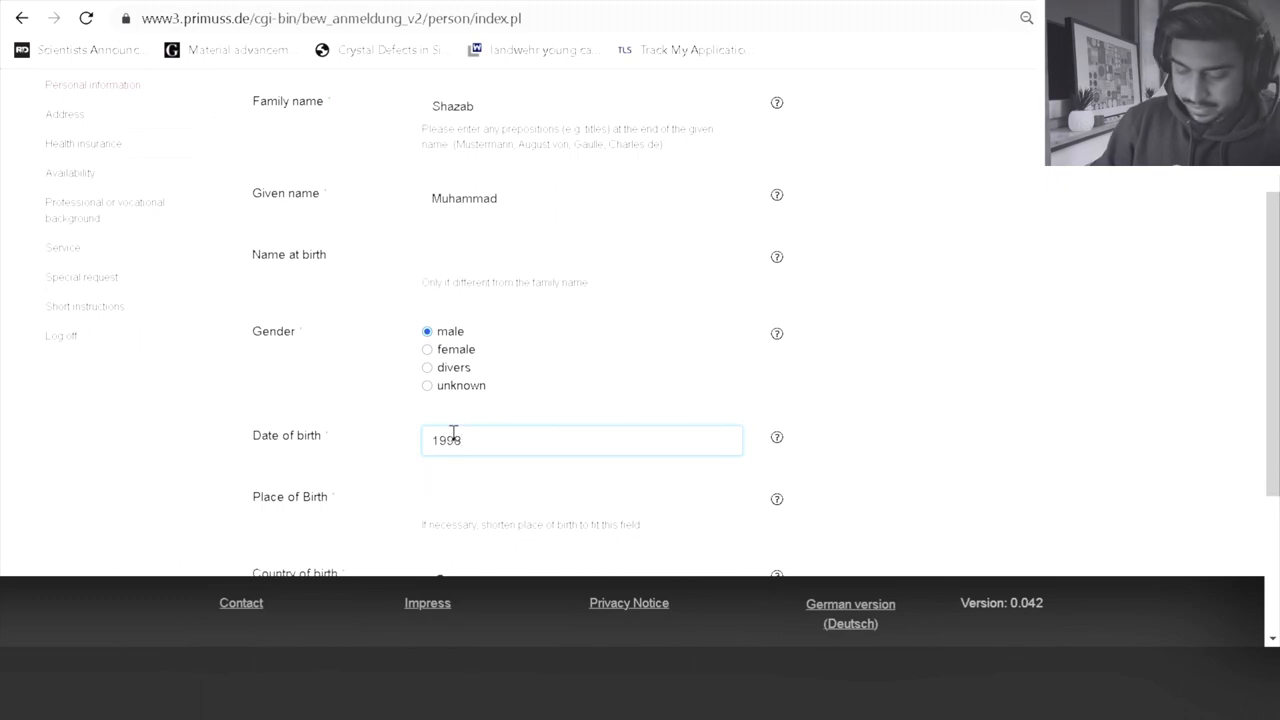
pyautogui.write('-')
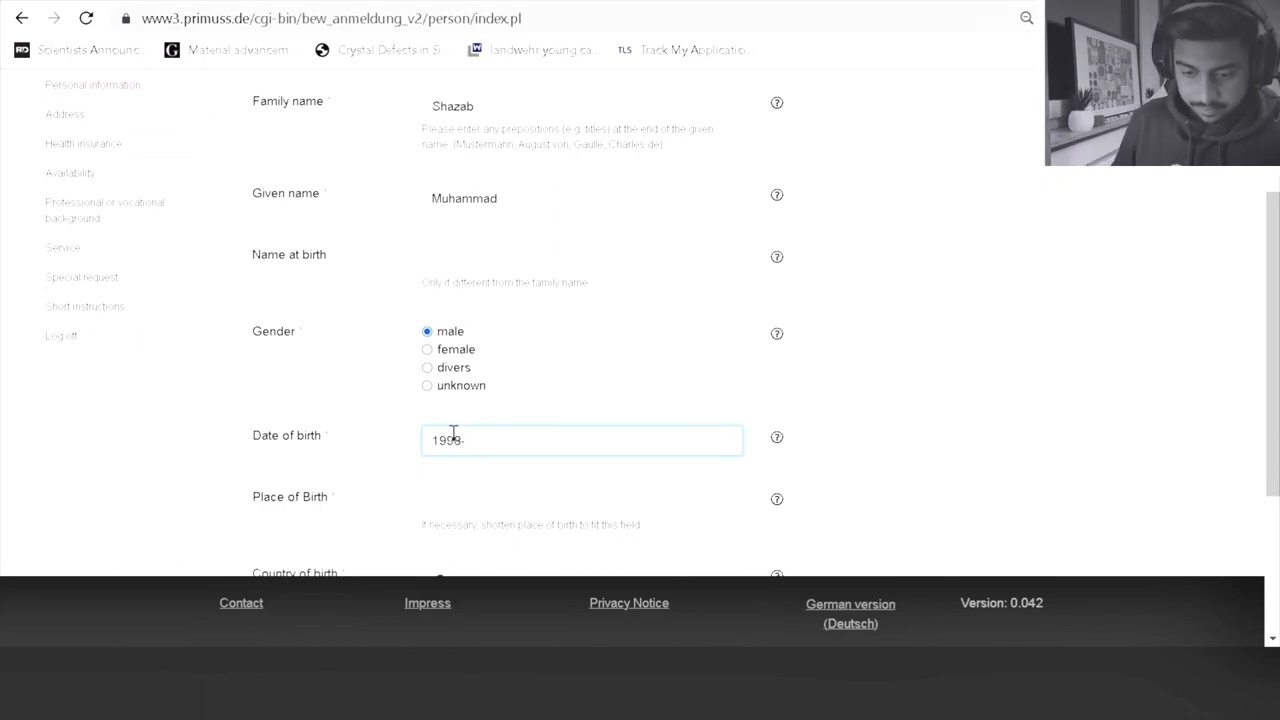
pyautogui.write('-12-1')
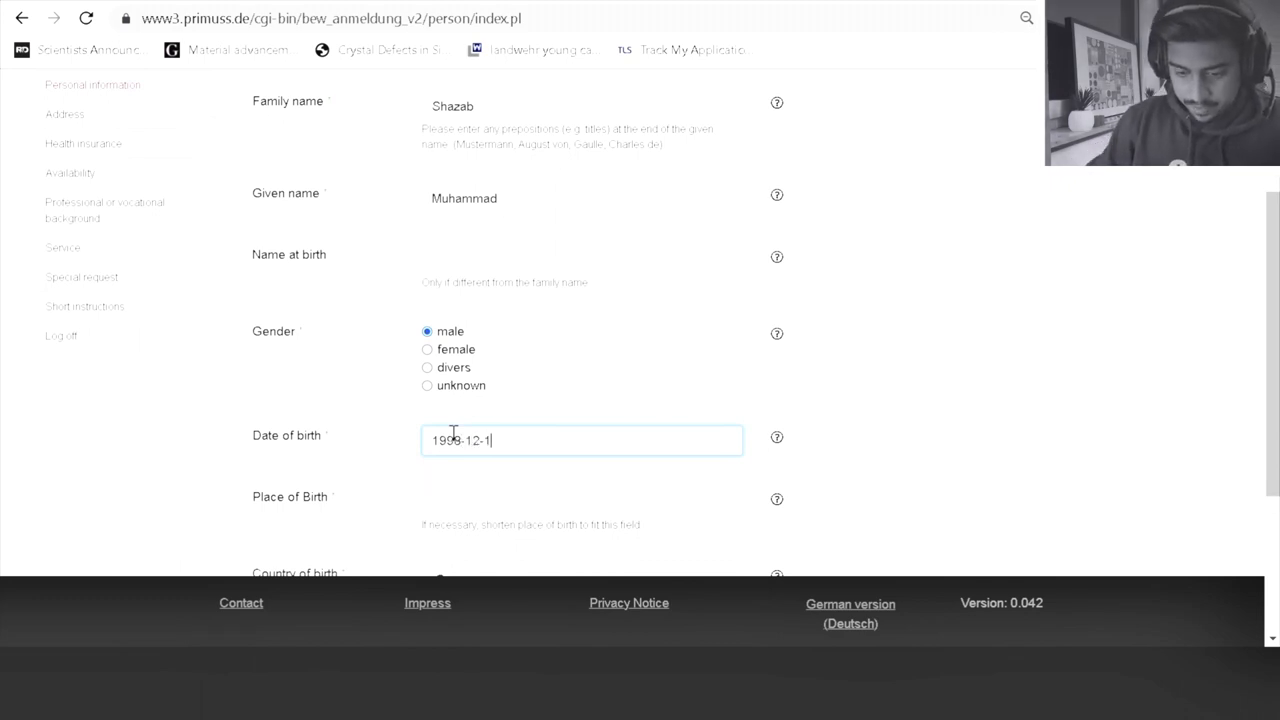
pyautogui.click(581, 500)
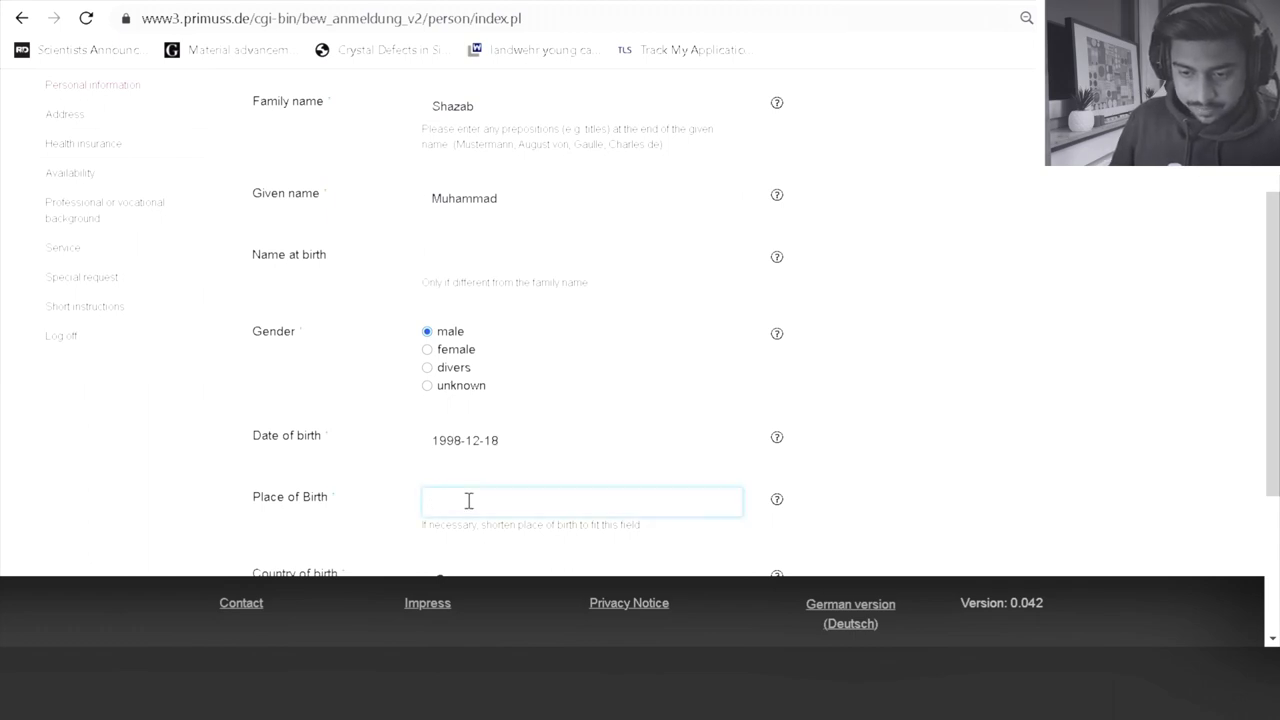
pyautogui.write('Karachi')
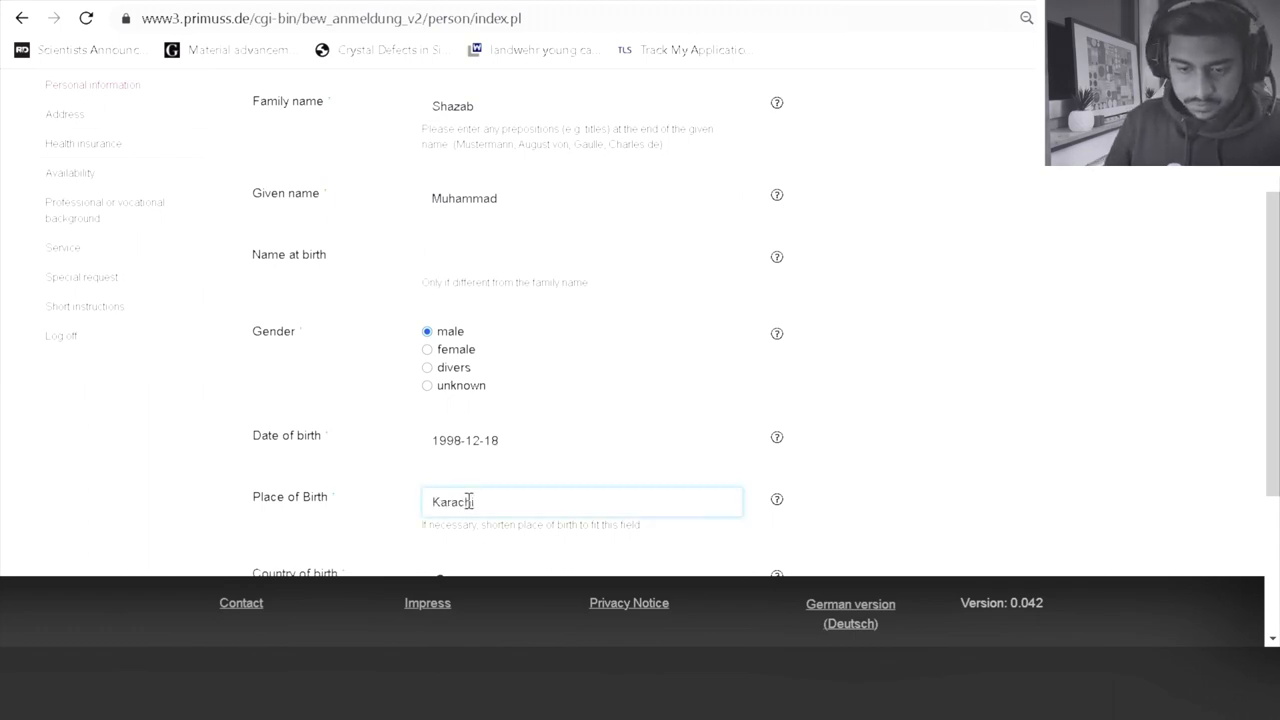
# Step: Set Pakistan as country of birth and citizenship, then save personal information
pyautogui.scroll(-3)
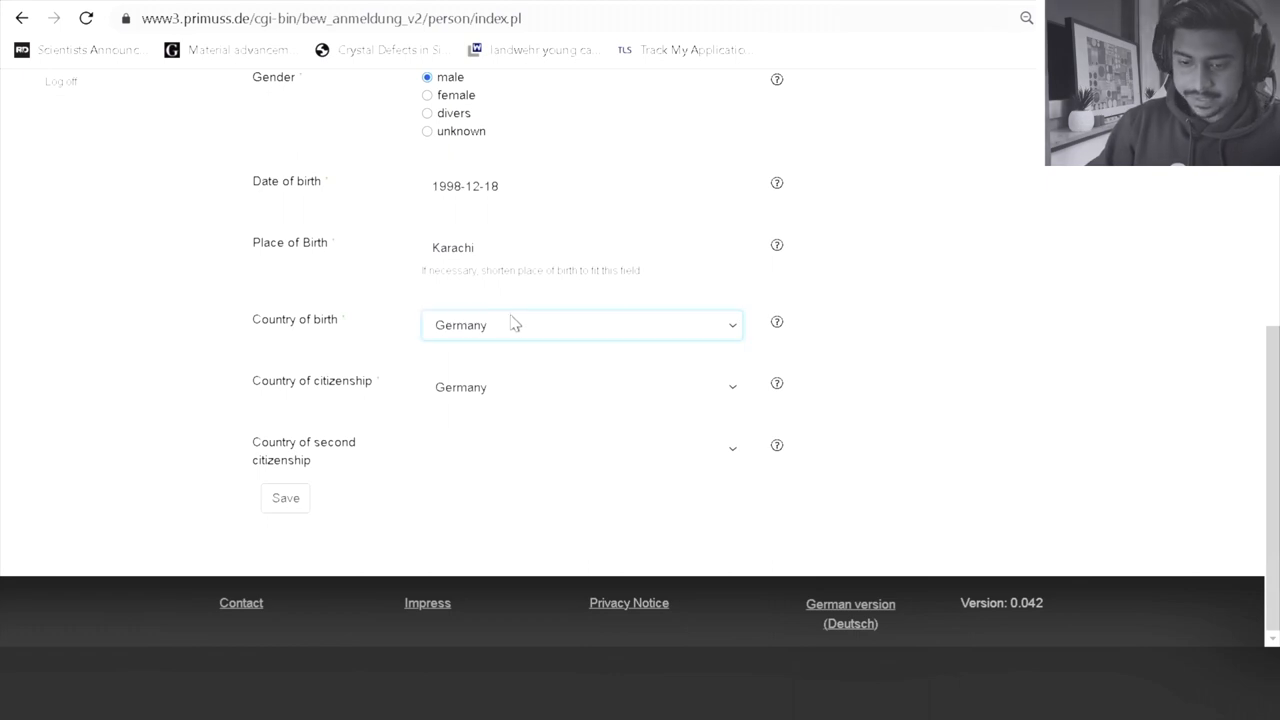
pyautogui.click(581, 324)
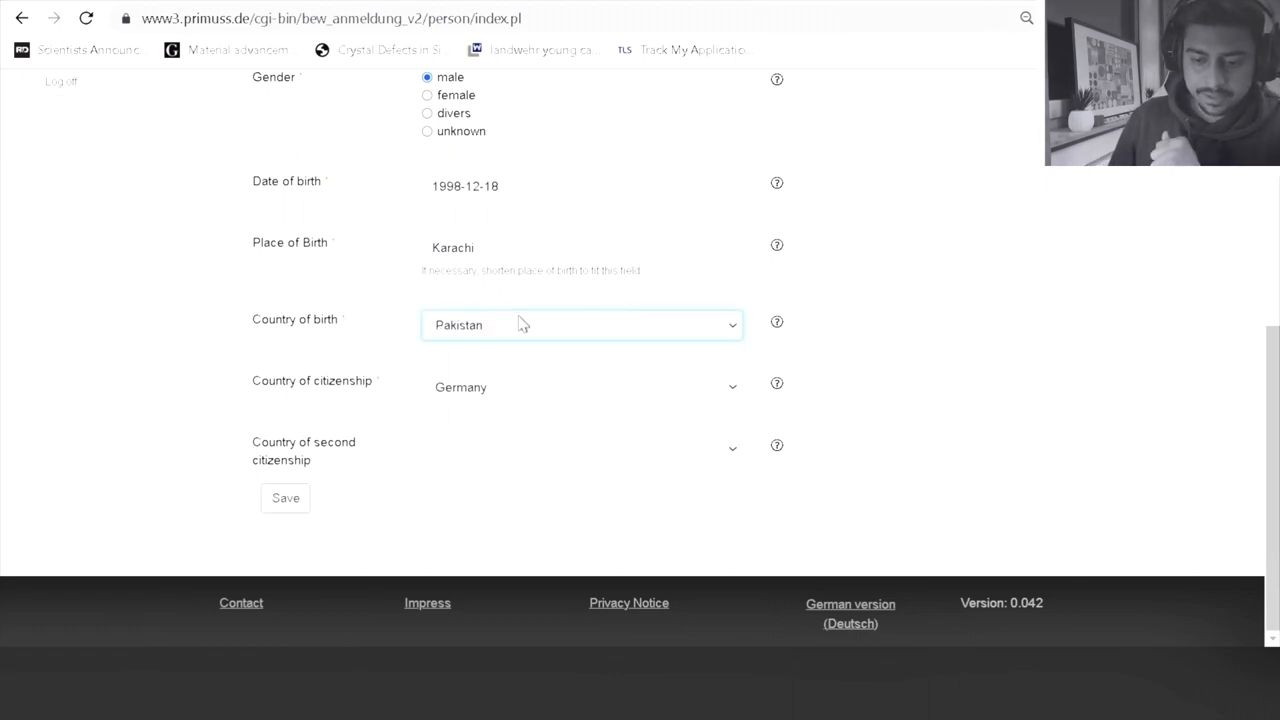
pyautogui.click(581, 387)
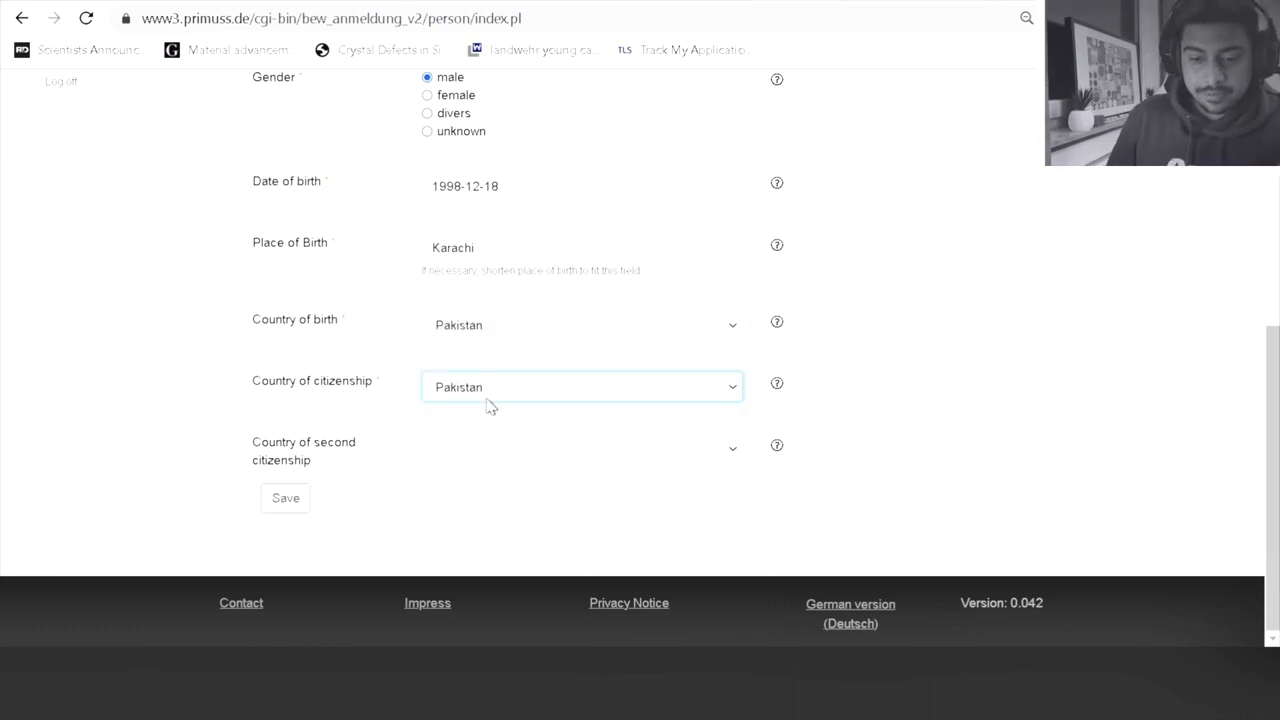
pyautogui.click(285, 498)
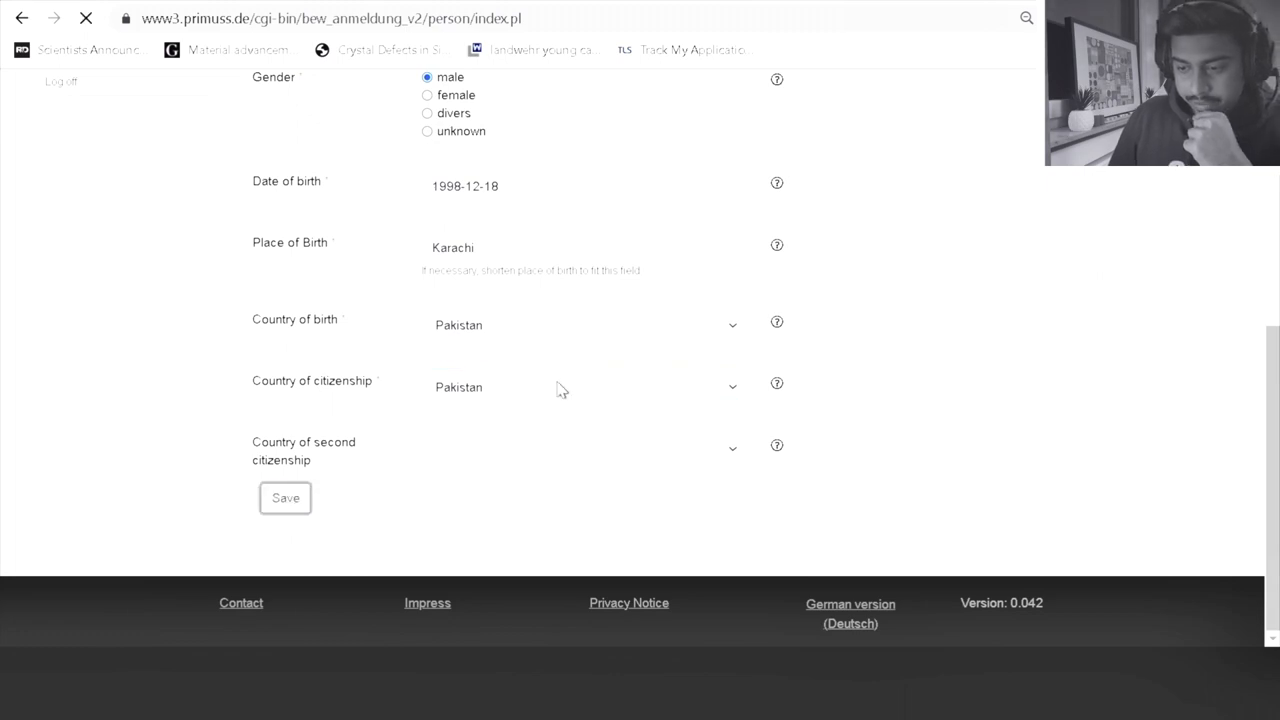
pyautogui.click(285, 498)
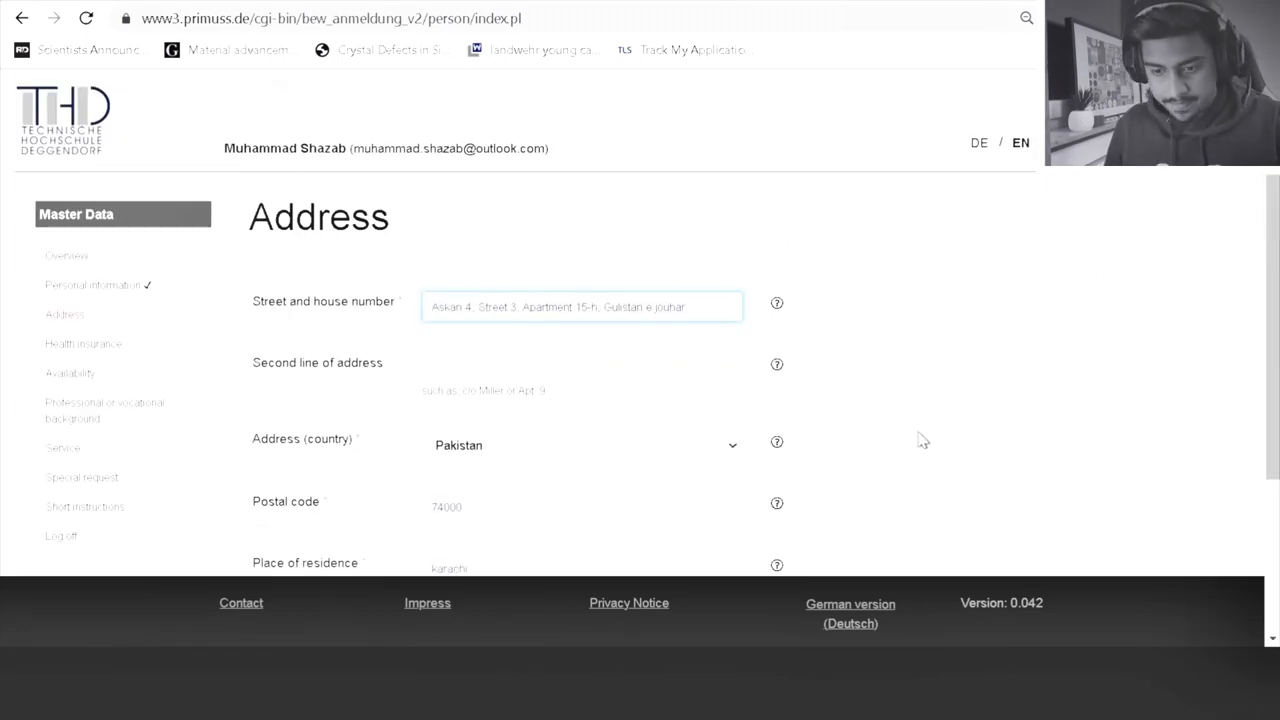
# Step: Move 'Gulistan e jouhar' to the second address line, remove street commas, and save
pyautogui.doubleClick(674, 306)
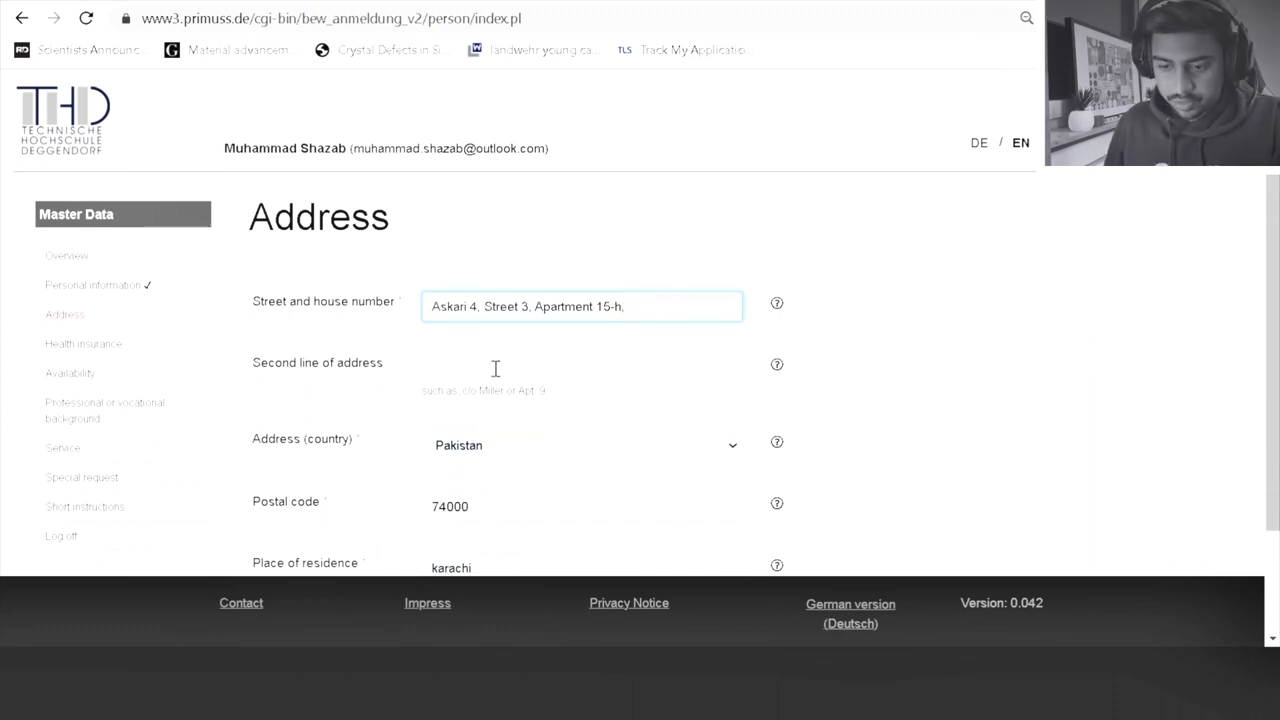
pyautogui.write('Gulistan e jouhar')
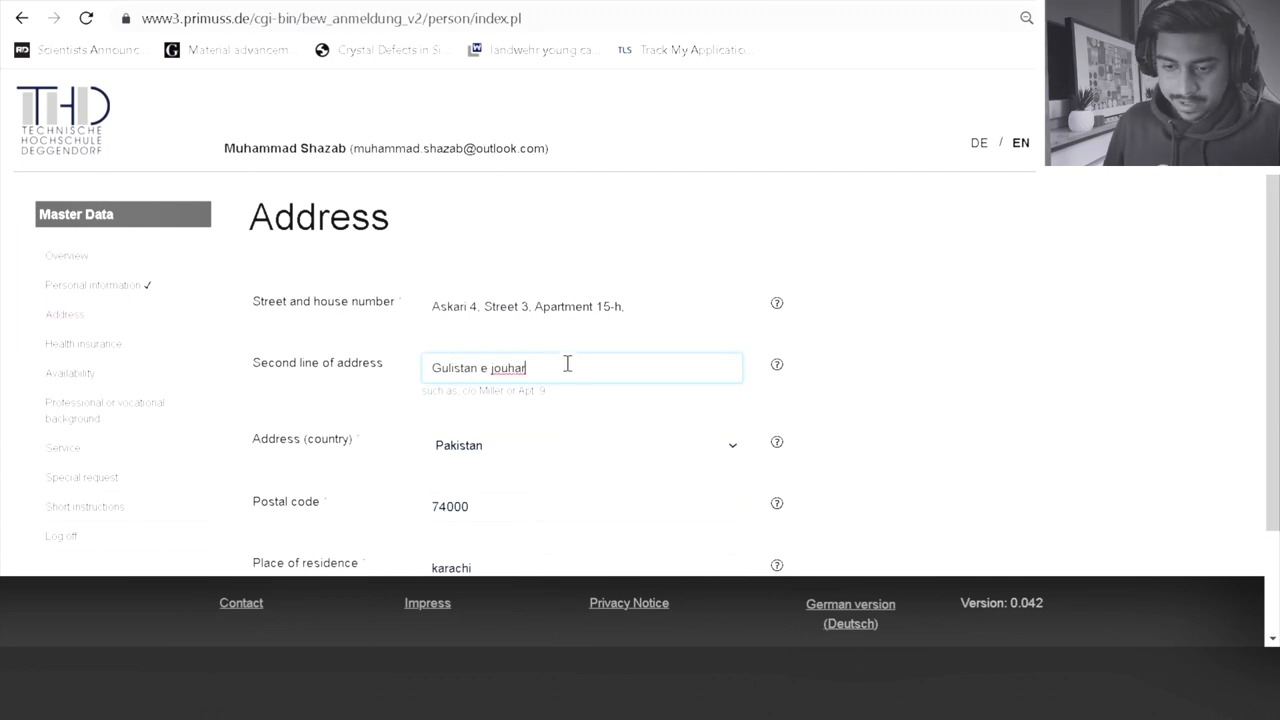
pyautogui.click(582, 306)
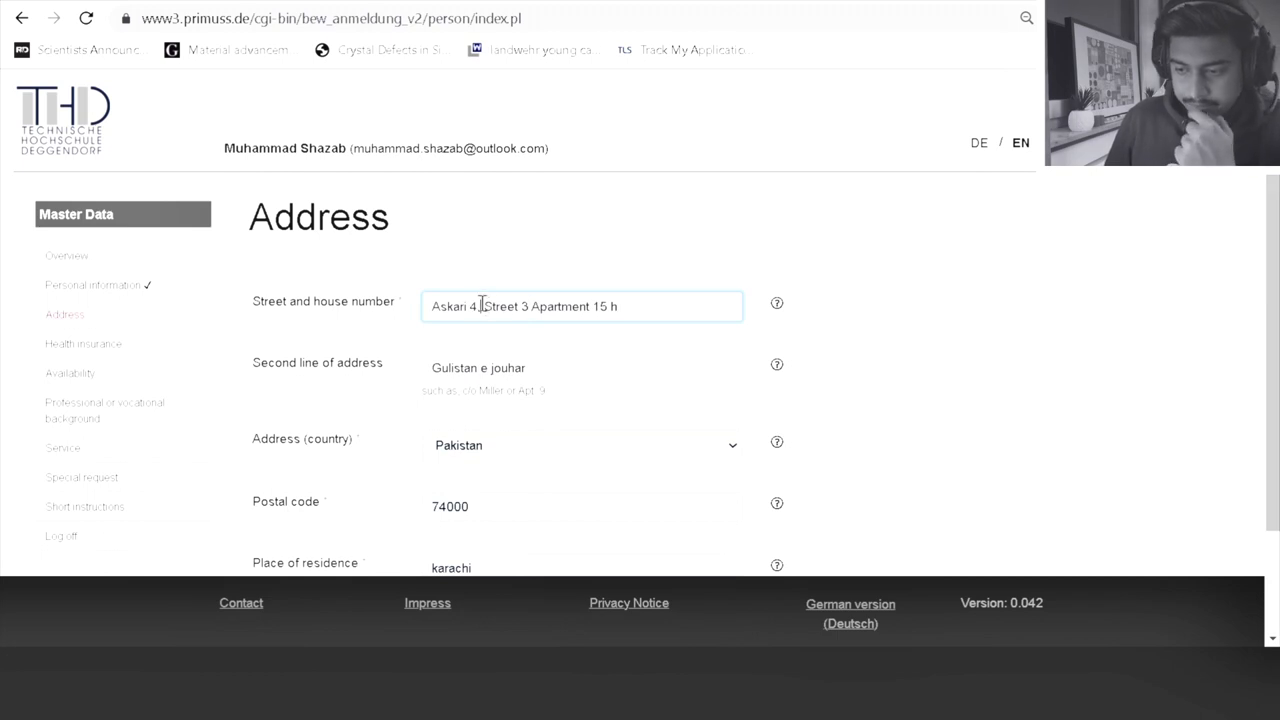
pyautogui.scroll(-3)
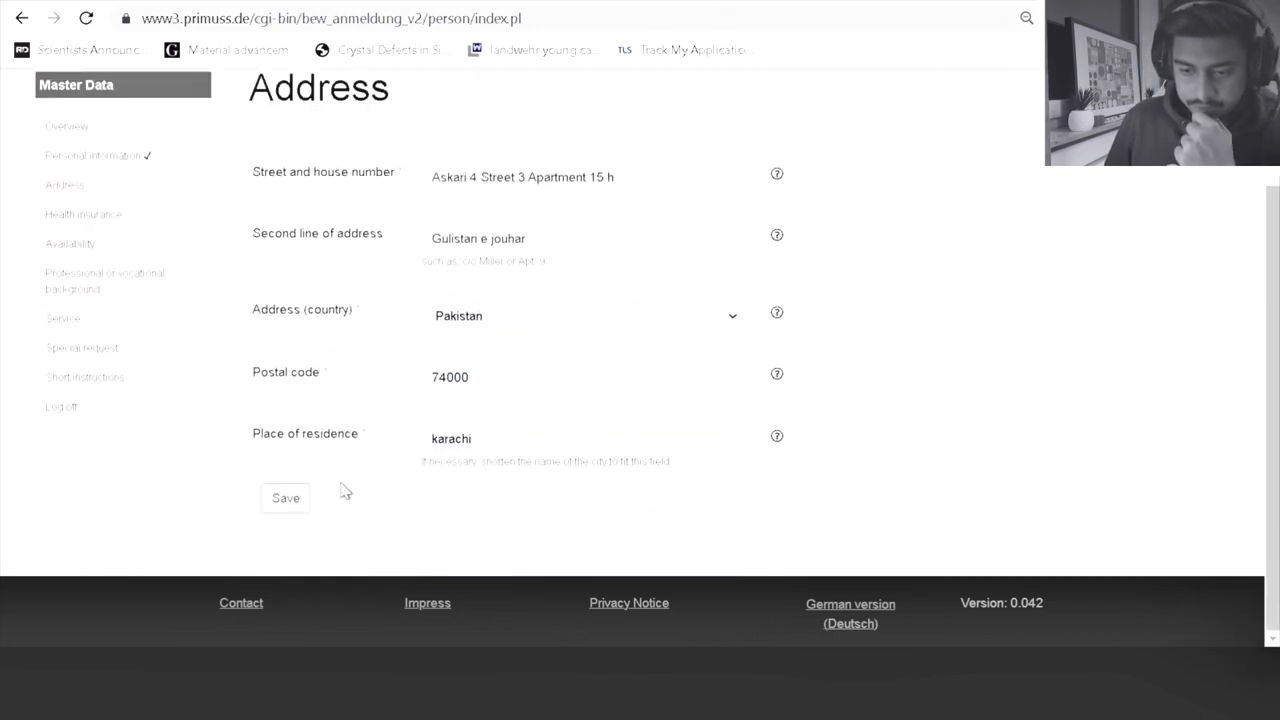
pyautogui.click(285, 497)
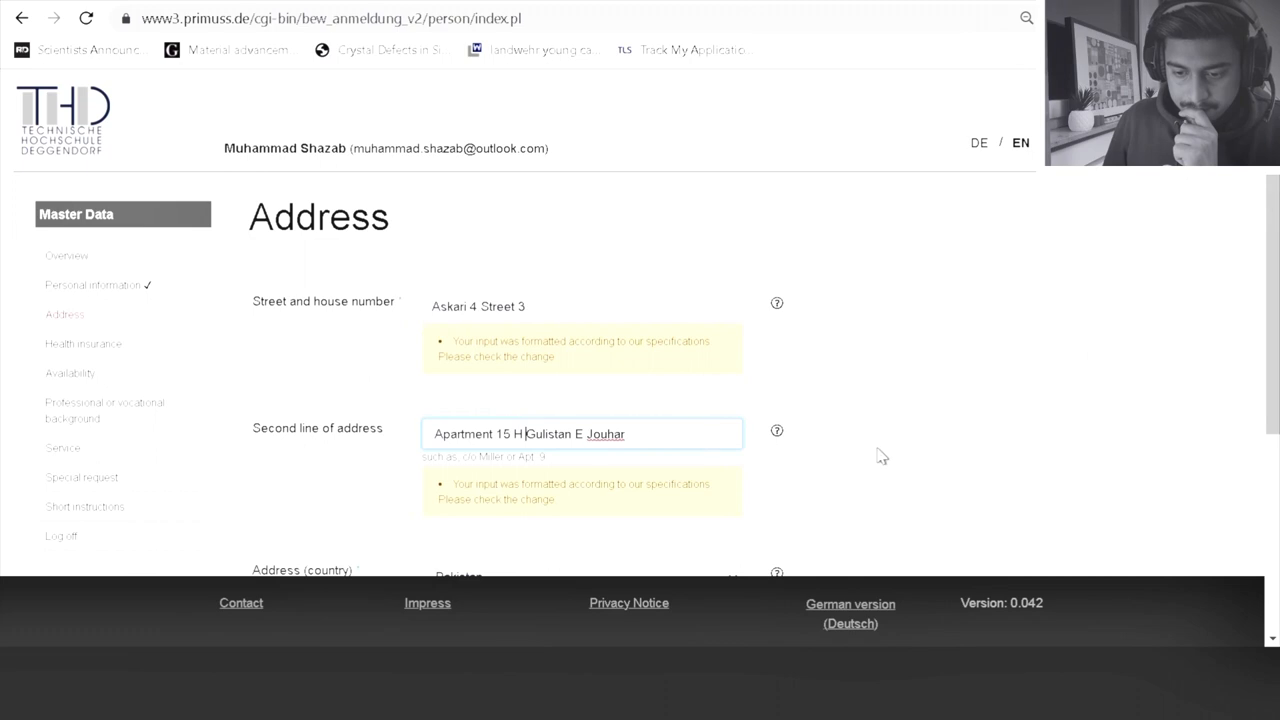
# Step: Capitalise Karachi as place of residence and save the address again
pyautogui.scroll(-3)
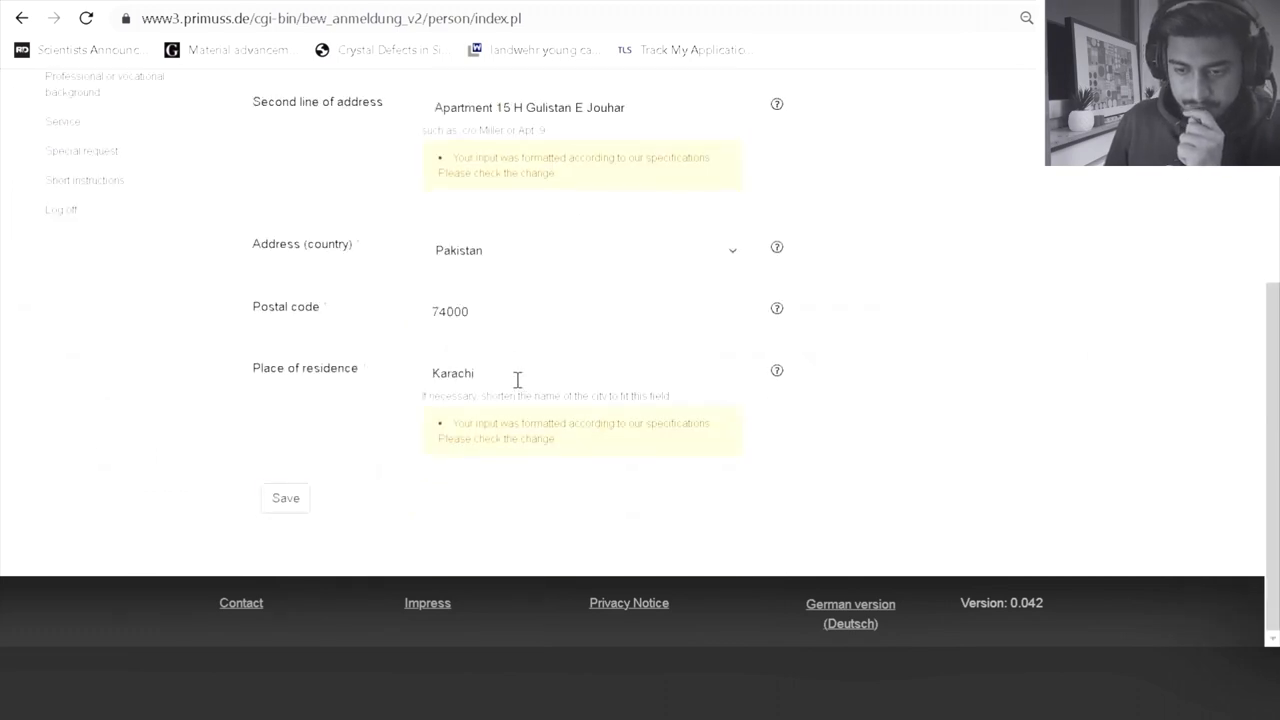
pyautogui.click(582, 373)
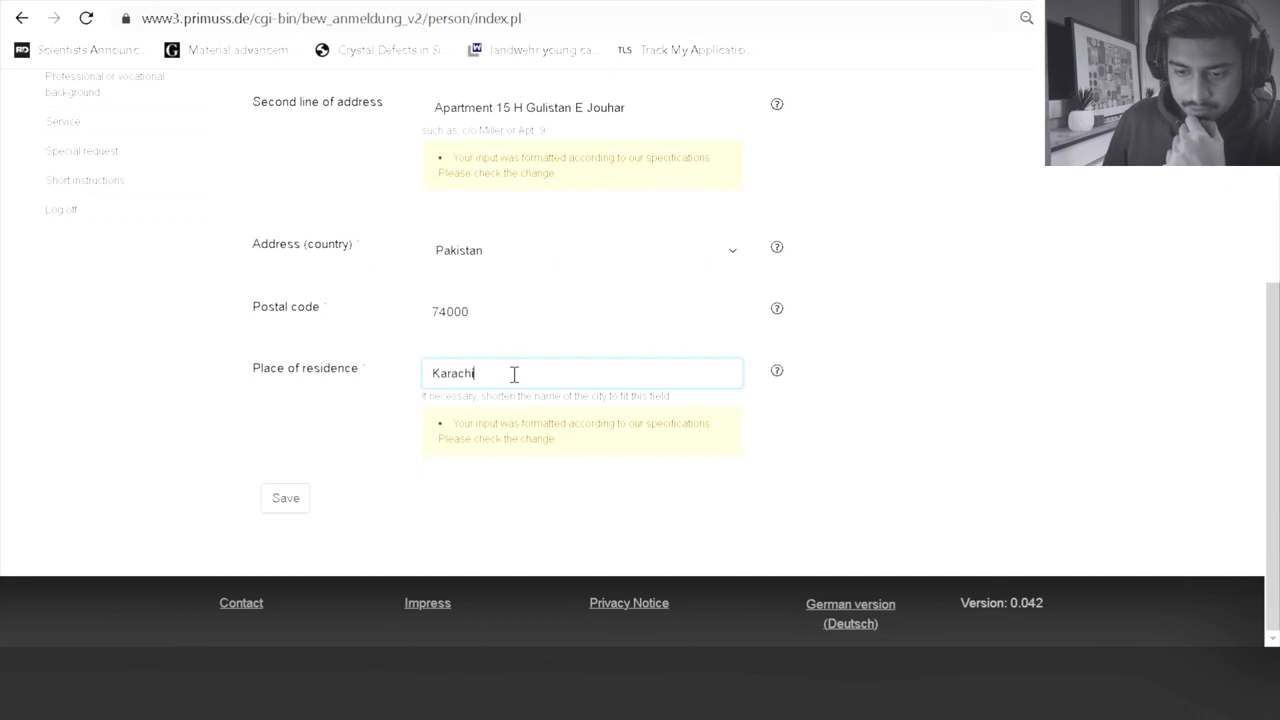
pyautogui.click(285, 498)
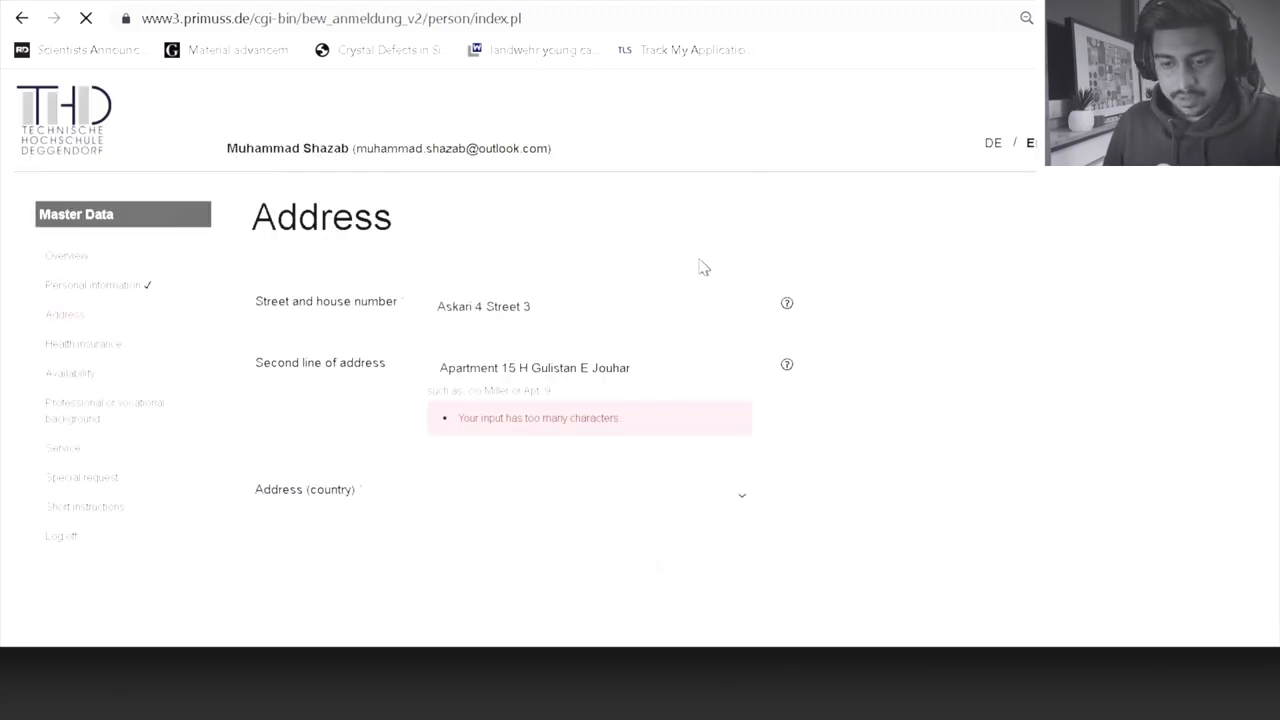
pyautogui.scroll(-3)
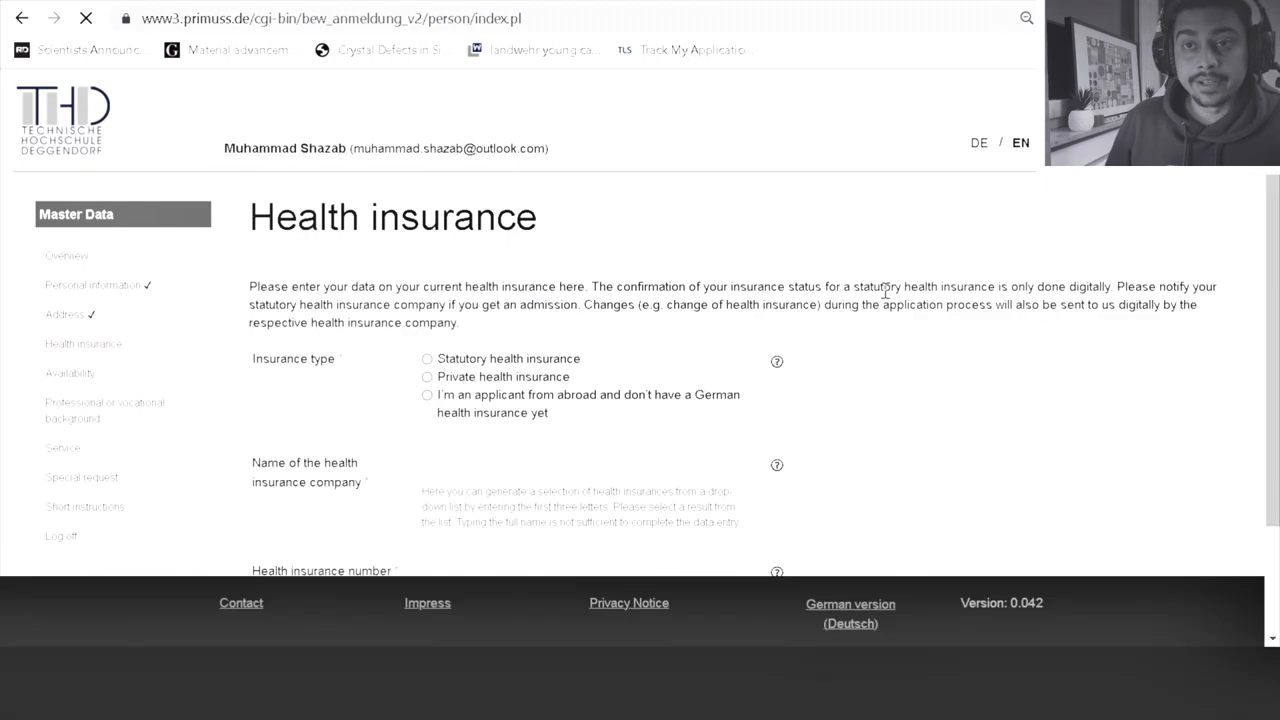
# Step: Mark 'applicant from abroad without German health insurance' and save
pyautogui.scroll(-3)
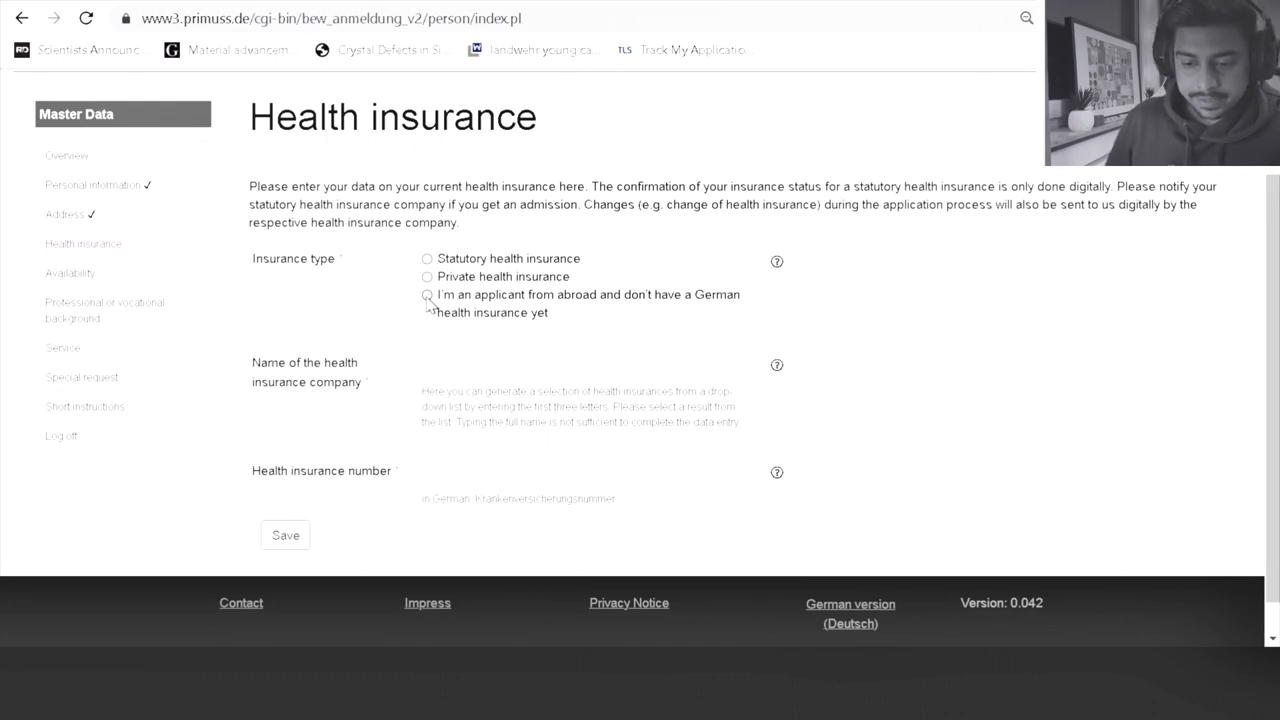
pyautogui.click(427, 294)
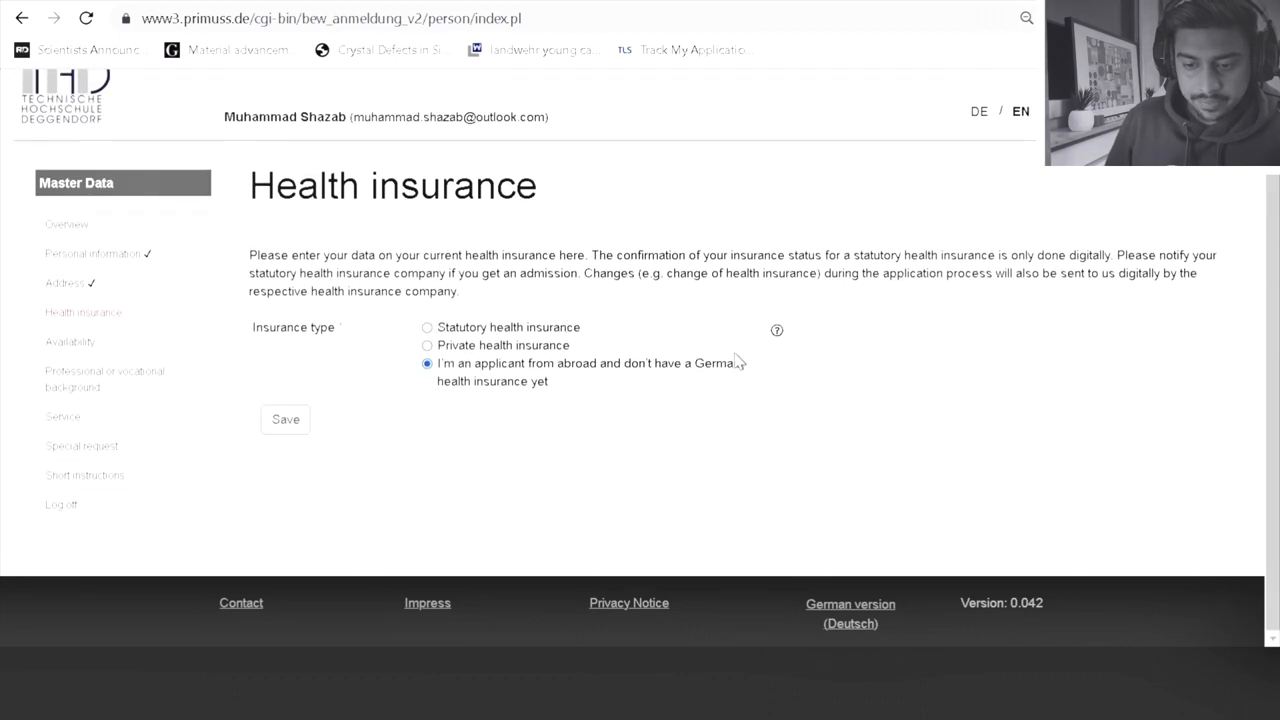
pyautogui.click(285, 419)
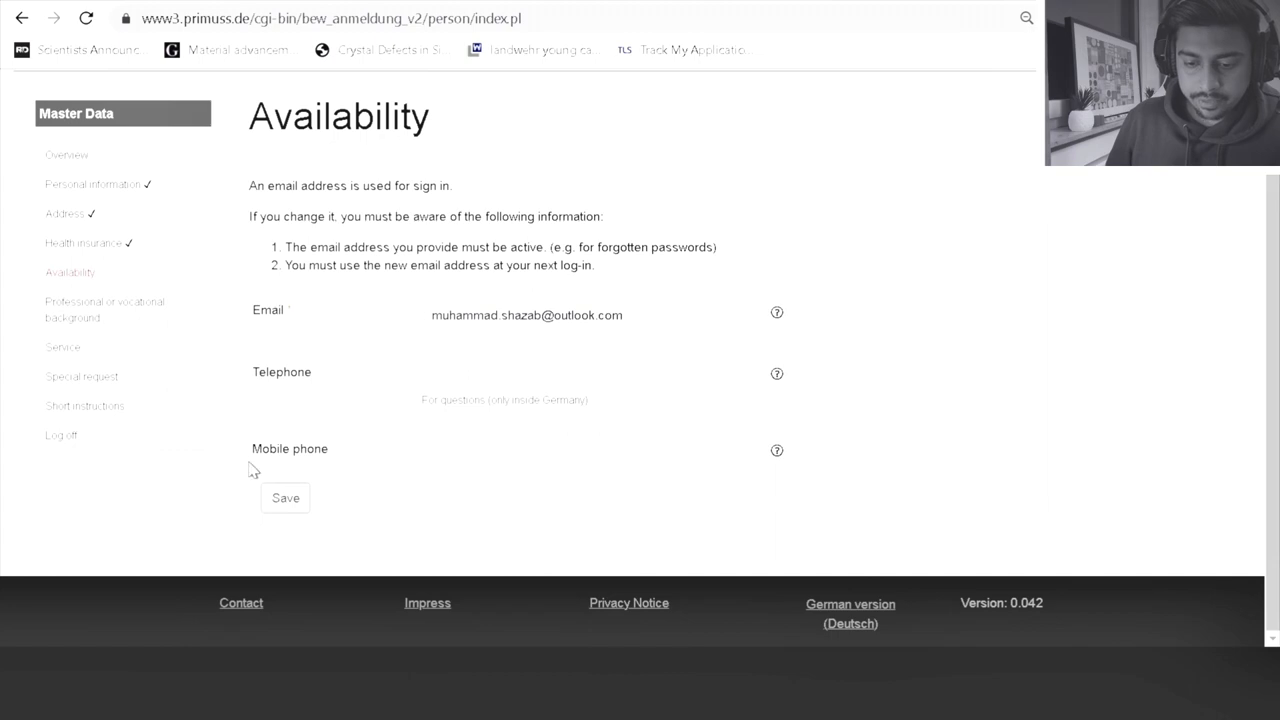
pyautogui.moveTo(509, 440)
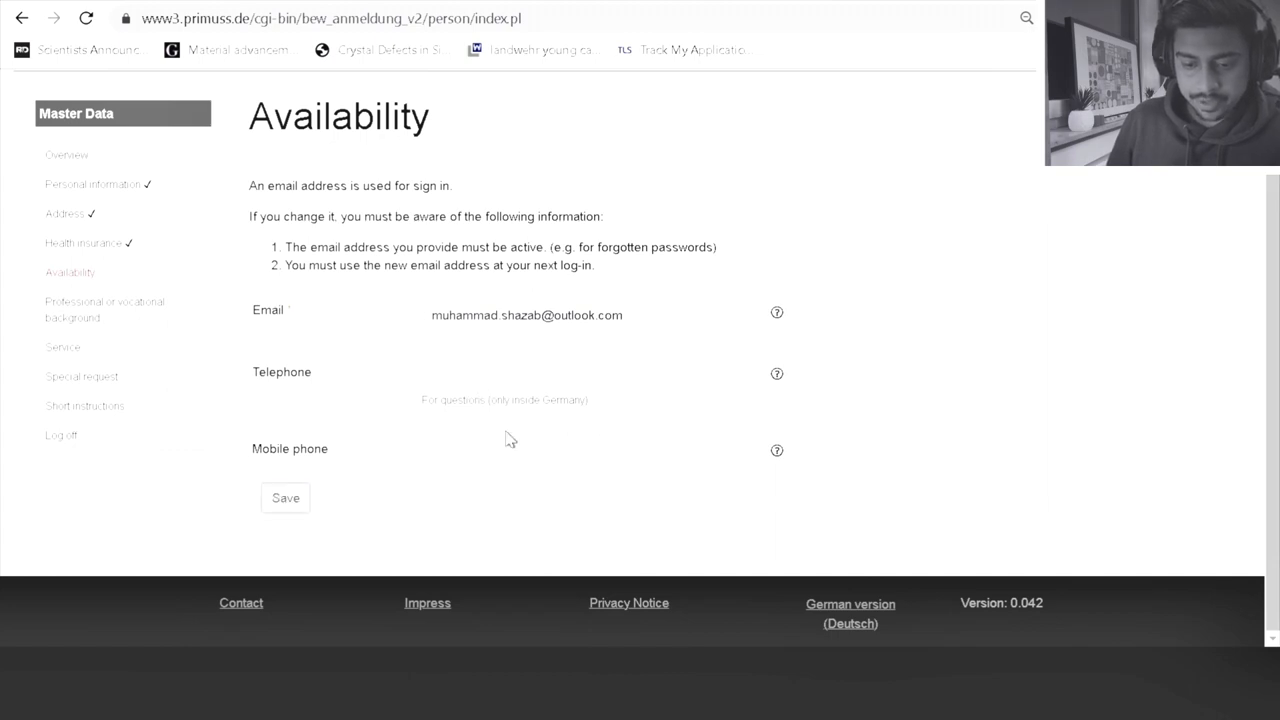
# Step: Save the availability page and continue past professional background without entries
pyautogui.click(285, 498)
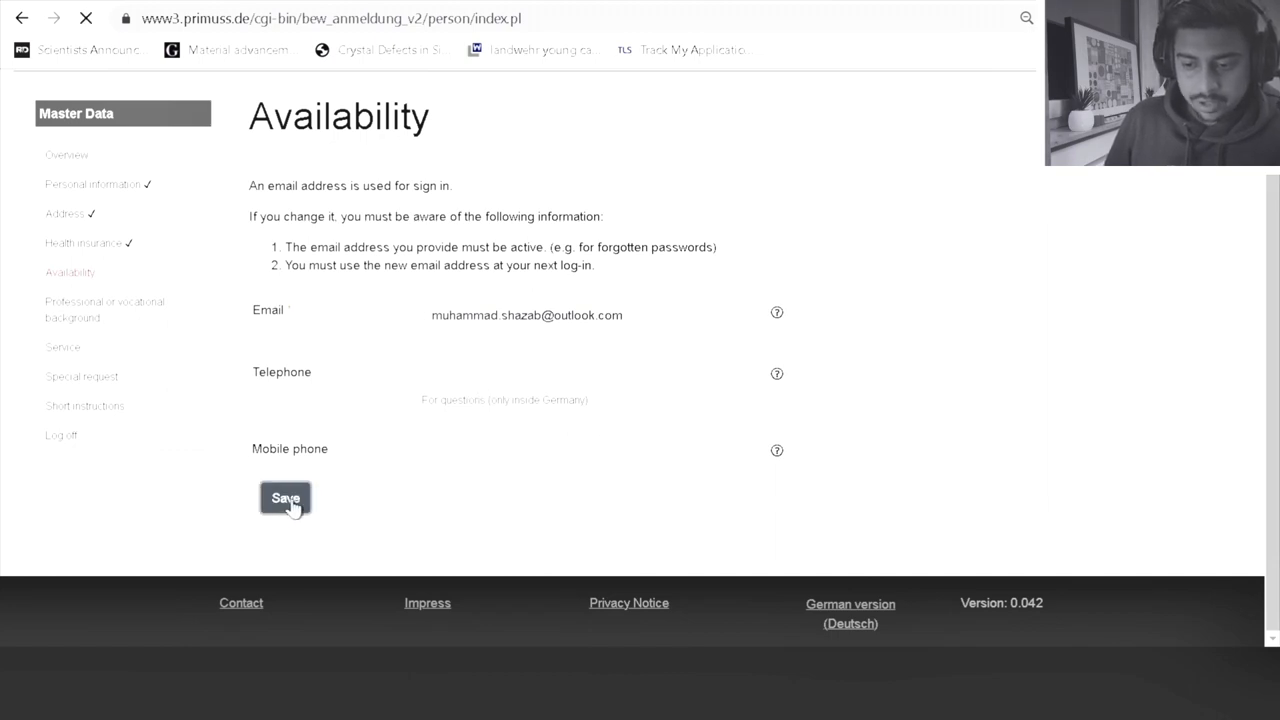
pyautogui.click(285, 498)
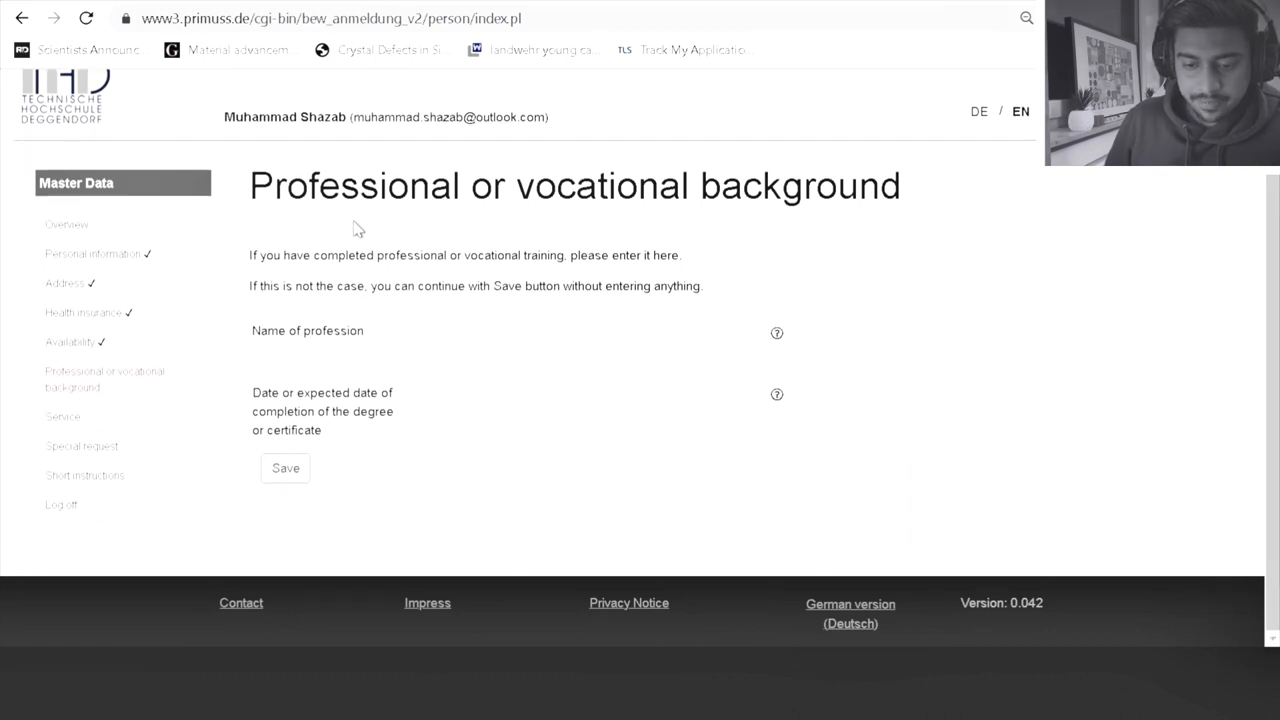
pyautogui.moveTo(503, 343)
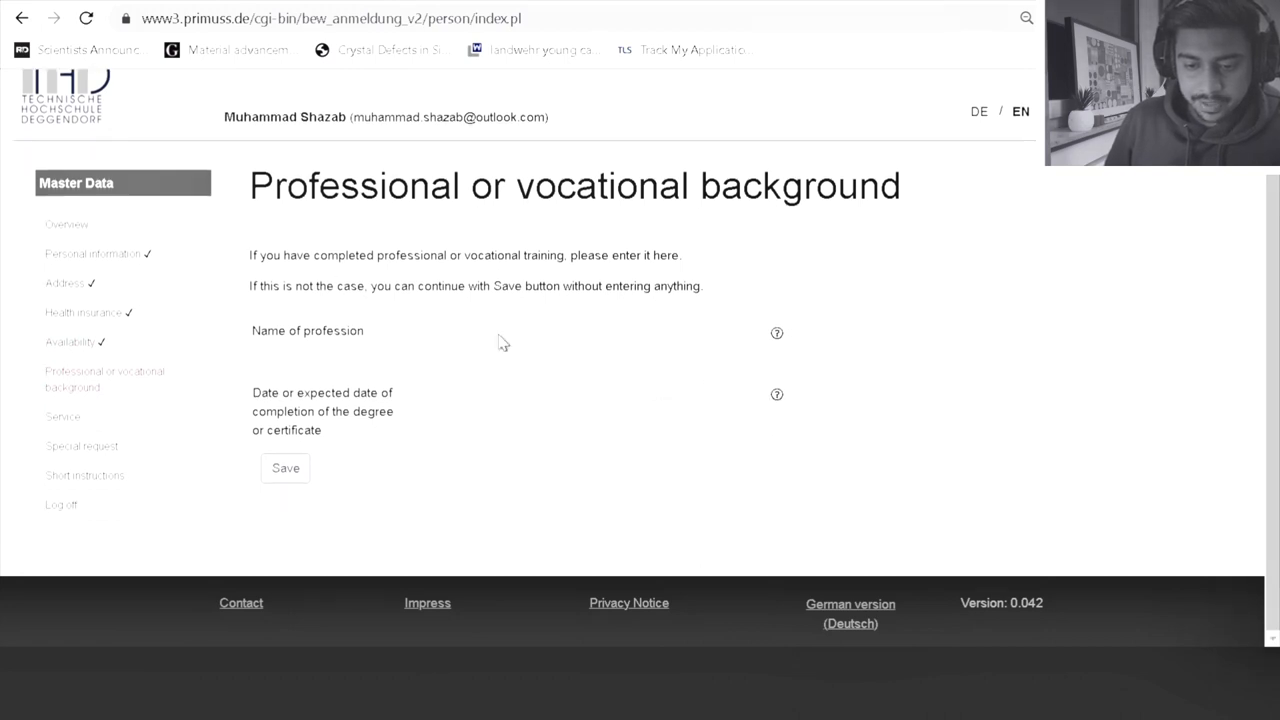
pyautogui.click(285, 468)
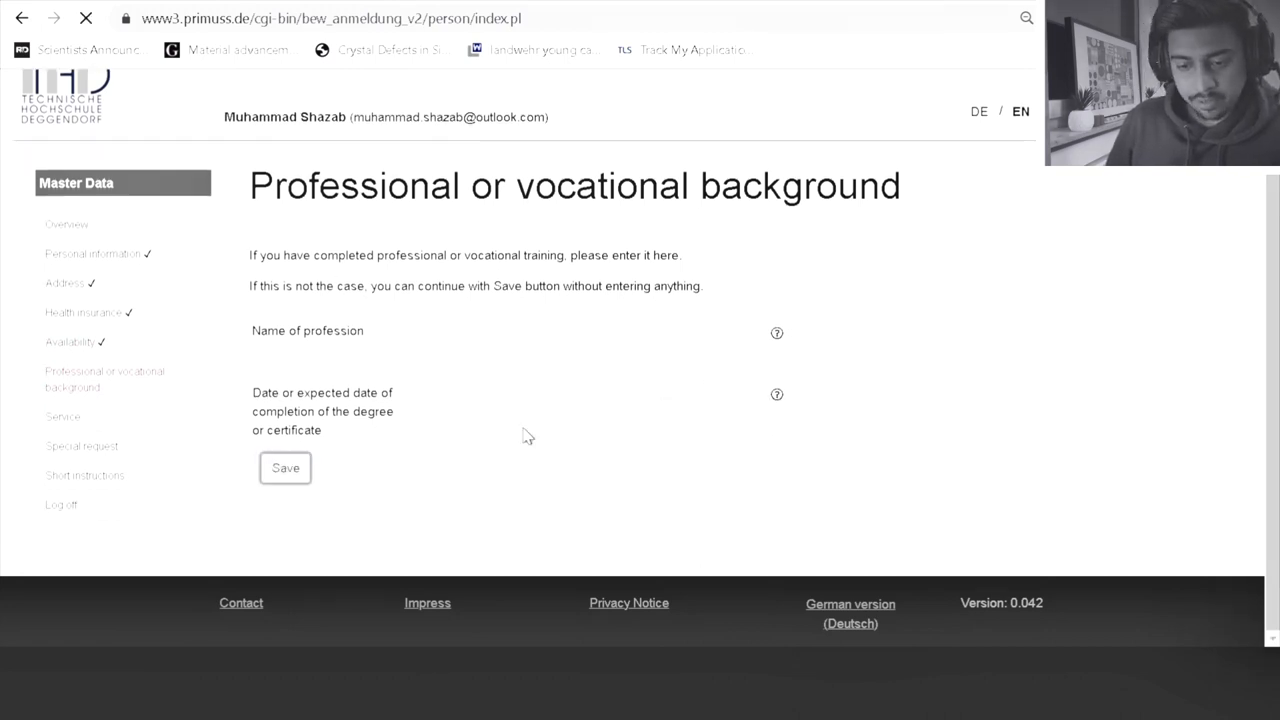
pyautogui.click(285, 467)
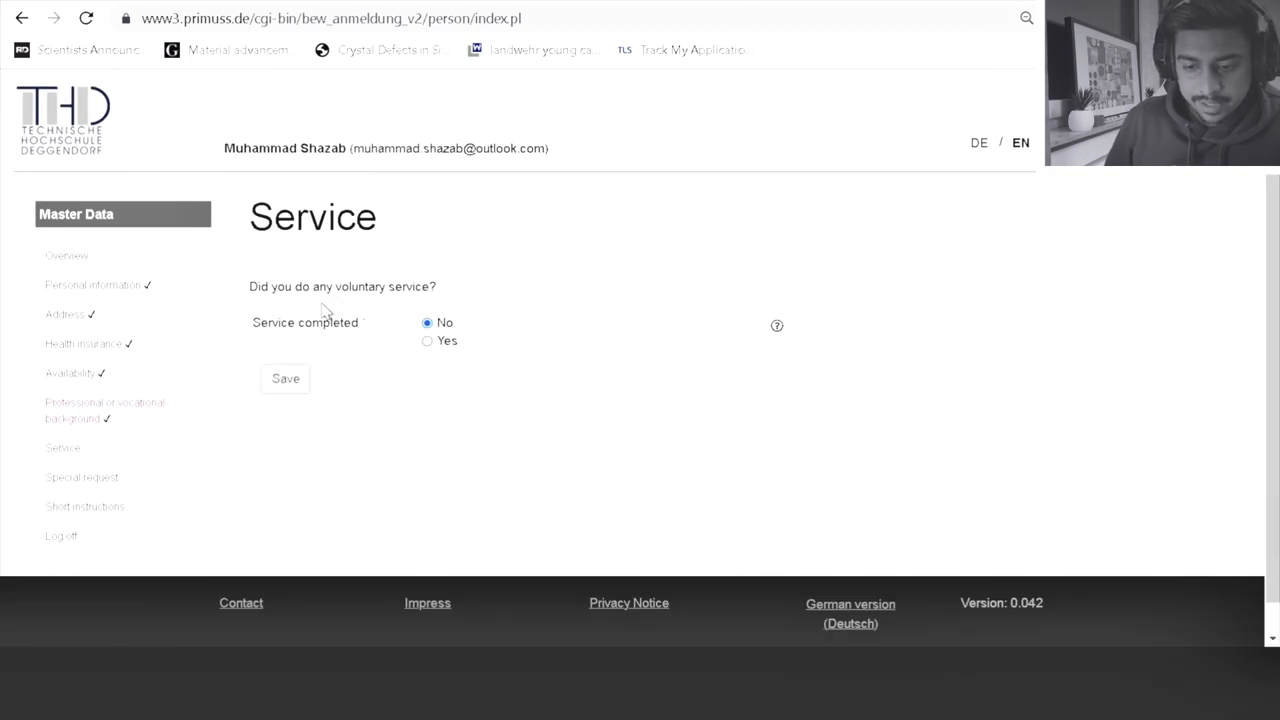
pyautogui.moveTo(430, 350)
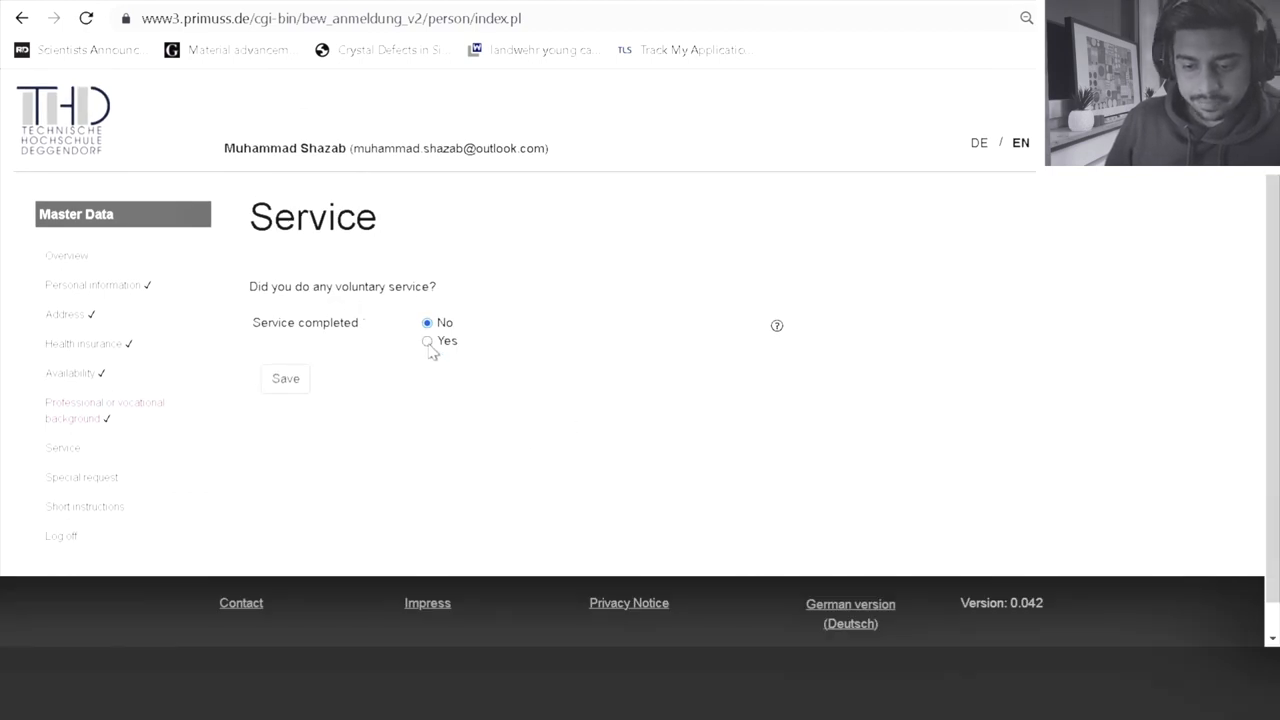
# Step: Answer the service question, choose No for special hardship request, and return to overview
pyautogui.click(427, 341)
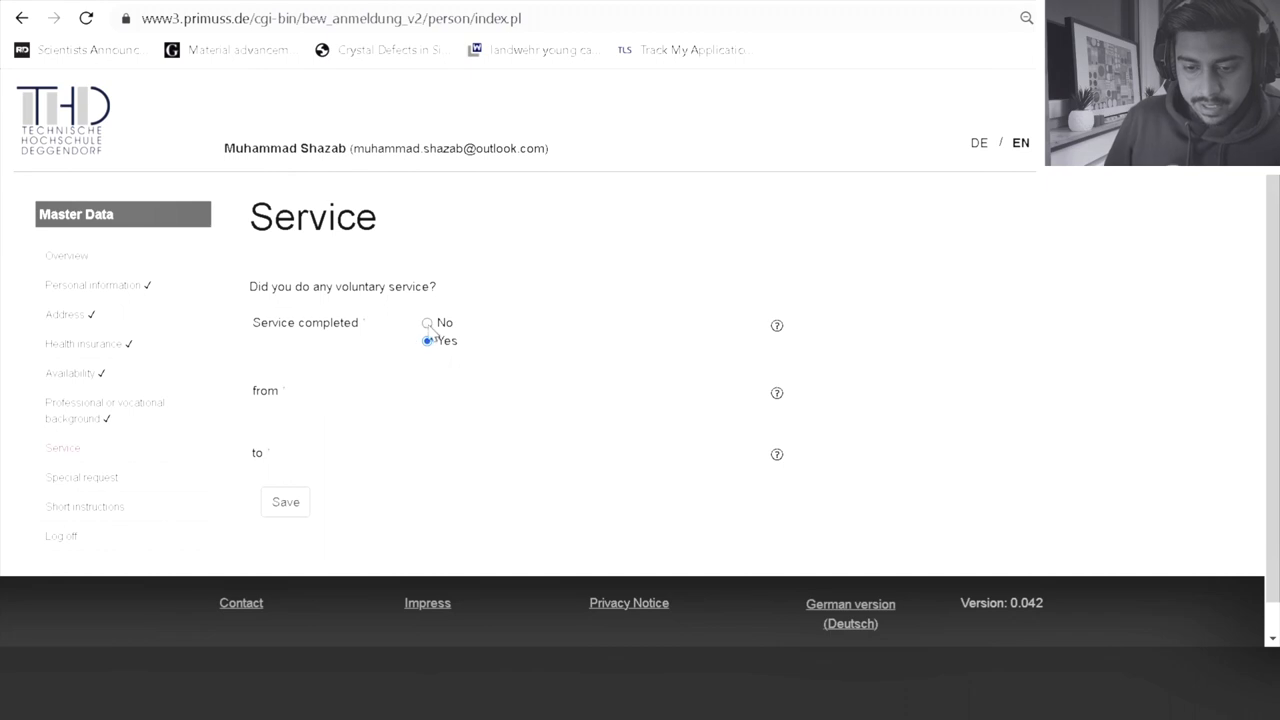
pyautogui.click(427, 322)
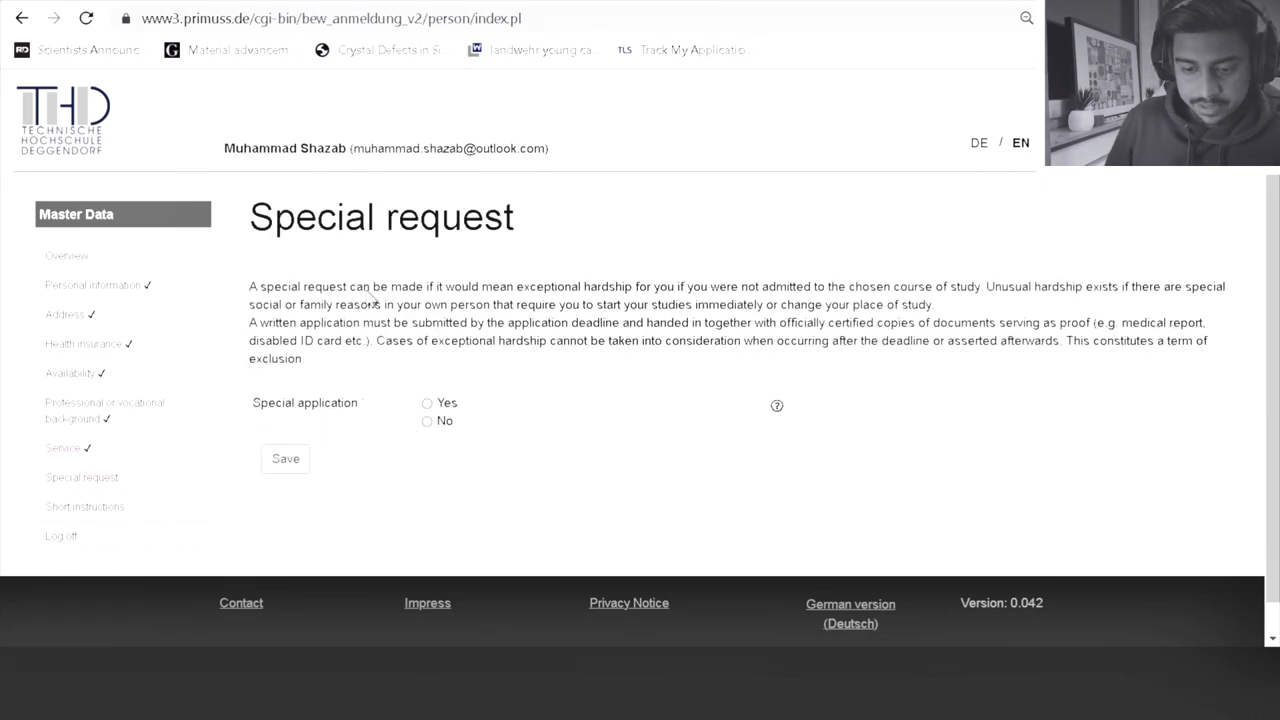
pyautogui.moveTo(485, 382)
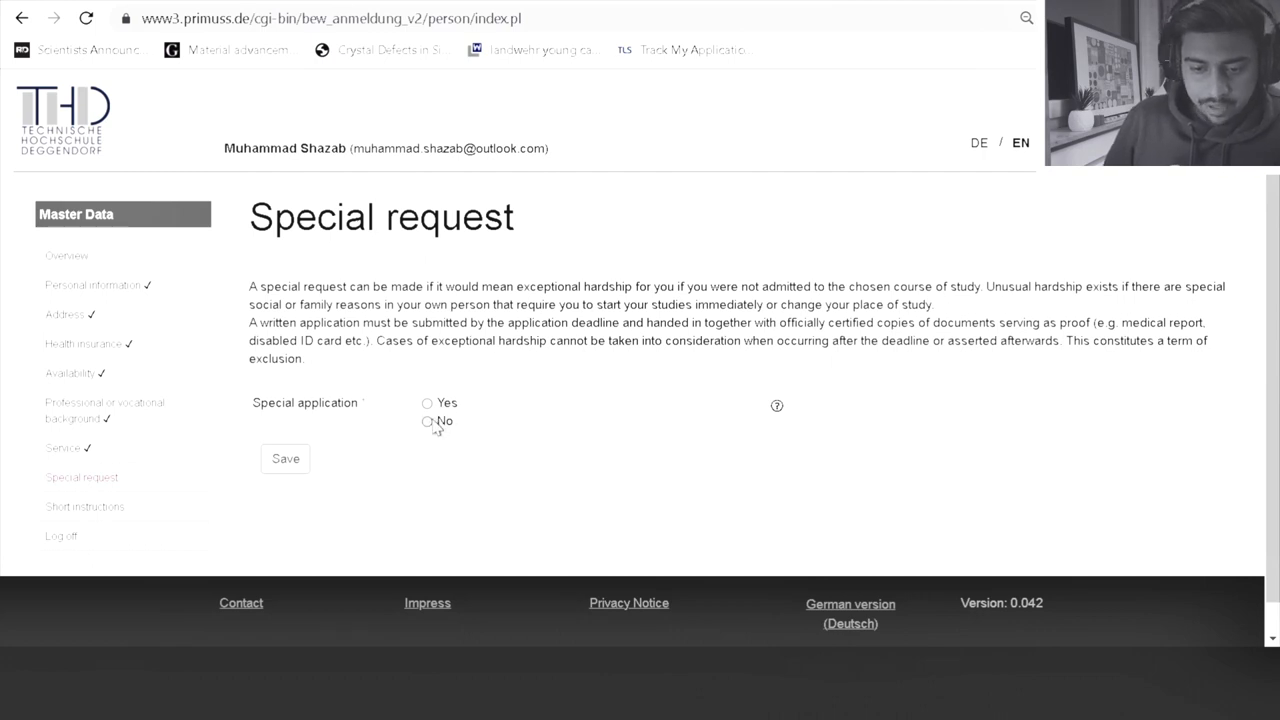
pyautogui.click(285, 458)
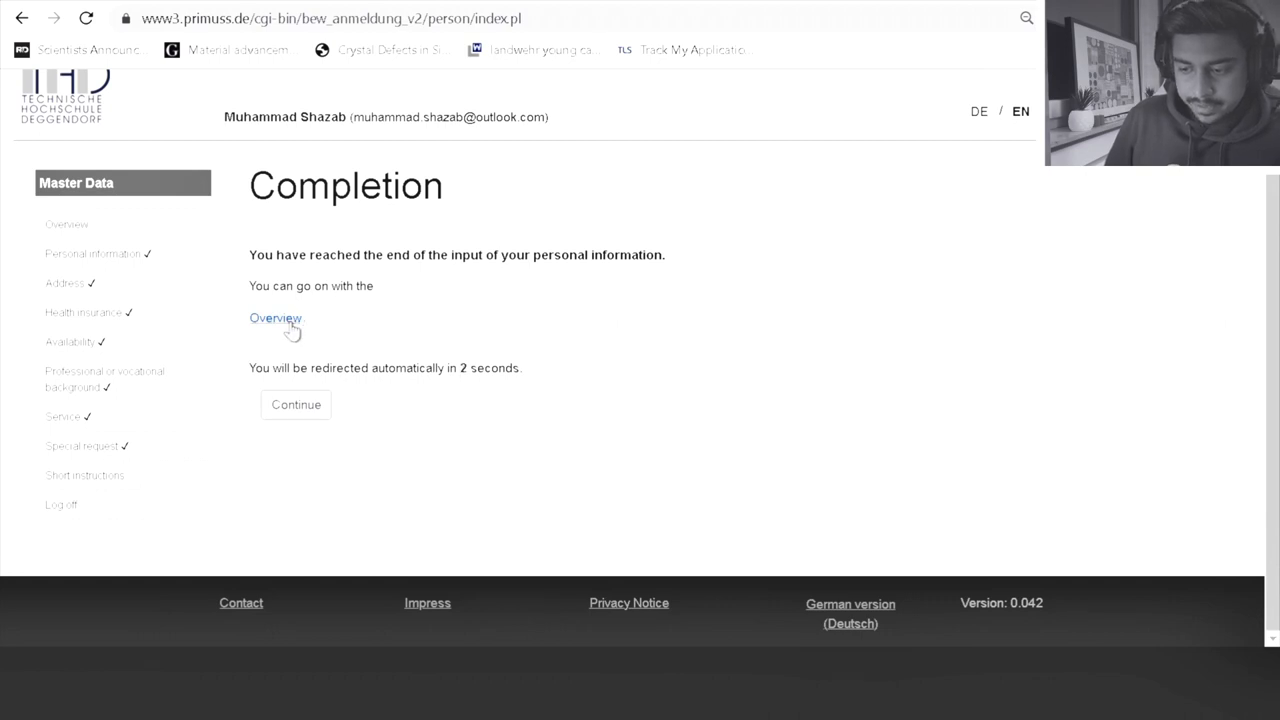
pyautogui.click(275, 318)
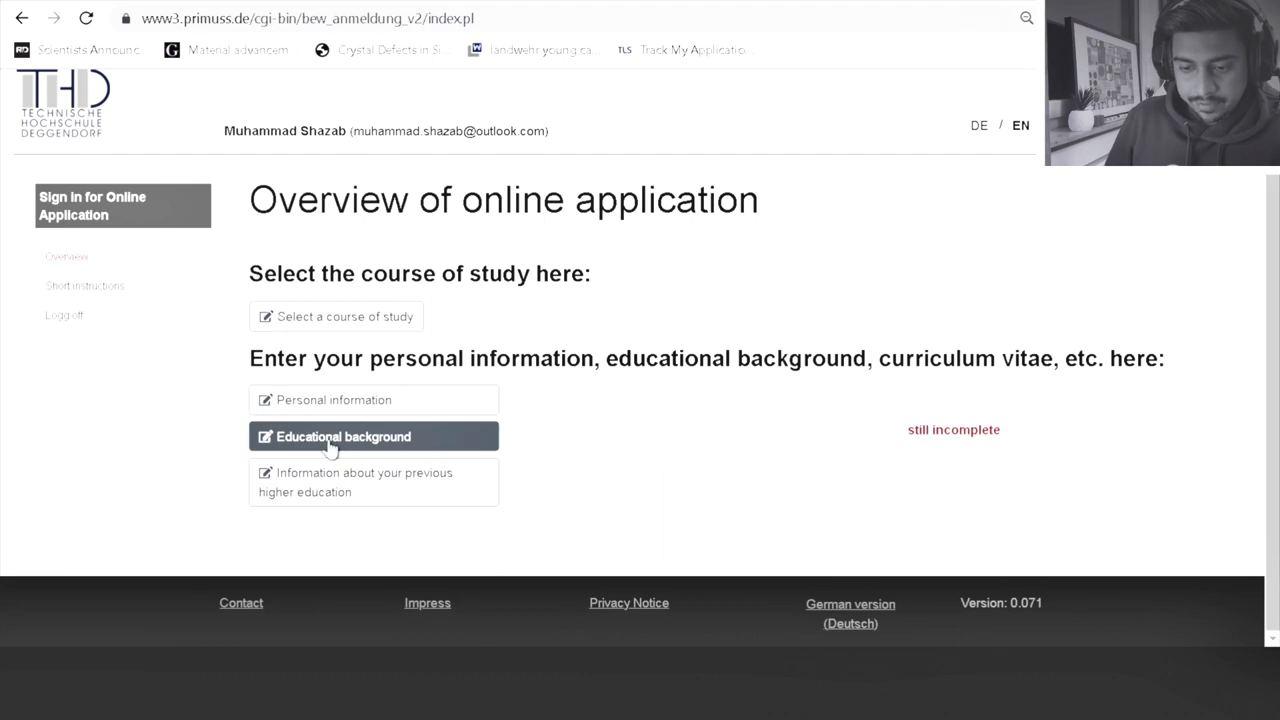
# Step: Save foreign qualification: transcript dated 2021-08-06, grade 3.2, Pakistan, zero Studienkolleg semesters
pyautogui.click(343, 436)
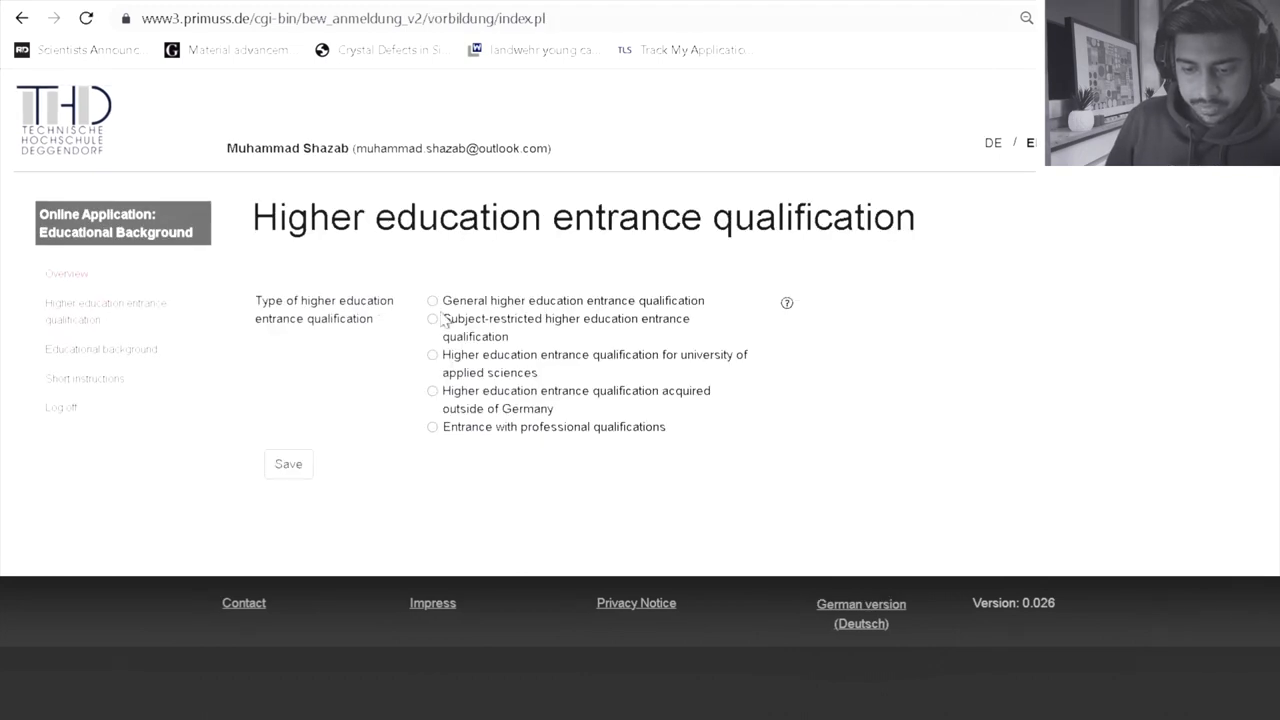
pyautogui.moveTo(434, 392)
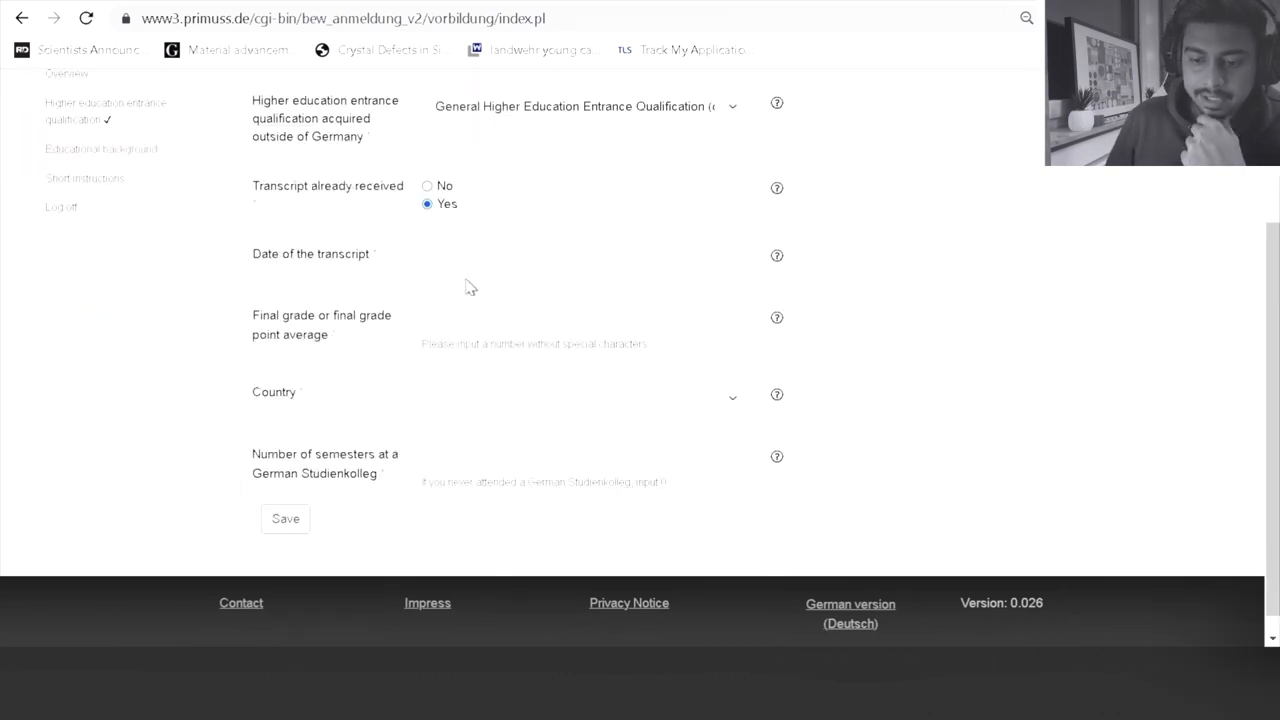
pyautogui.write('2021-08-06')
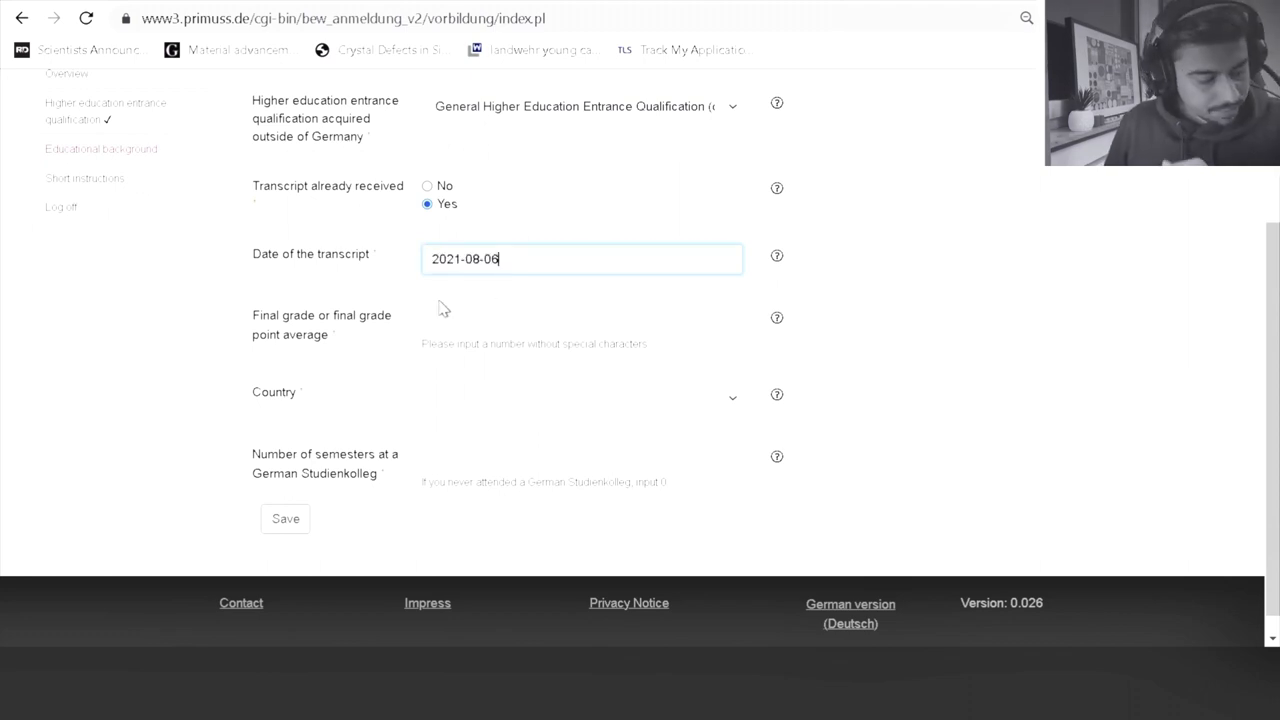
pyautogui.click(581, 320)
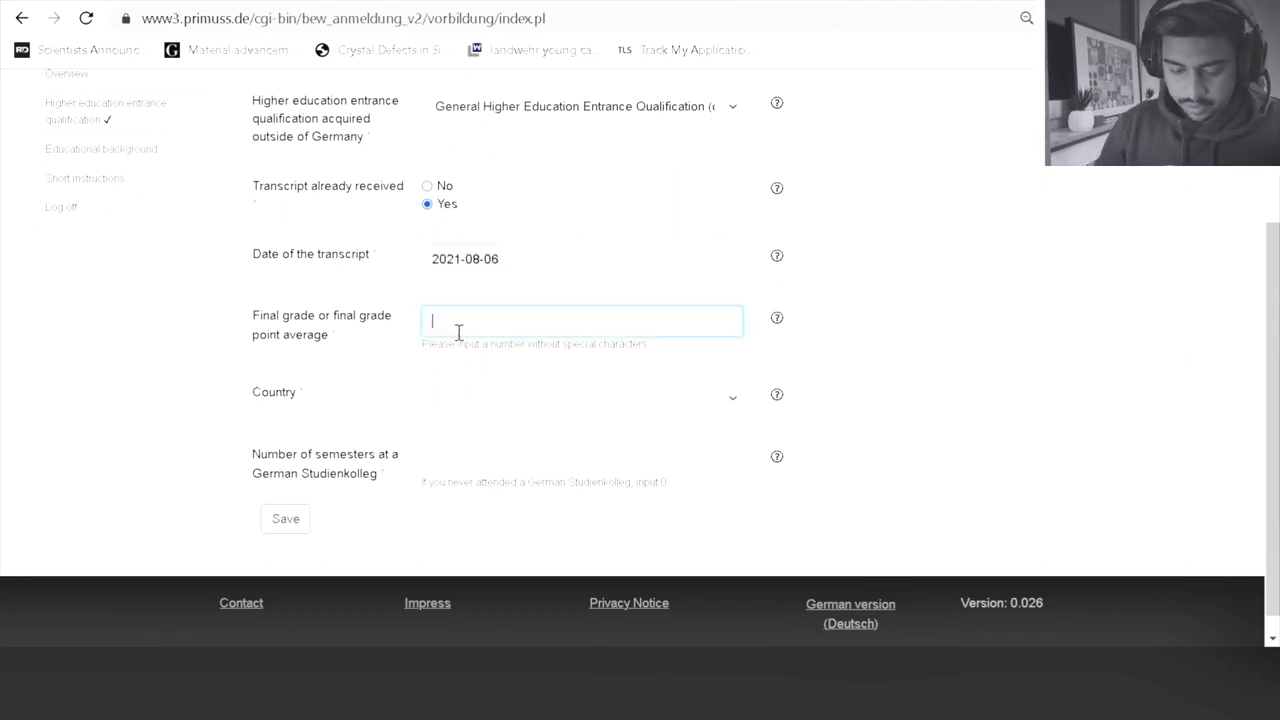
pyautogui.moveTo(508, 365)
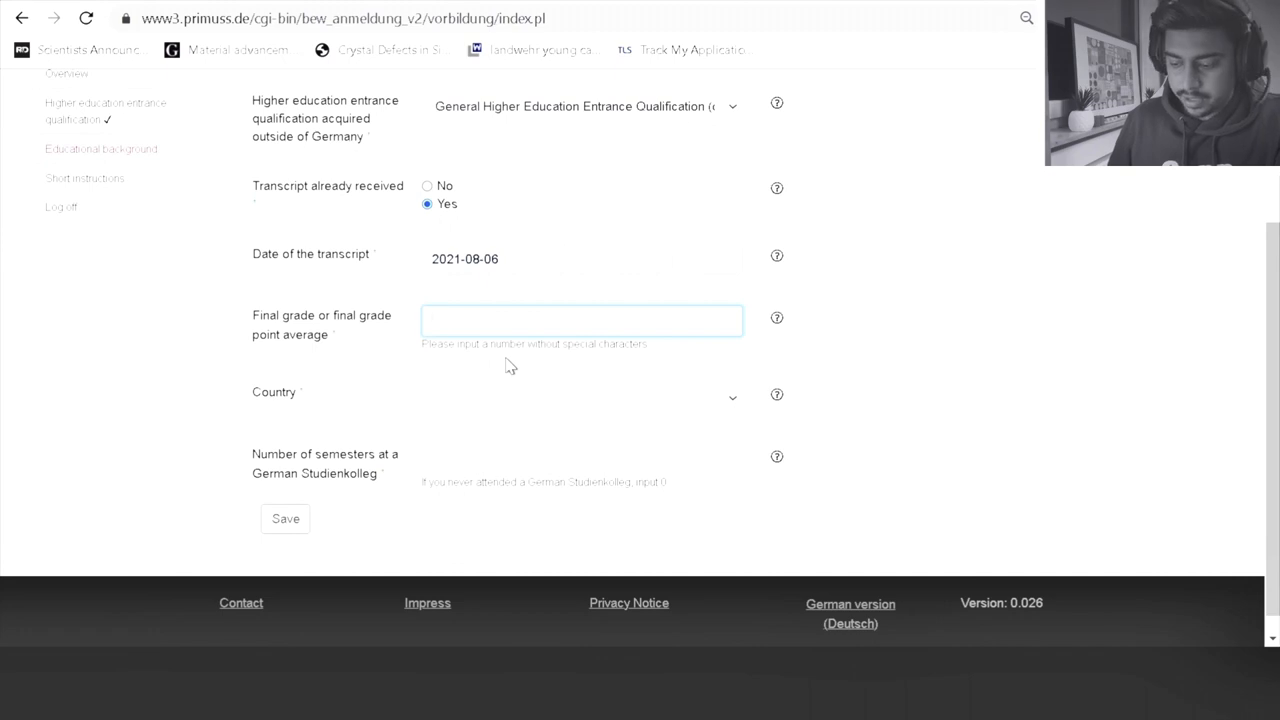
pyautogui.write('3.24')
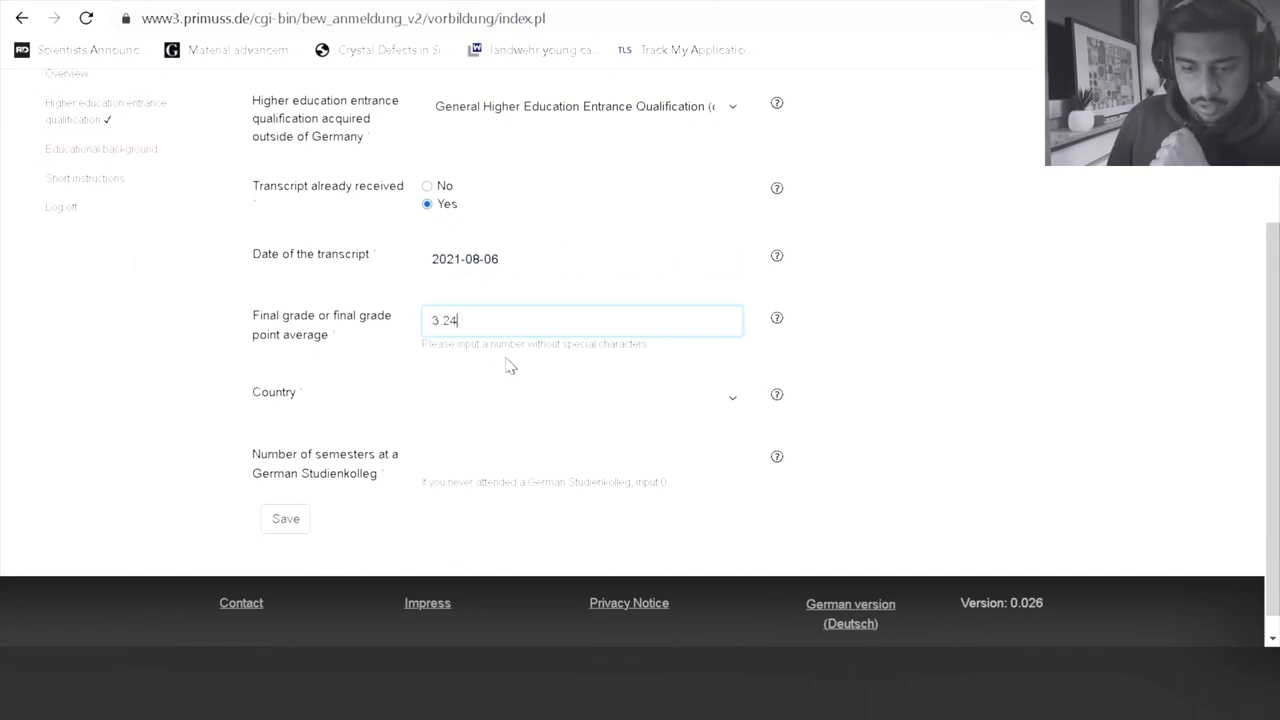
pyautogui.press('BackSpace')
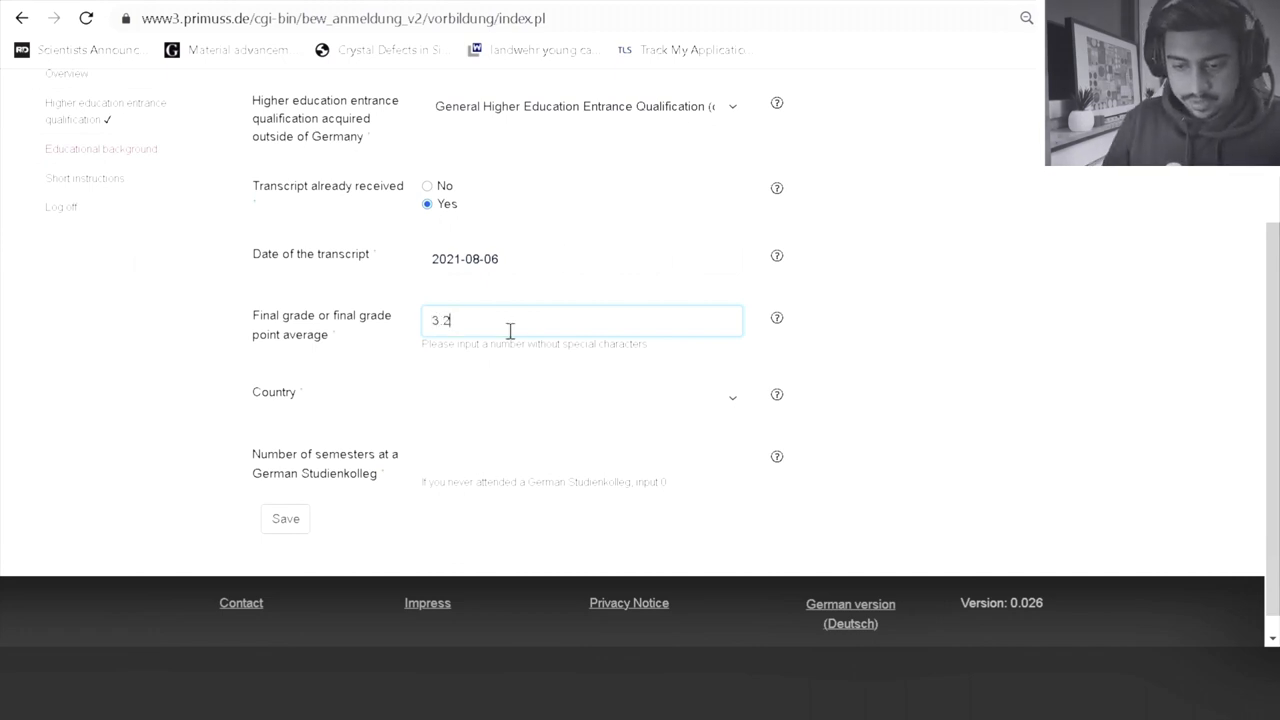
pyautogui.click(581, 397)
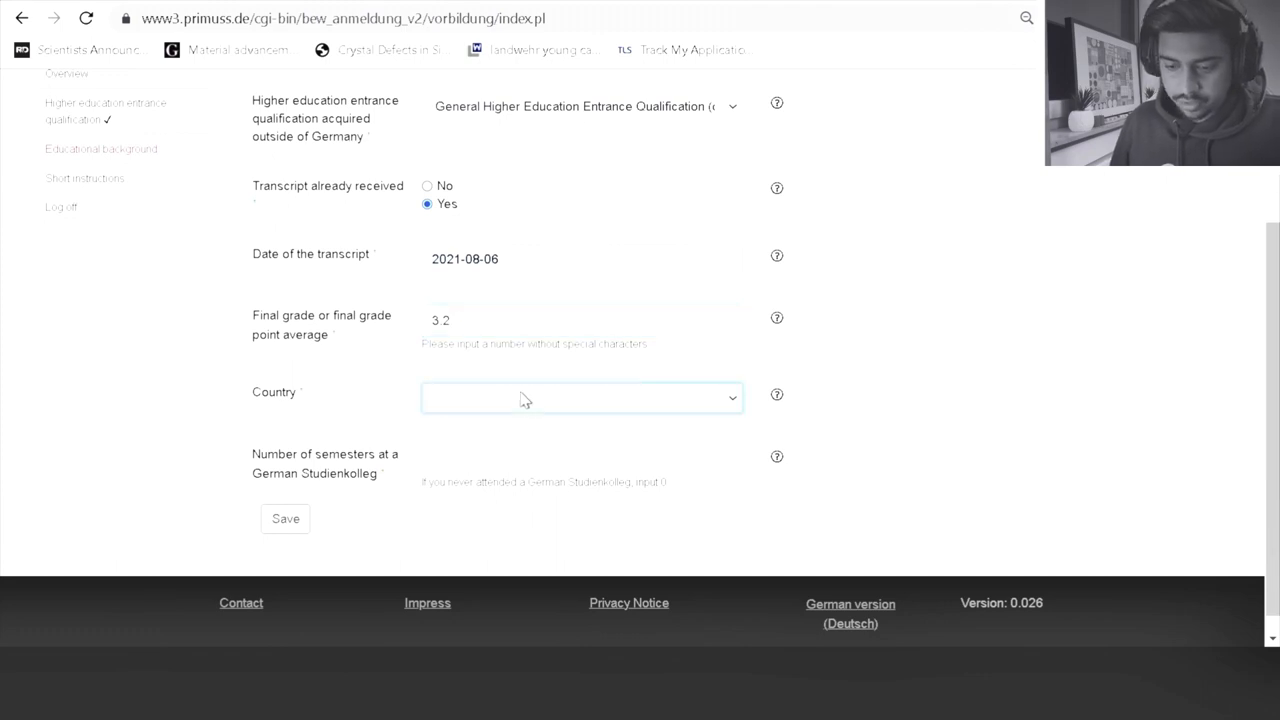
pyautogui.click(581, 398)
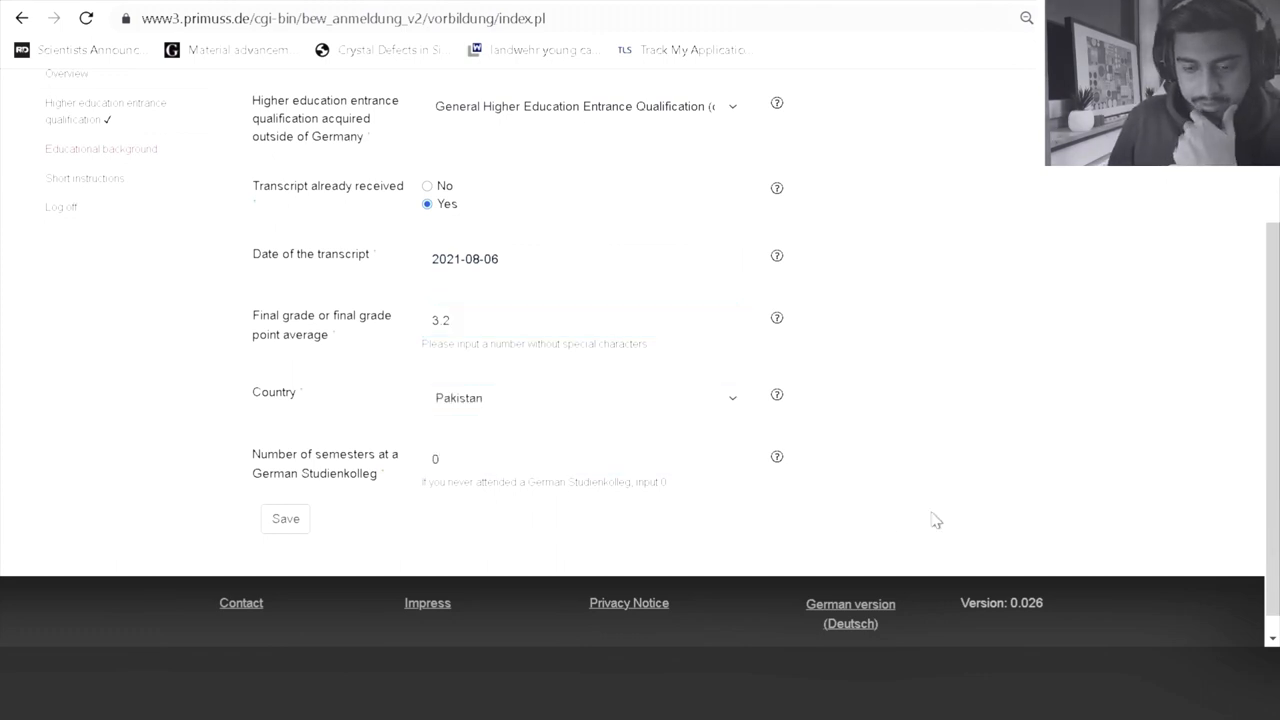
pyautogui.click(285, 519)
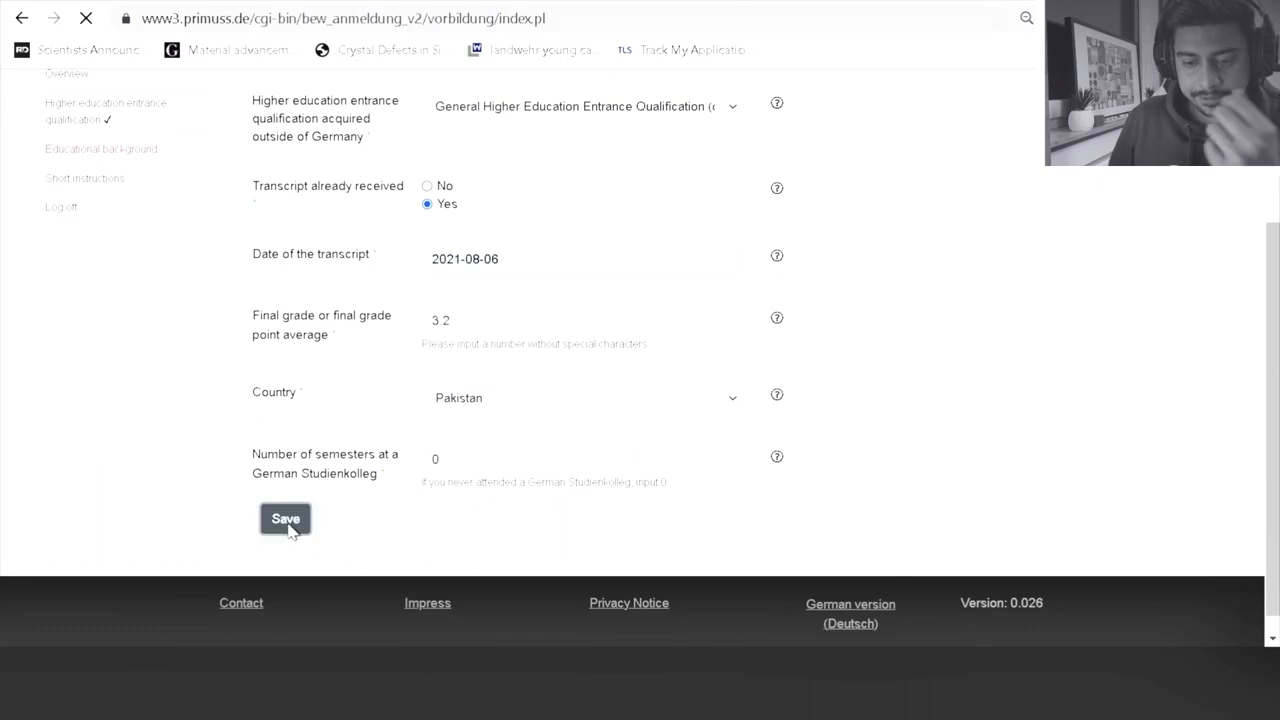
pyautogui.click(285, 519)
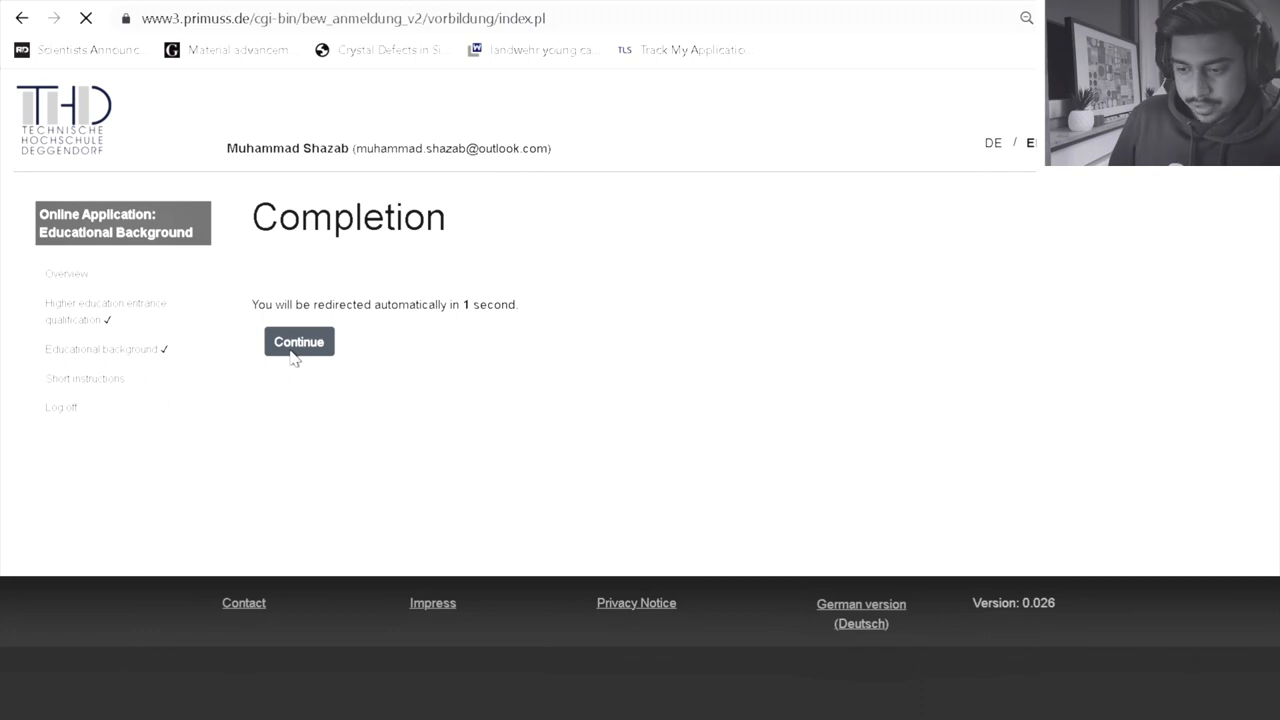
pyautogui.click(298, 341)
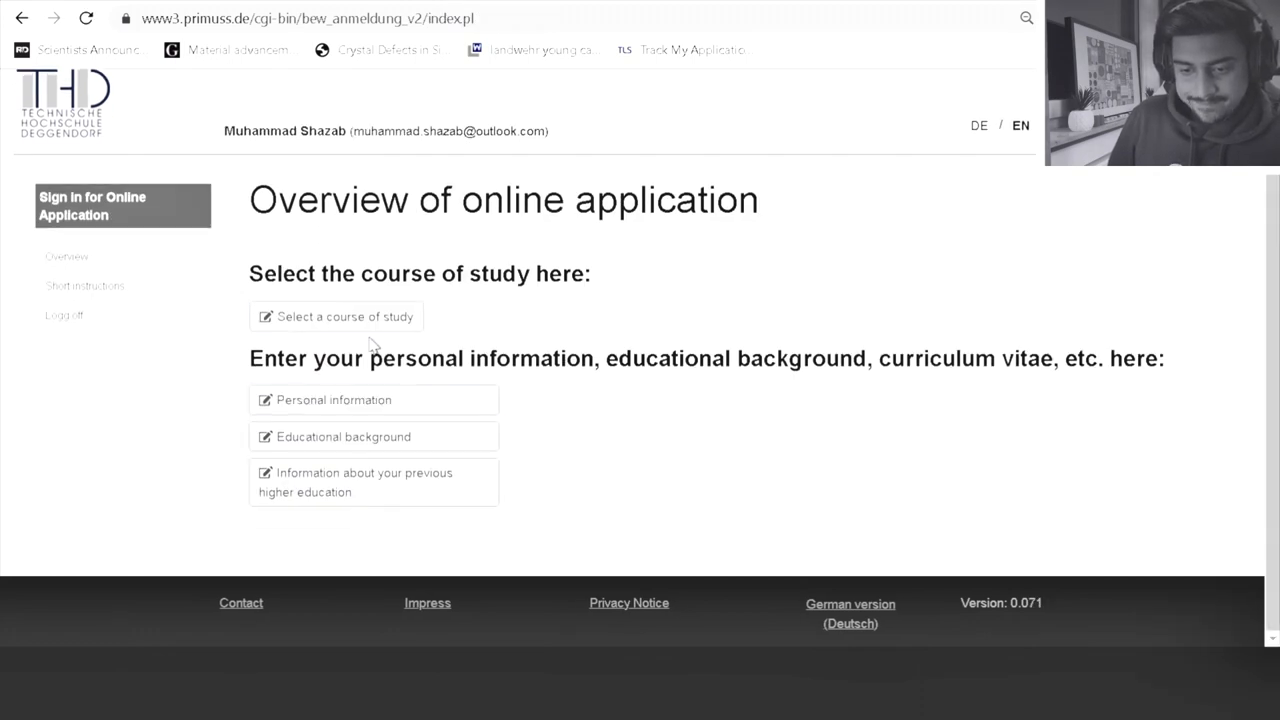
# Step: In course selection, tick Master programs and mark Electrical Engineering and Information Technology
pyautogui.click(343, 316)
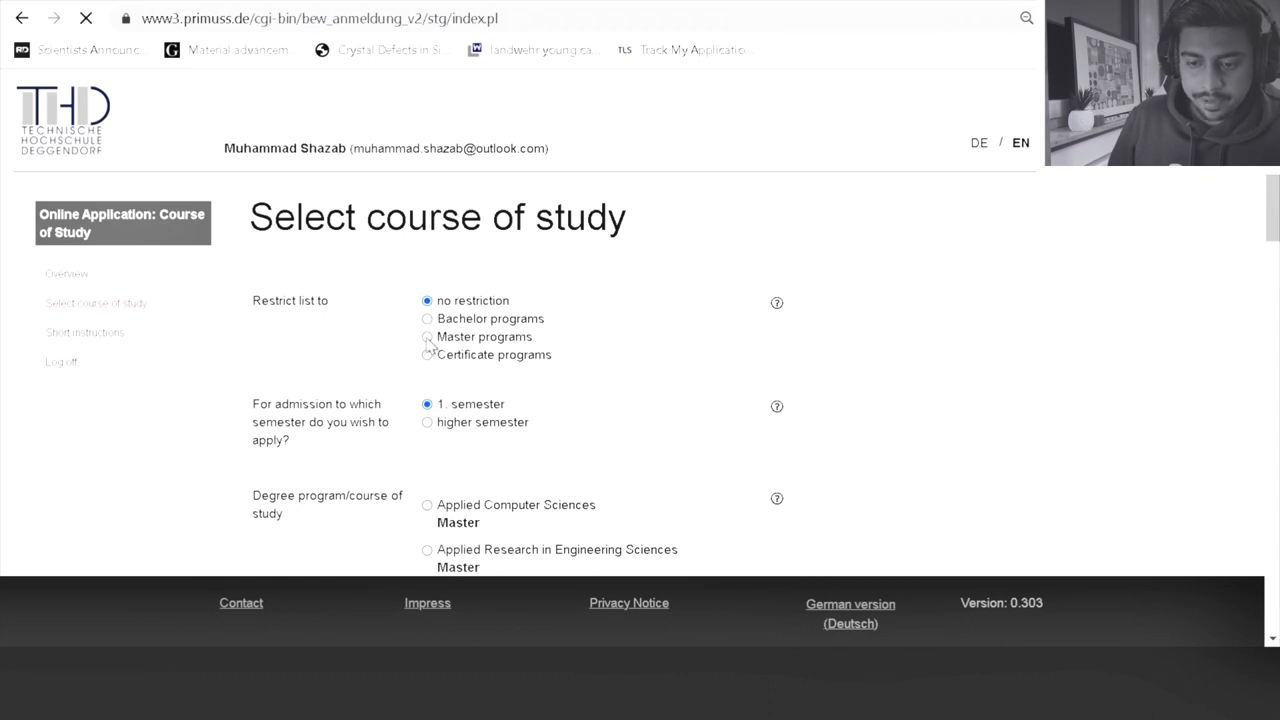
pyautogui.click(428, 336)
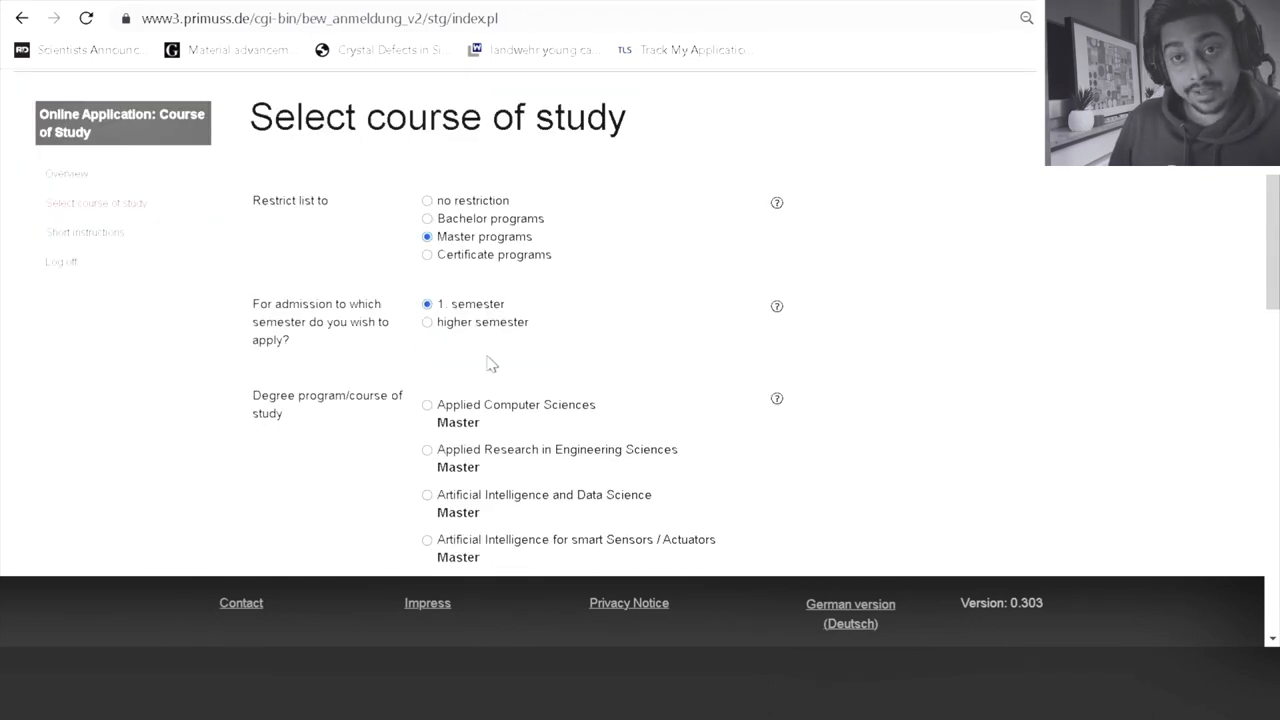
pyautogui.moveTo(483, 317)
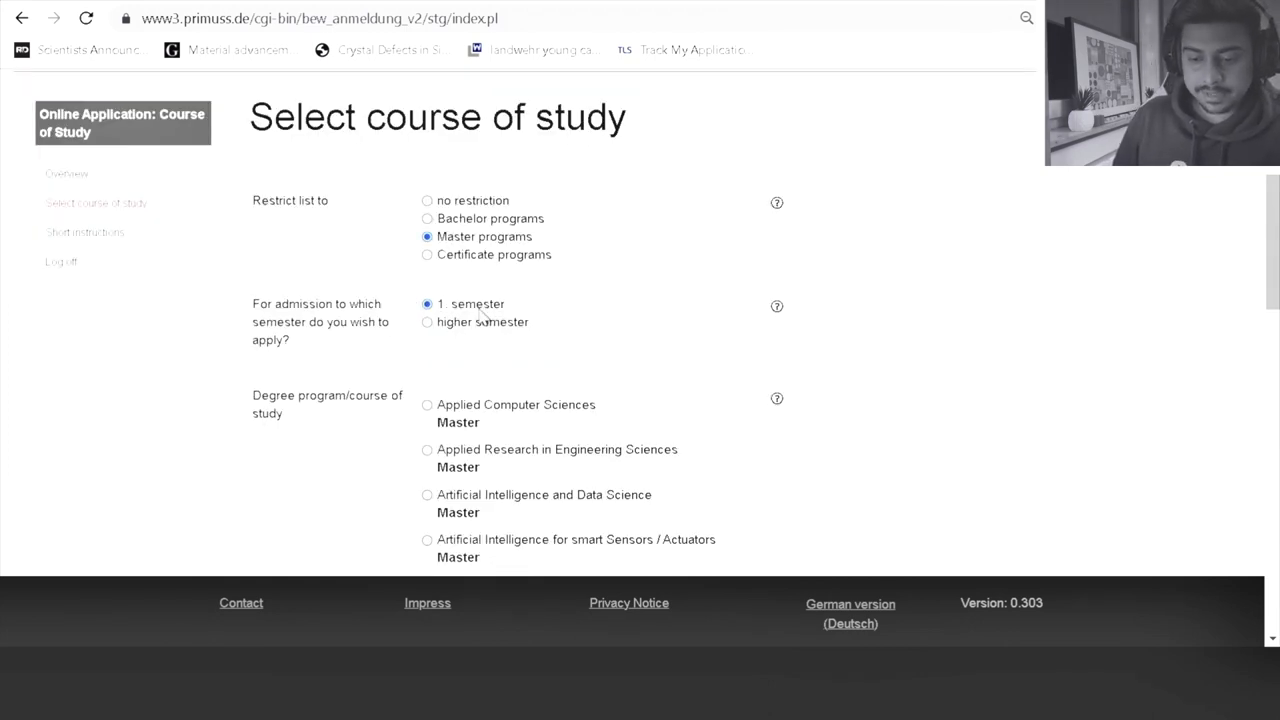
pyautogui.moveTo(443, 342)
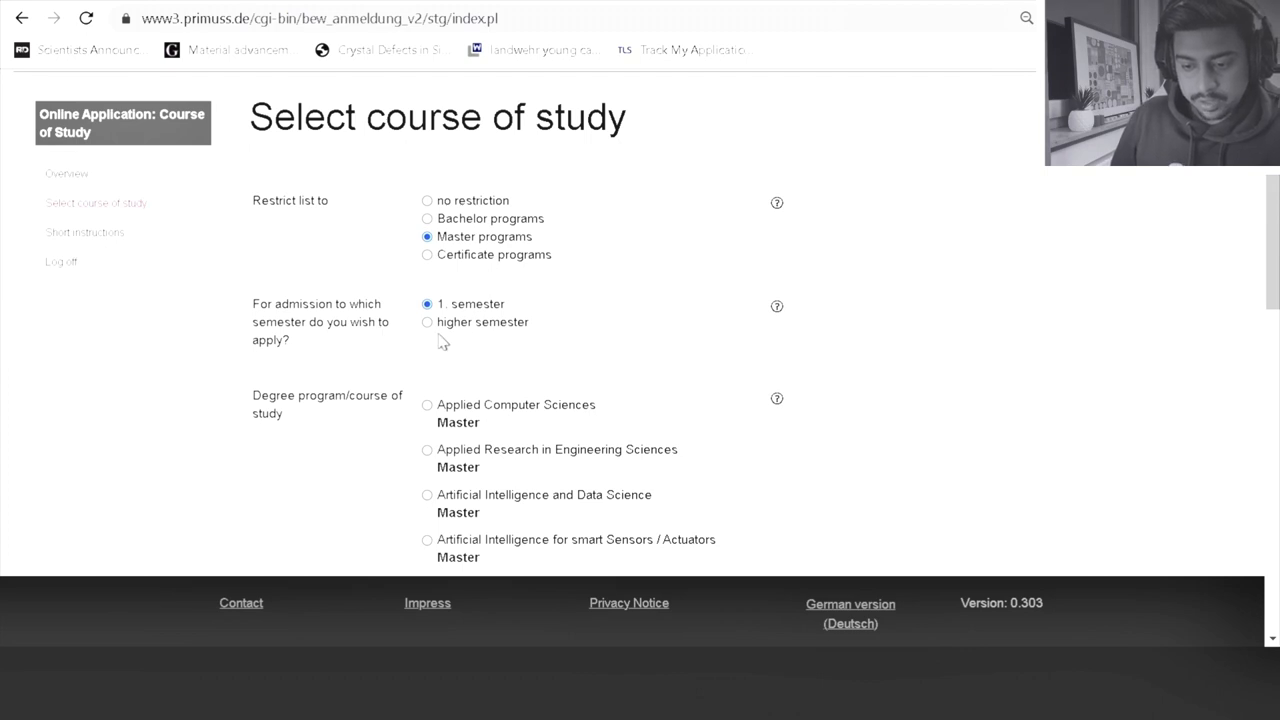
pyautogui.scroll(-3)
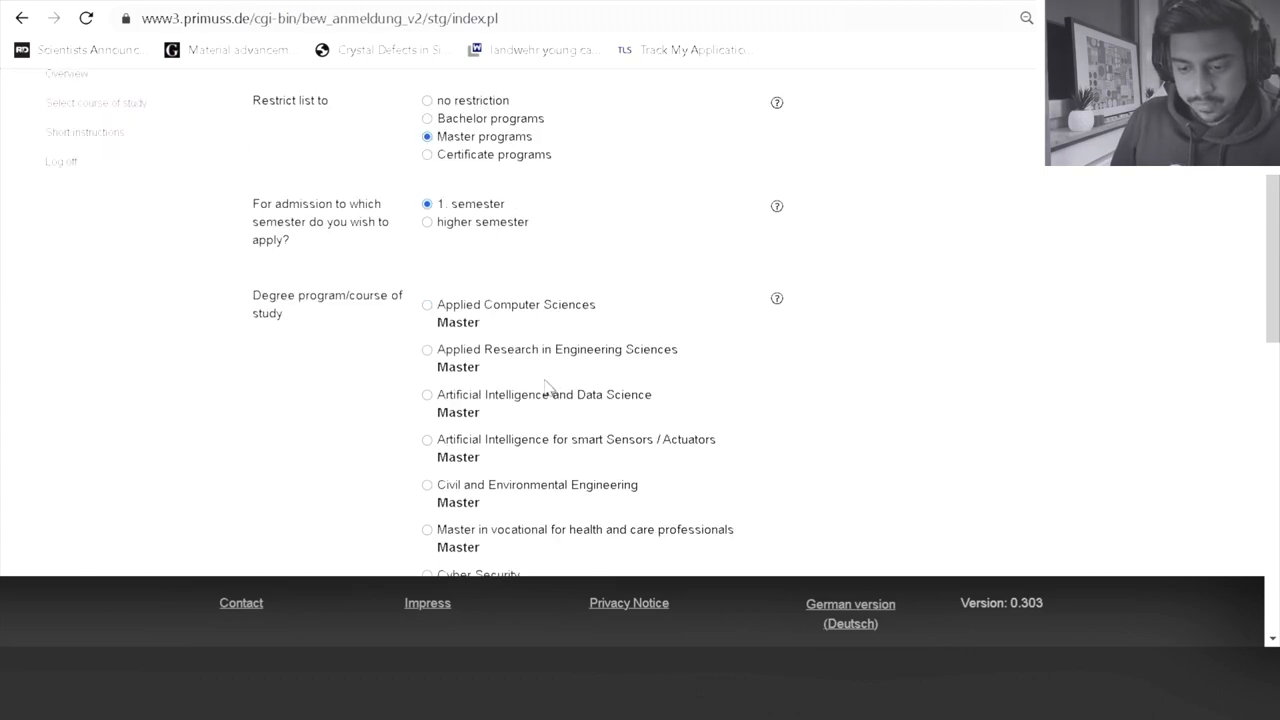
pyautogui.scroll(-3)
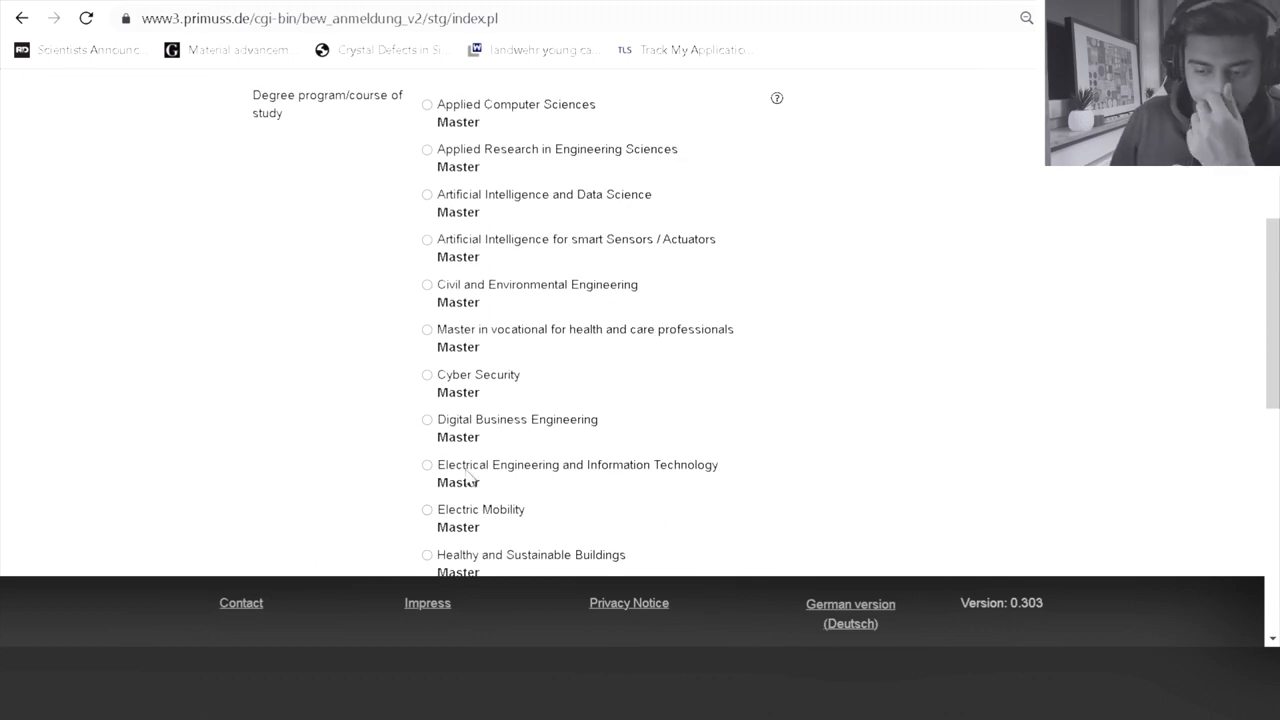
pyautogui.click(427, 465)
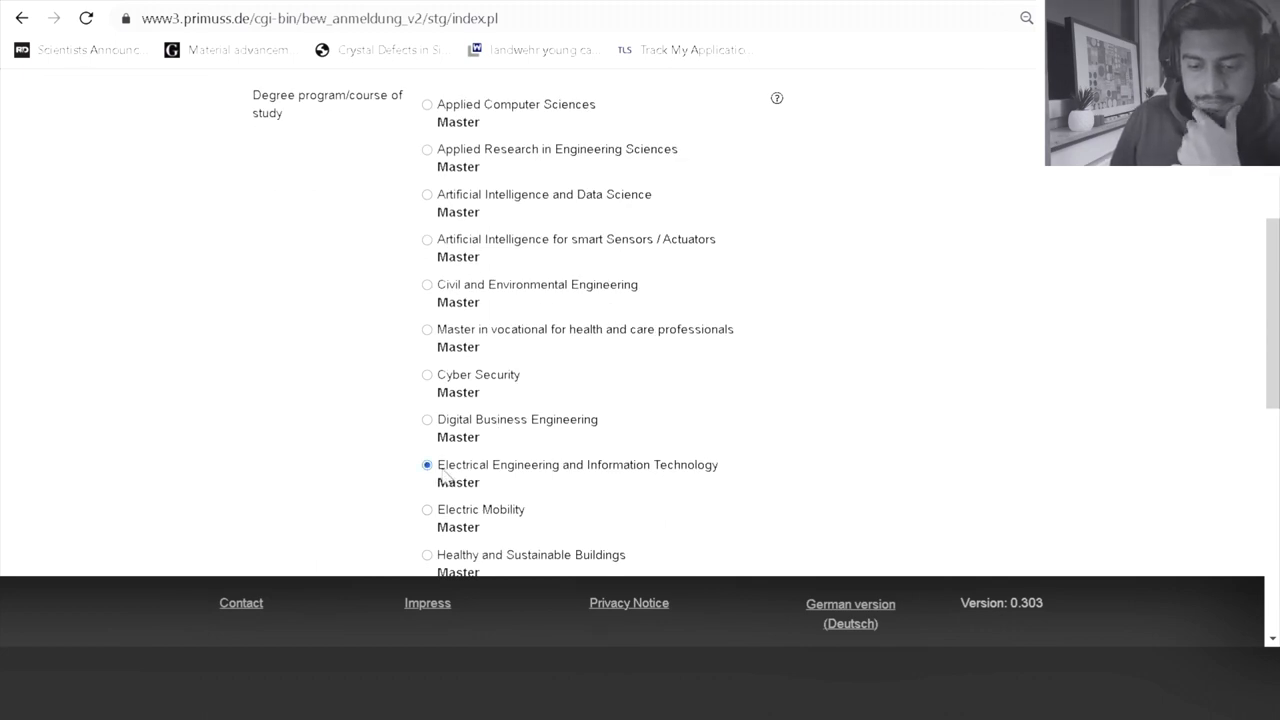
pyautogui.scroll(-3)
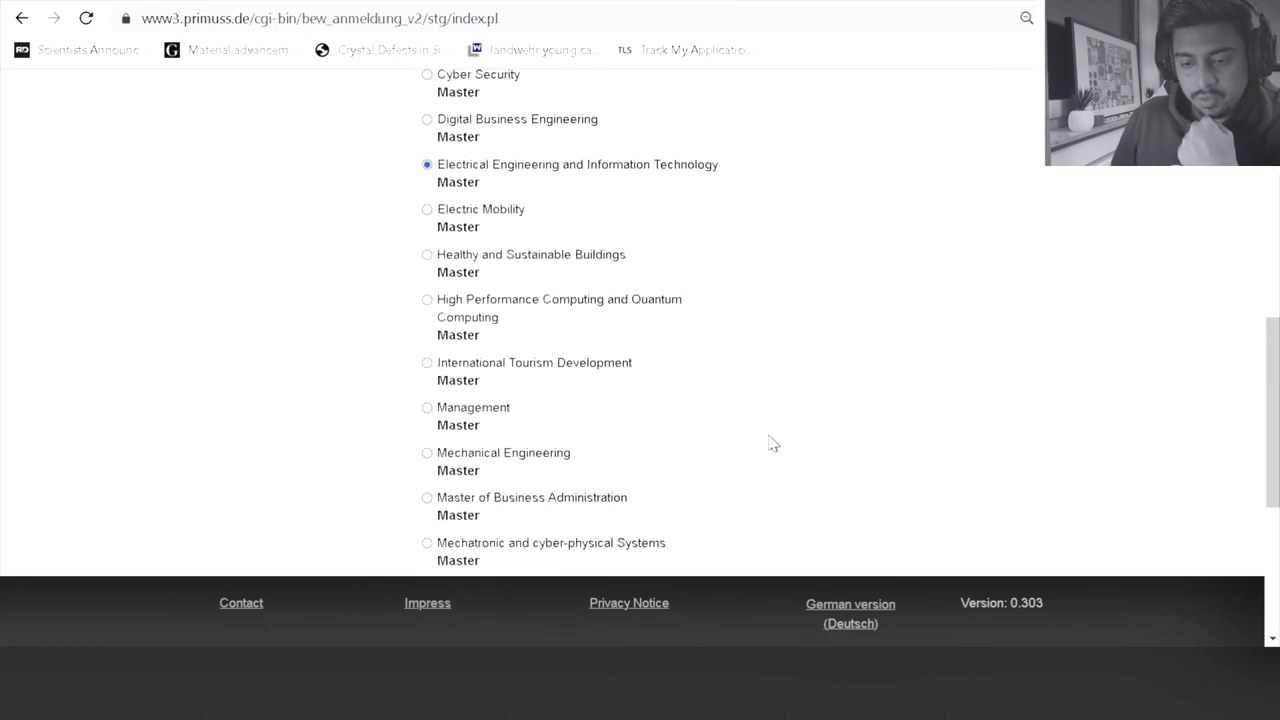
# Step: Save the chosen EE&IT Master programme and pick the degree focus
pyautogui.scroll(-3)
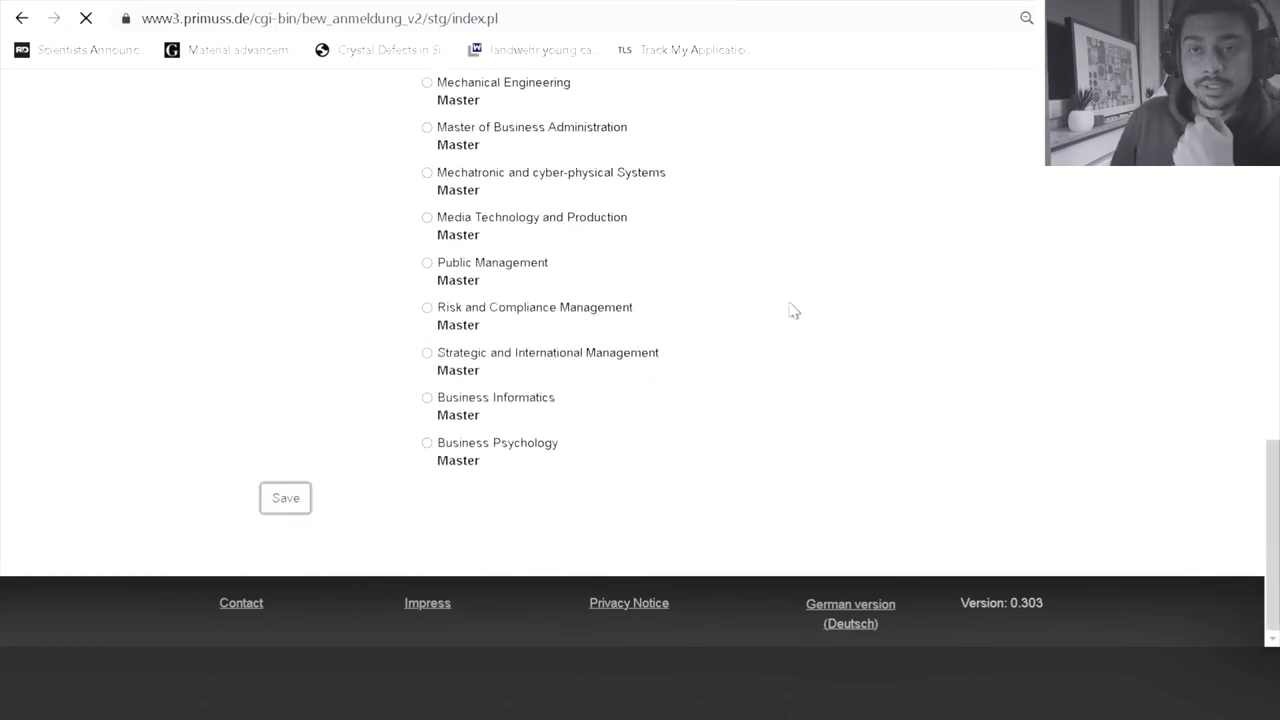
pyautogui.click(285, 497)
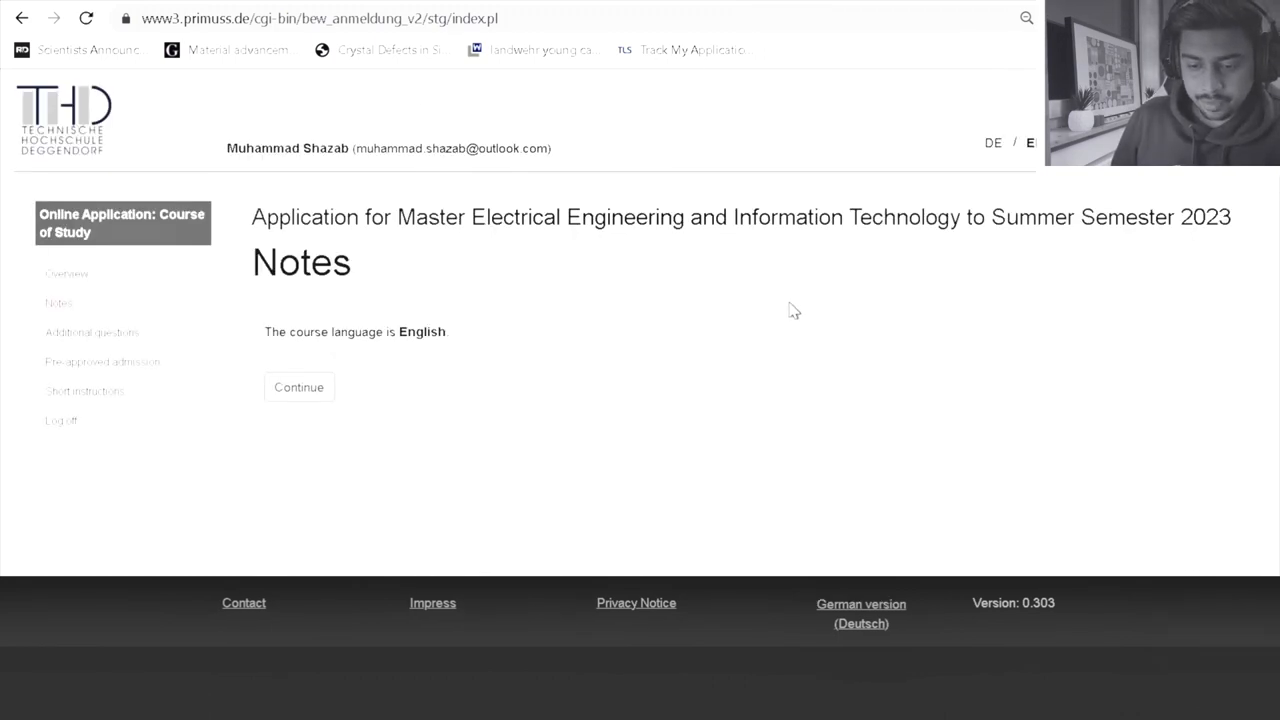
pyautogui.click(298, 387)
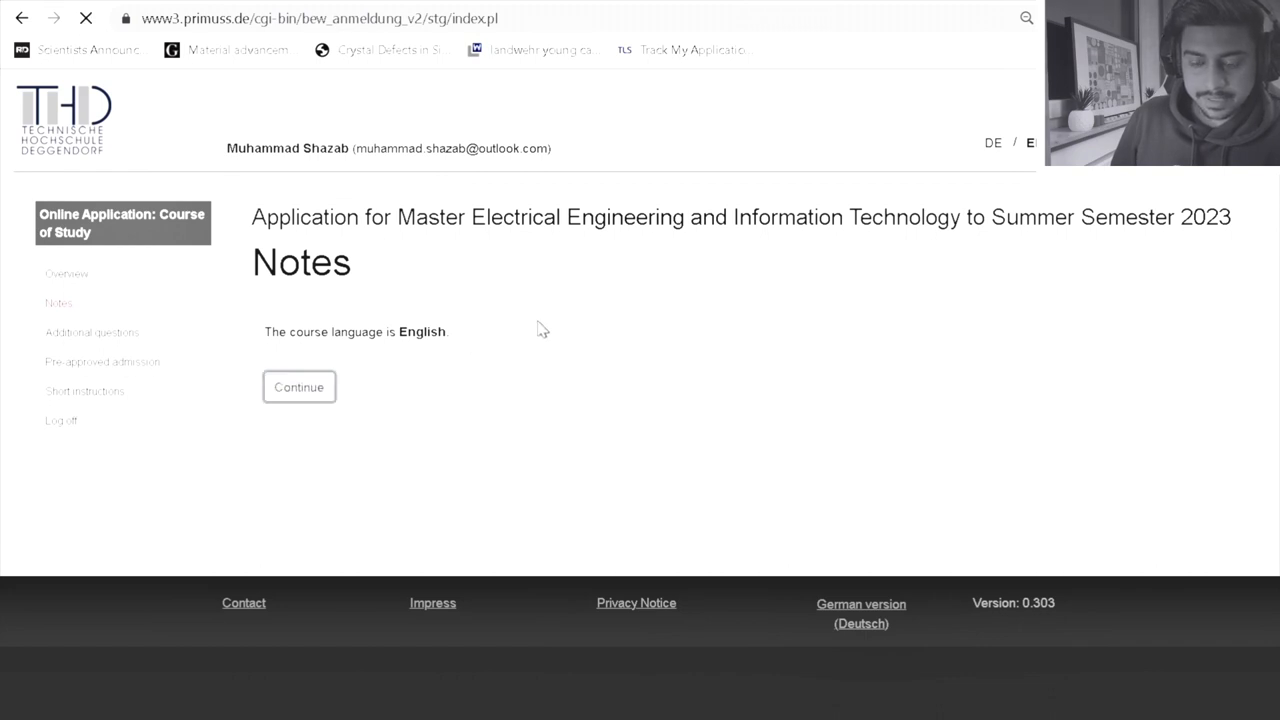
pyautogui.click(298, 387)
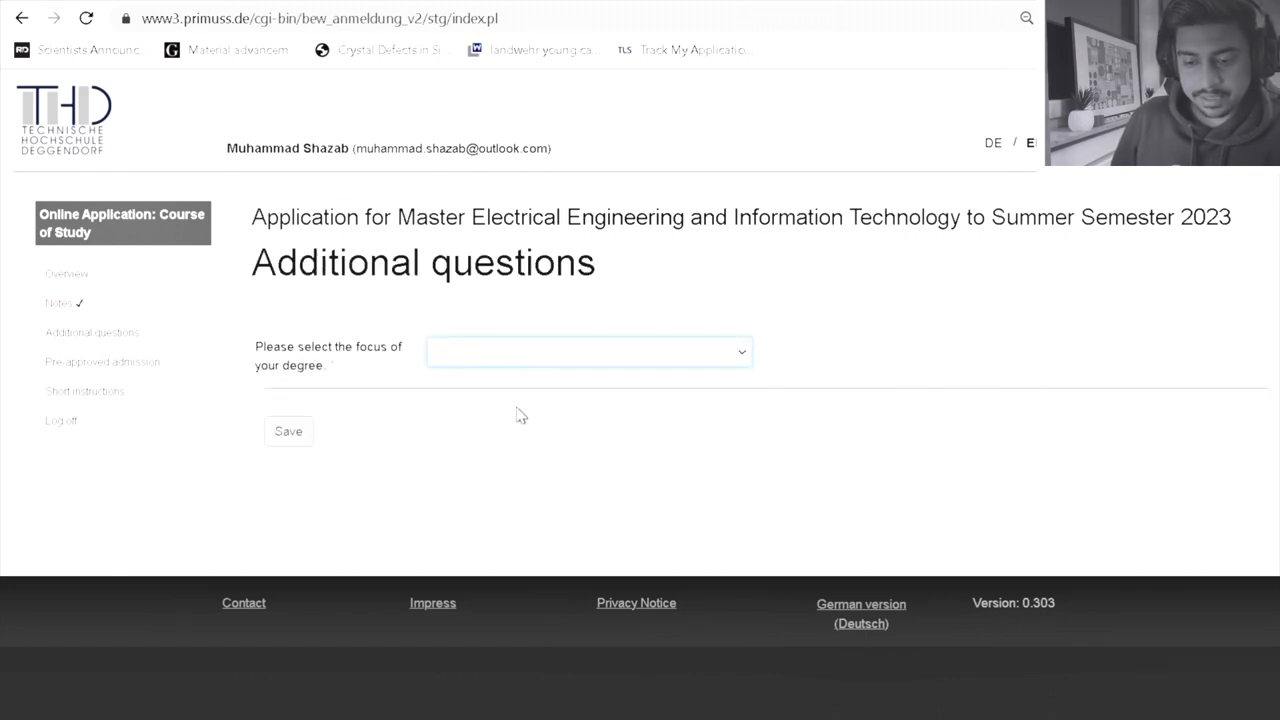
pyautogui.click(588, 351)
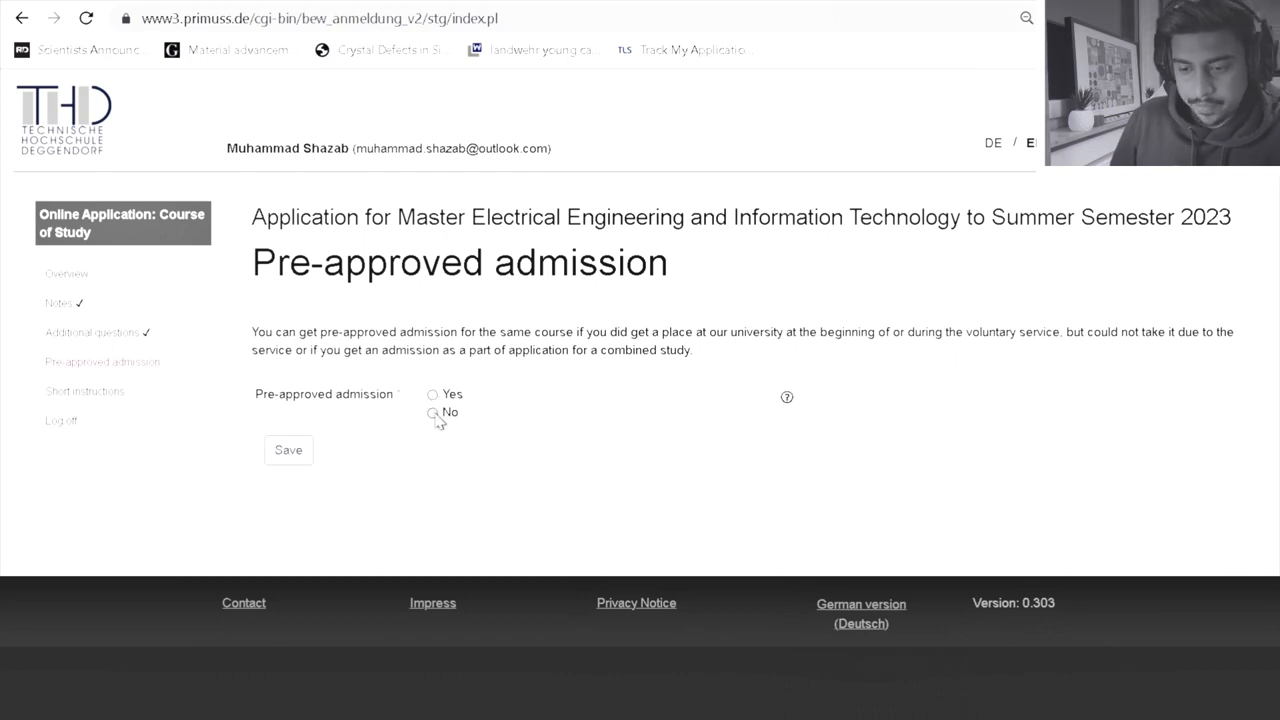
# Step: Decline pre-approved admission, save the answer, and return to the overview
pyautogui.click(432, 412)
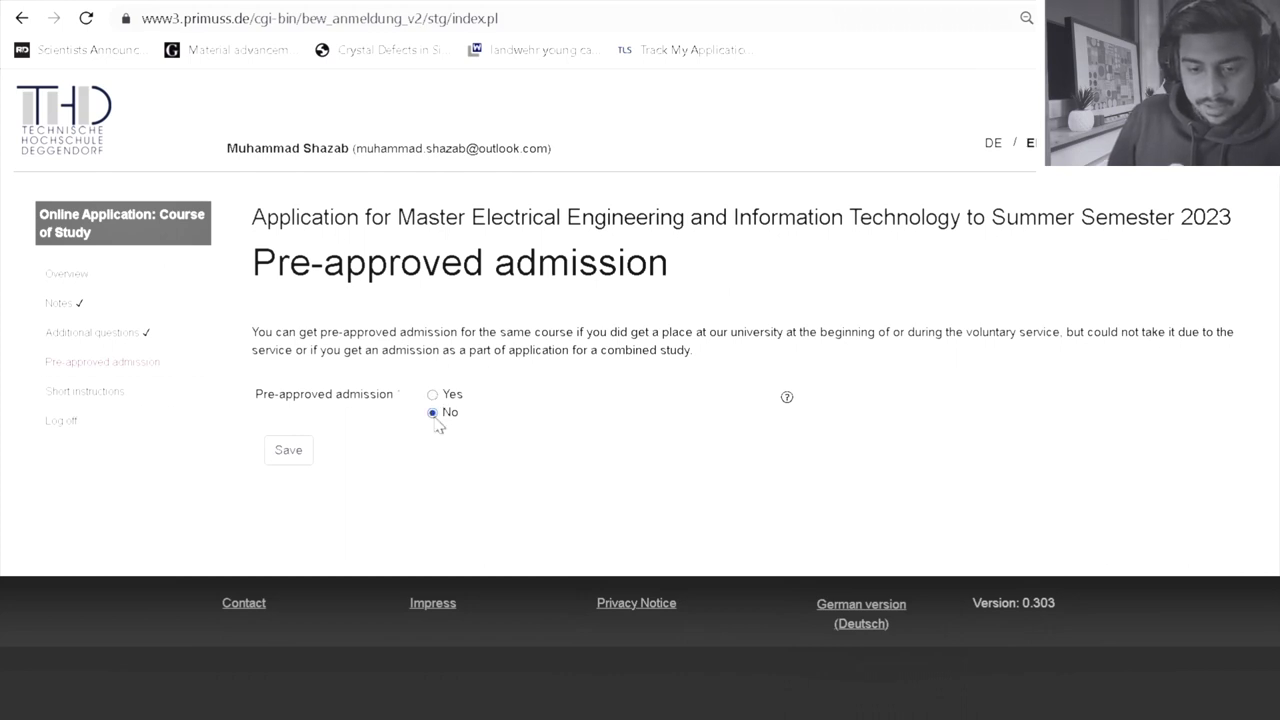
pyautogui.click(288, 449)
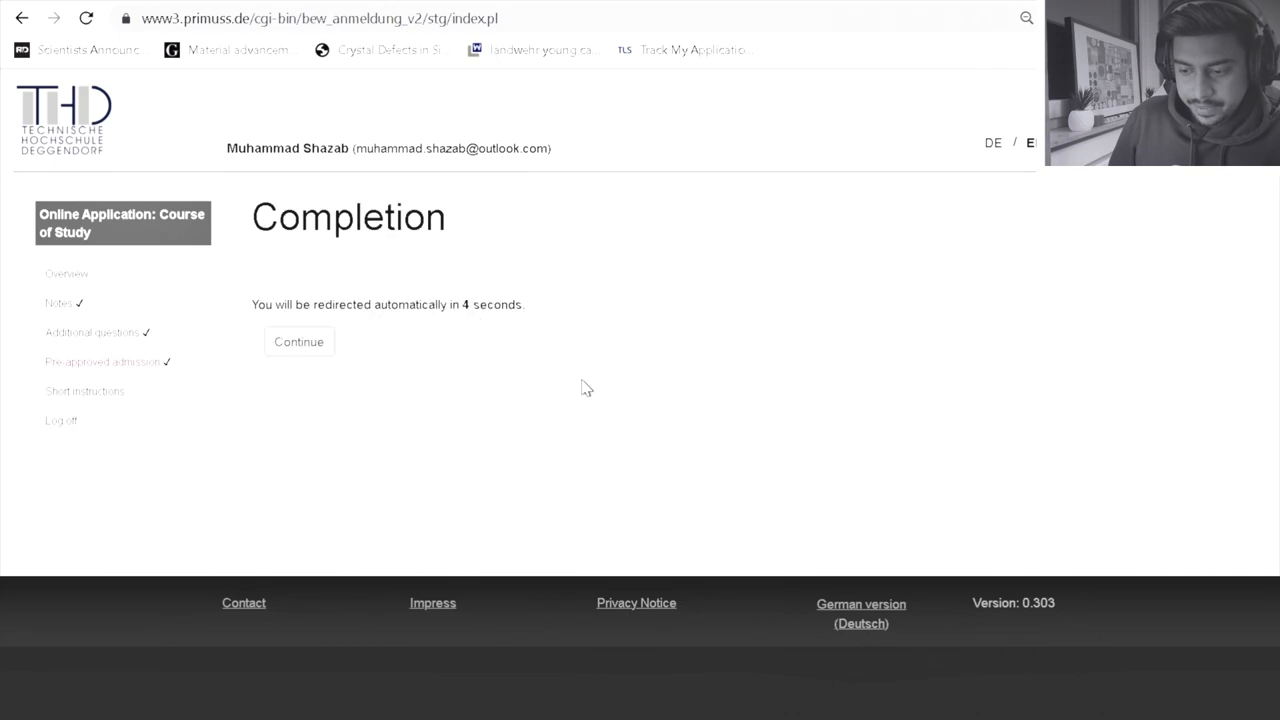
pyautogui.click(298, 341)
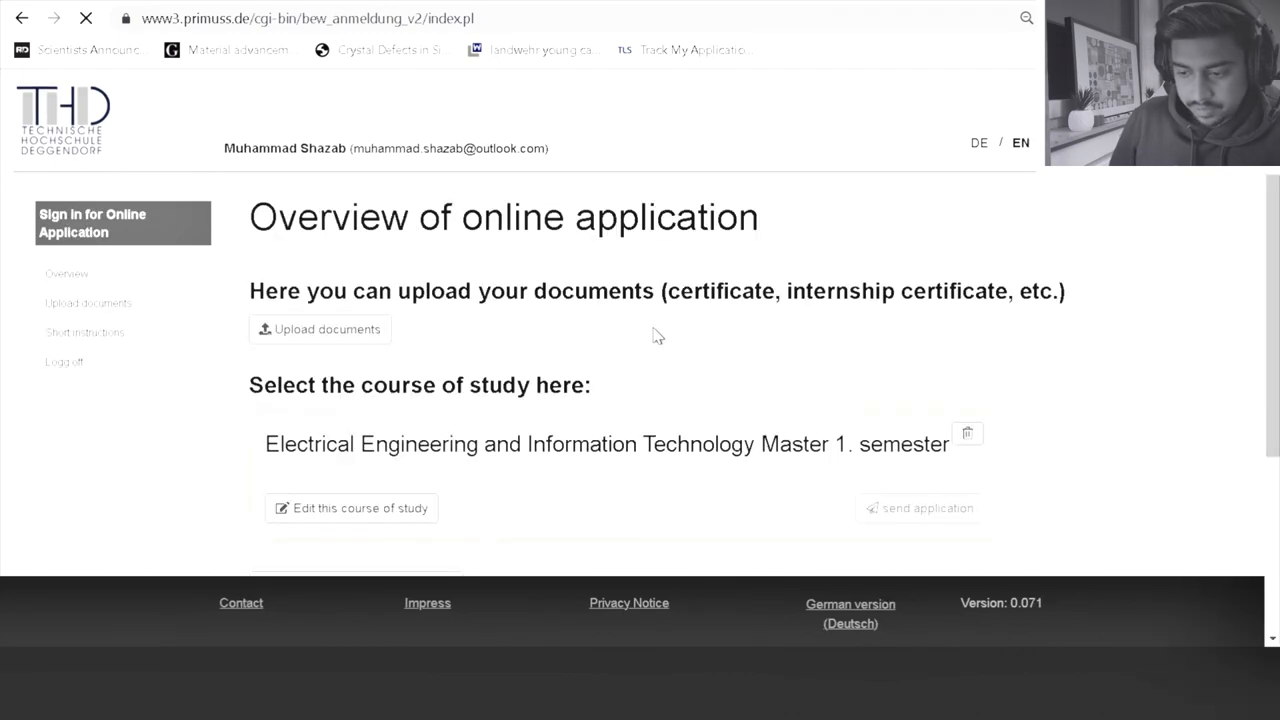
# Step: Open the 'Information about your previous higher education' section from the overview
pyautogui.scroll(-3)
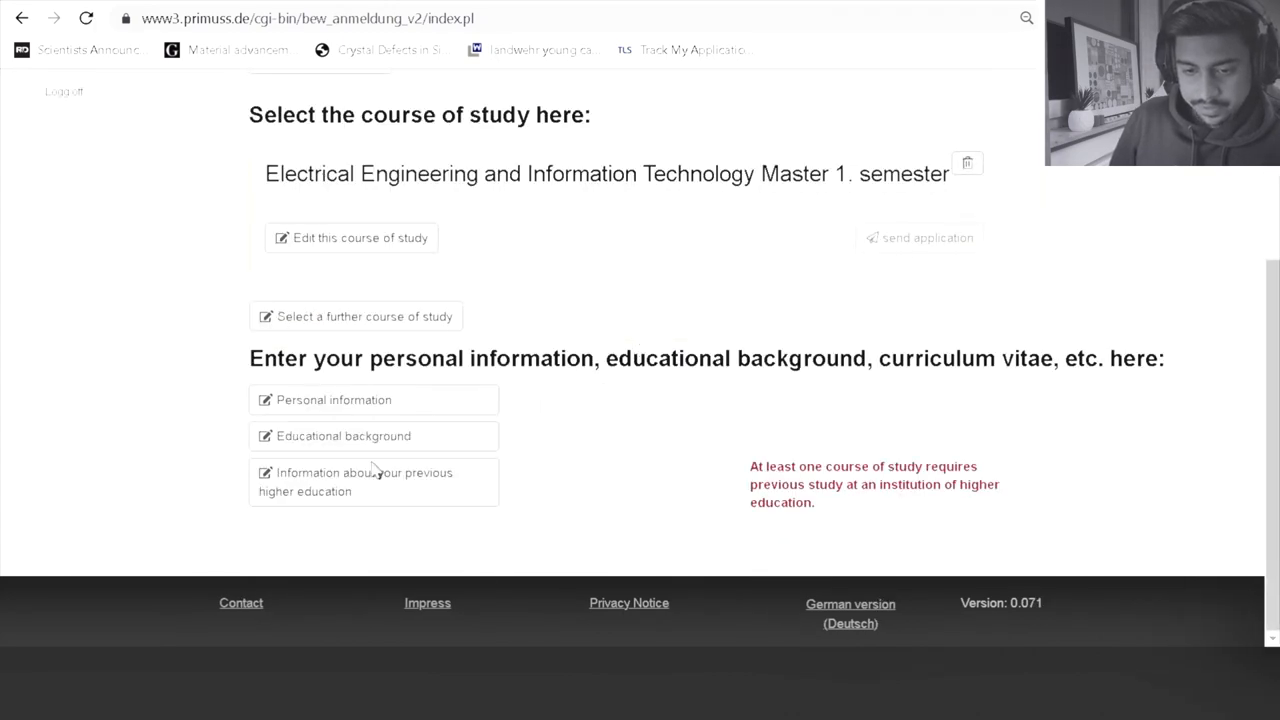
pyautogui.click(373, 481)
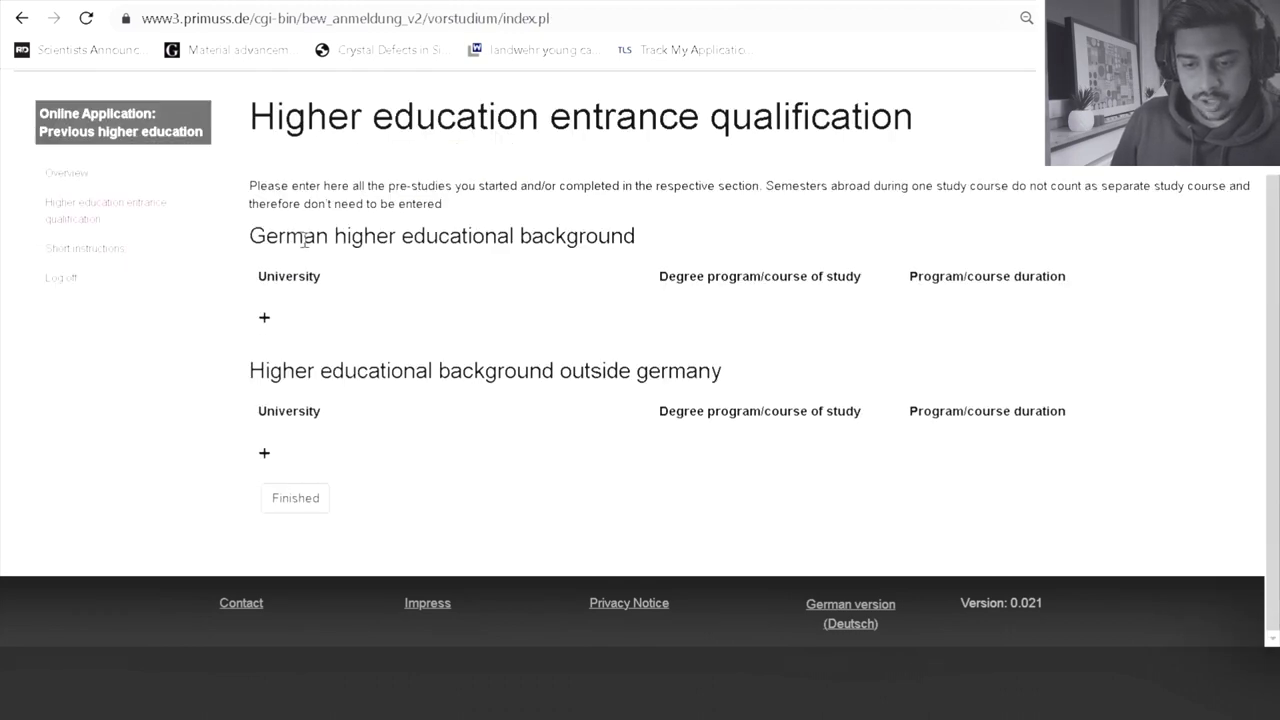
pyautogui.moveTo(344, 267)
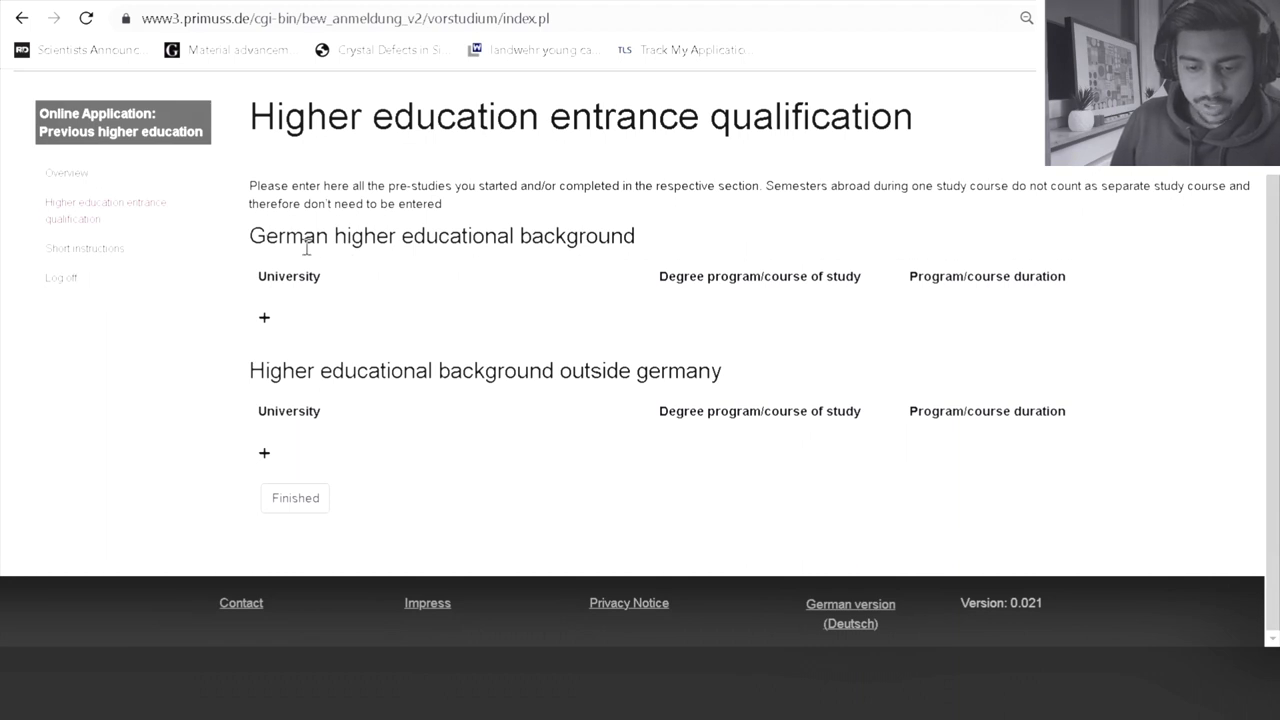
pyautogui.moveTo(264, 453)
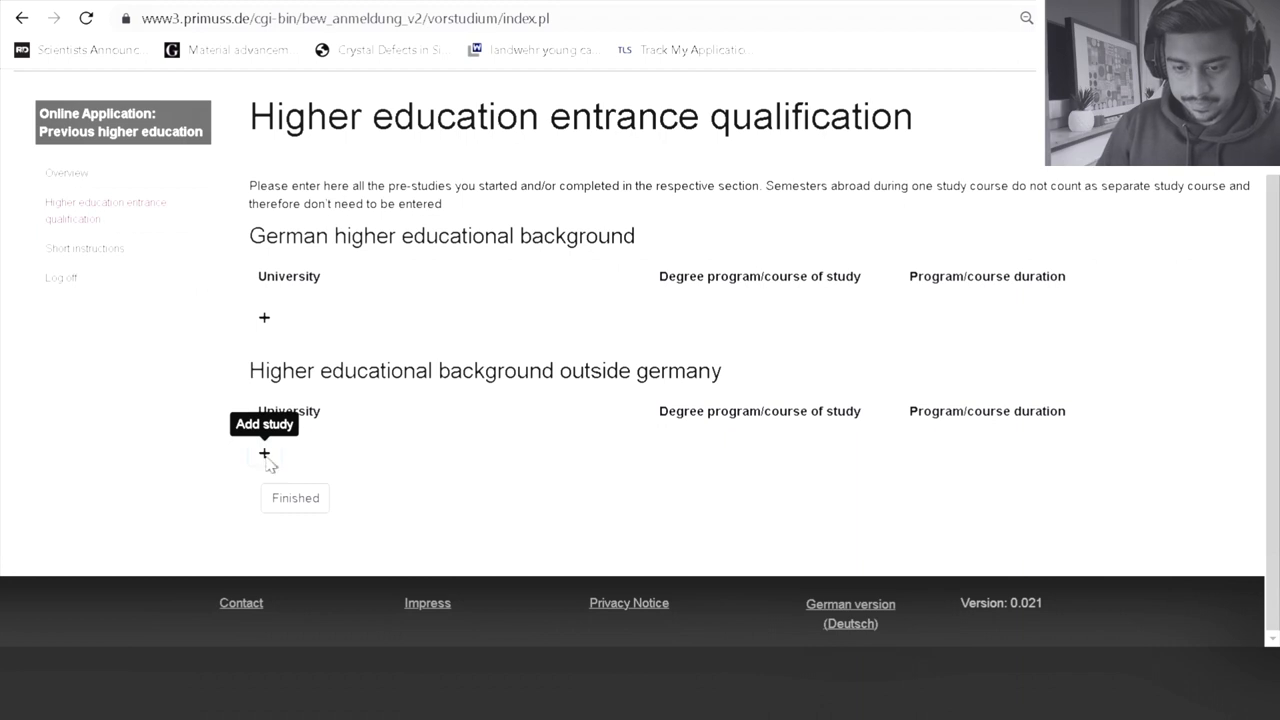
# Step: Add an outside-Germany study: Pakistan, Comsats university islamabad, 8 semesters
pyautogui.click(264, 453)
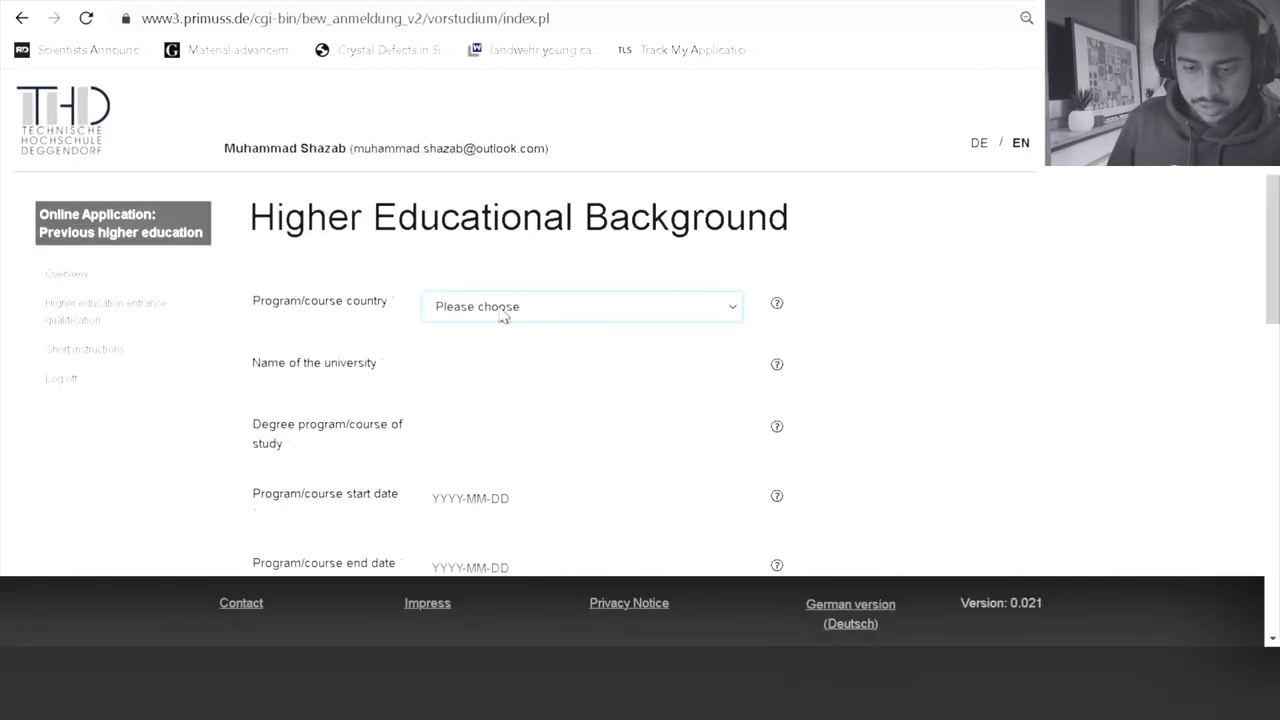
pyautogui.click(582, 306)
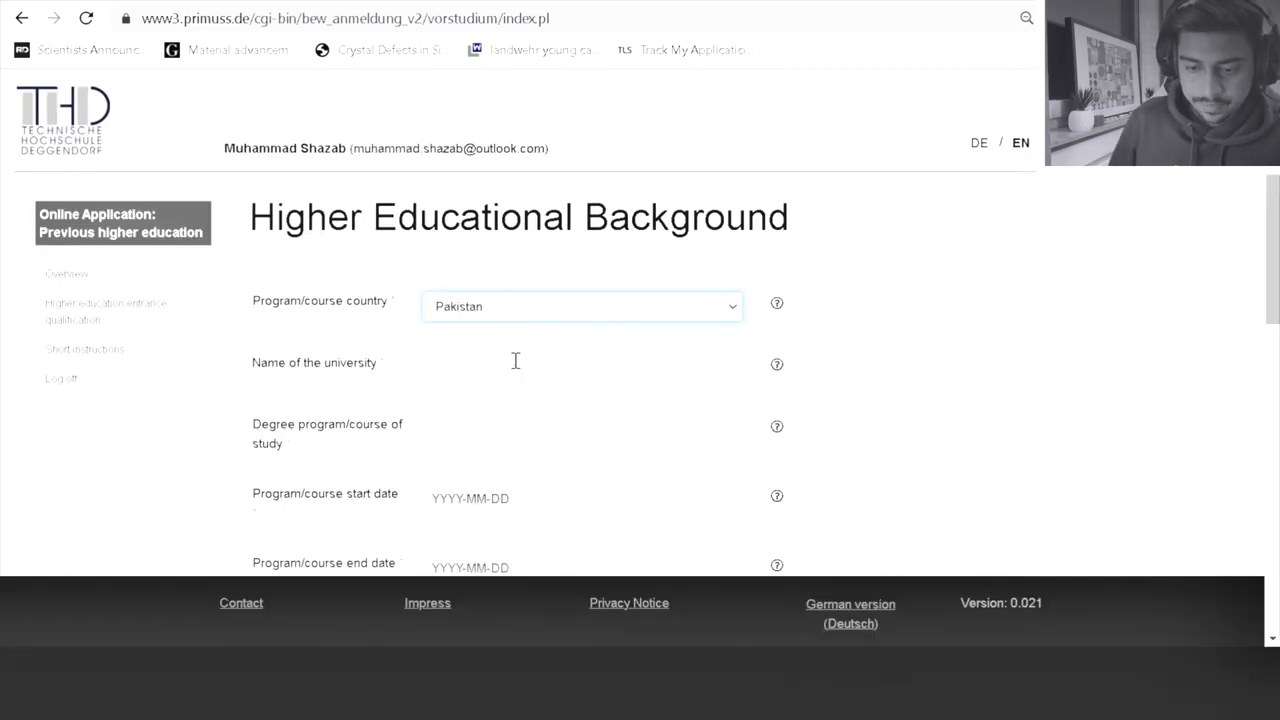
pyautogui.click(582, 367)
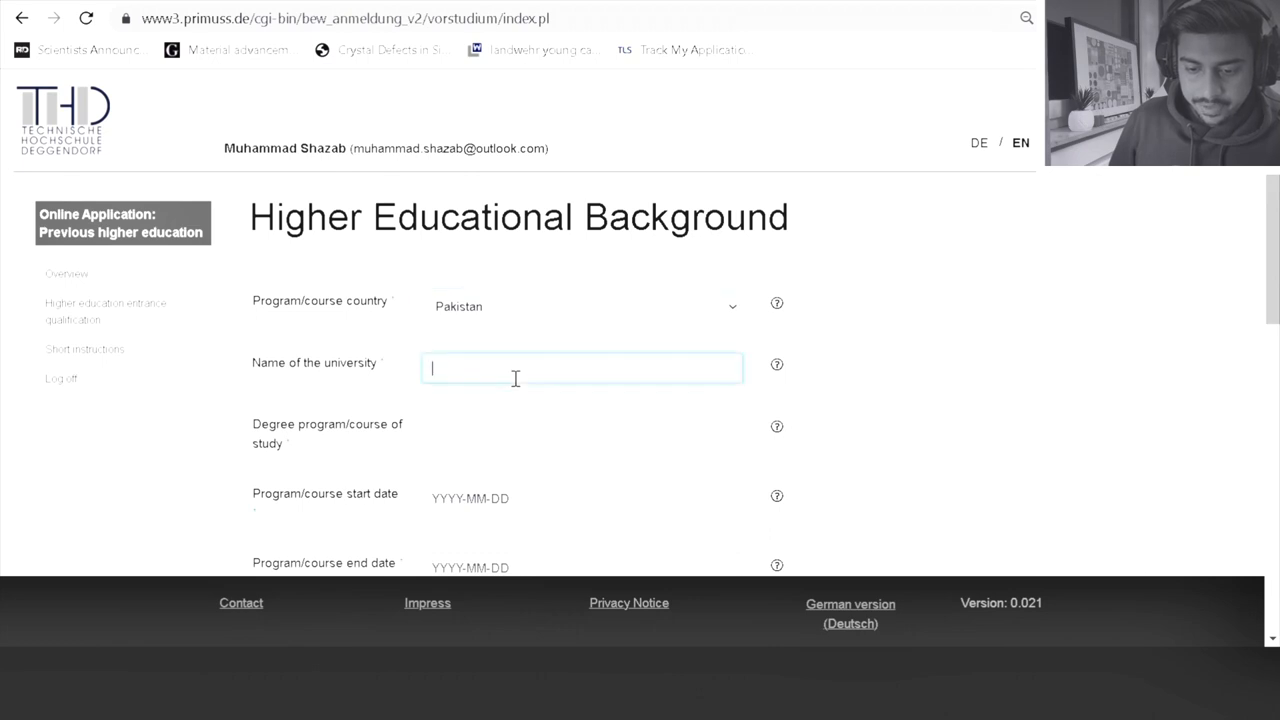
pyautogui.write('Comsats university islamabad')
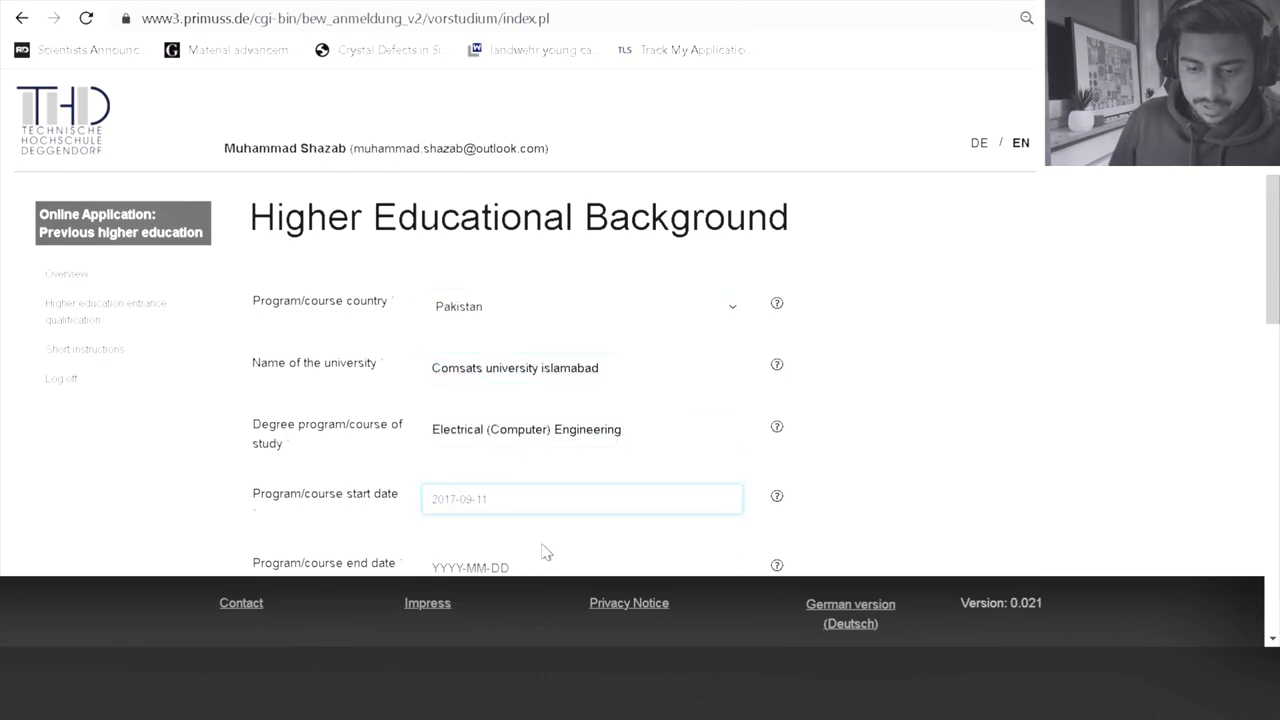
pyautogui.scroll(-3)
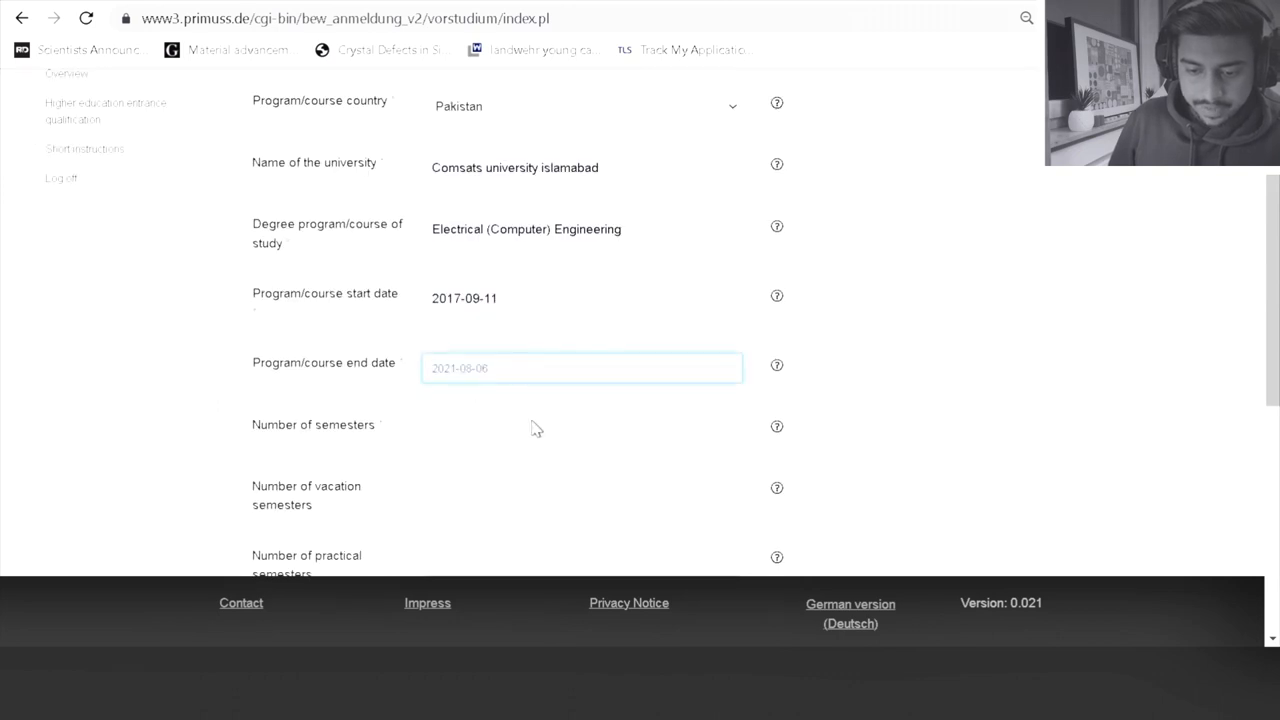
pyautogui.write('8')
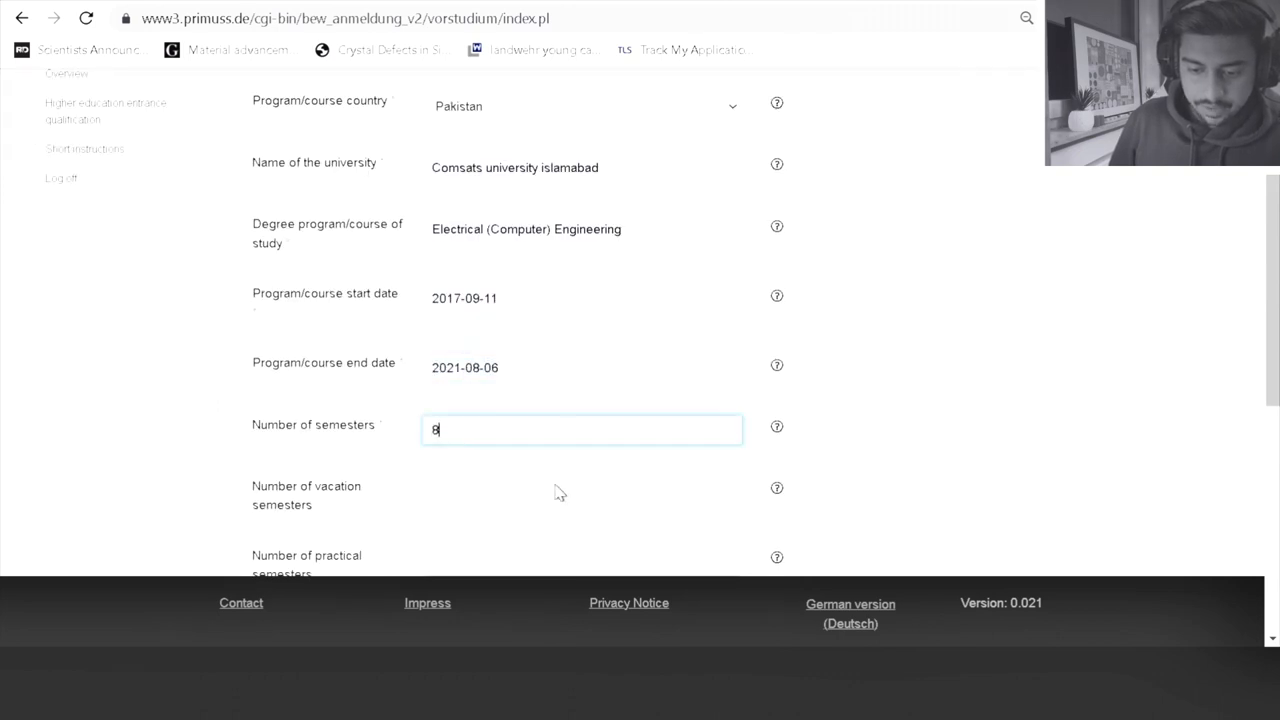
pyautogui.scroll(-3)
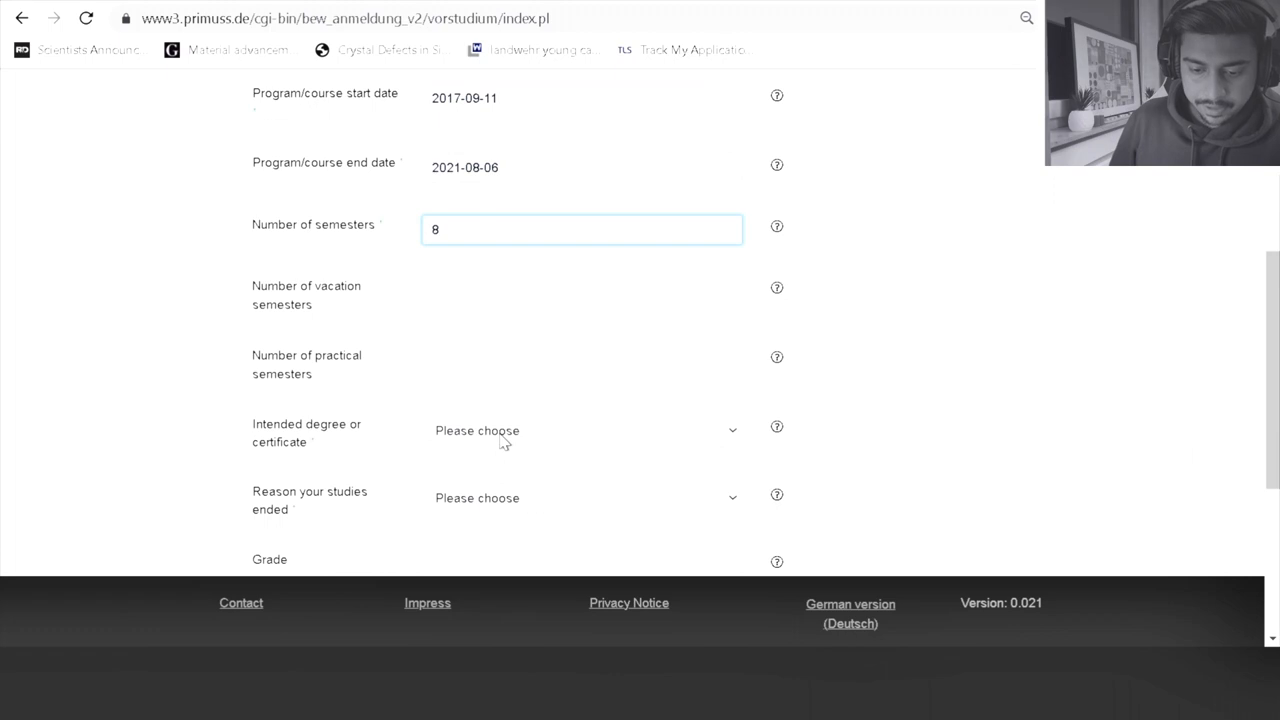
# Step: Set degree Bachelor (Uni), reason passed, grade 3.2 and ECTS, then save the entry
pyautogui.click(582, 430)
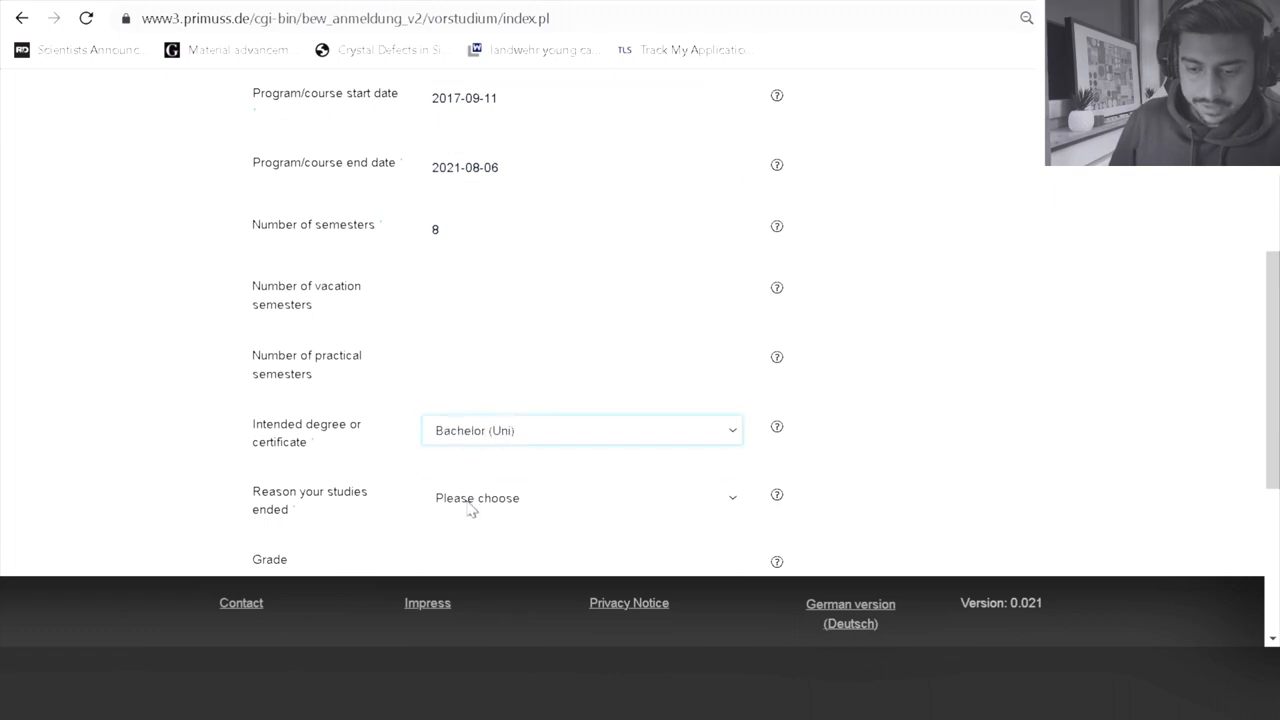
pyautogui.click(582, 498)
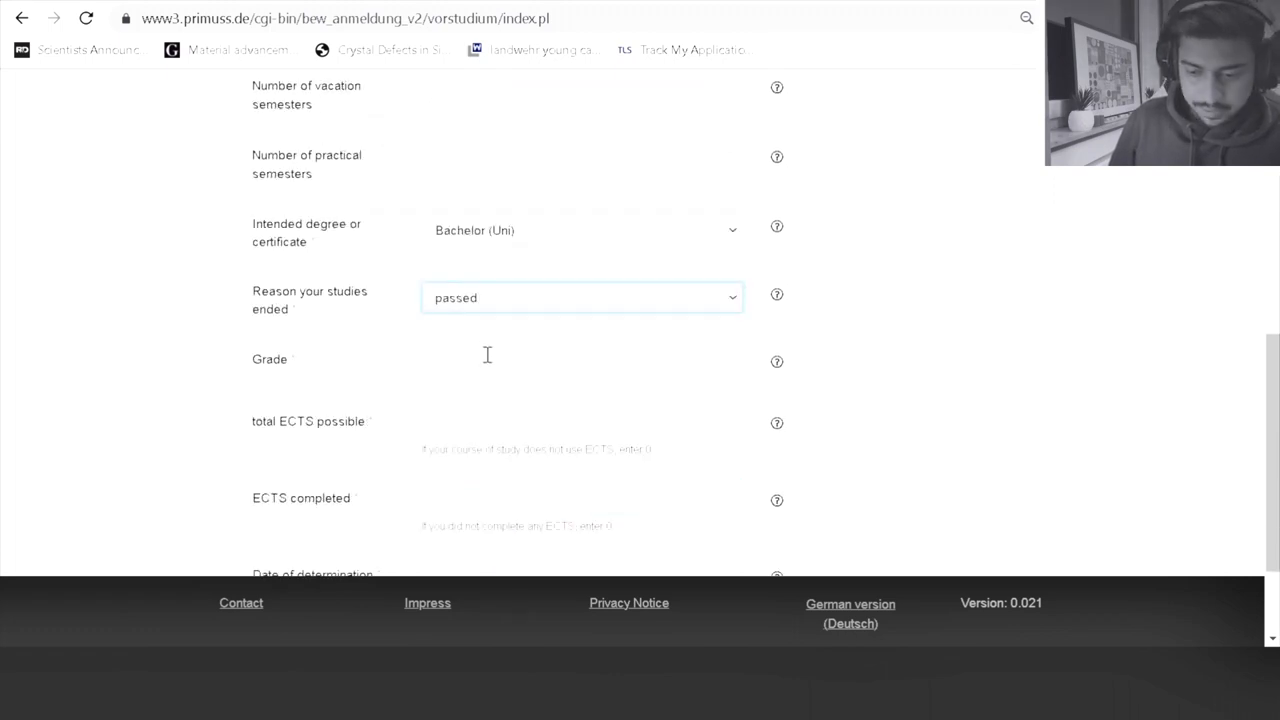
pyautogui.write('3.4')
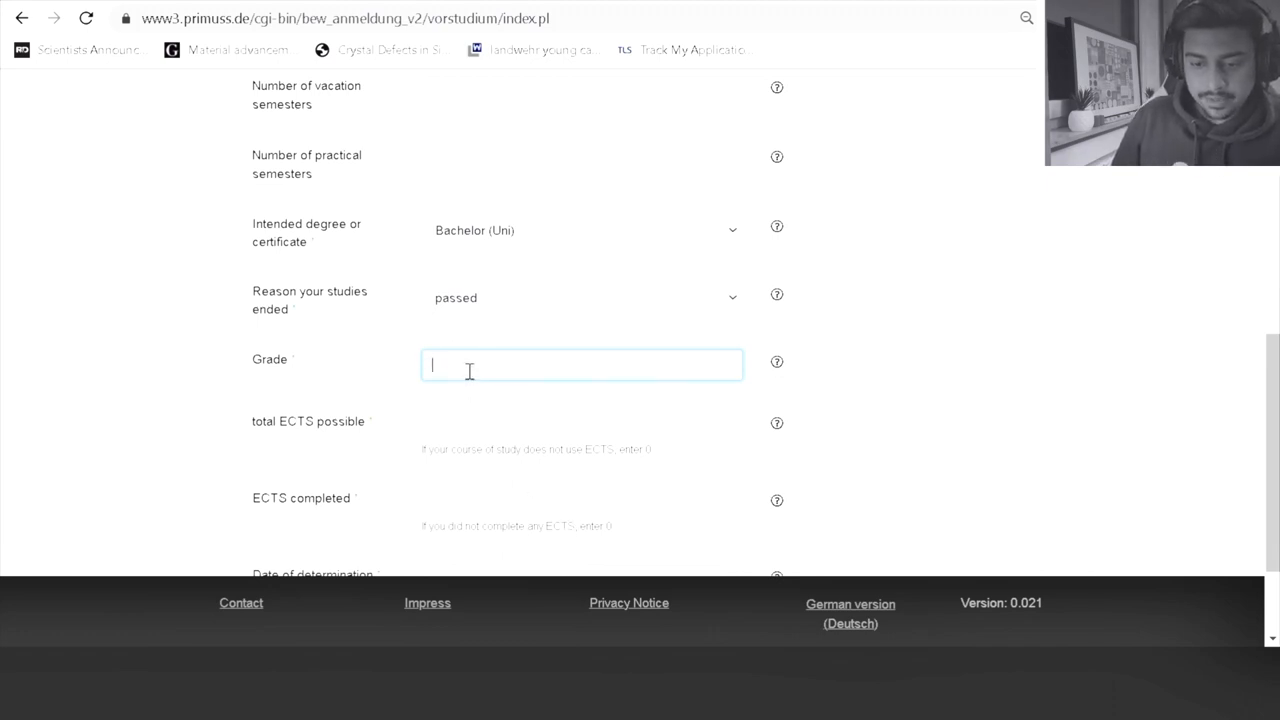
pyautogui.write('3.2')
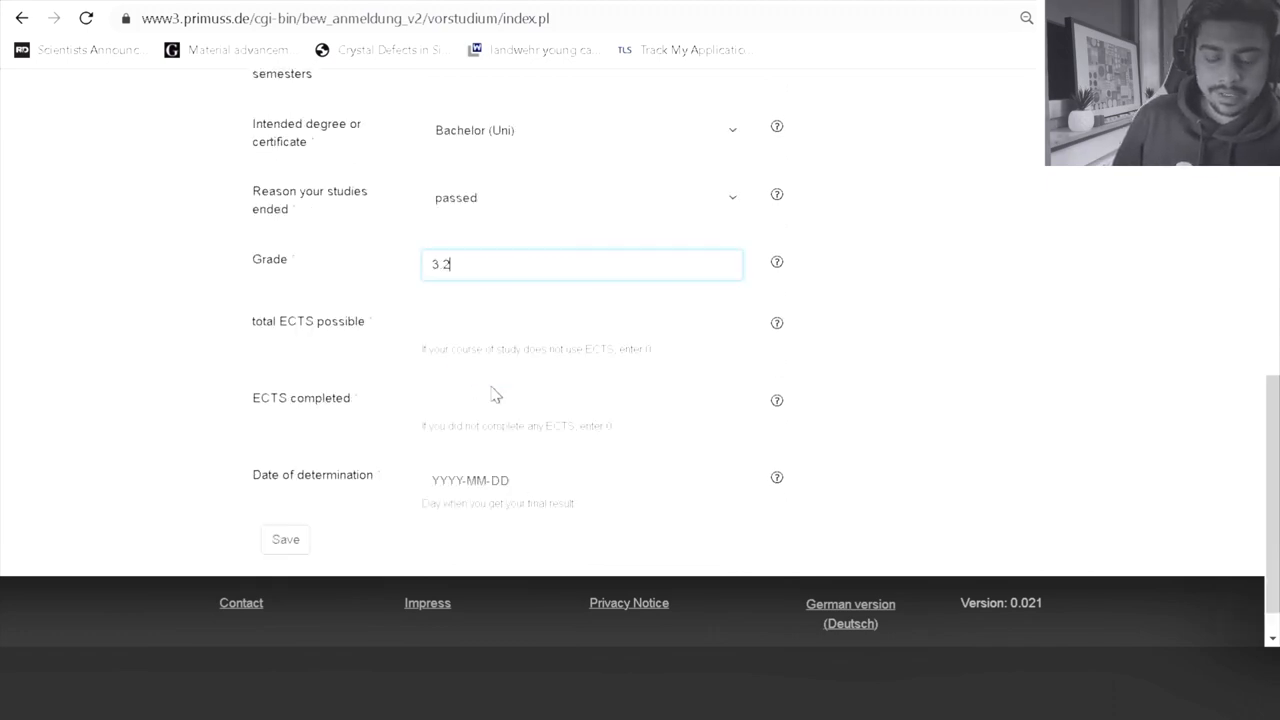
pyautogui.click(581, 326)
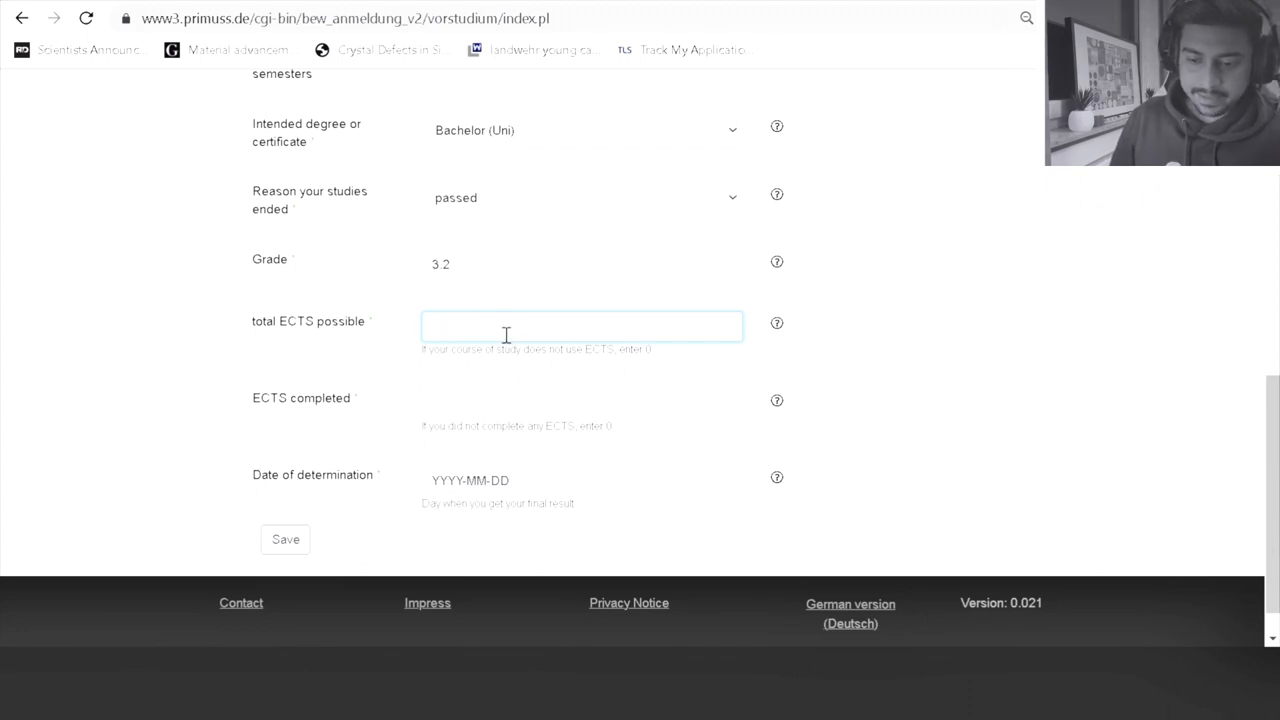
pyautogui.write('0')
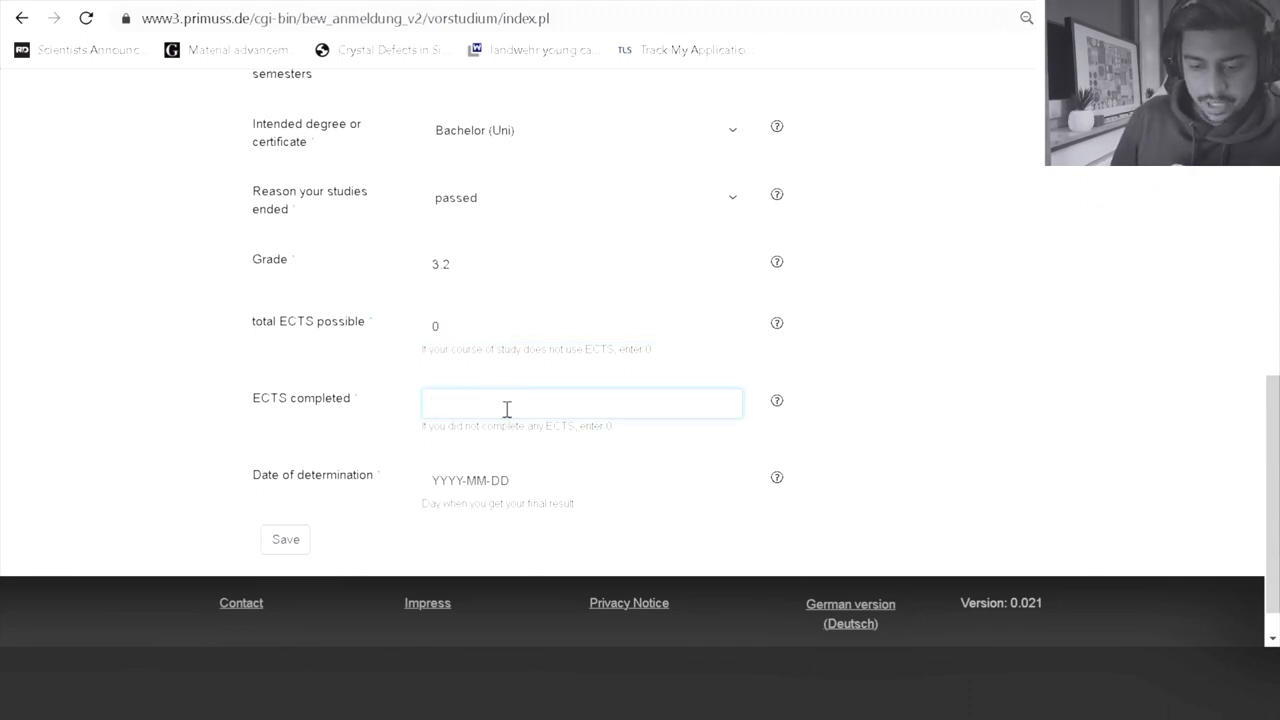
pyautogui.write('0')
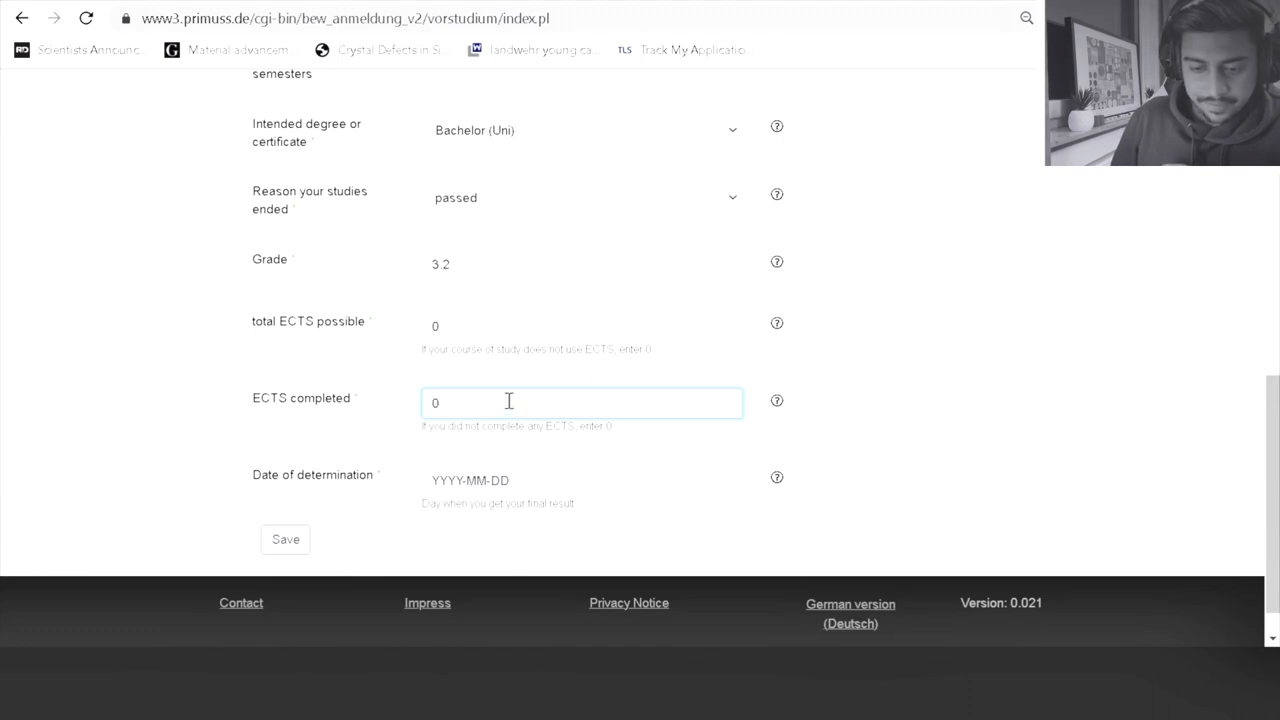
pyautogui.scroll(3)
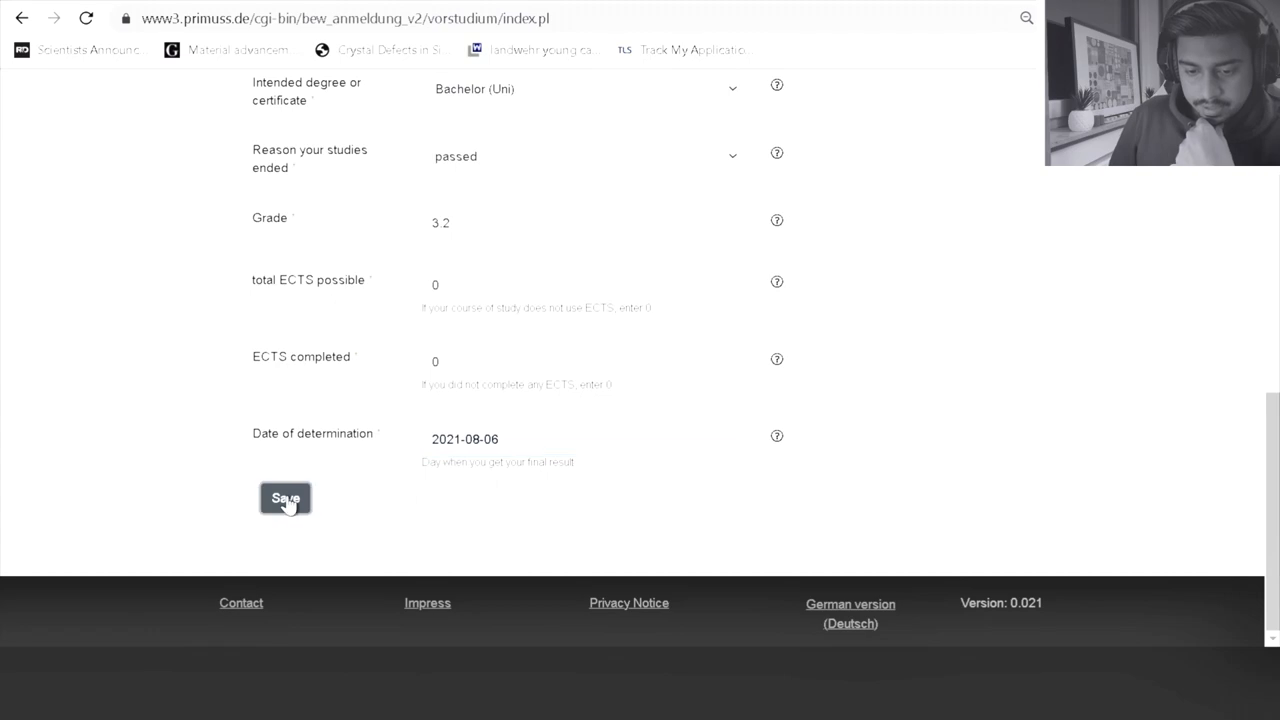
pyautogui.click(285, 498)
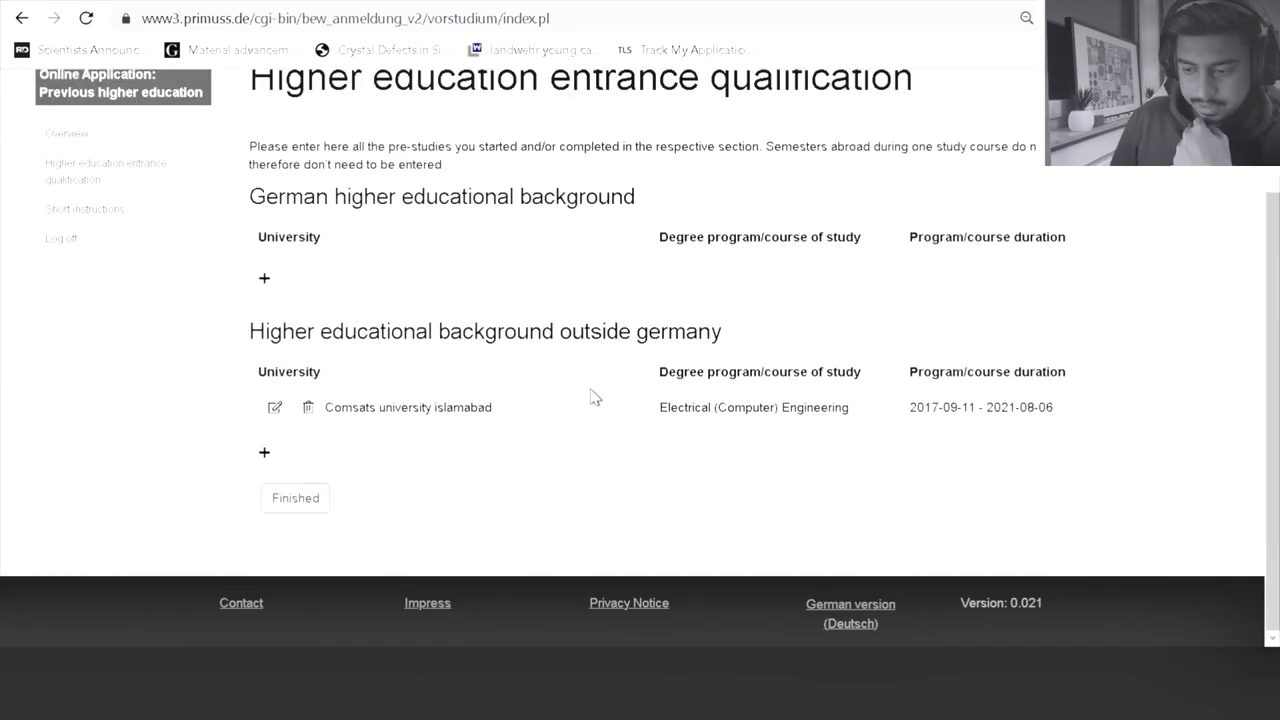
# Step: Mark previous higher education as finished and open the Upload documents page
pyautogui.click(294, 498)
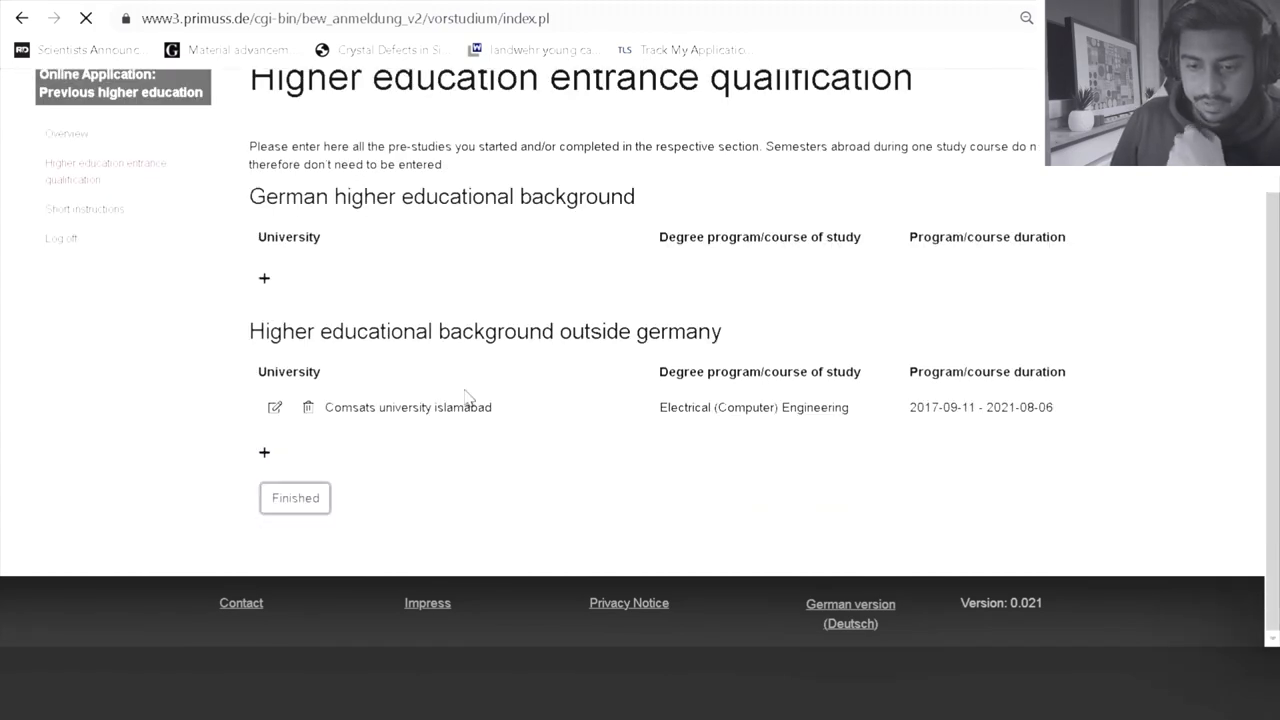
pyautogui.click(295, 498)
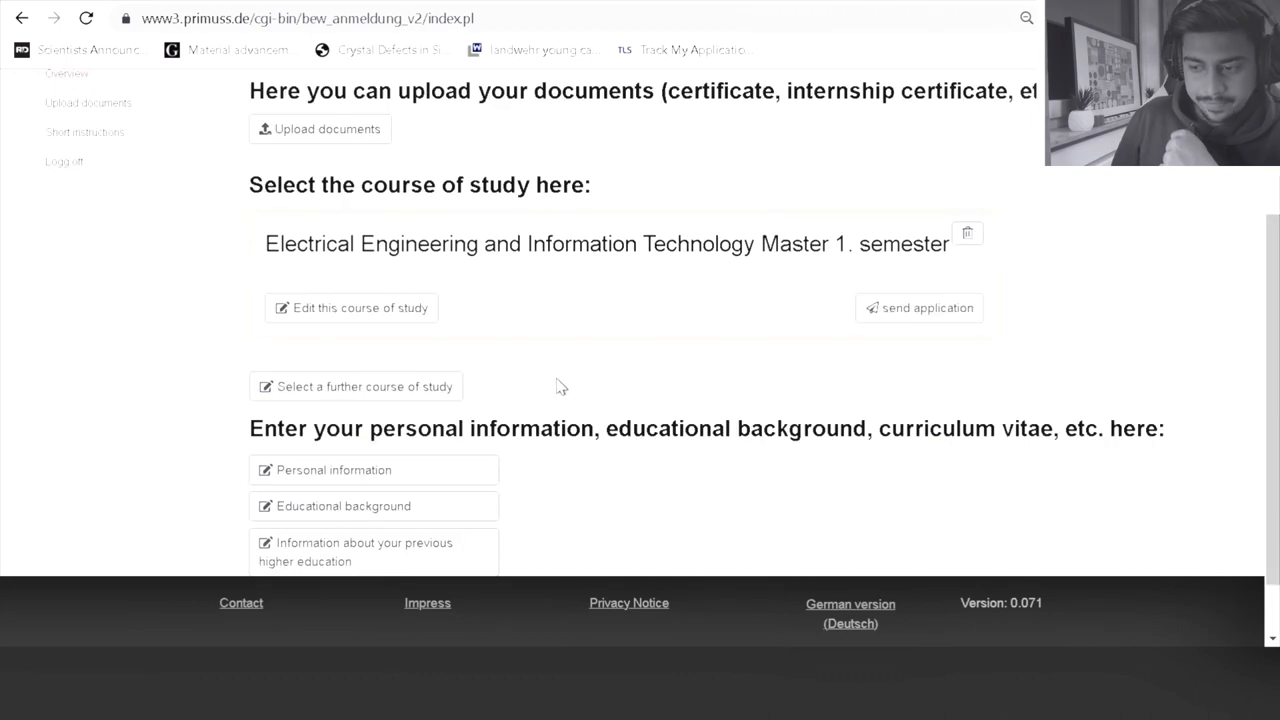
pyautogui.click(319, 128)
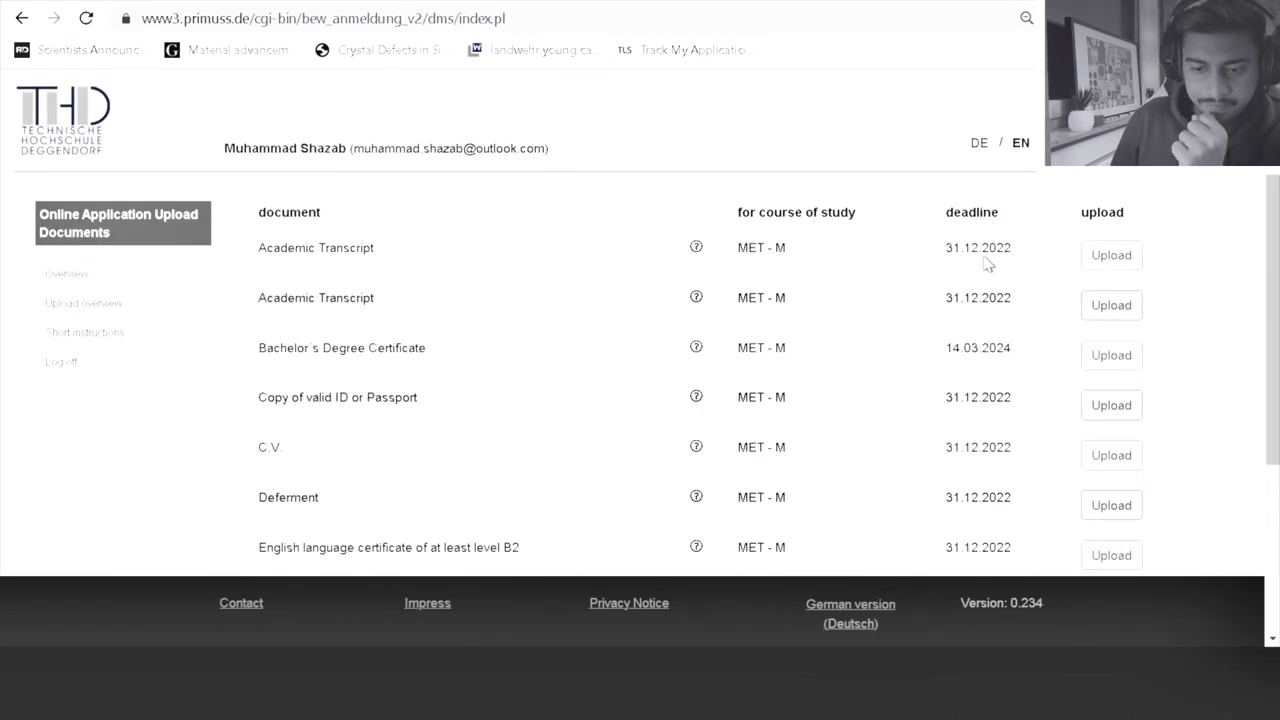
pyautogui.moveTo(1115, 230)
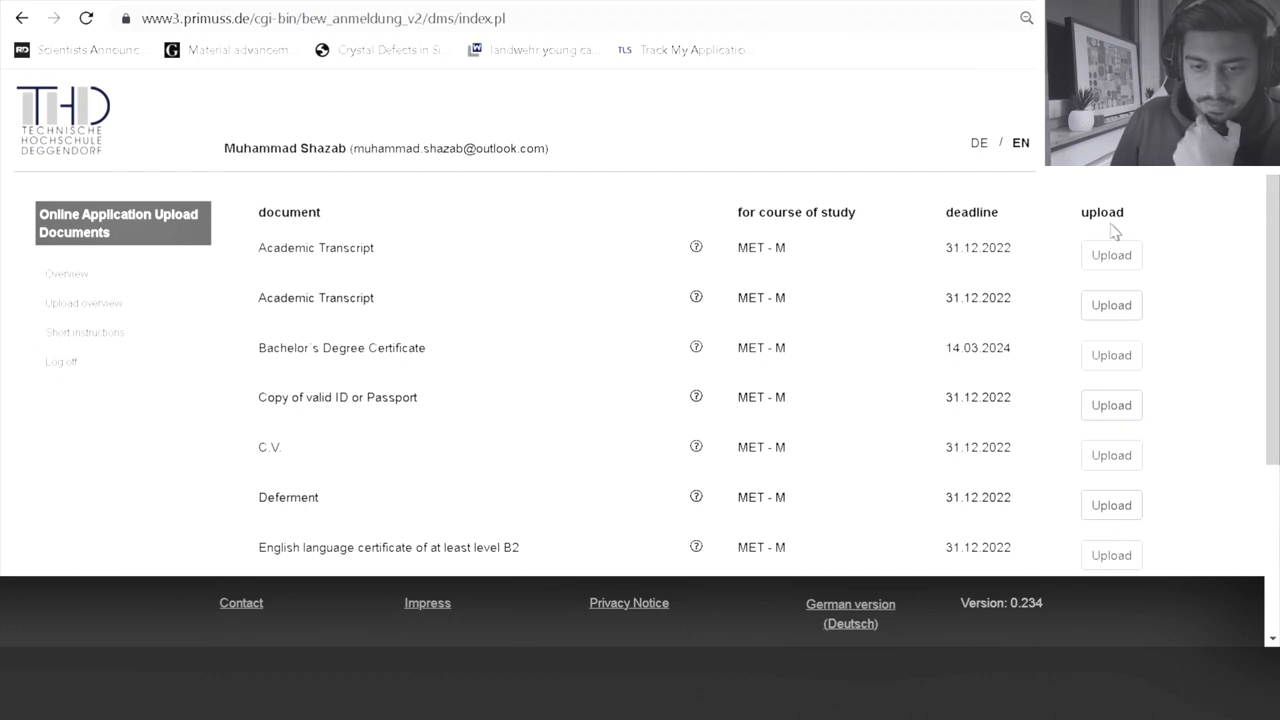
# Step: Upload and complete the Academic Transcript PDF, then go back to the upload overview
pyautogui.click(1110, 254)
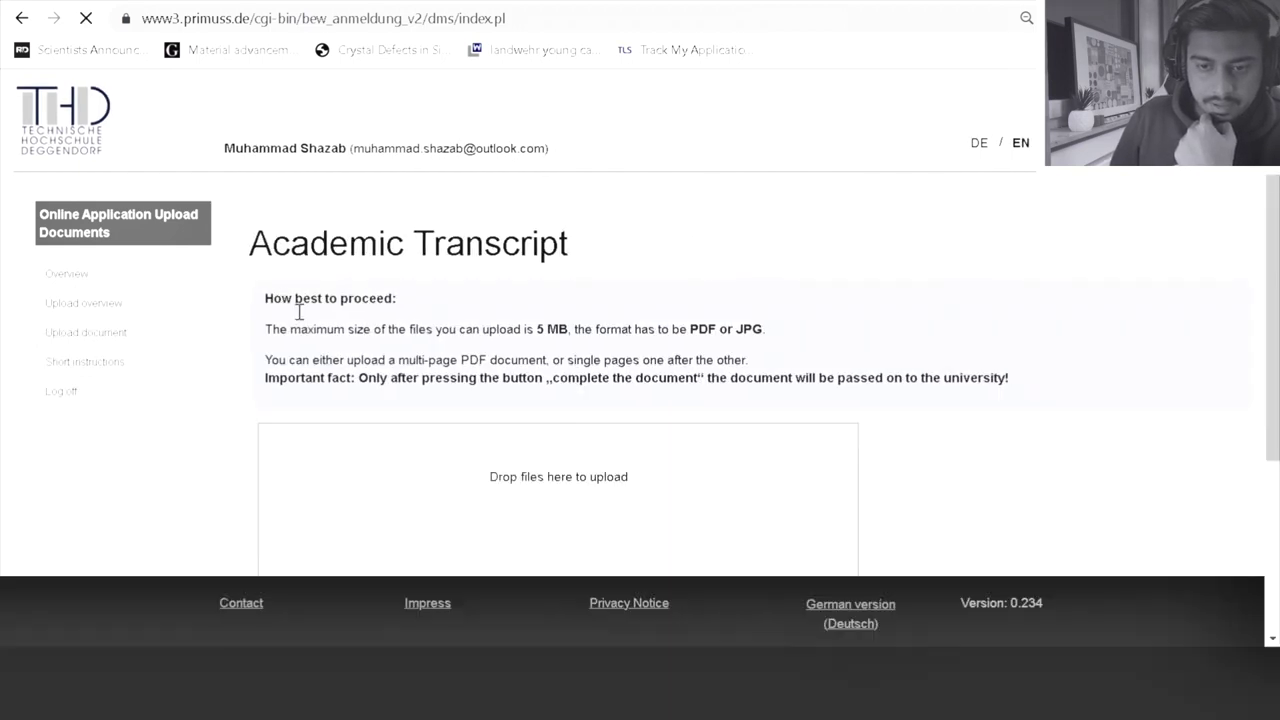
pyautogui.scroll(-3)
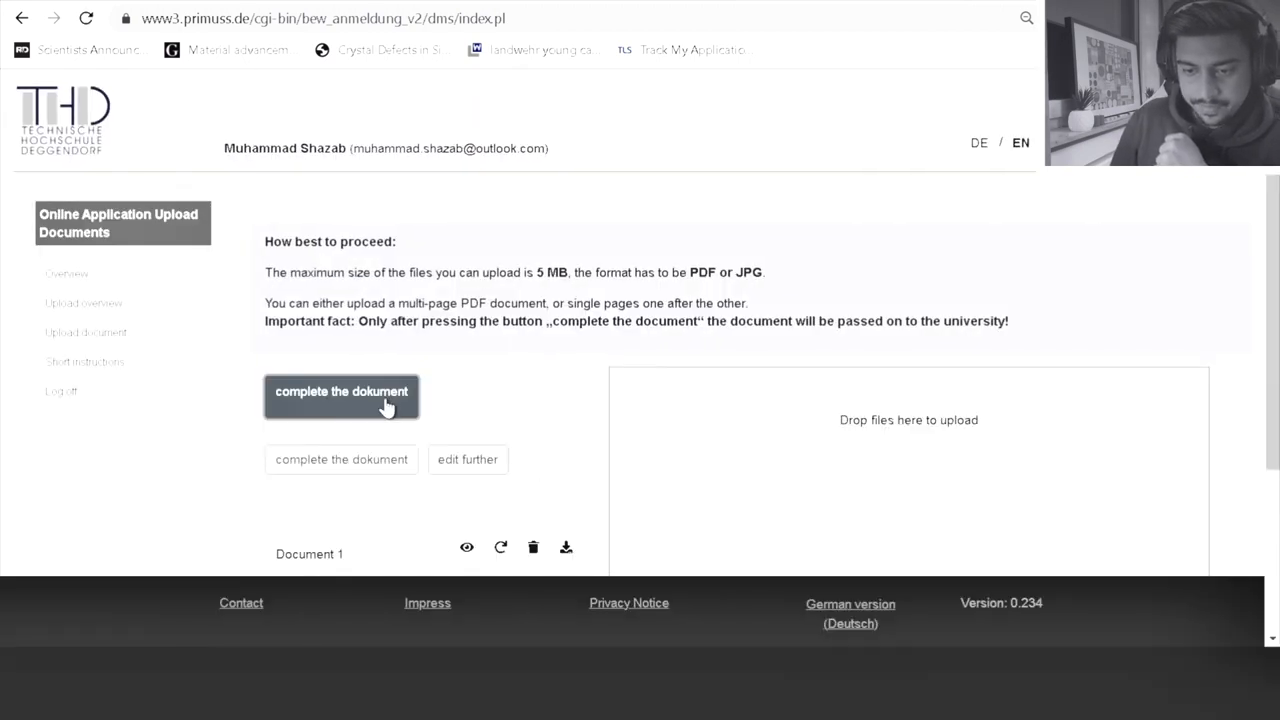
pyautogui.click(341, 391)
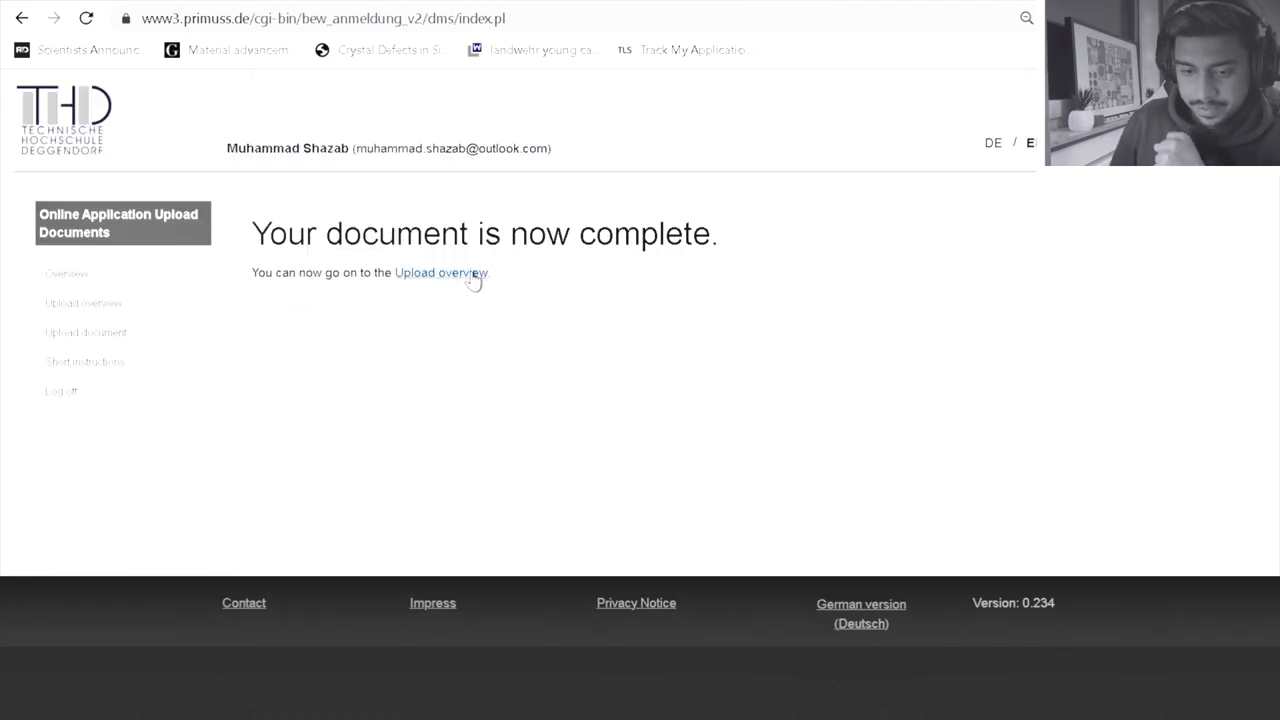
pyautogui.click(441, 272)
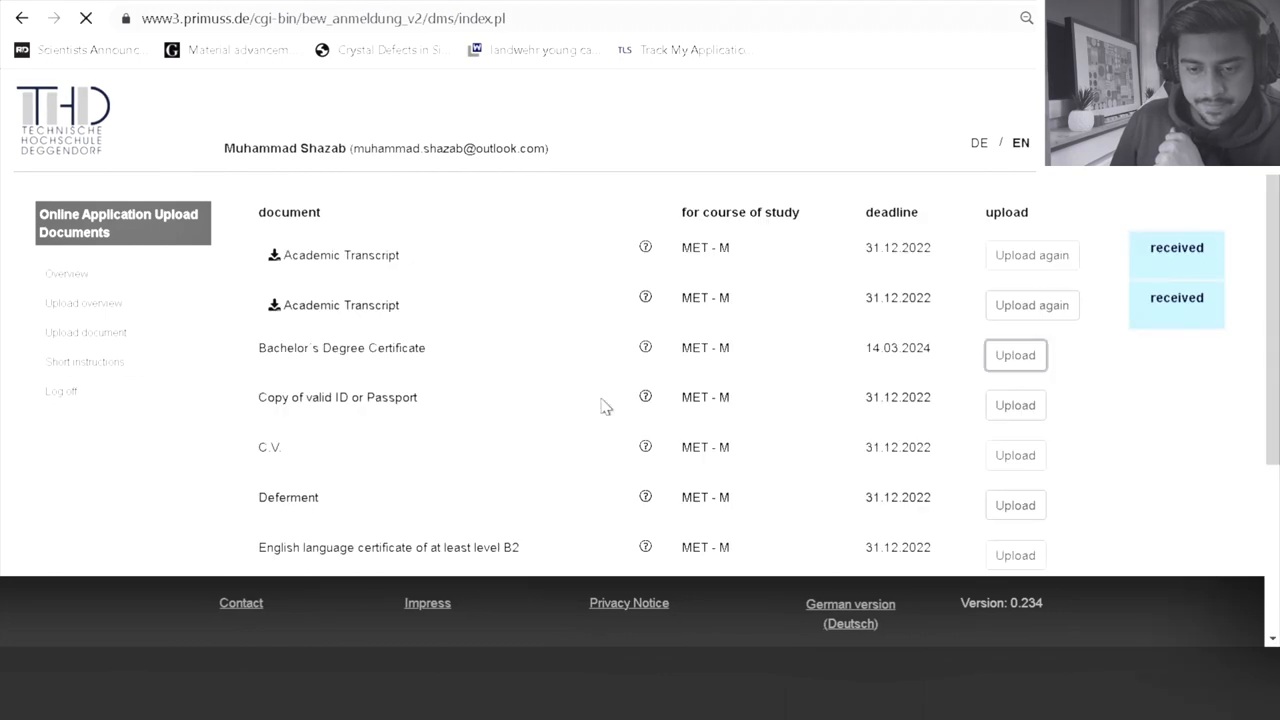
# Step: Upload and complete the Bachelor's Degree Certificate, then go back to the upload overview
pyautogui.click(1015, 355)
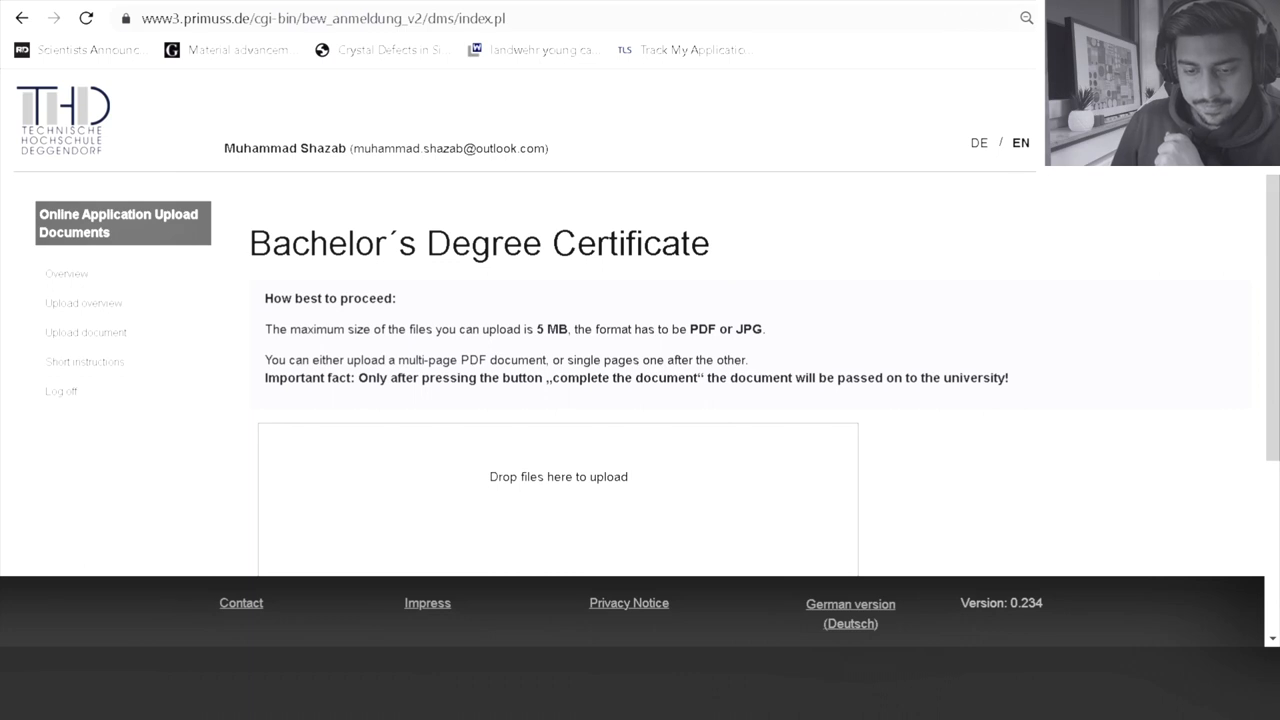
pyautogui.moveTo(481, 465)
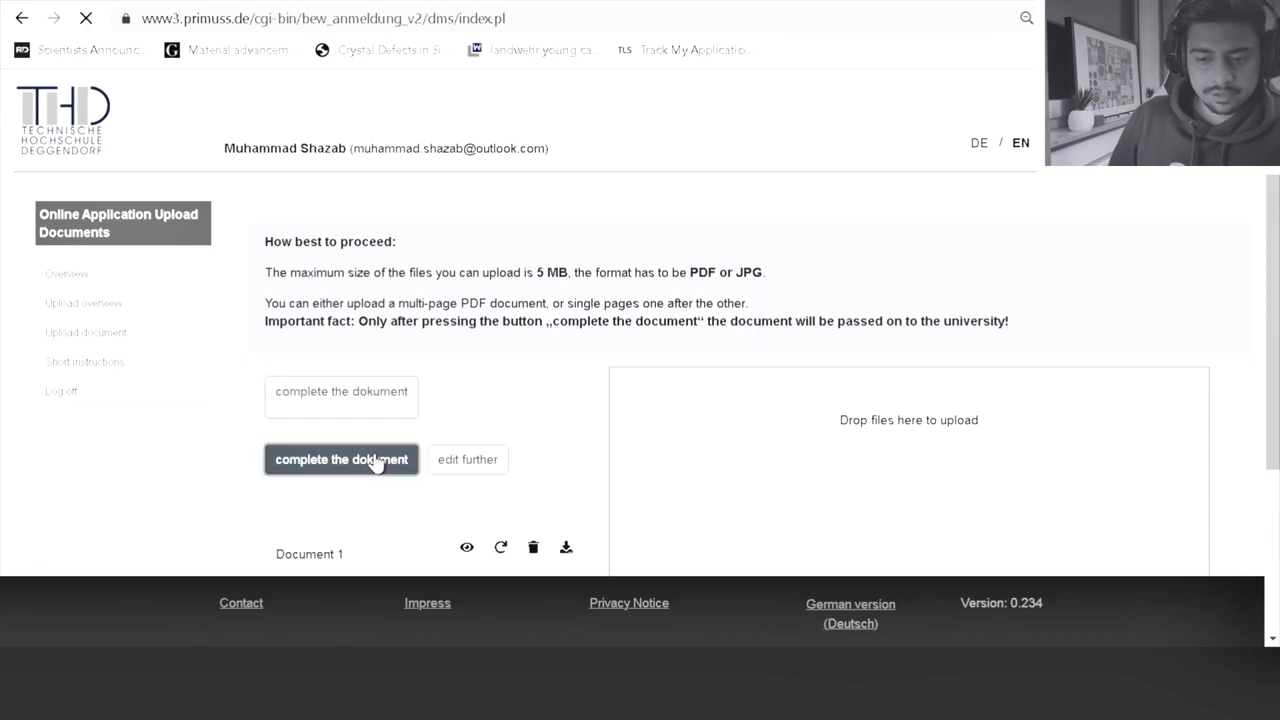
pyautogui.click(341, 459)
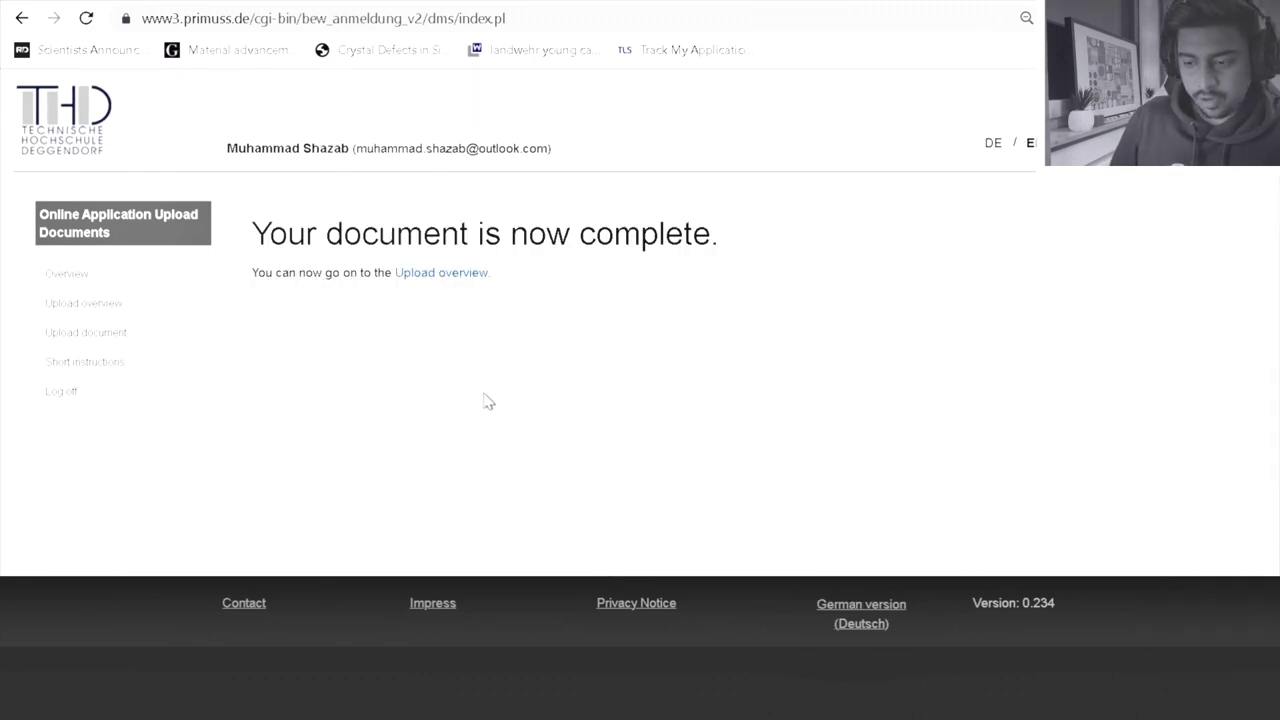
pyautogui.click(441, 272)
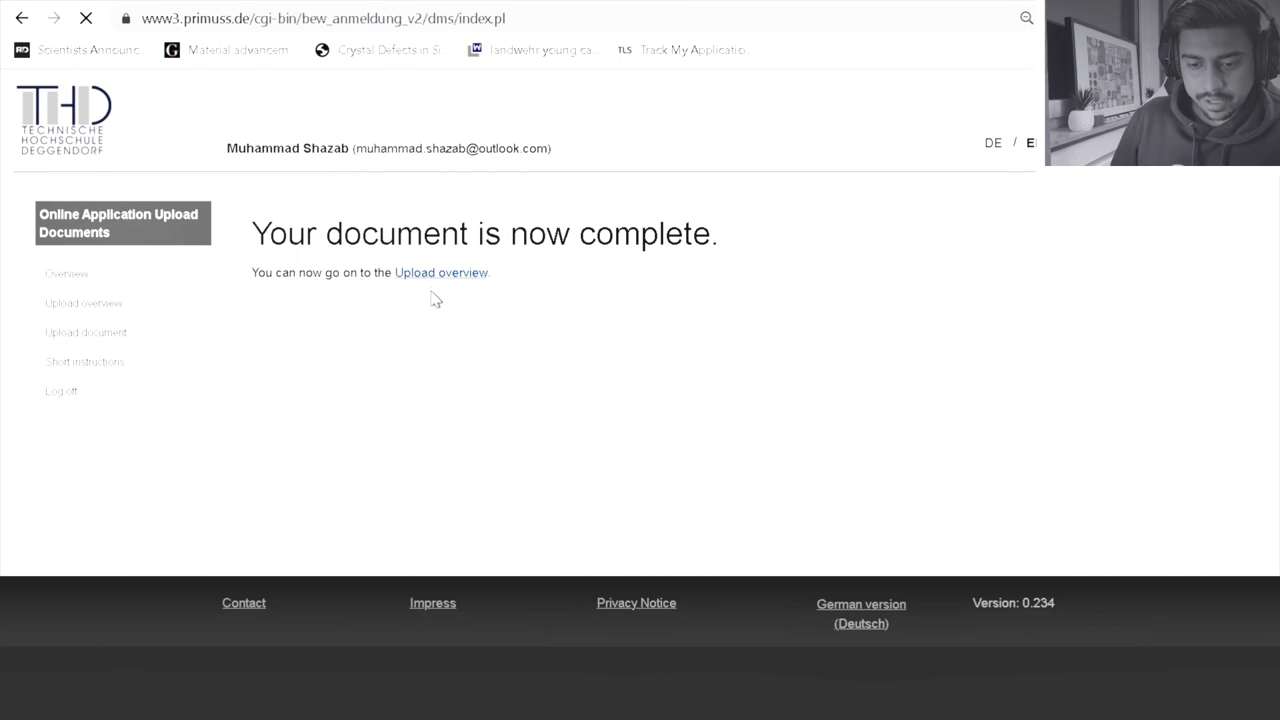
pyautogui.click(441, 272)
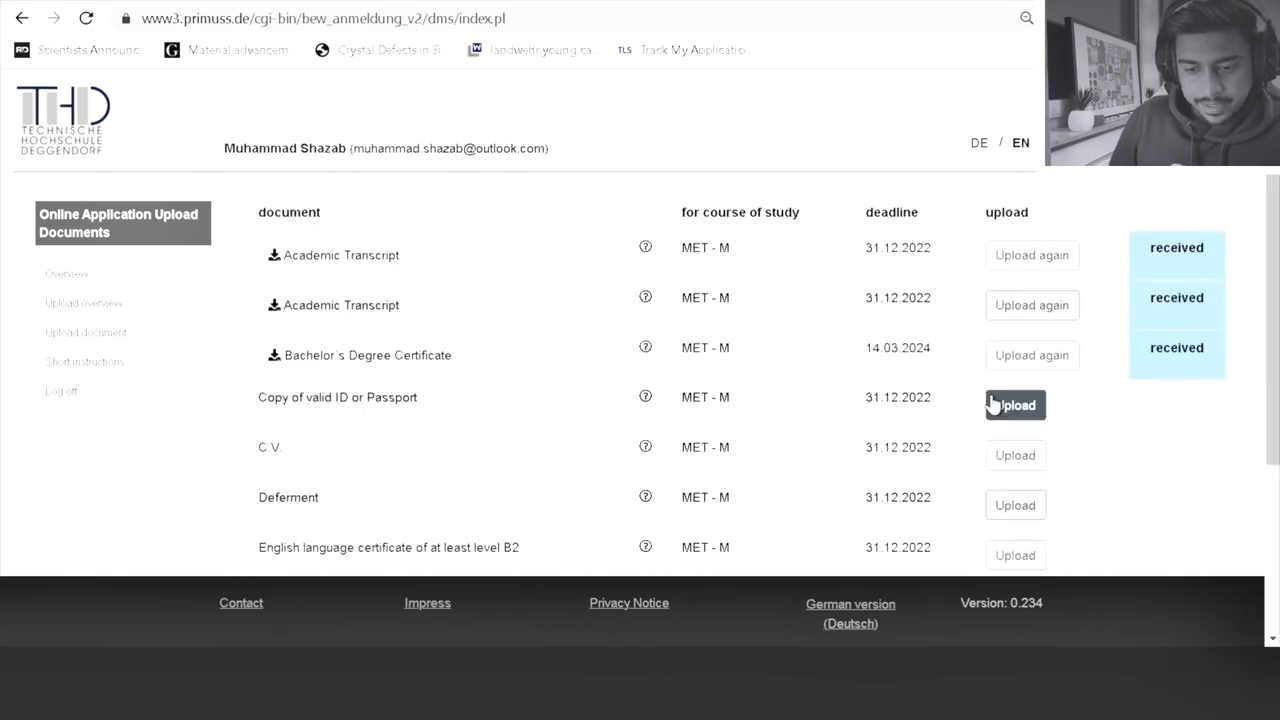
# Step: Upload and complete the Copy of valid ID or Passport, C.V., and English certificate in turn
pyautogui.click(1015, 405)
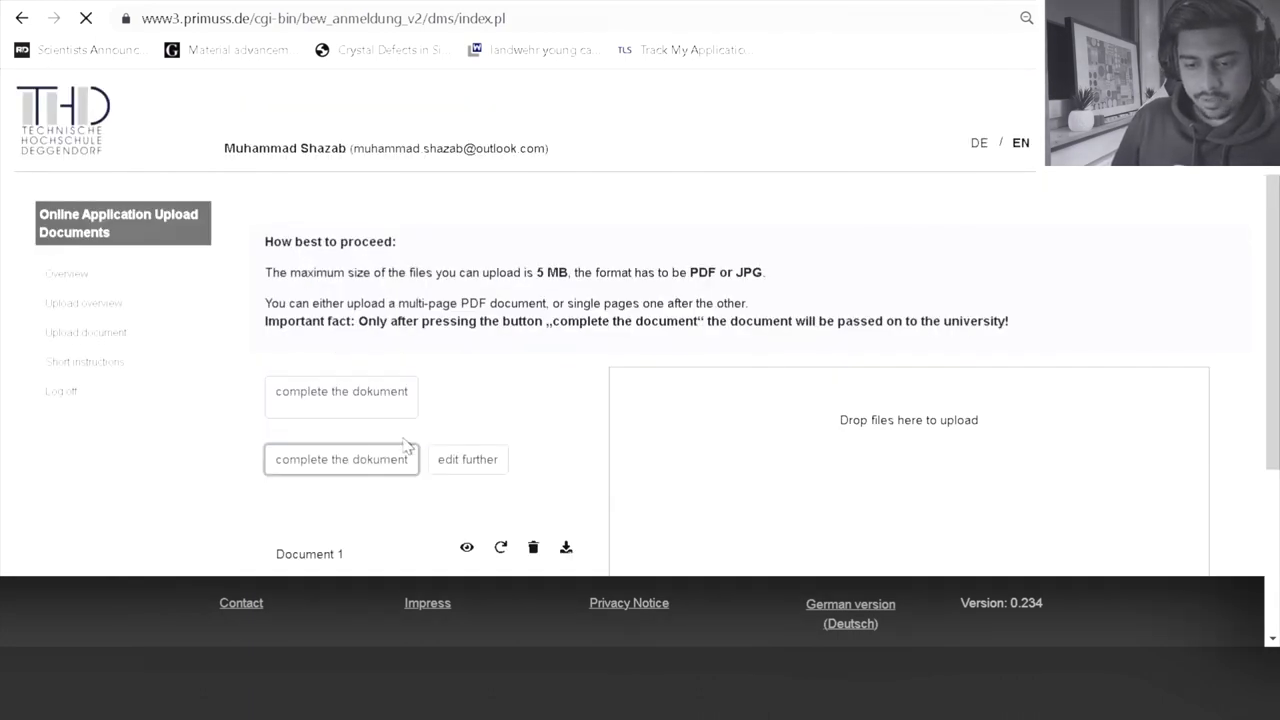
pyautogui.click(341, 459)
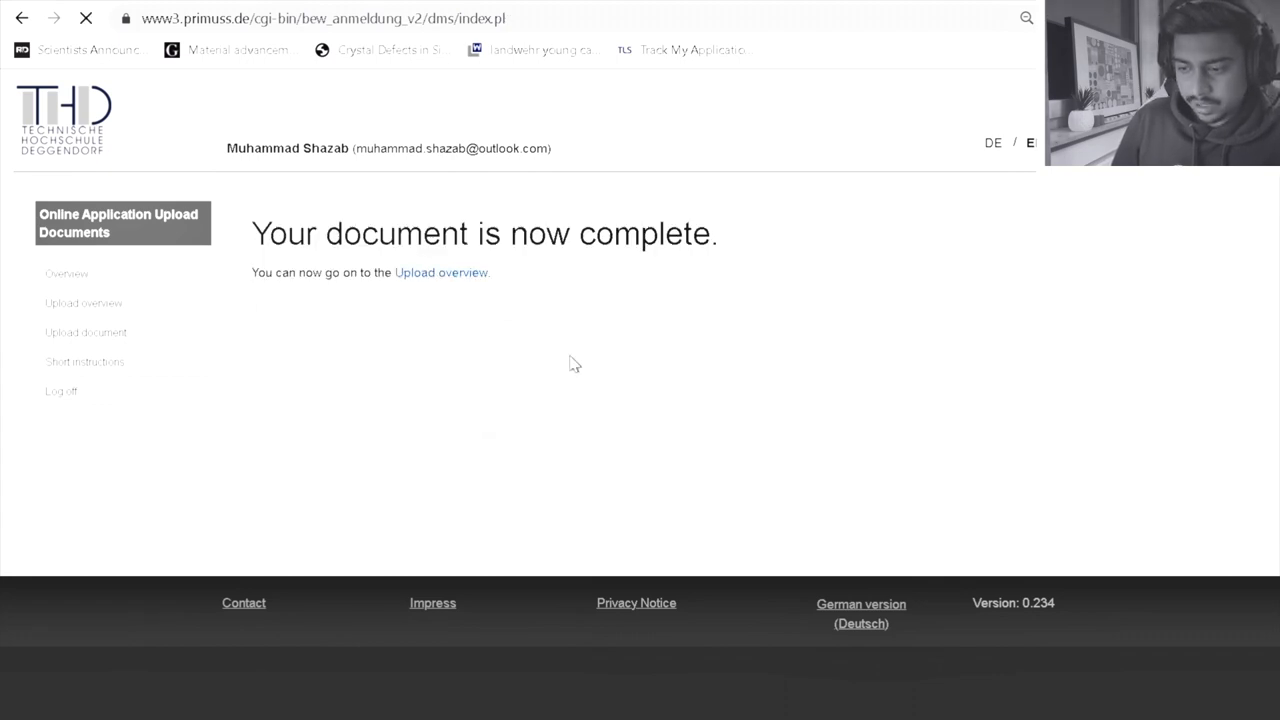
pyautogui.click(441, 272)
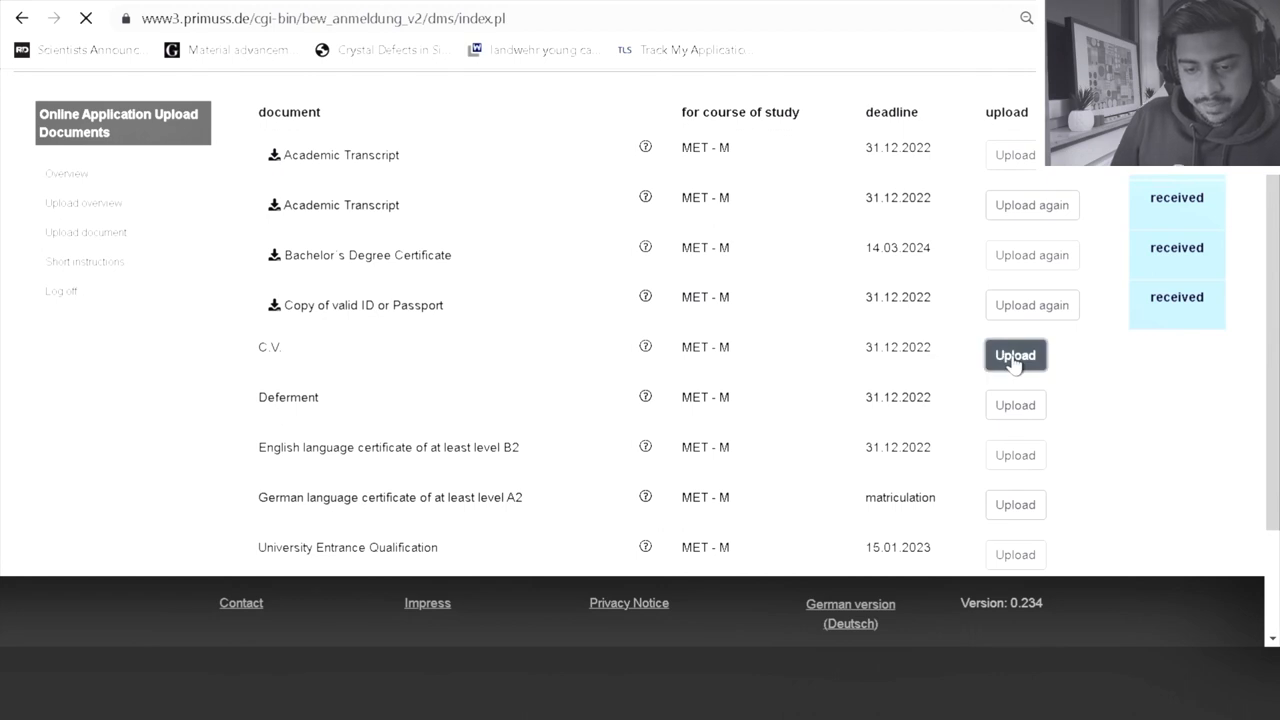
pyautogui.click(1015, 355)
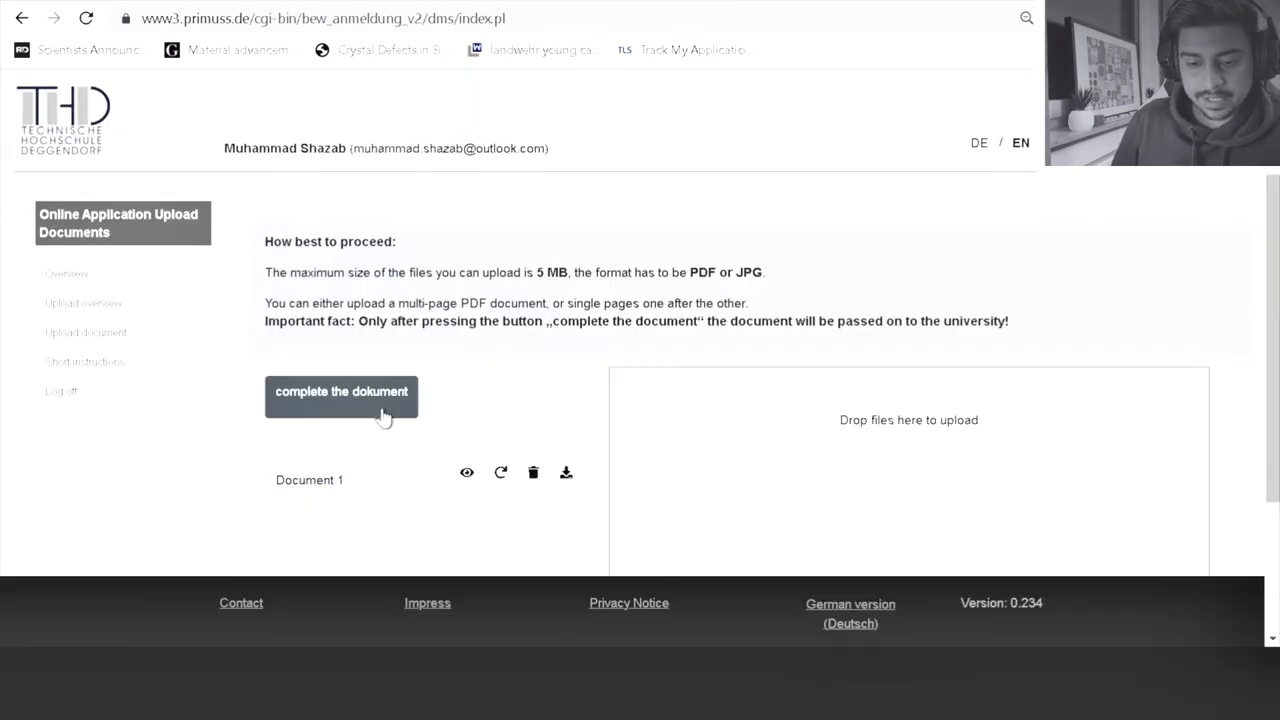
pyautogui.click(341, 391)
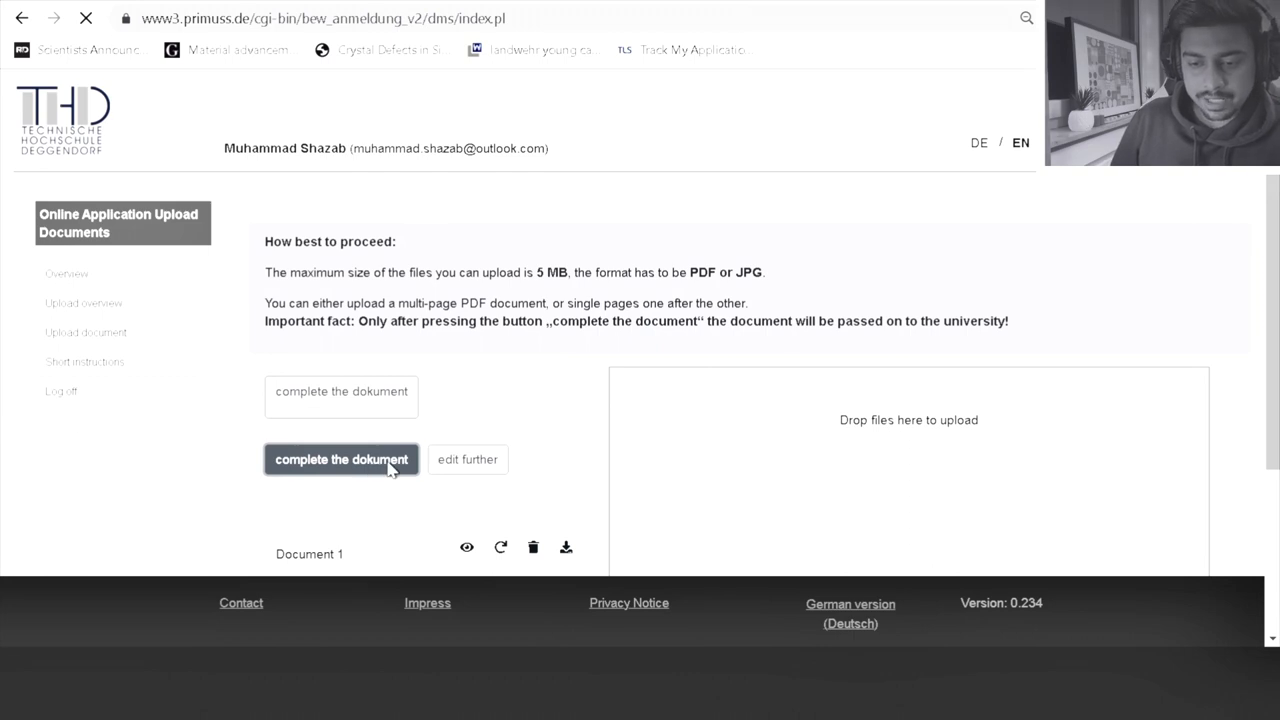
pyautogui.click(341, 459)
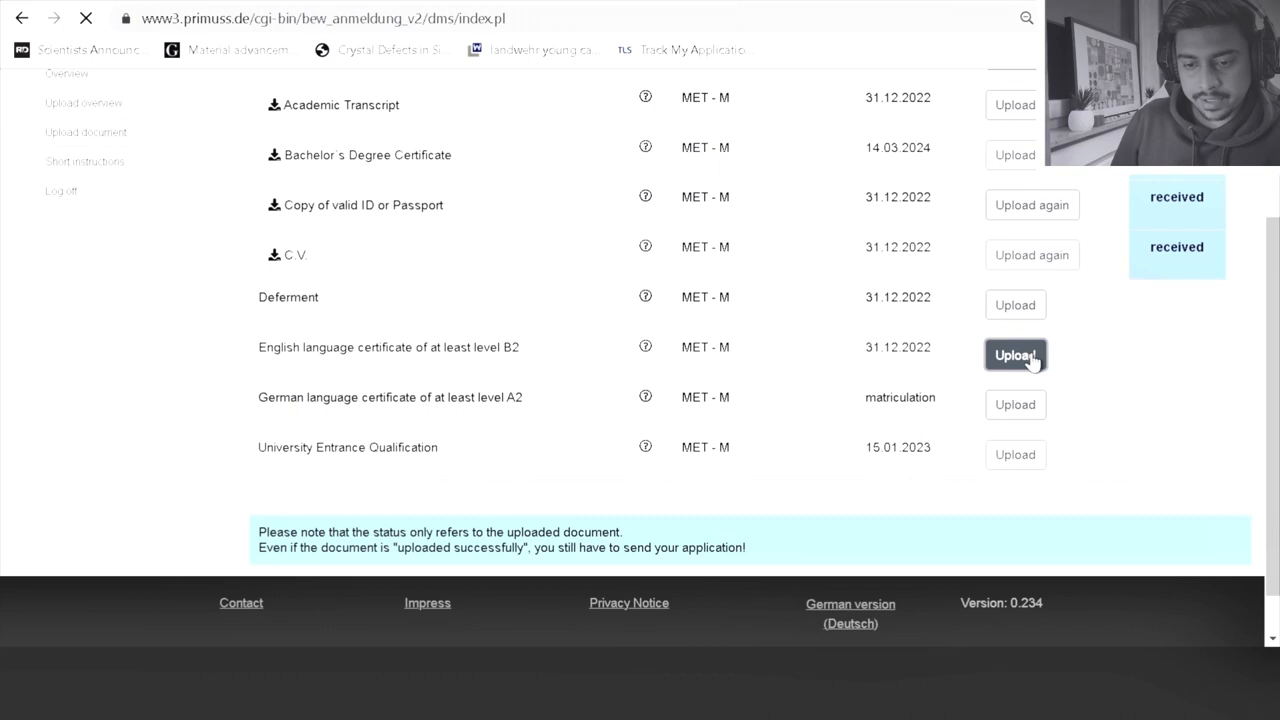
pyautogui.click(1015, 355)
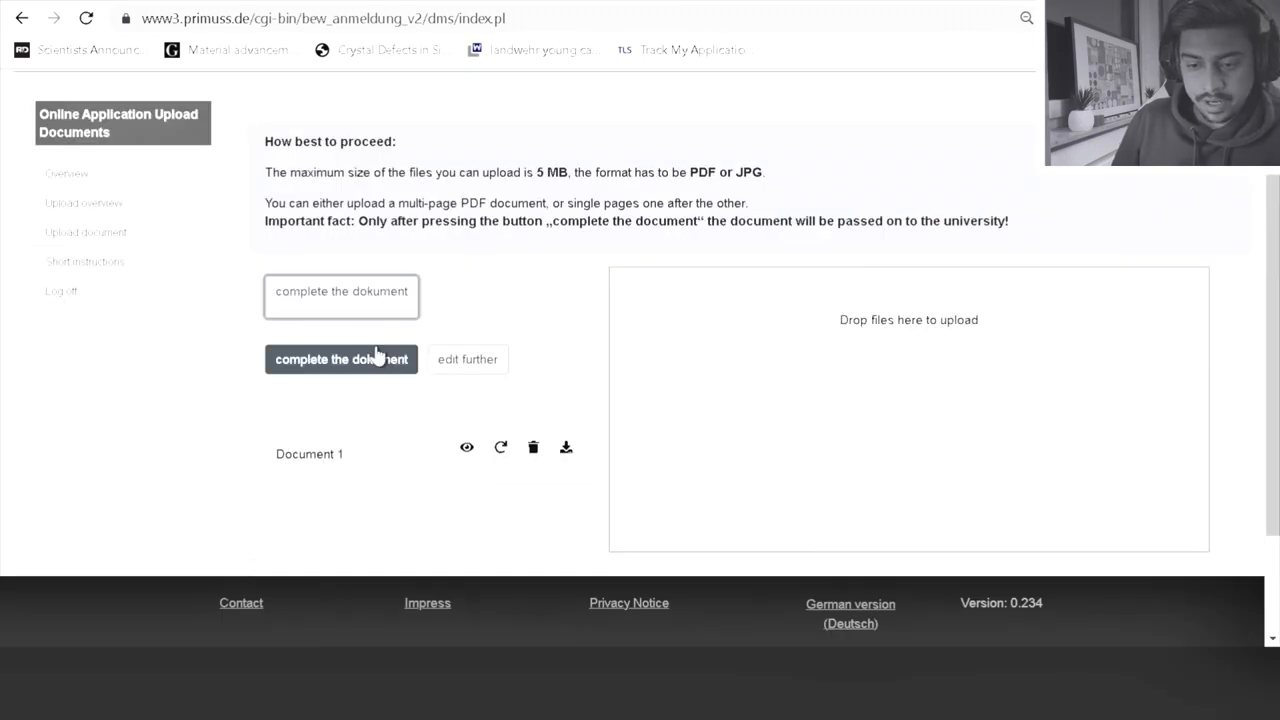
pyautogui.click(341, 359)
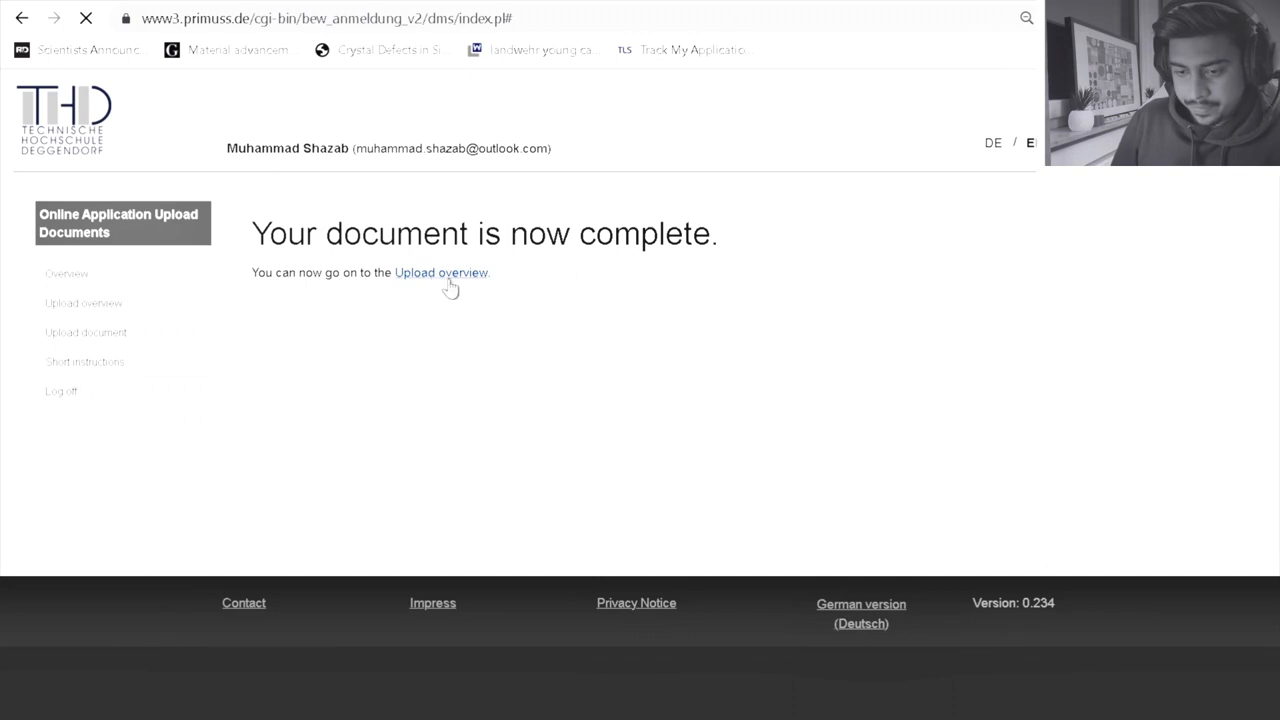
pyautogui.click(441, 272)
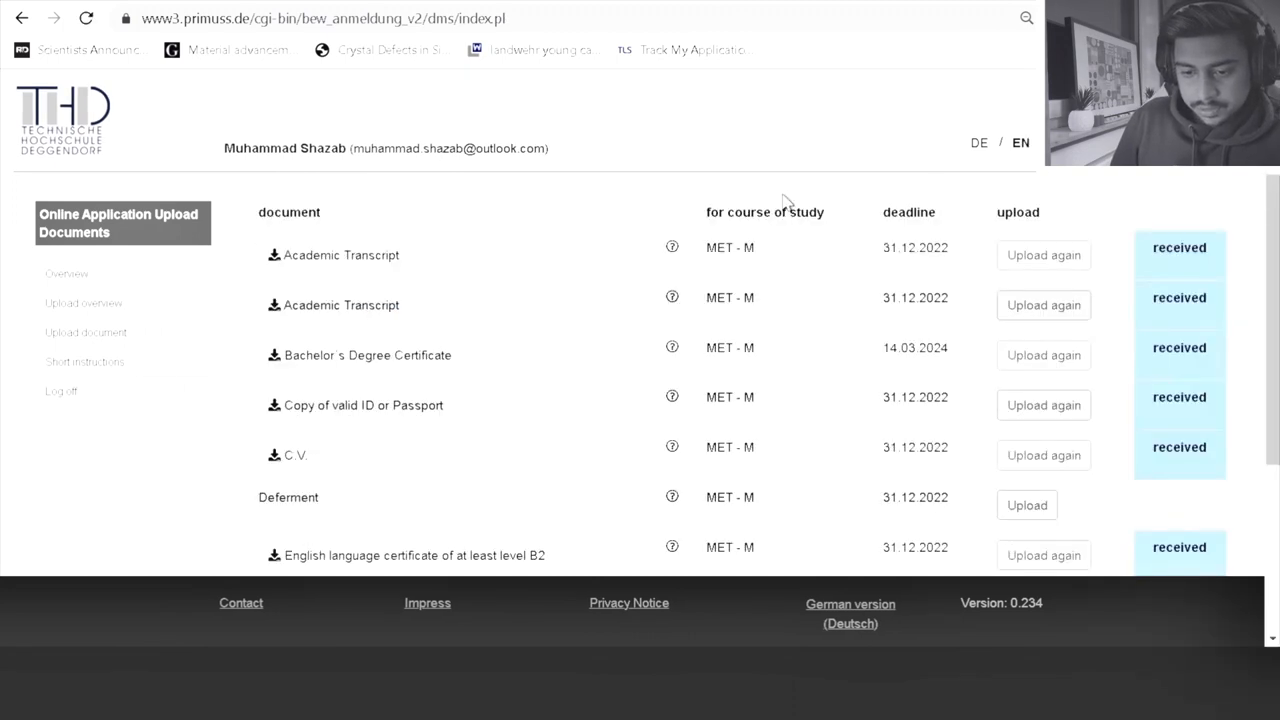
# Step: Upload and complete the German language certificate A2
pyautogui.scroll(-3)
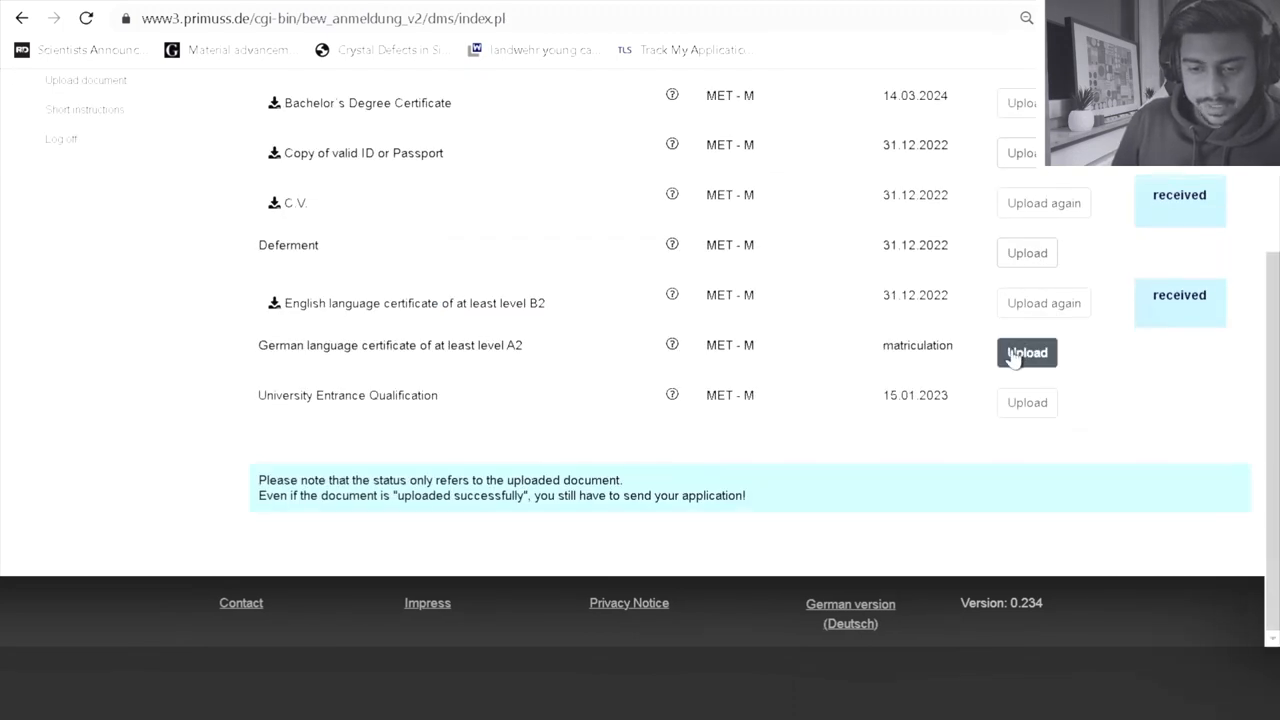
pyautogui.click(1027, 352)
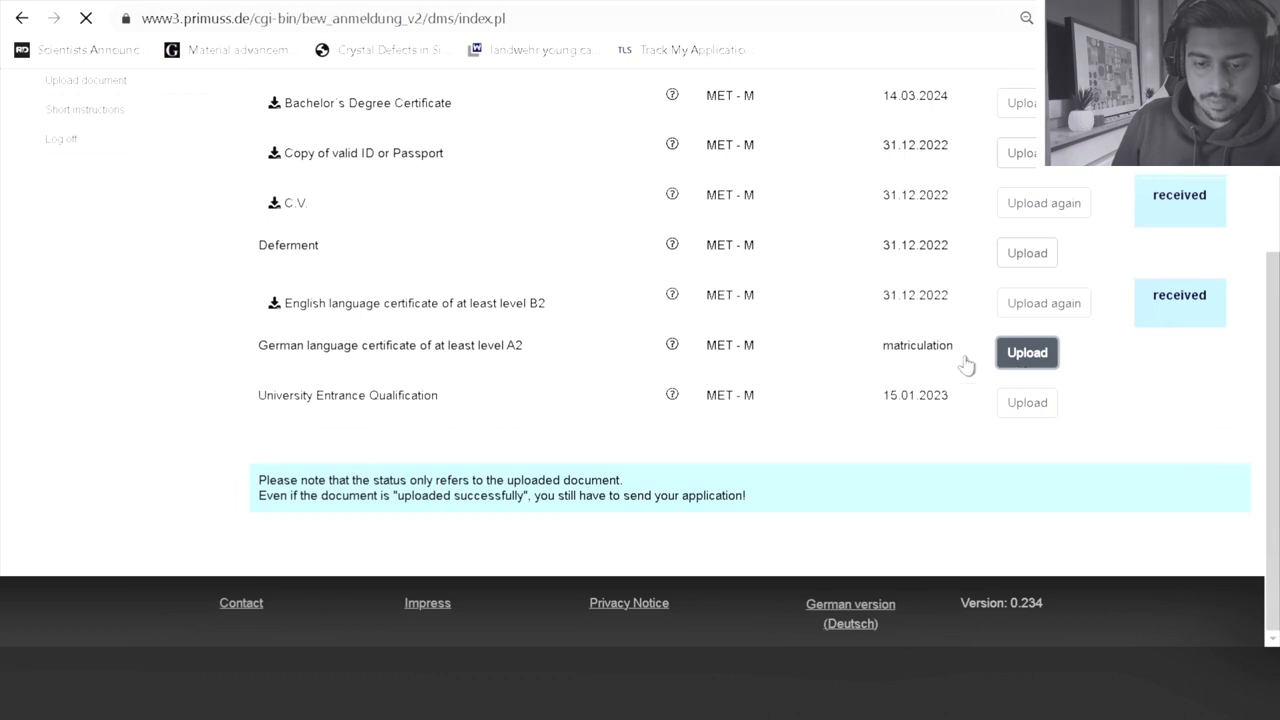
pyautogui.click(1026, 352)
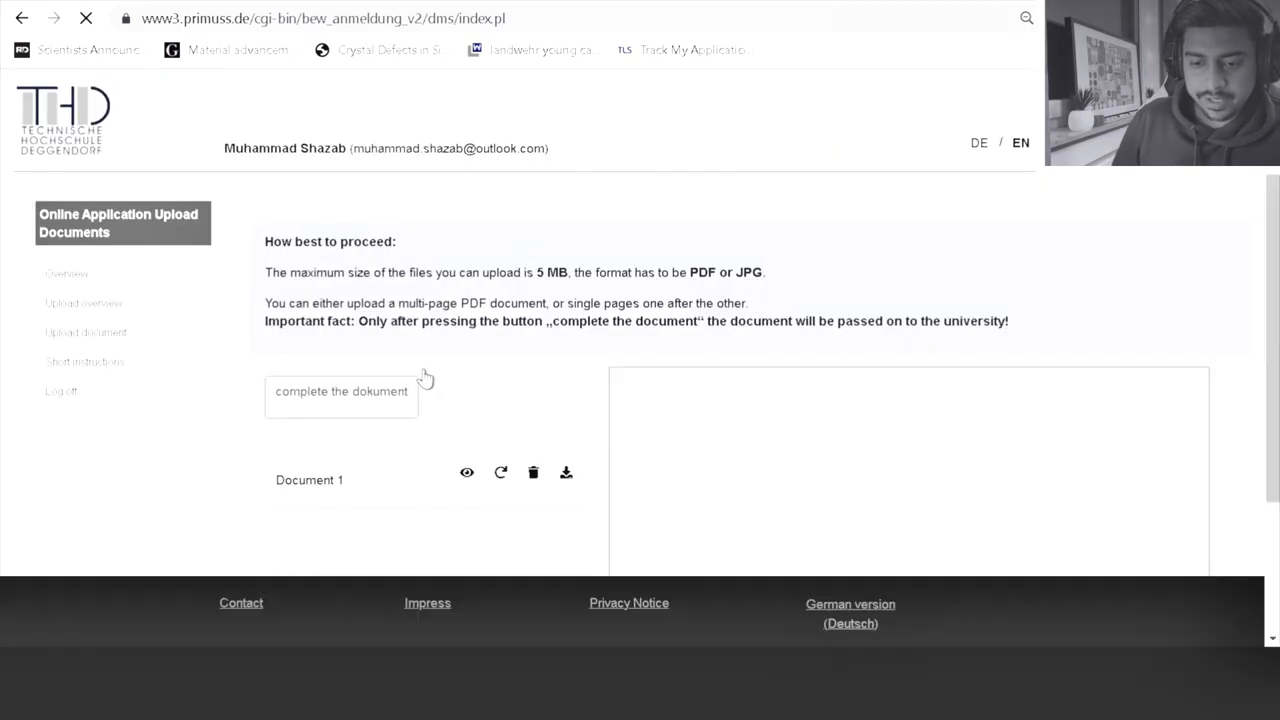
pyautogui.click(340, 391)
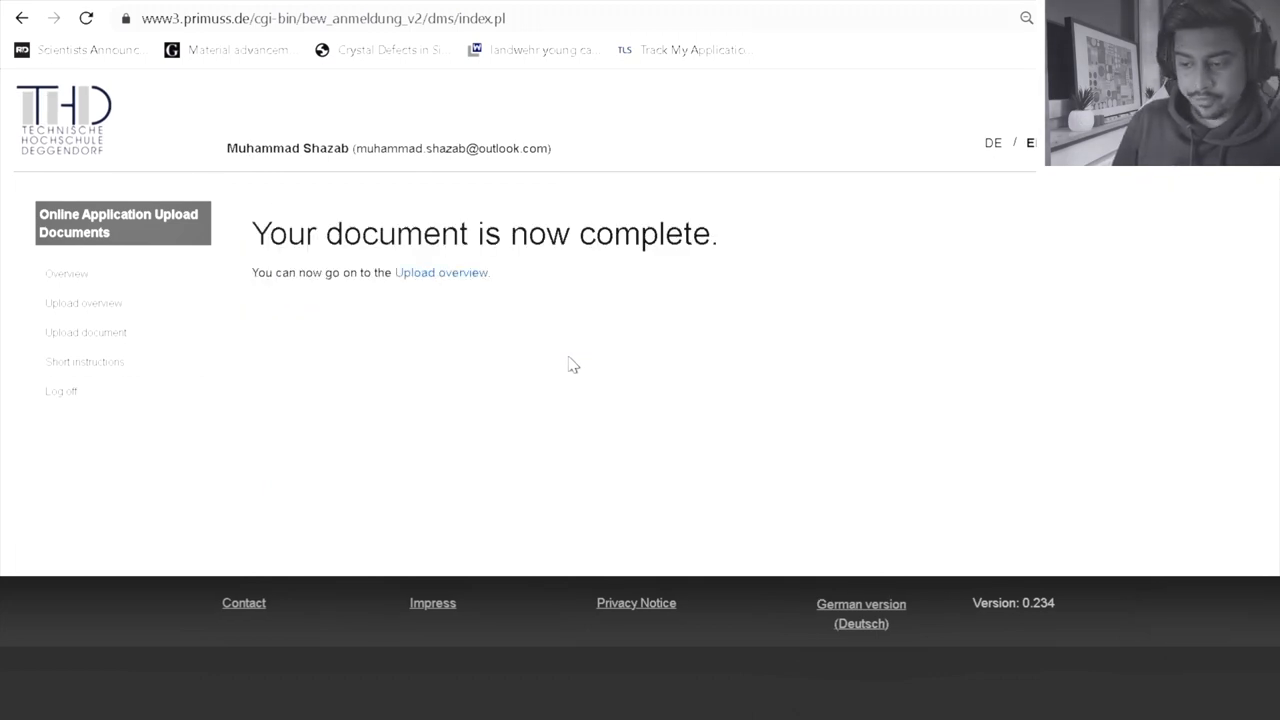
pyautogui.click(441, 272)
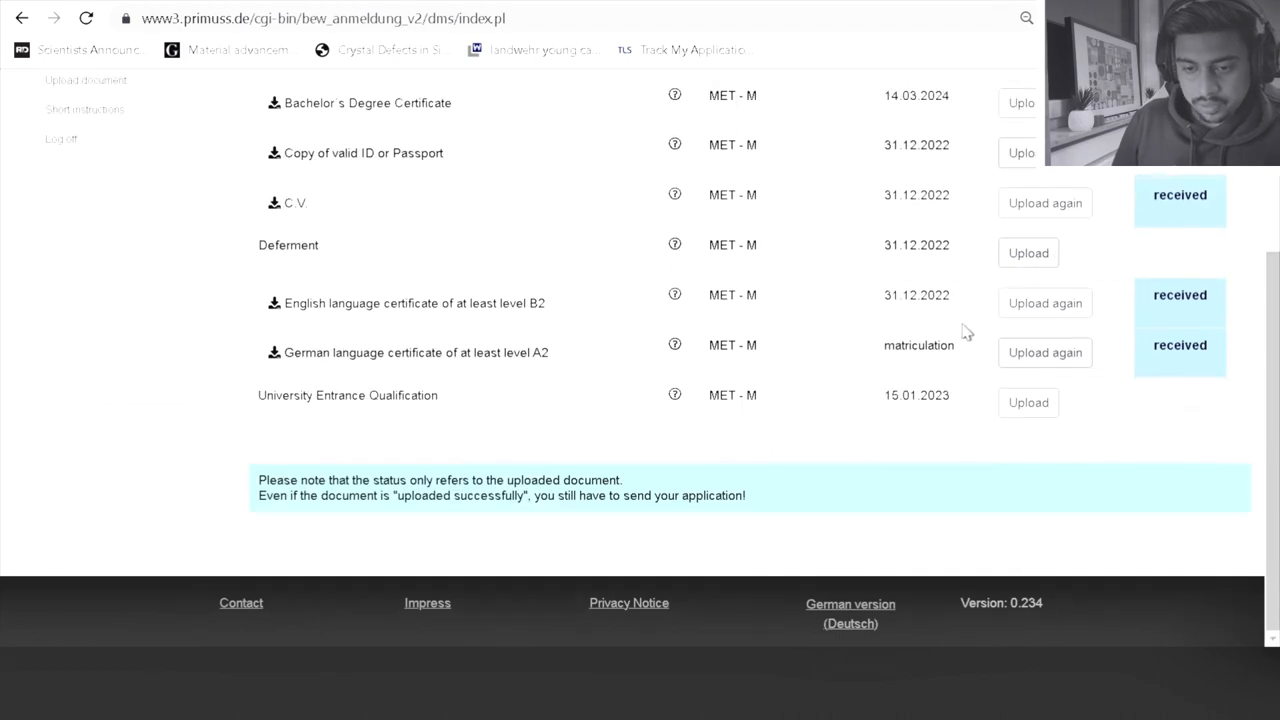
# Step: Upload and complete the University Entrance Qualification, then reopen the upload overview
pyautogui.click(1028, 402)
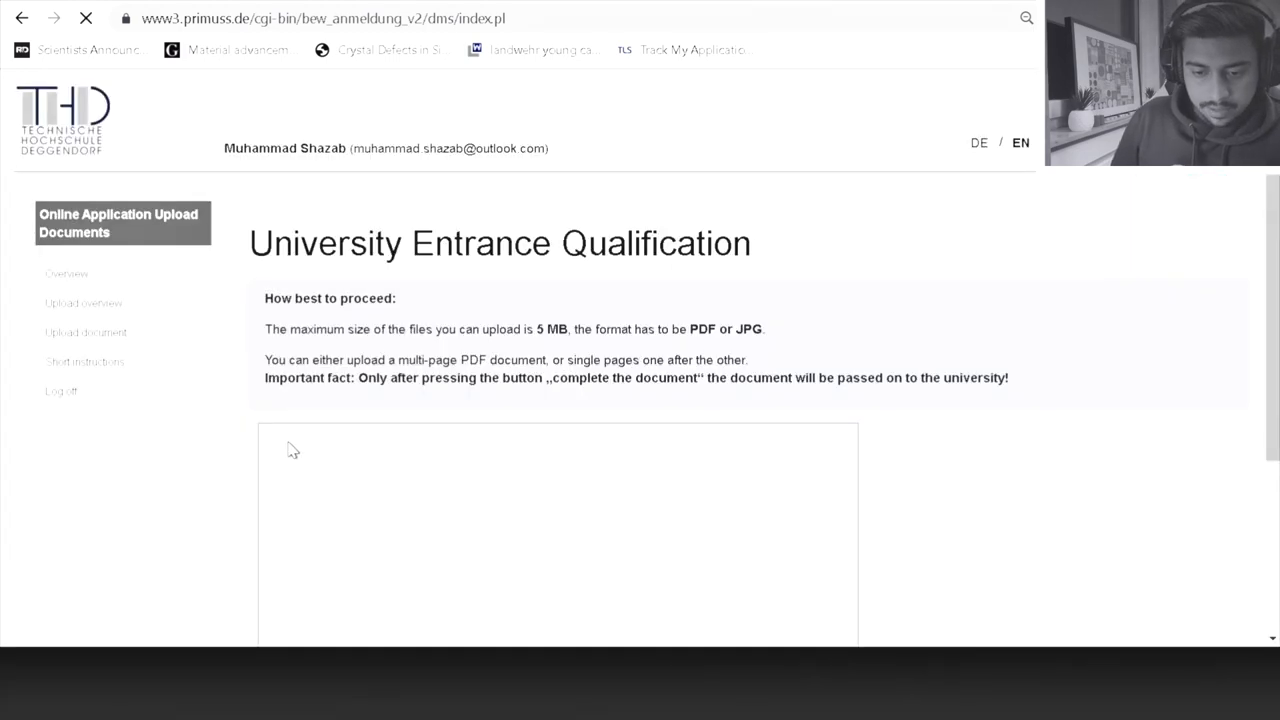
pyautogui.scroll(-3)
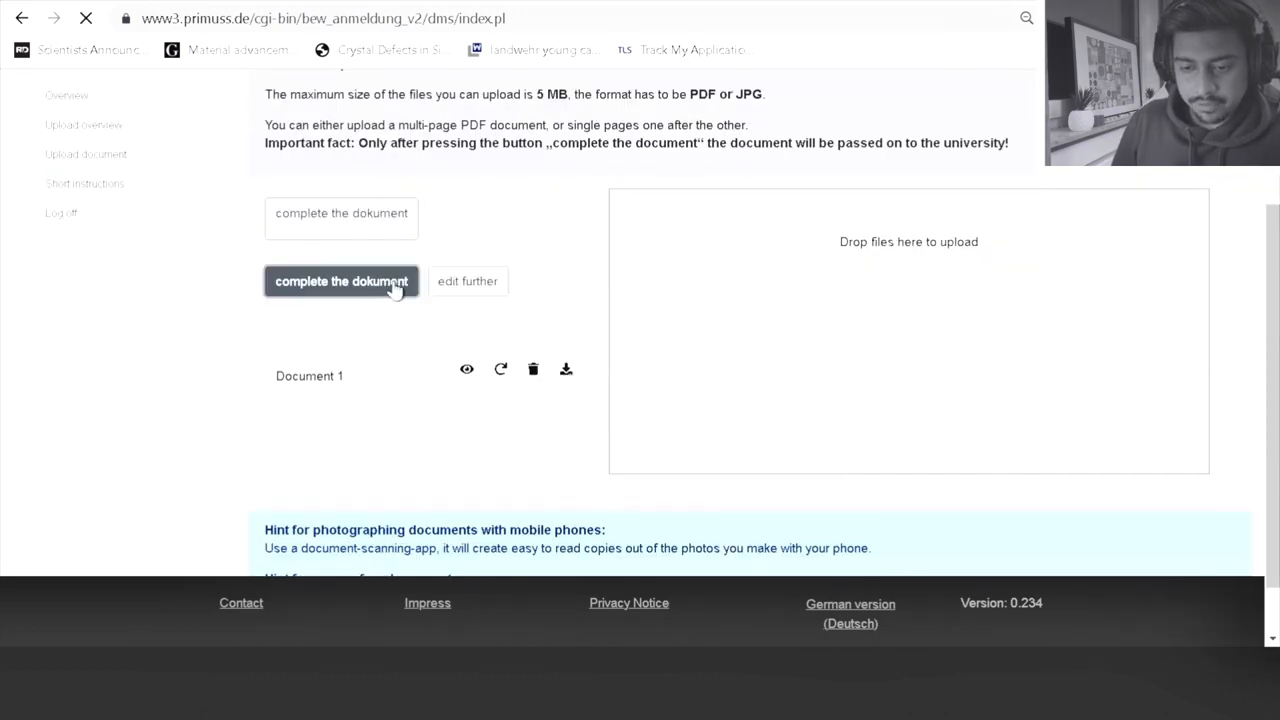
pyautogui.click(341, 281)
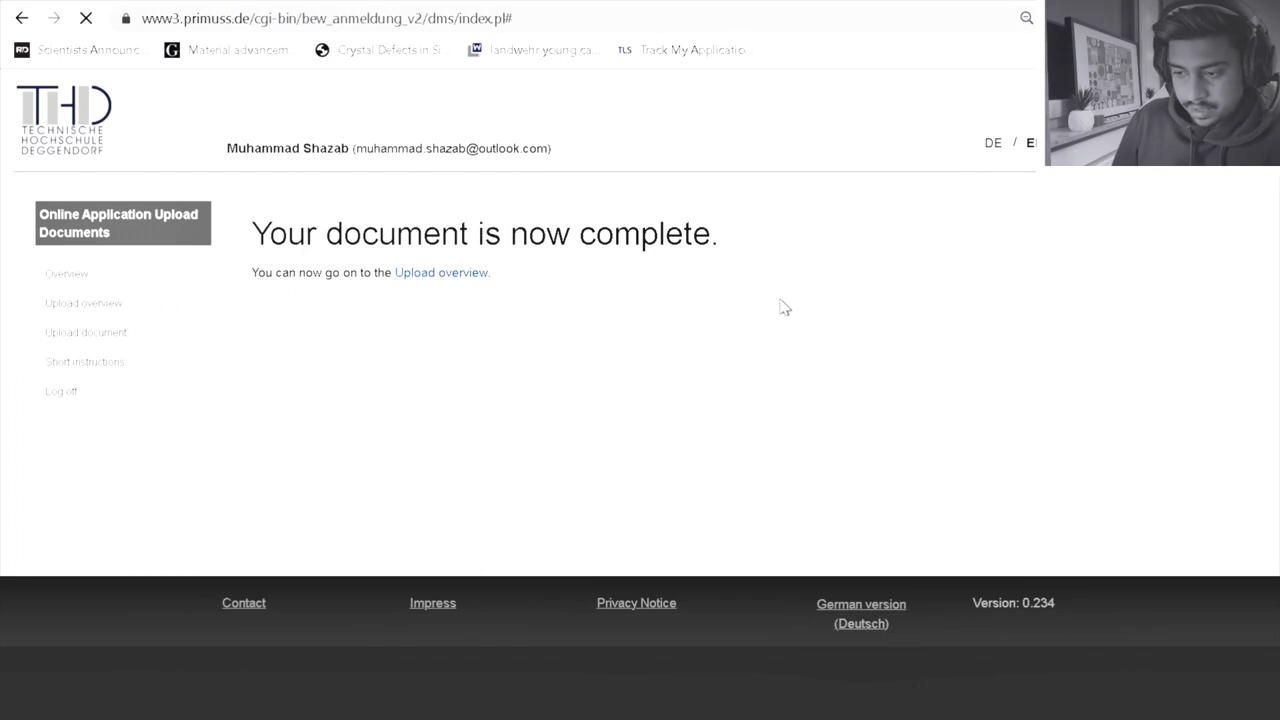
pyautogui.click(441, 272)
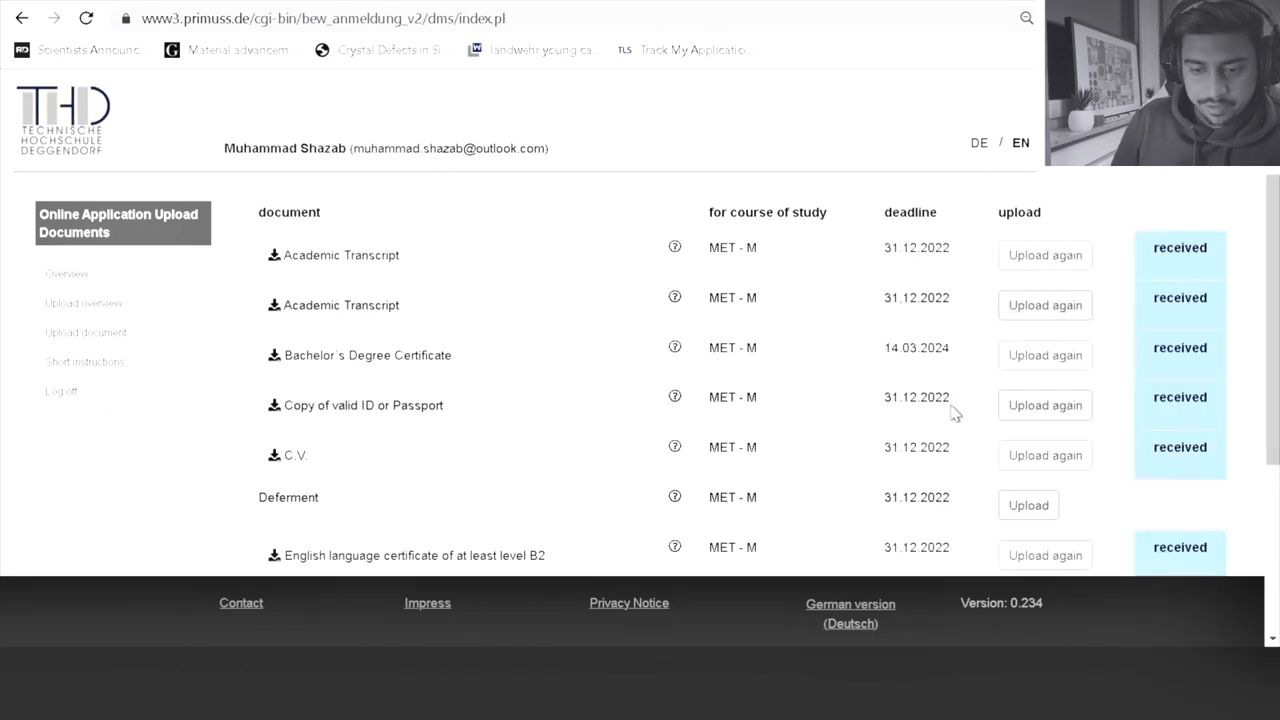
# Step: Upload and complete the Deferment document, then leave for the application overview
pyautogui.scroll(-3)
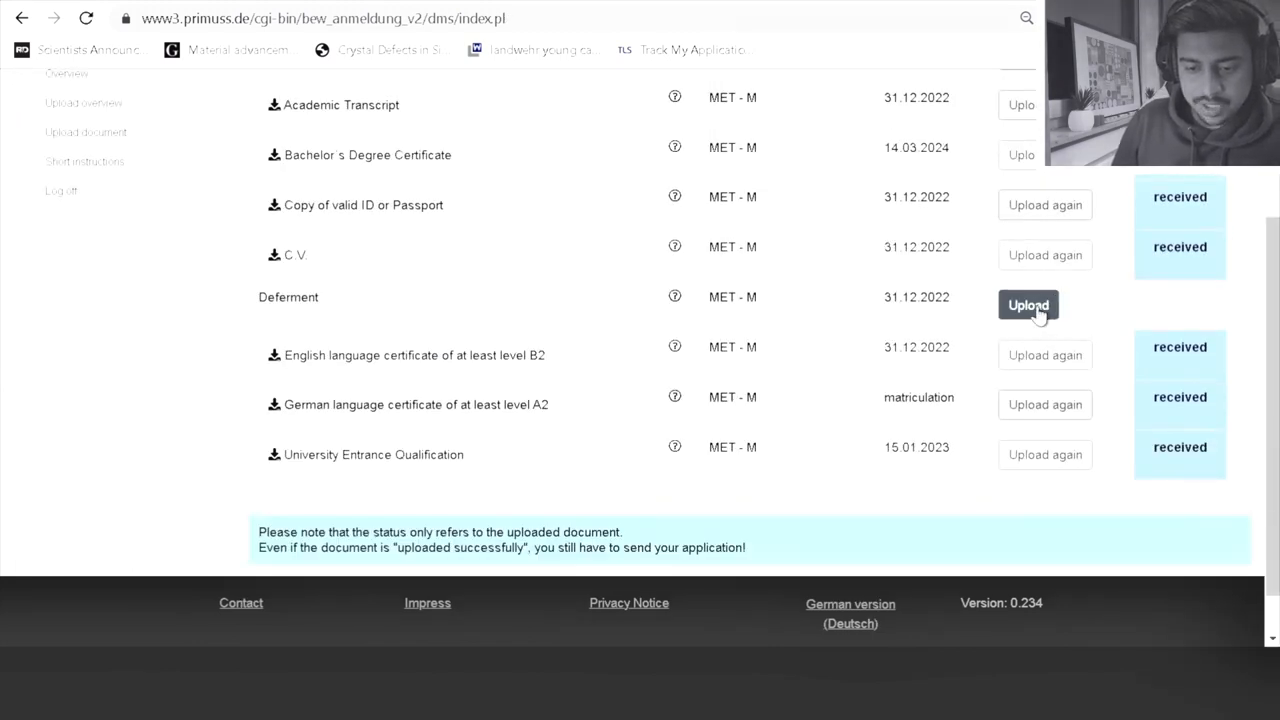
pyautogui.click(1028, 305)
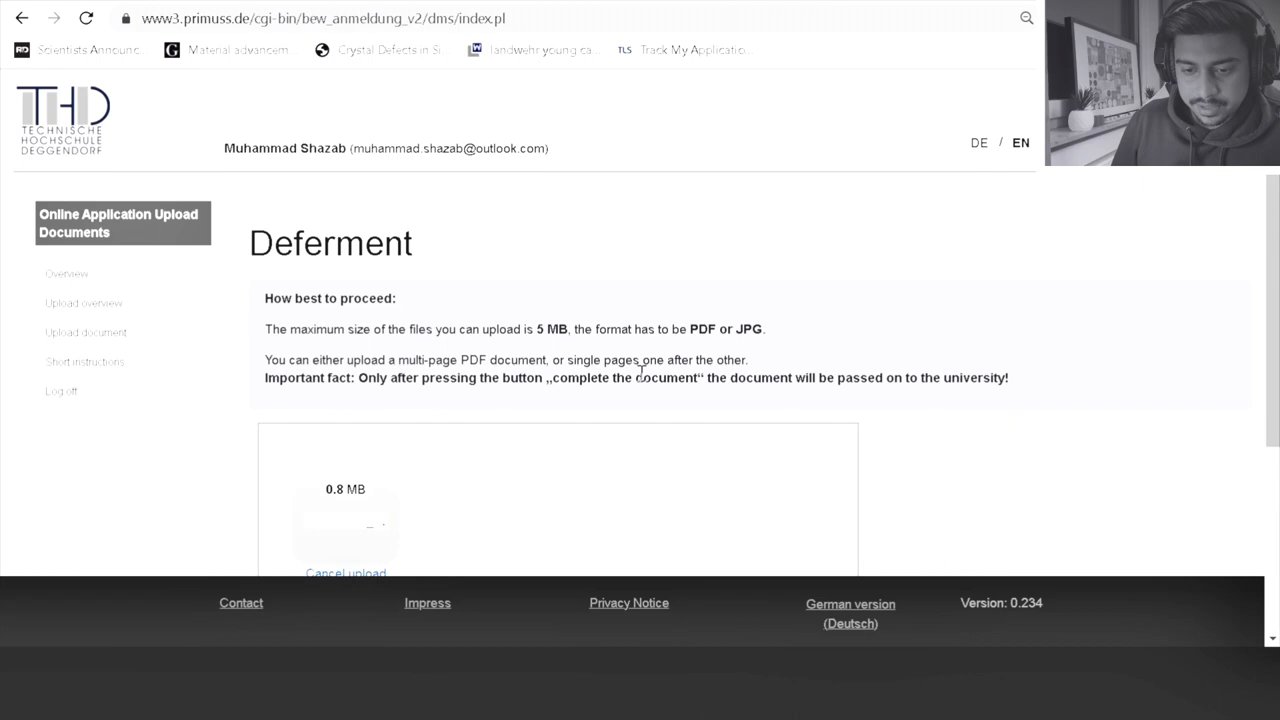
pyautogui.scroll(-3)
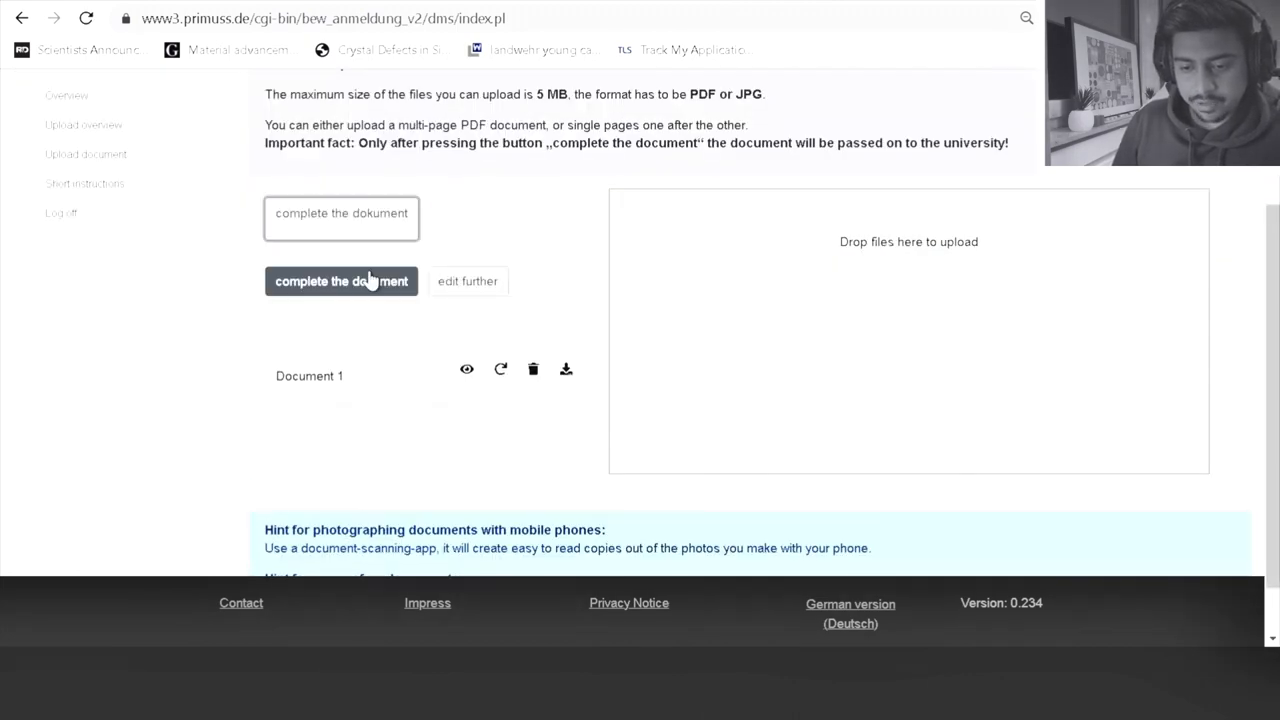
pyautogui.click(341, 281)
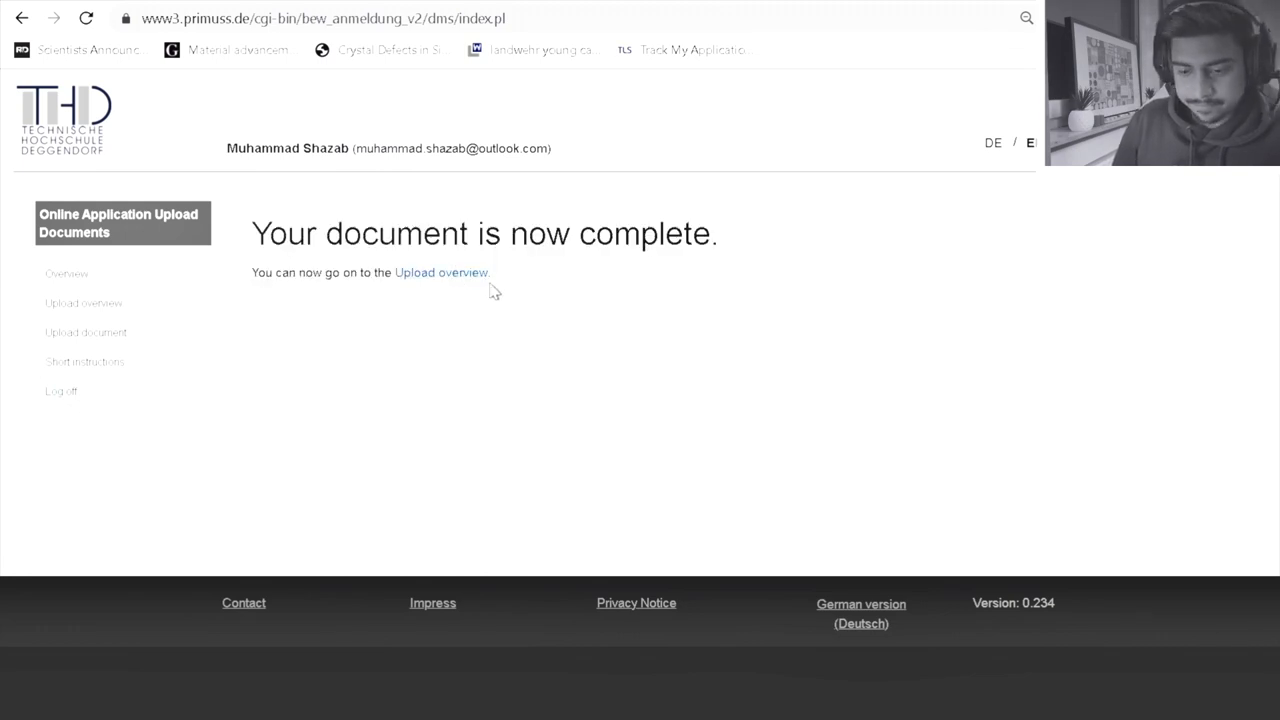
pyautogui.click(441, 272)
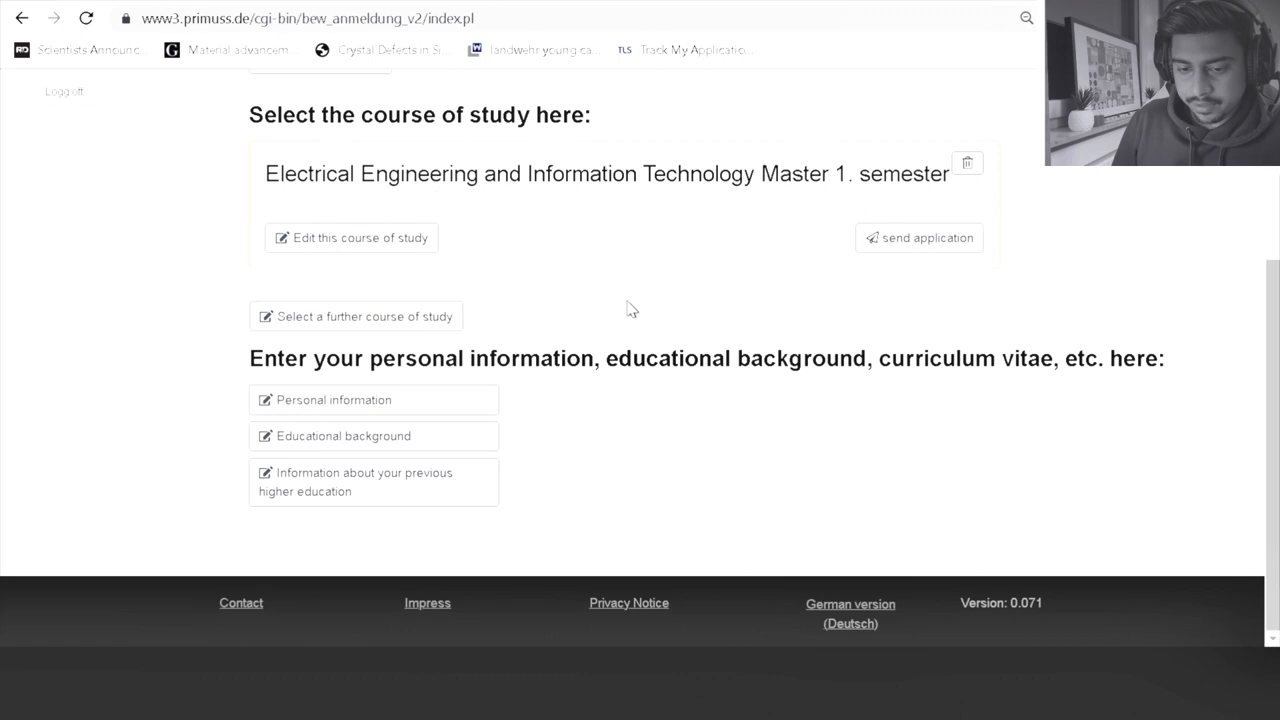
# Step: Confirm the declarations, submit the EE&IT Master application, and go back to the overview
pyautogui.scroll(3)
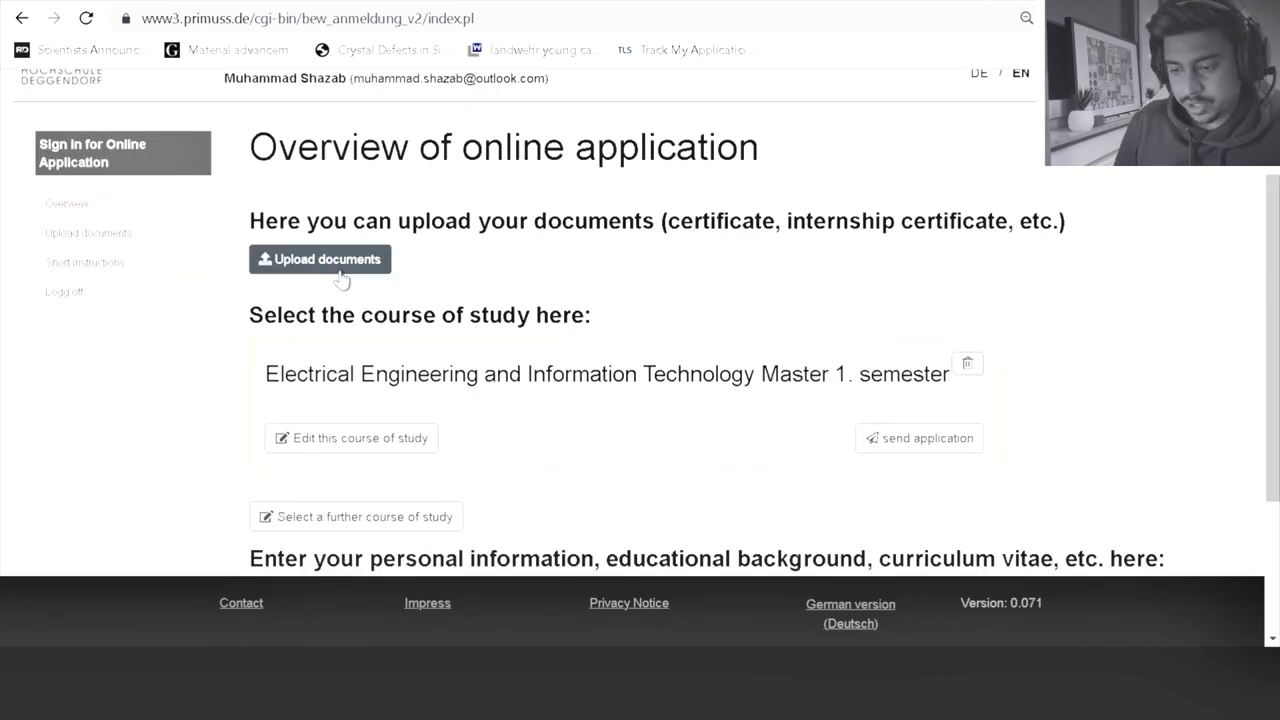
pyautogui.moveTo(265, 386)
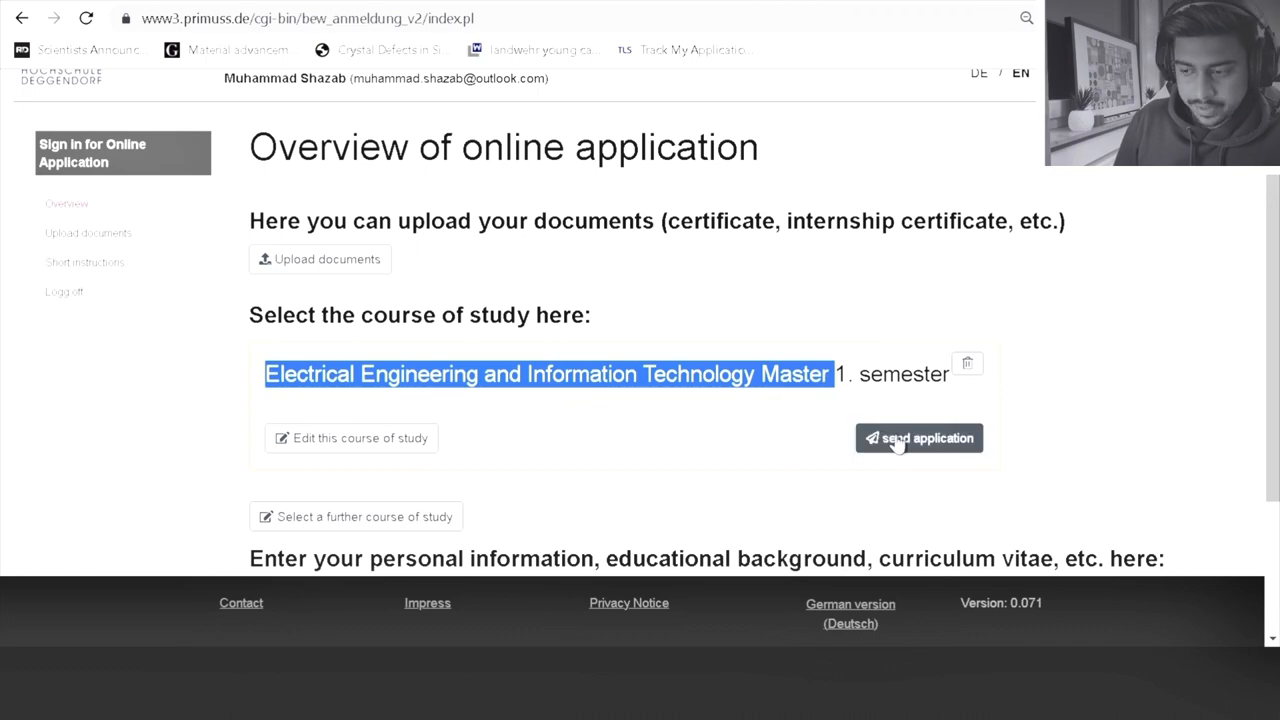
pyautogui.click(918, 438)
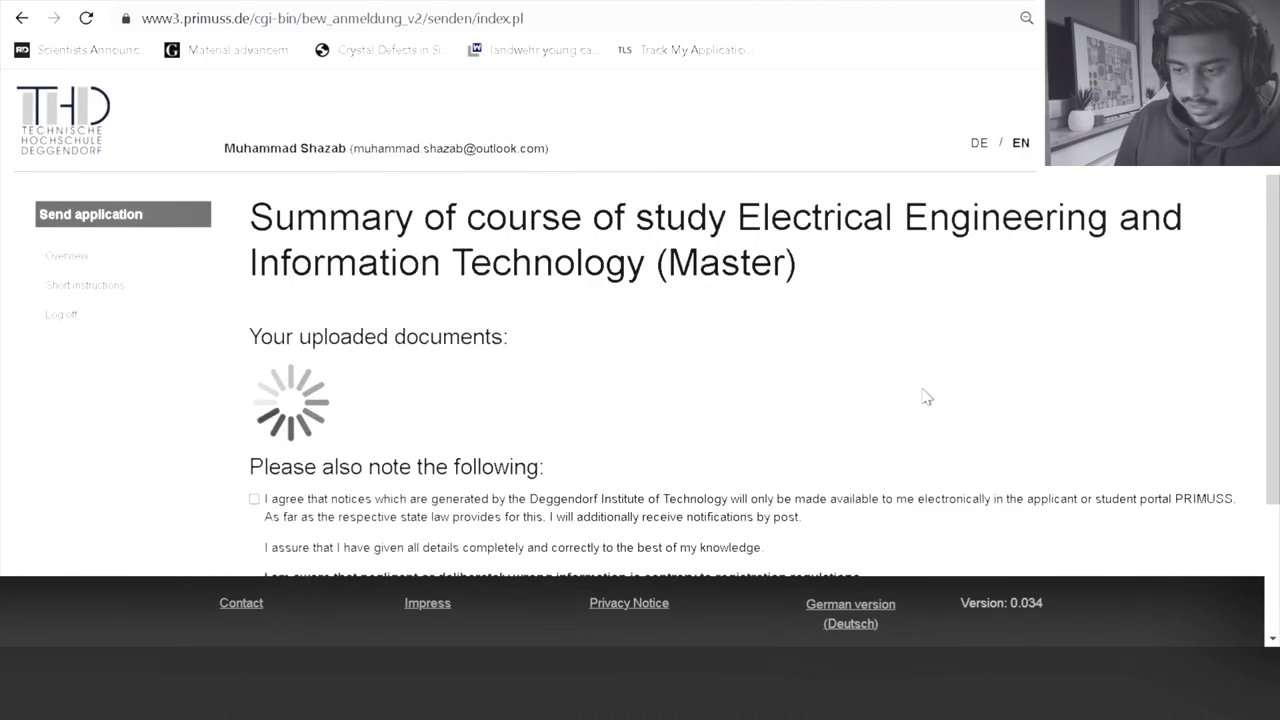
pyautogui.scroll(-3)
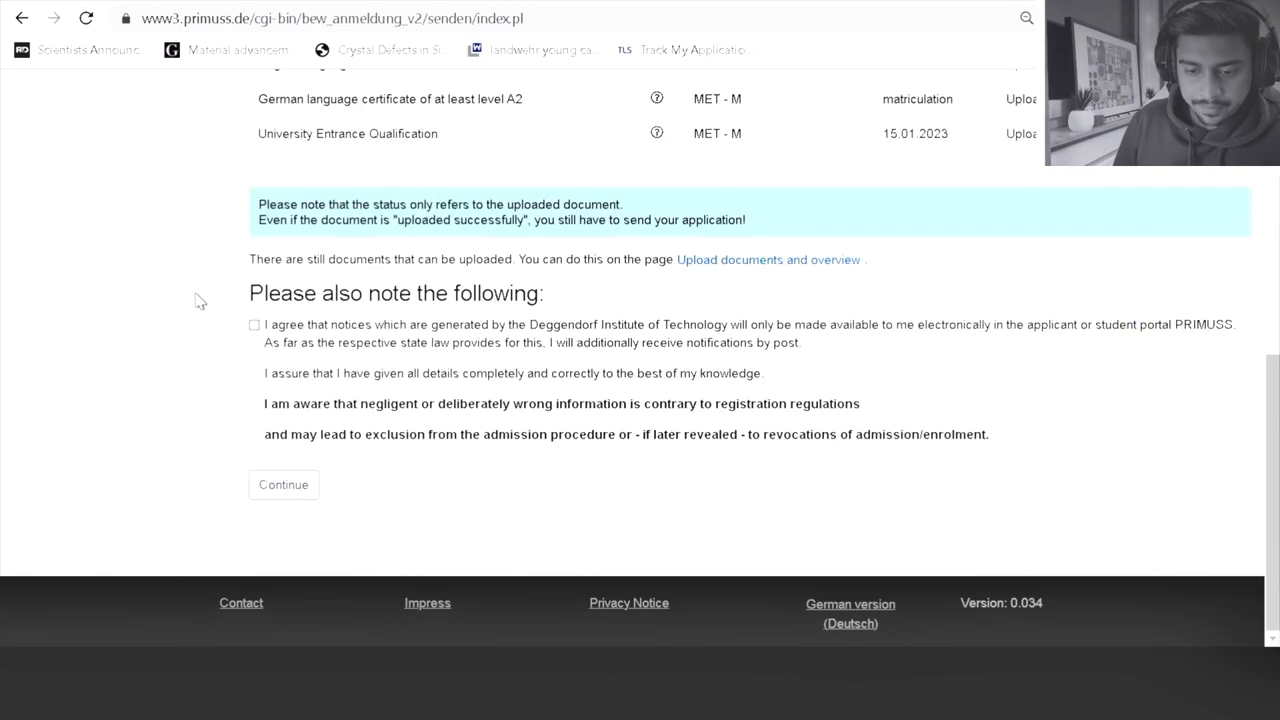
pyautogui.moveTo(195, 391)
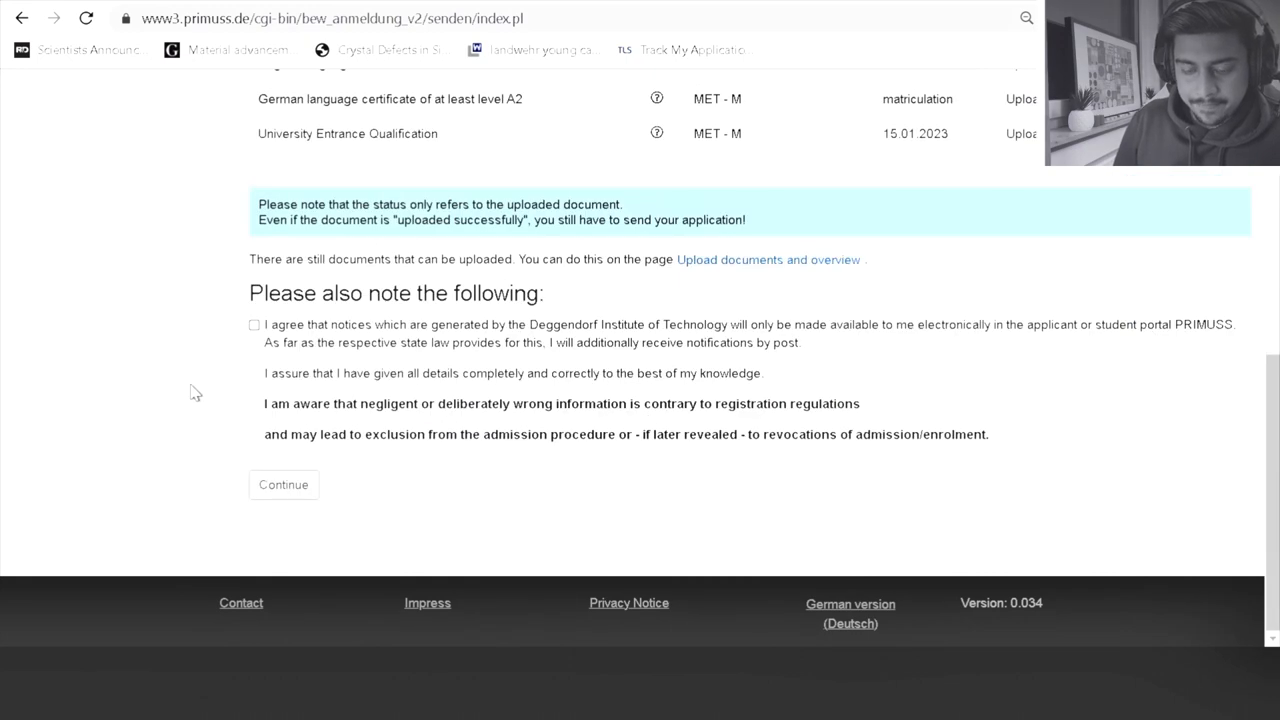
pyautogui.click(254, 324)
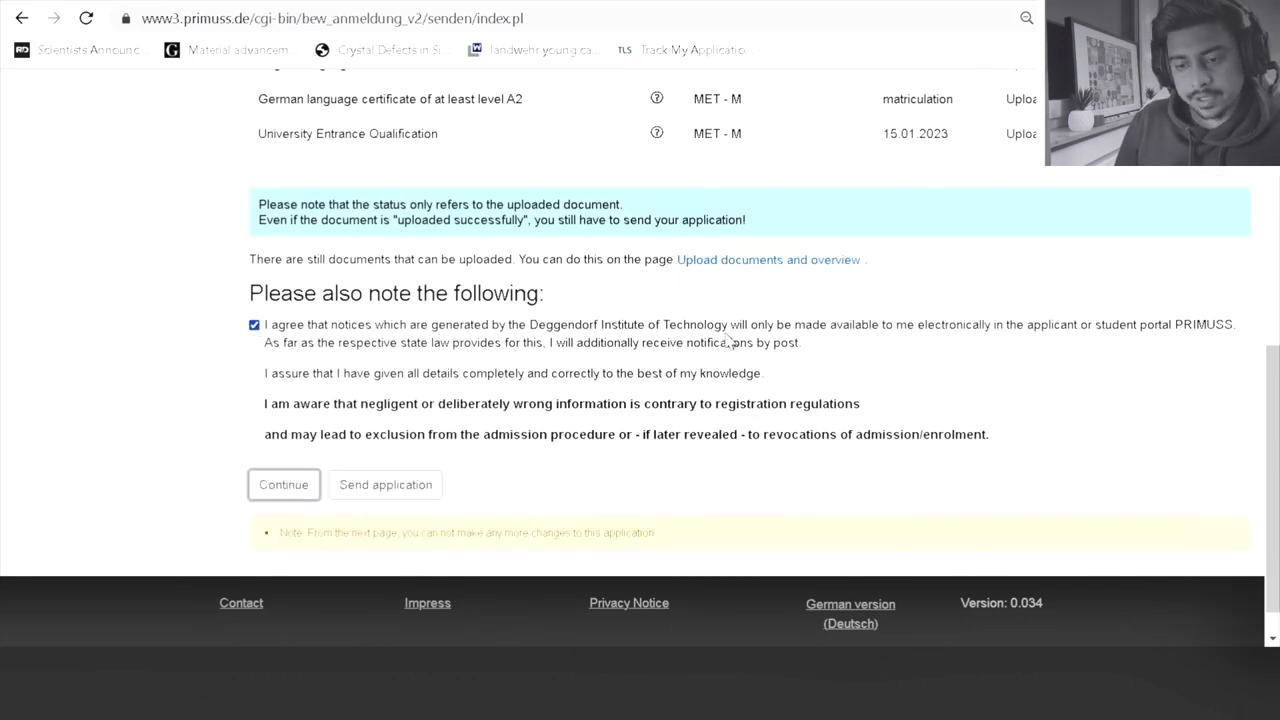
pyautogui.moveTo(333, 518)
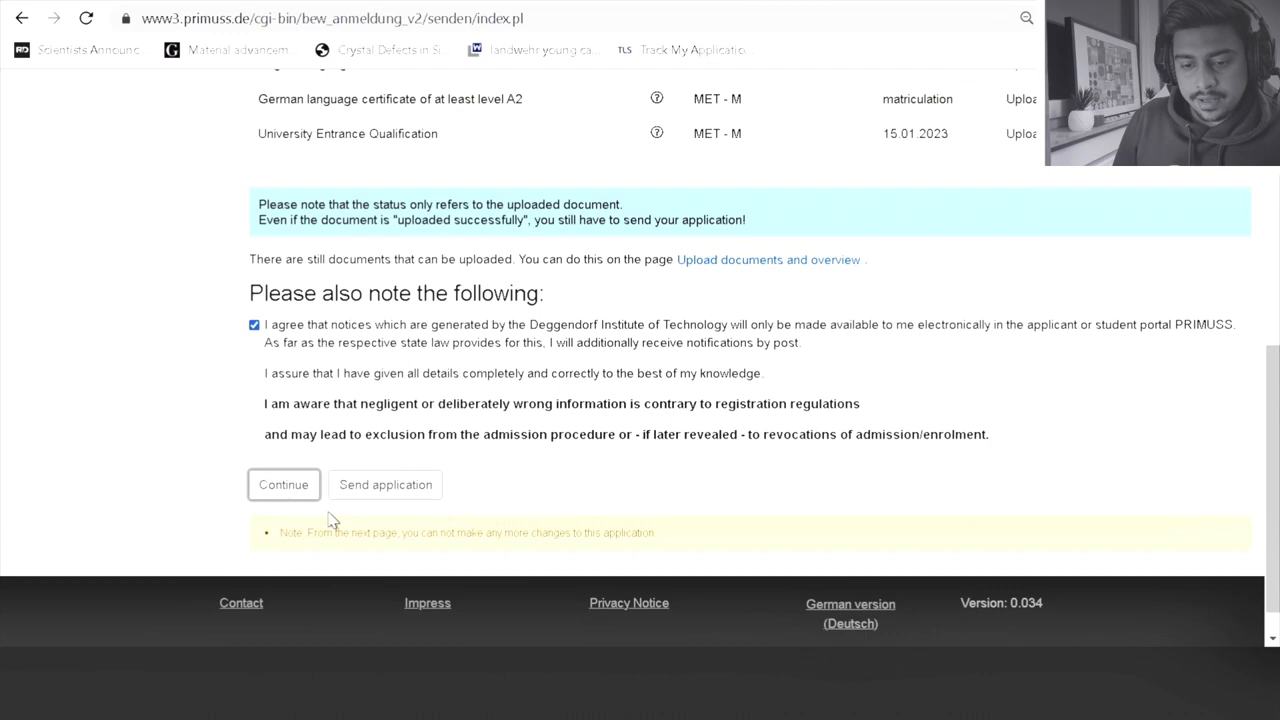
pyautogui.click(385, 484)
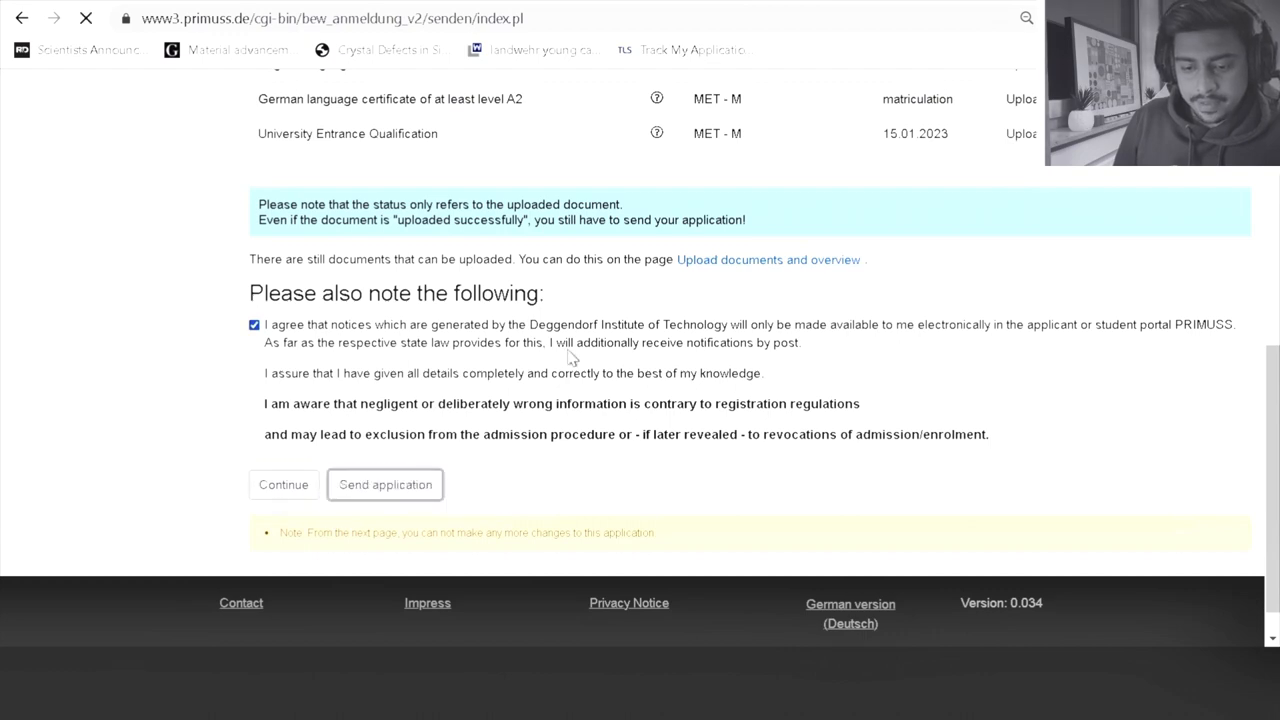
pyautogui.click(385, 484)
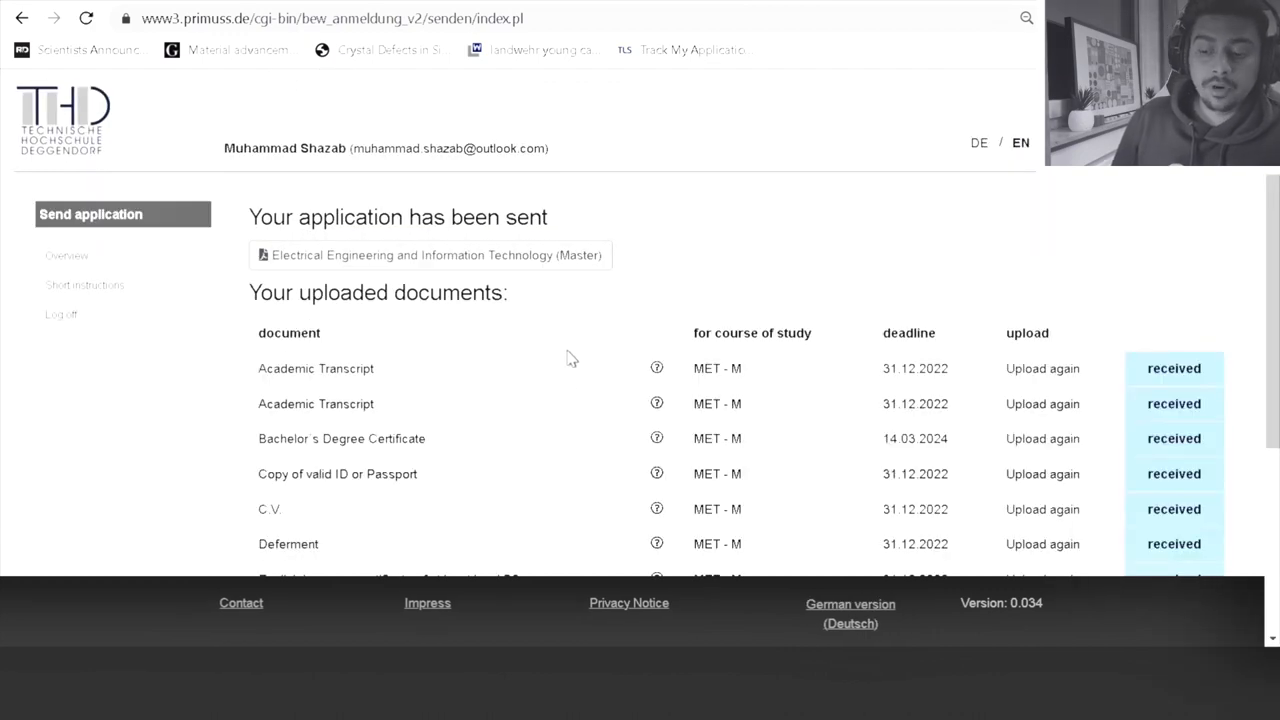
pyautogui.scroll(-3)
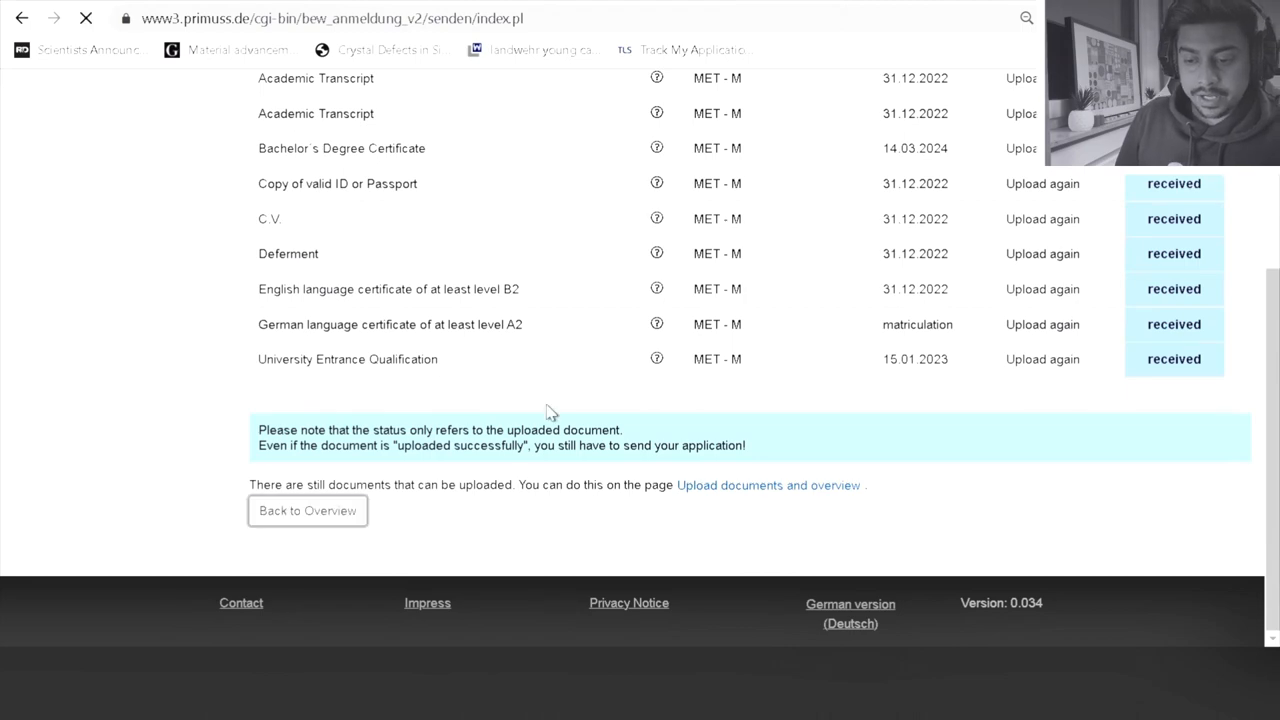
pyautogui.click(307, 510)
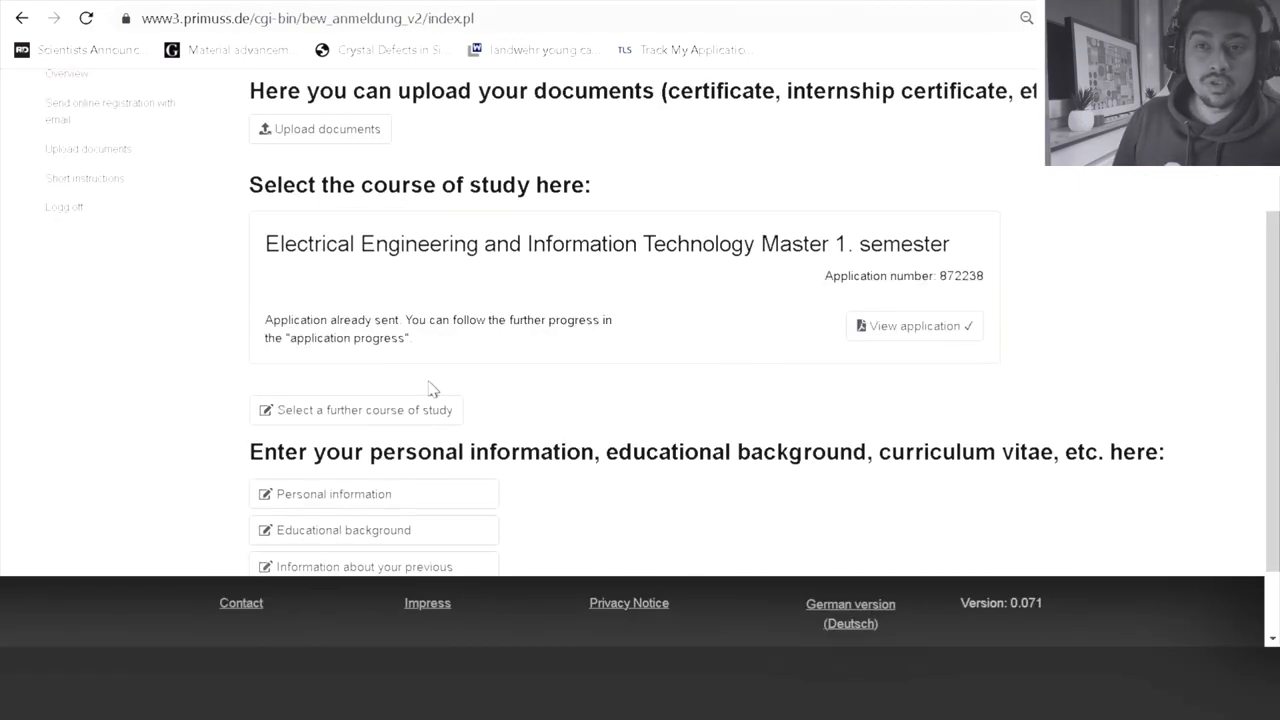
pyautogui.moveTo(550, 327)
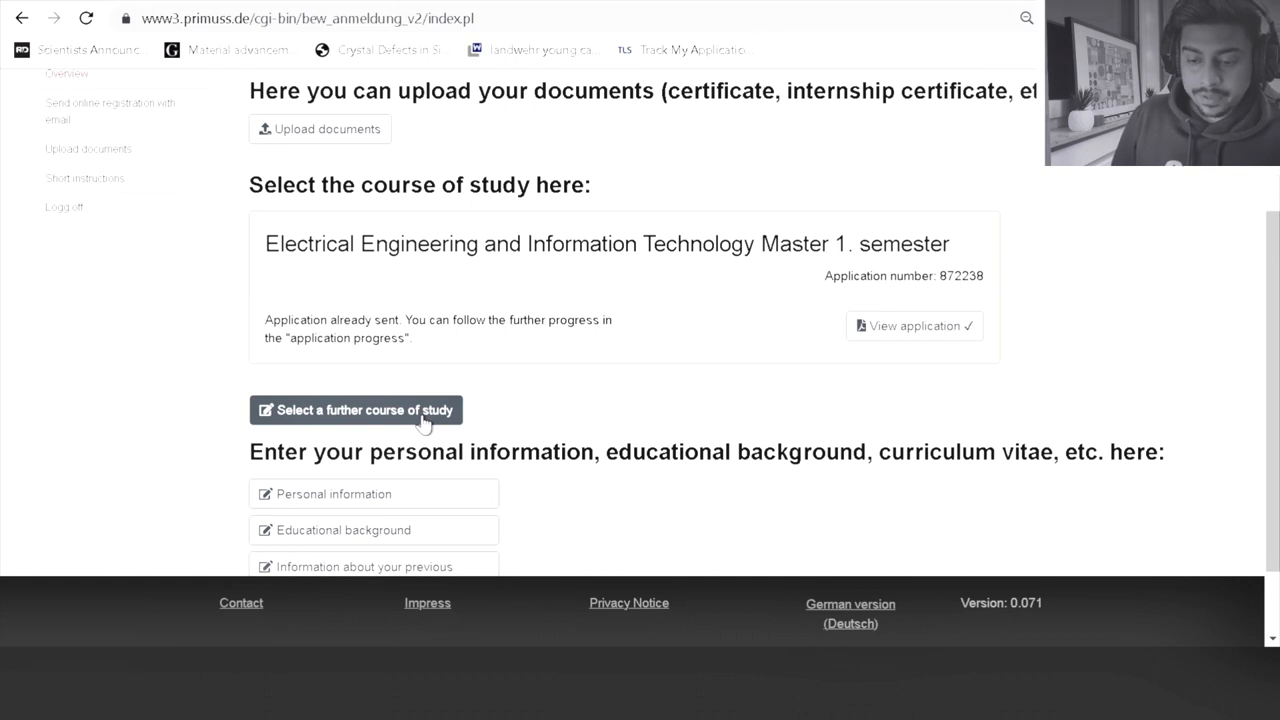
# Step: Select Artificial Intelligence and Data Science Master as an additional course and save the choice
pyautogui.click(357, 410)
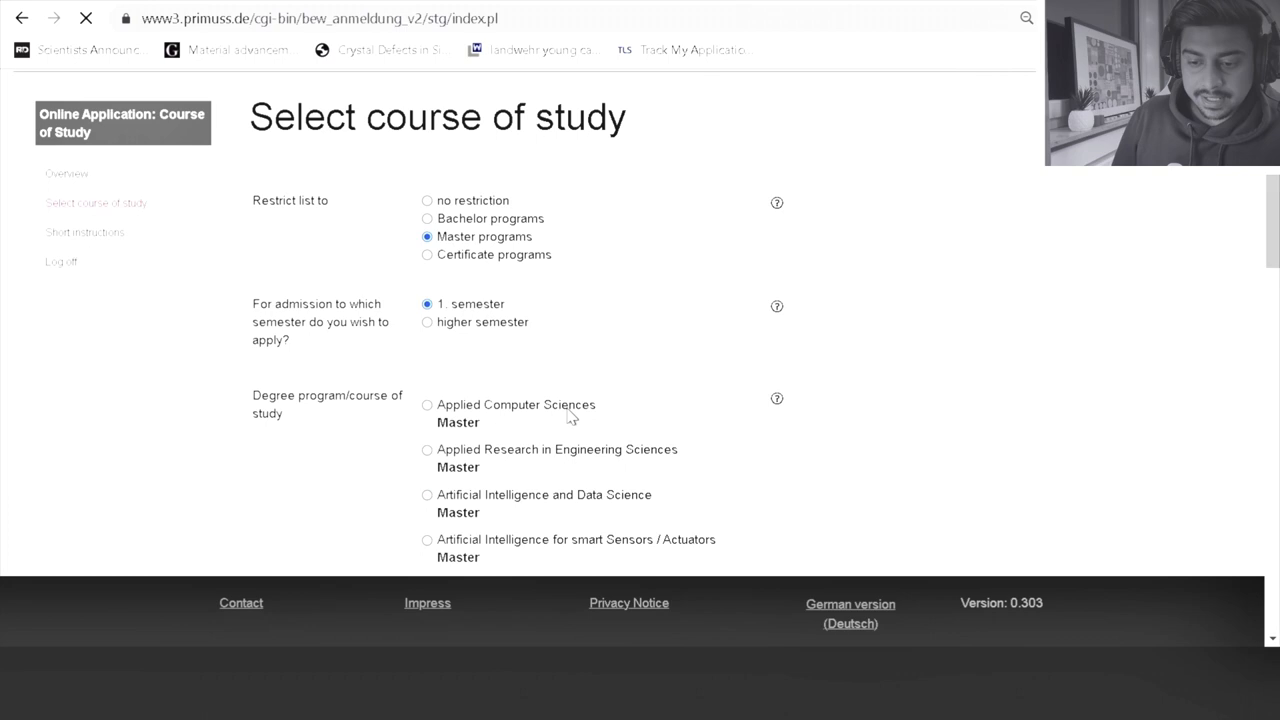
pyautogui.scroll(-3)
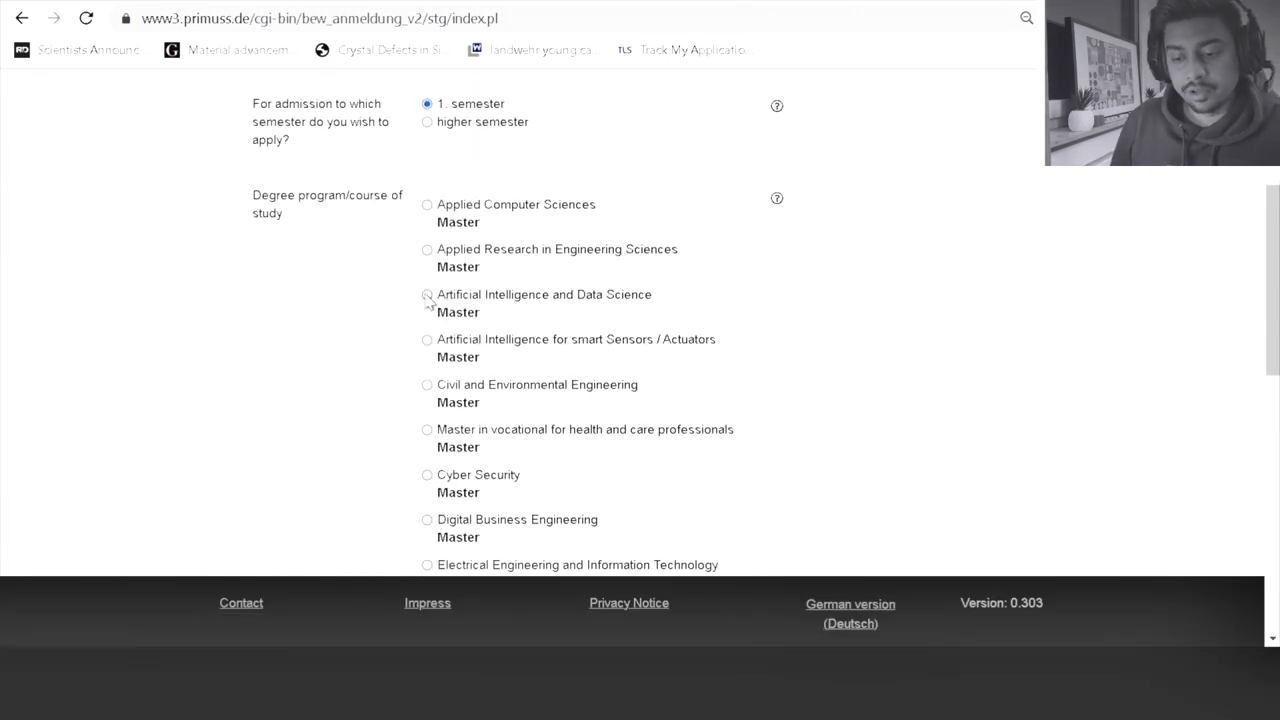
pyautogui.click(427, 294)
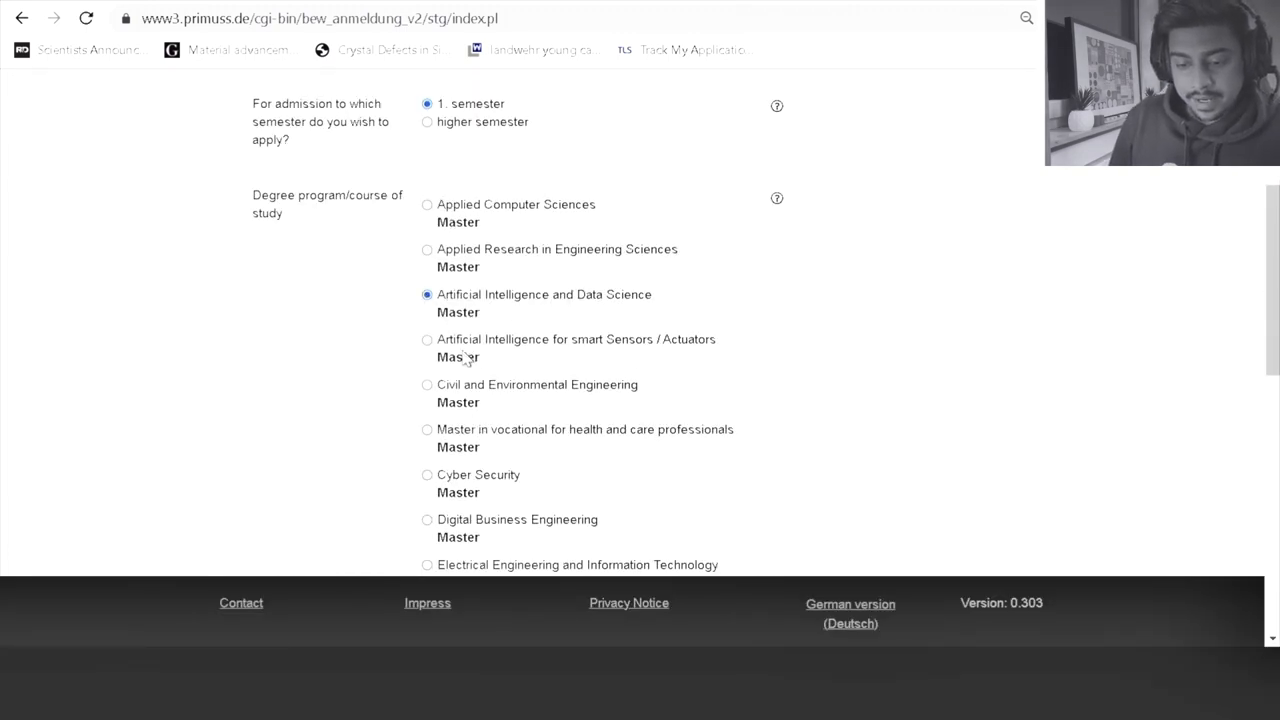
pyautogui.moveTo(680, 358)
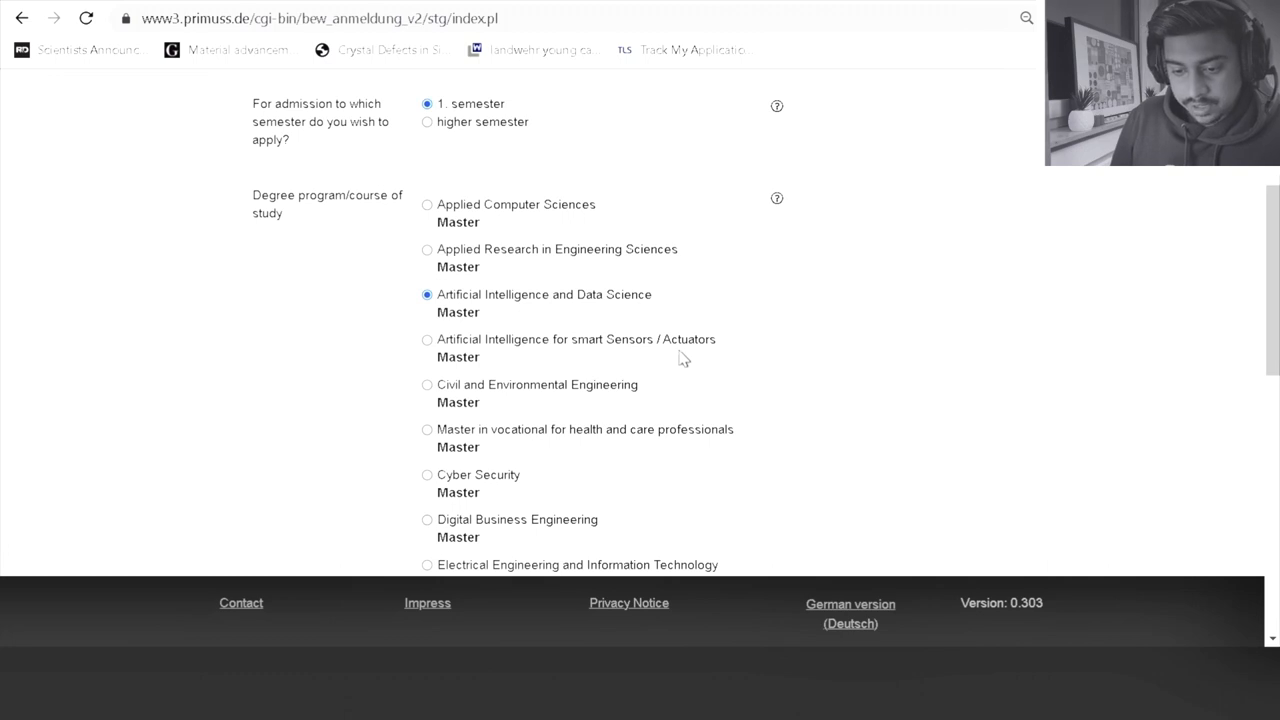
pyautogui.moveTo(568, 420)
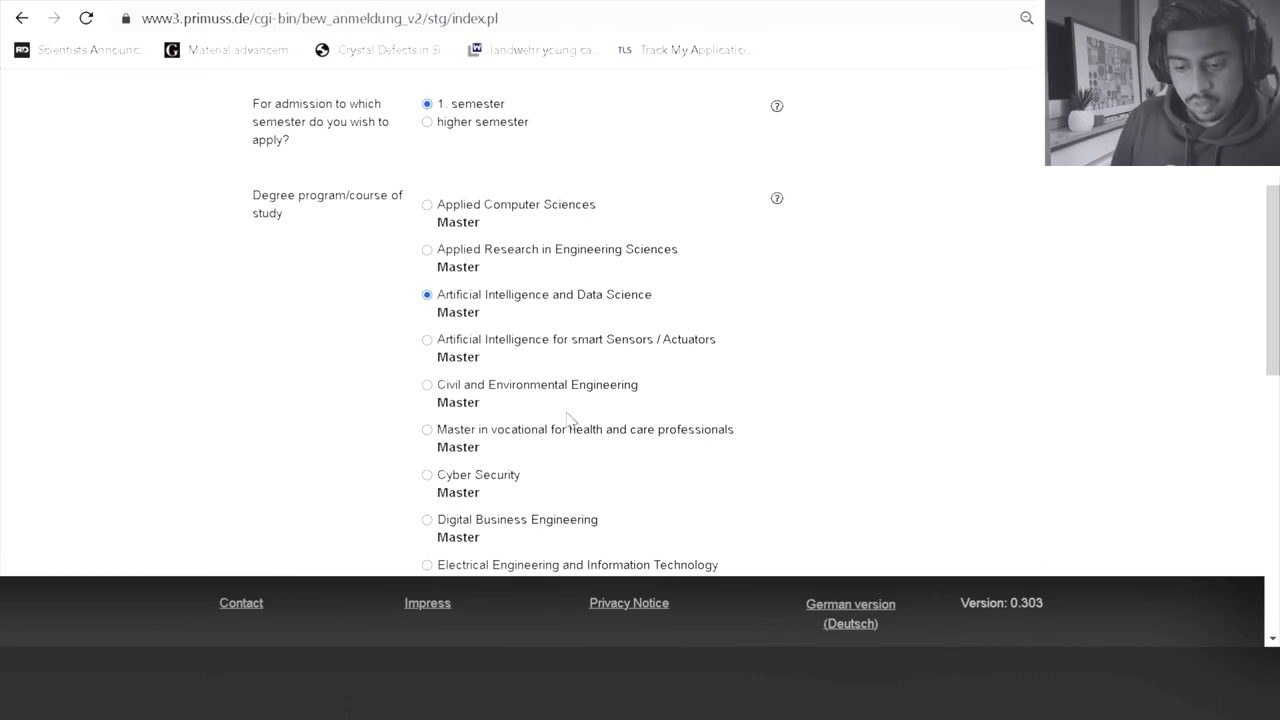
pyautogui.scroll(-3)
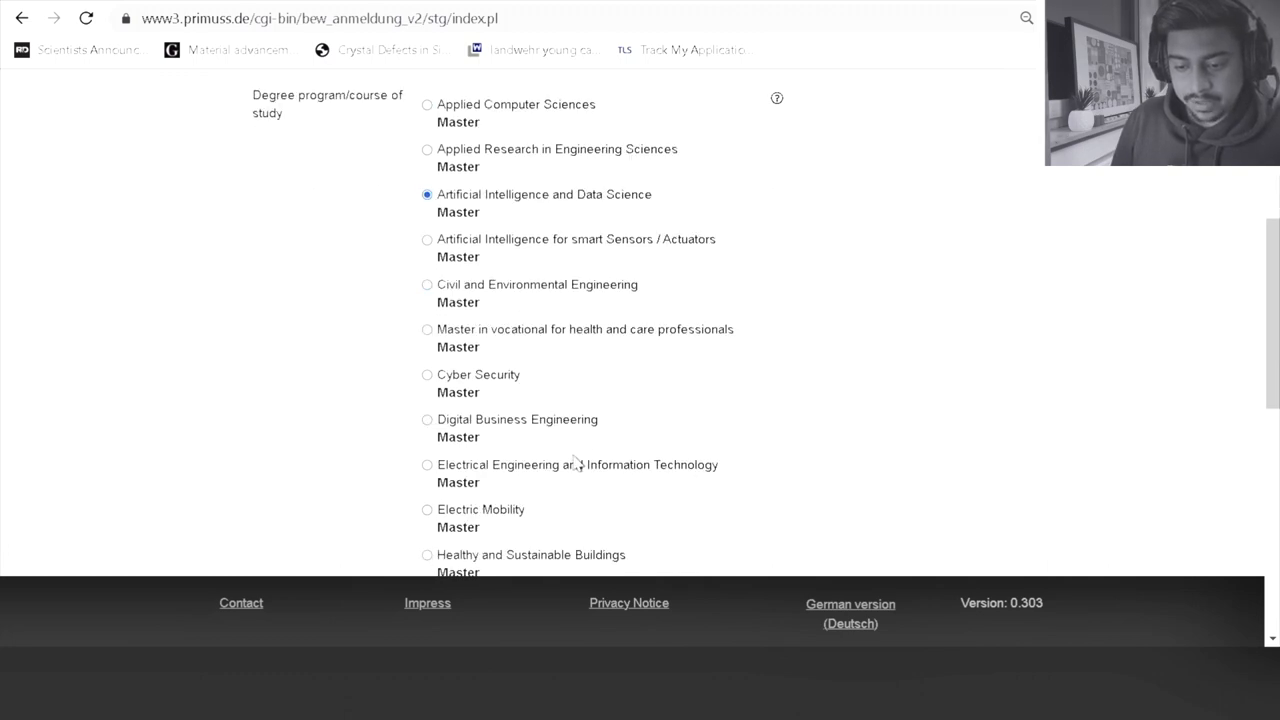
pyautogui.scroll(-3)
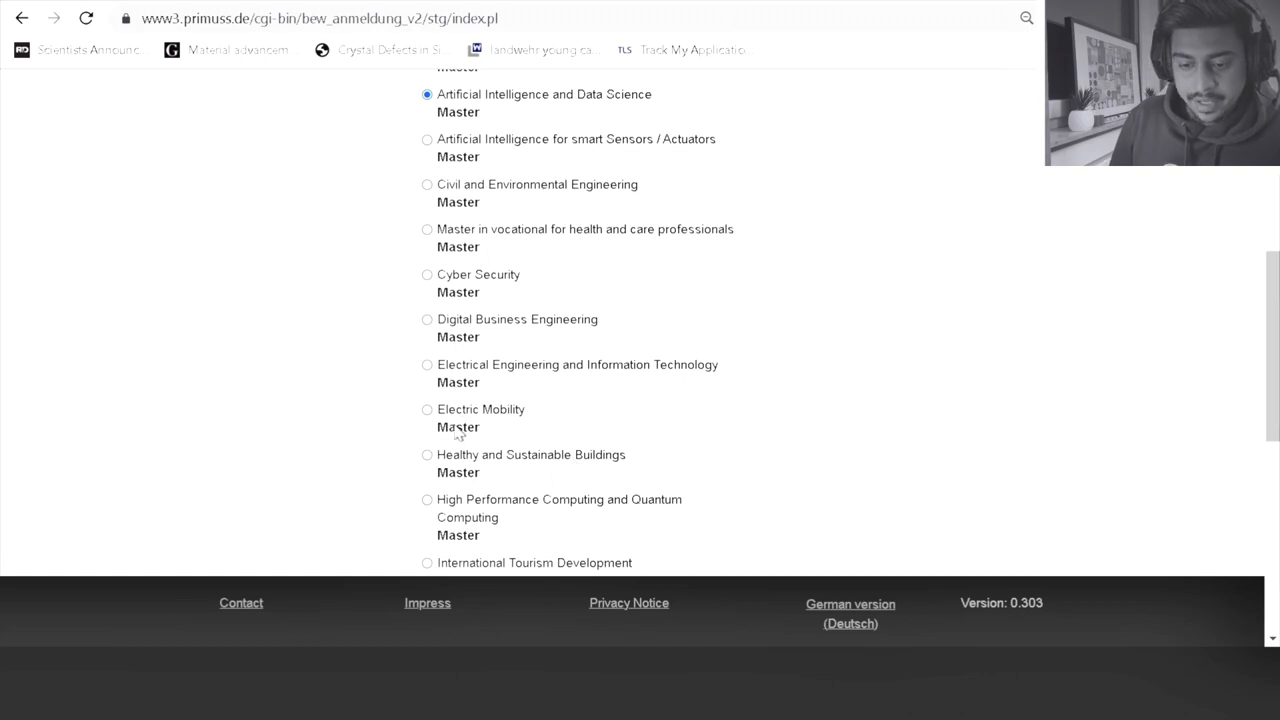
pyautogui.moveTo(600, 458)
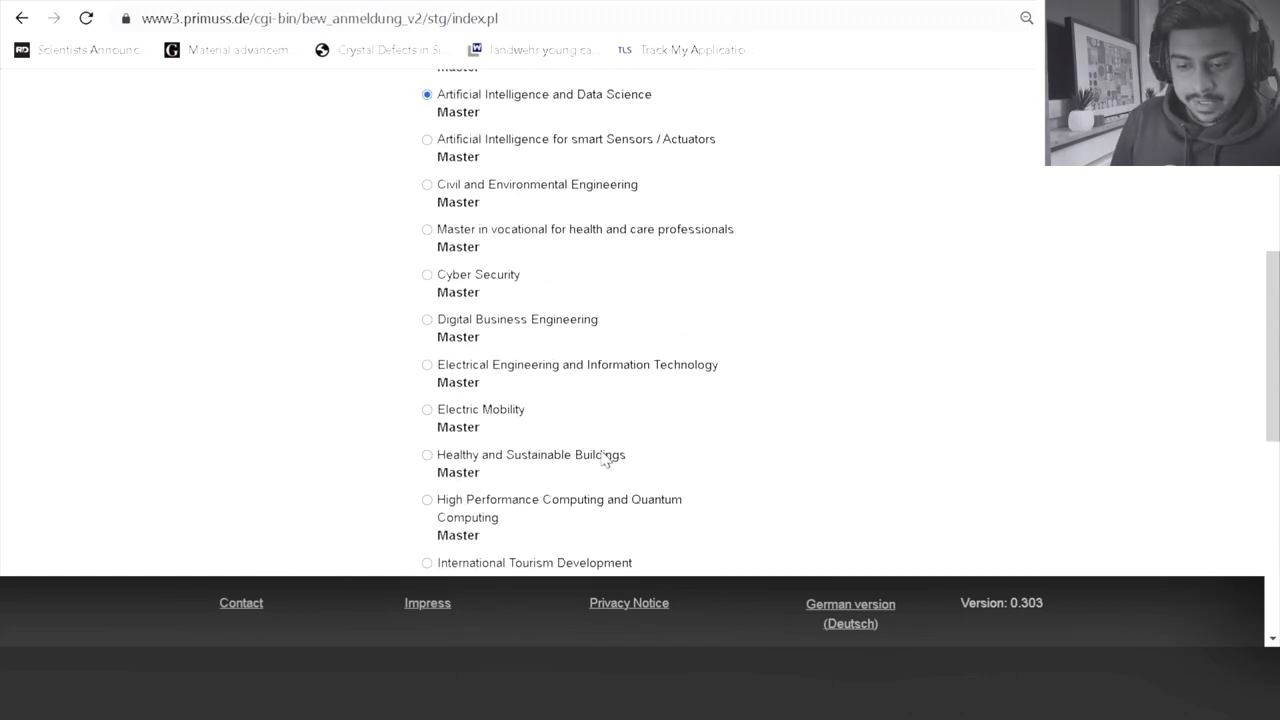
pyautogui.scroll(-3)
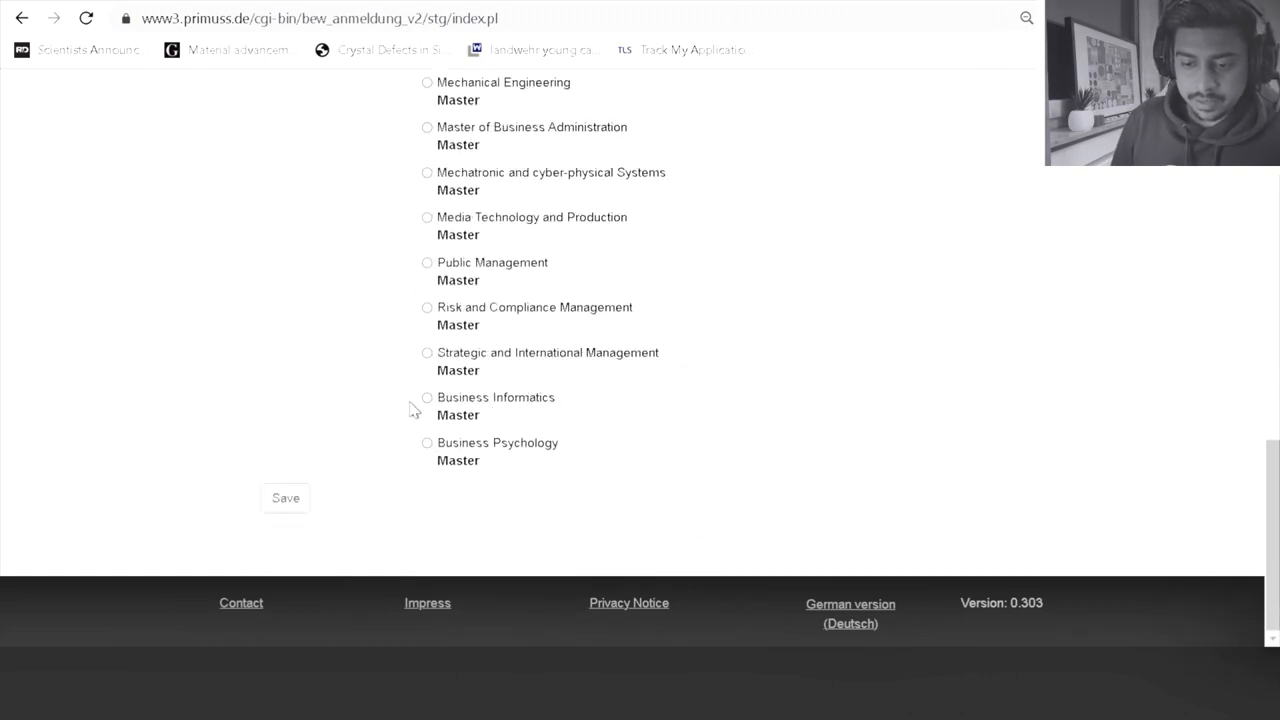
pyautogui.moveTo(285, 498)
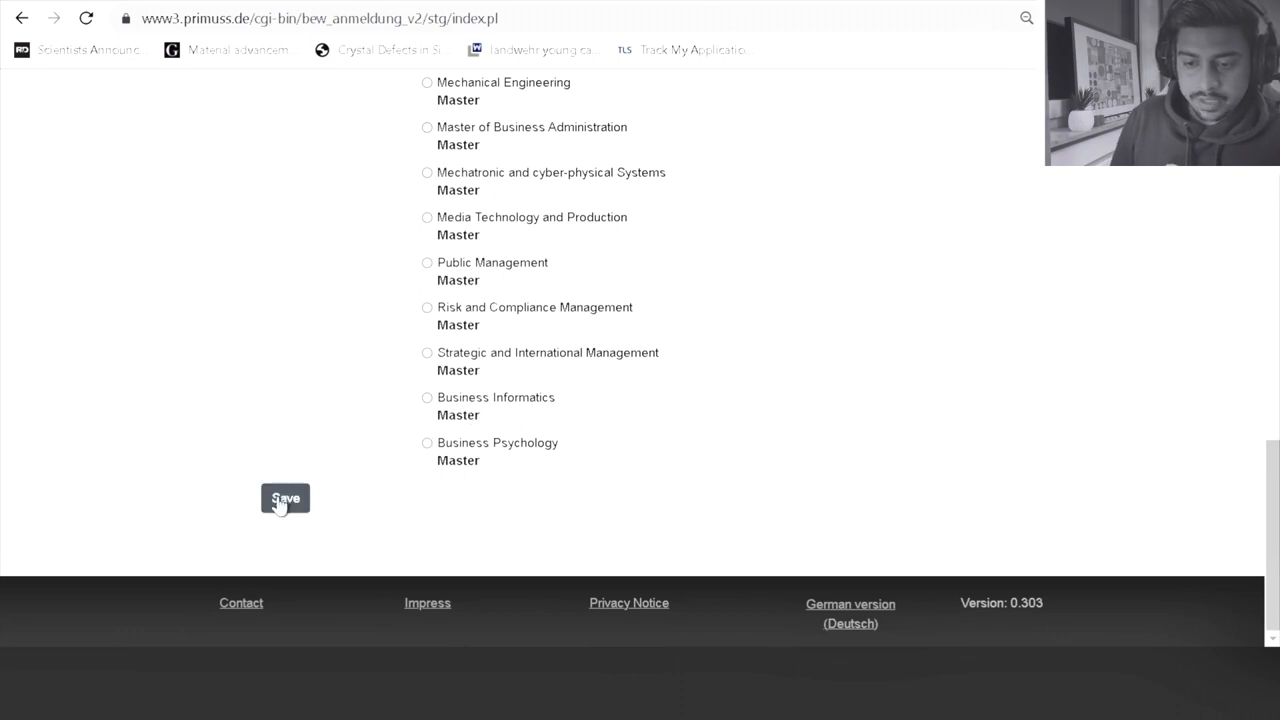
pyautogui.click(285, 498)
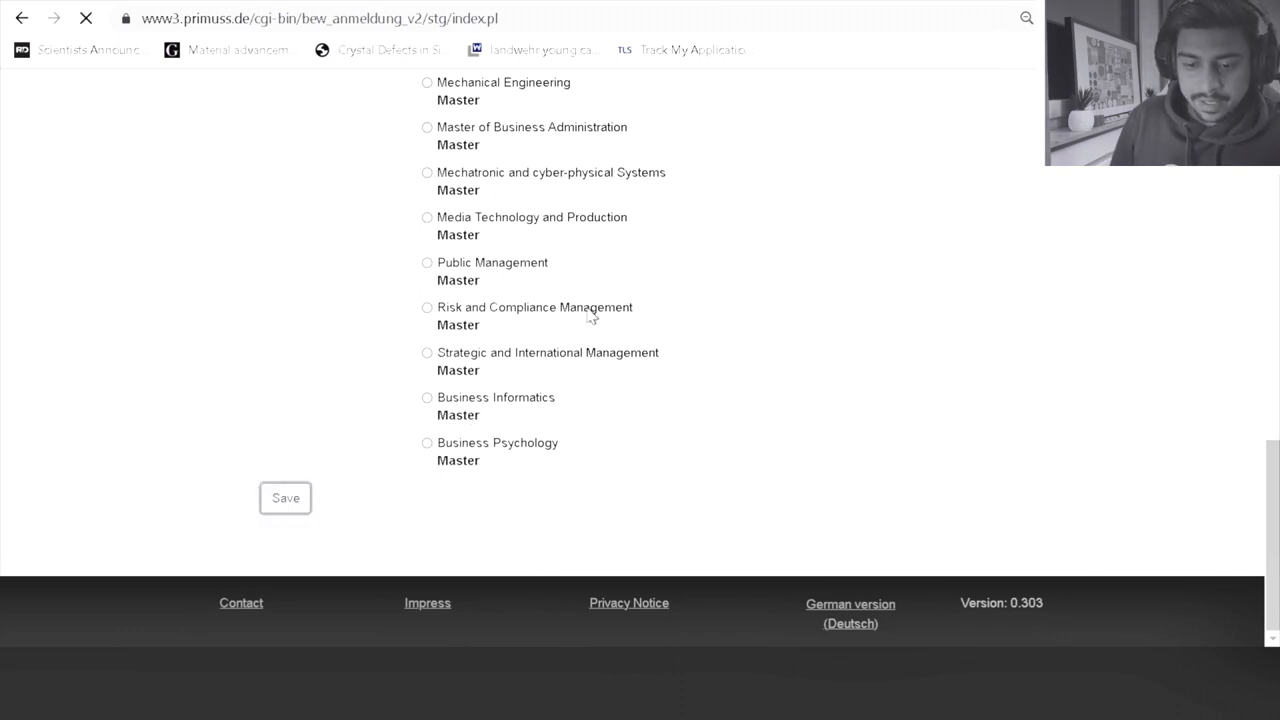
# Step: Pass the course notes, answer No to pre-approved admission, save, and finish the setup
pyautogui.click(285, 497)
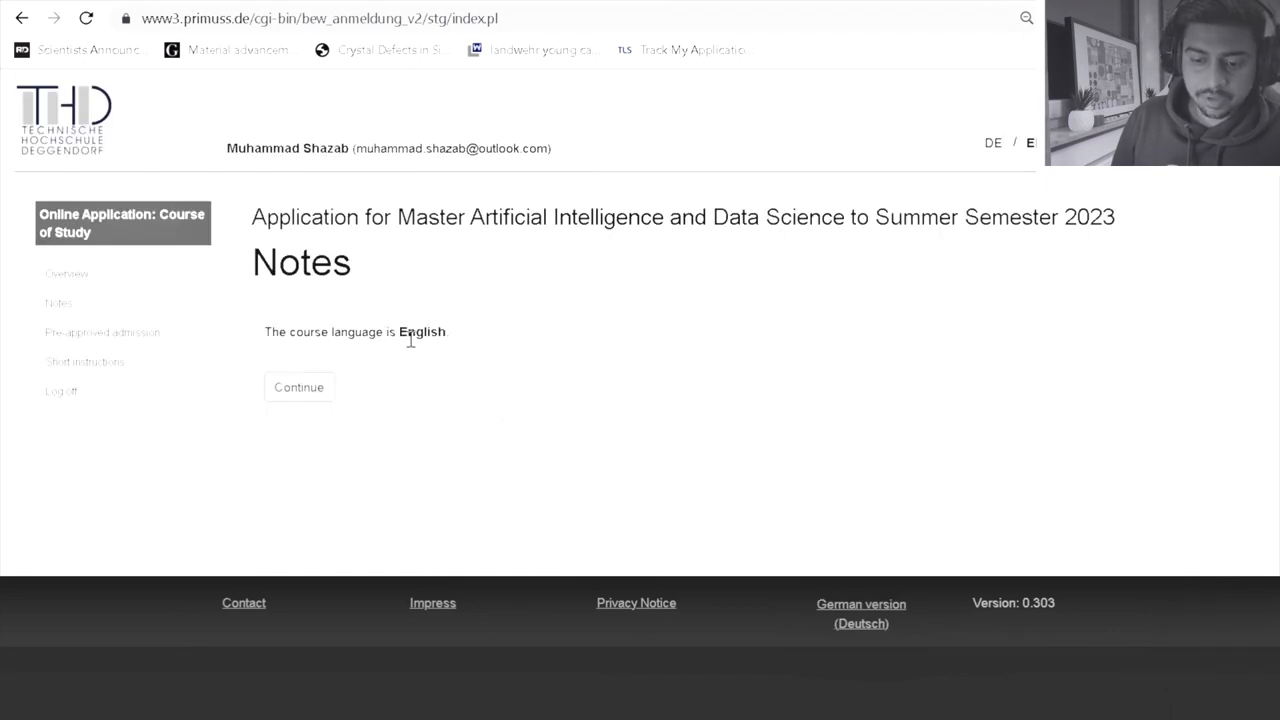
pyautogui.moveTo(358, 324)
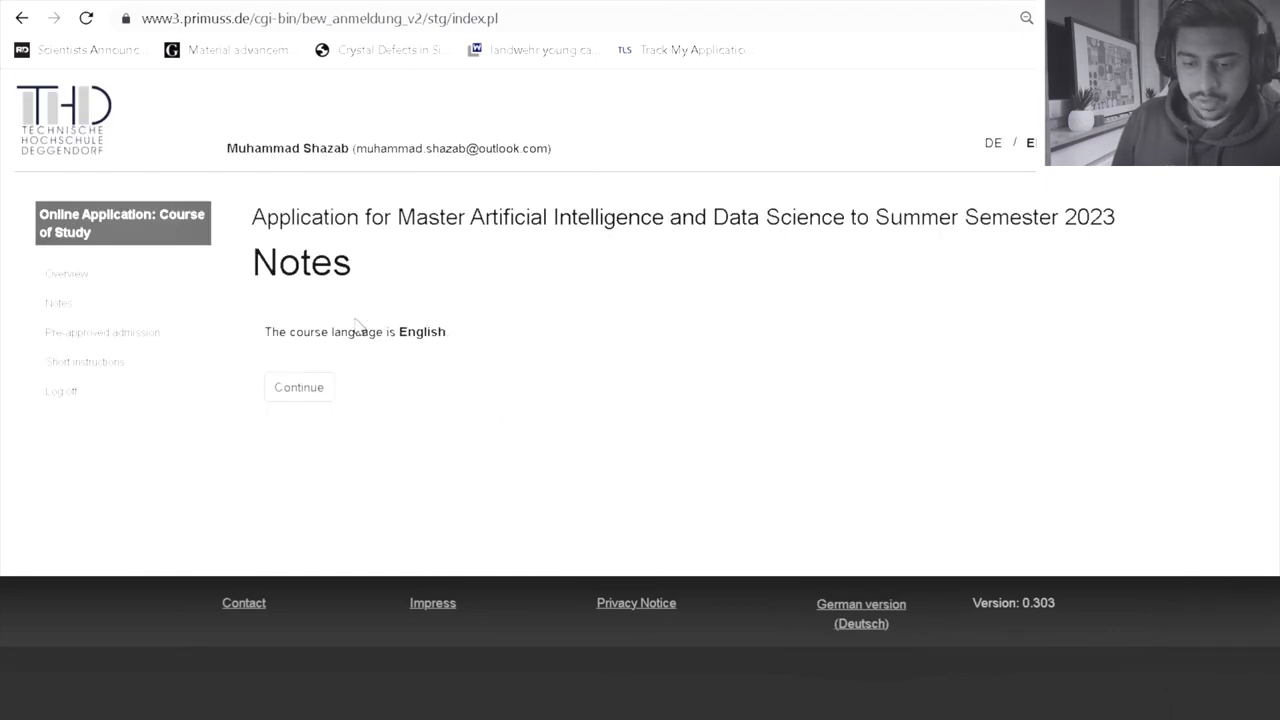
pyautogui.doubleClick(421, 331)
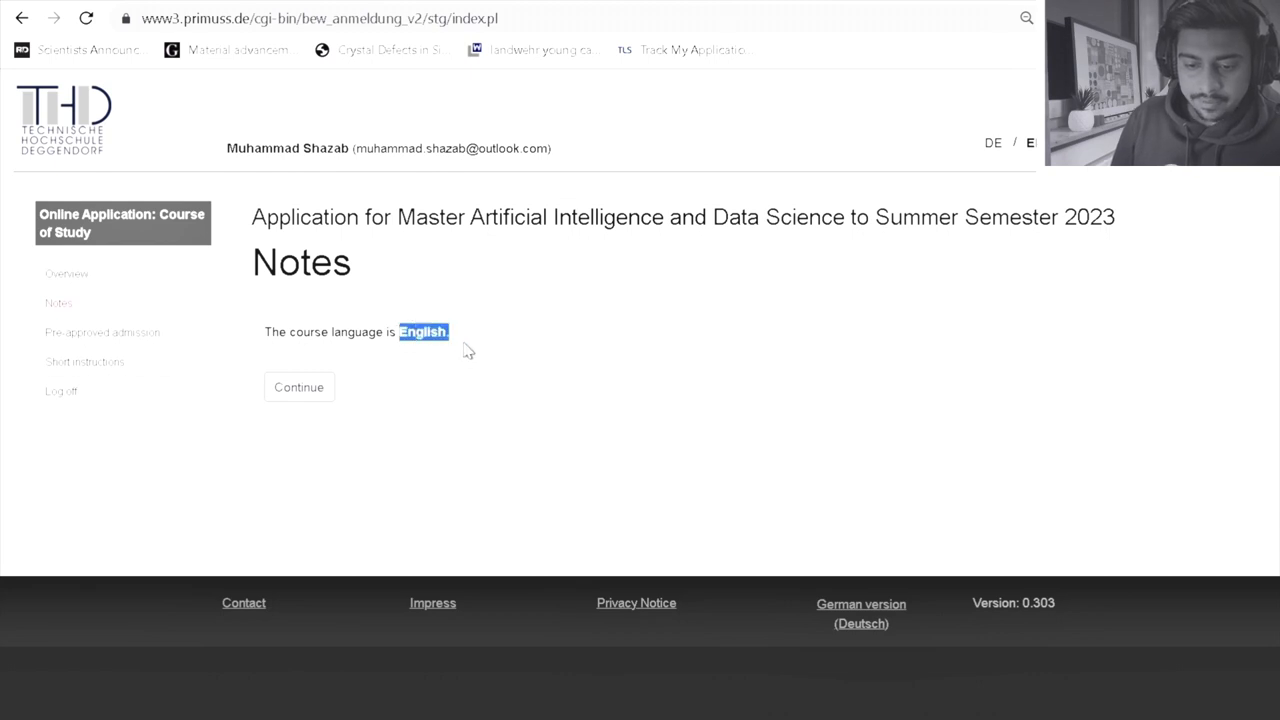
pyautogui.click(298, 387)
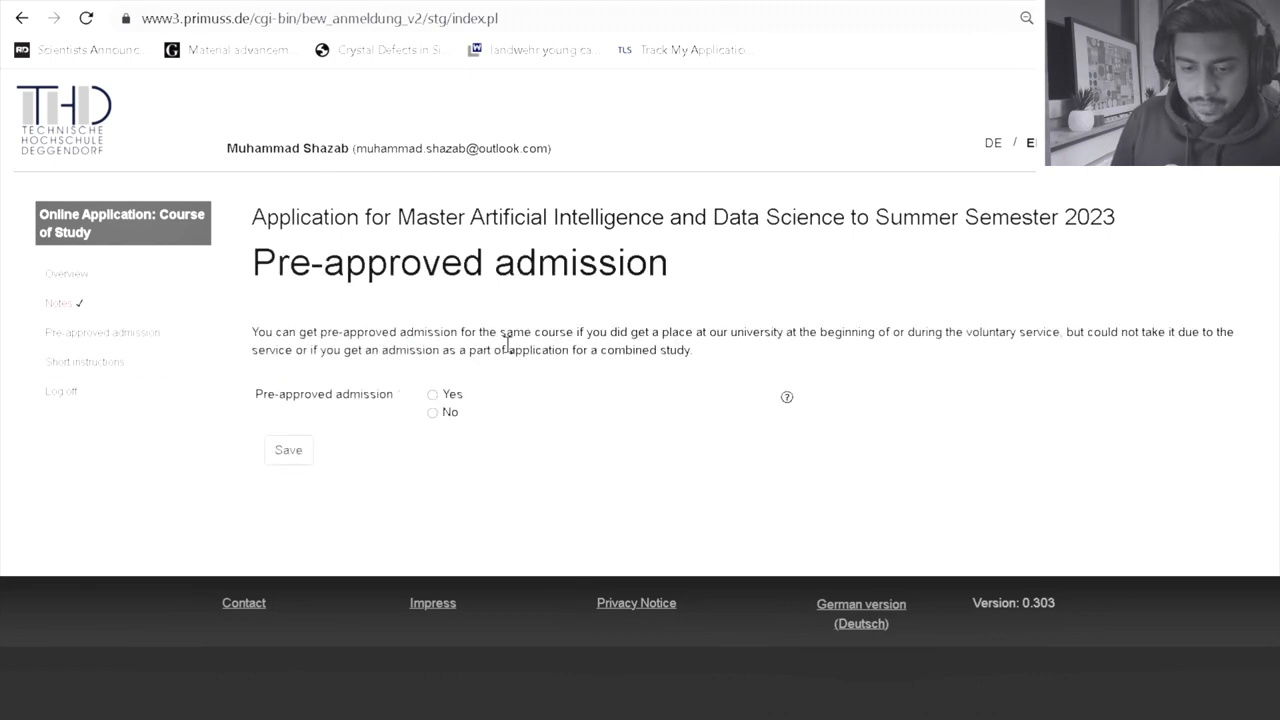
pyautogui.click(432, 412)
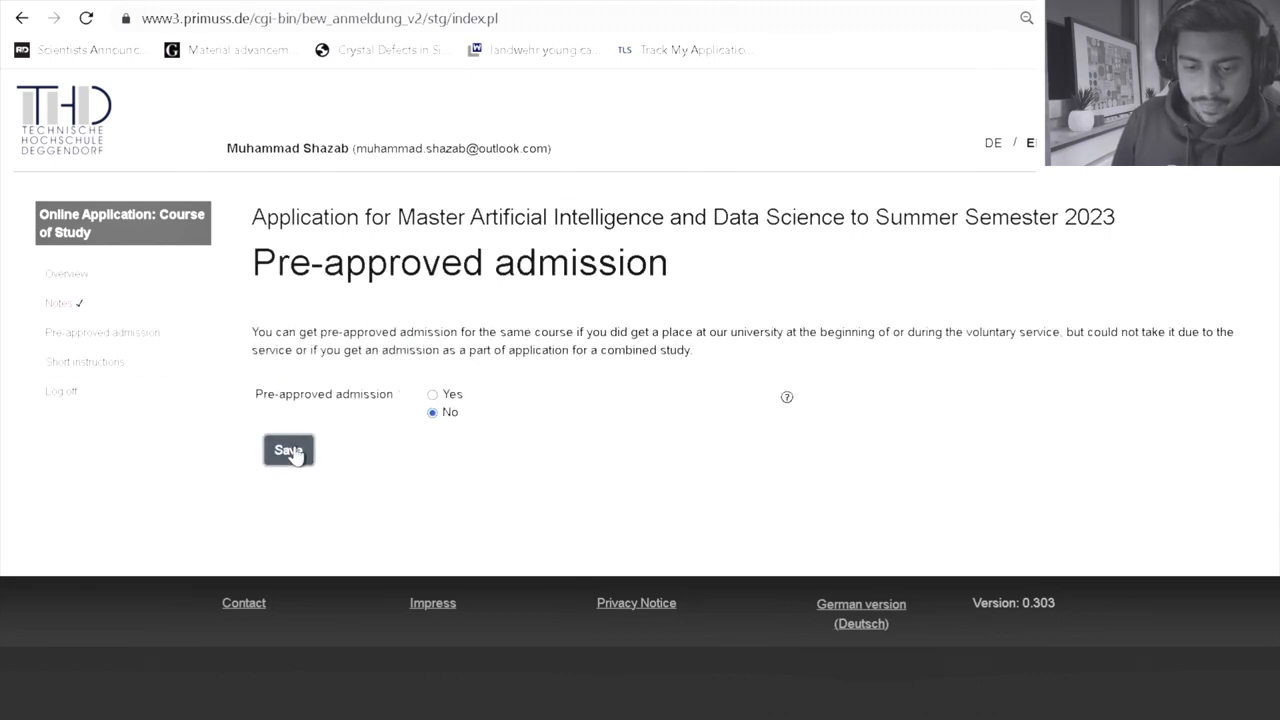
pyautogui.click(288, 449)
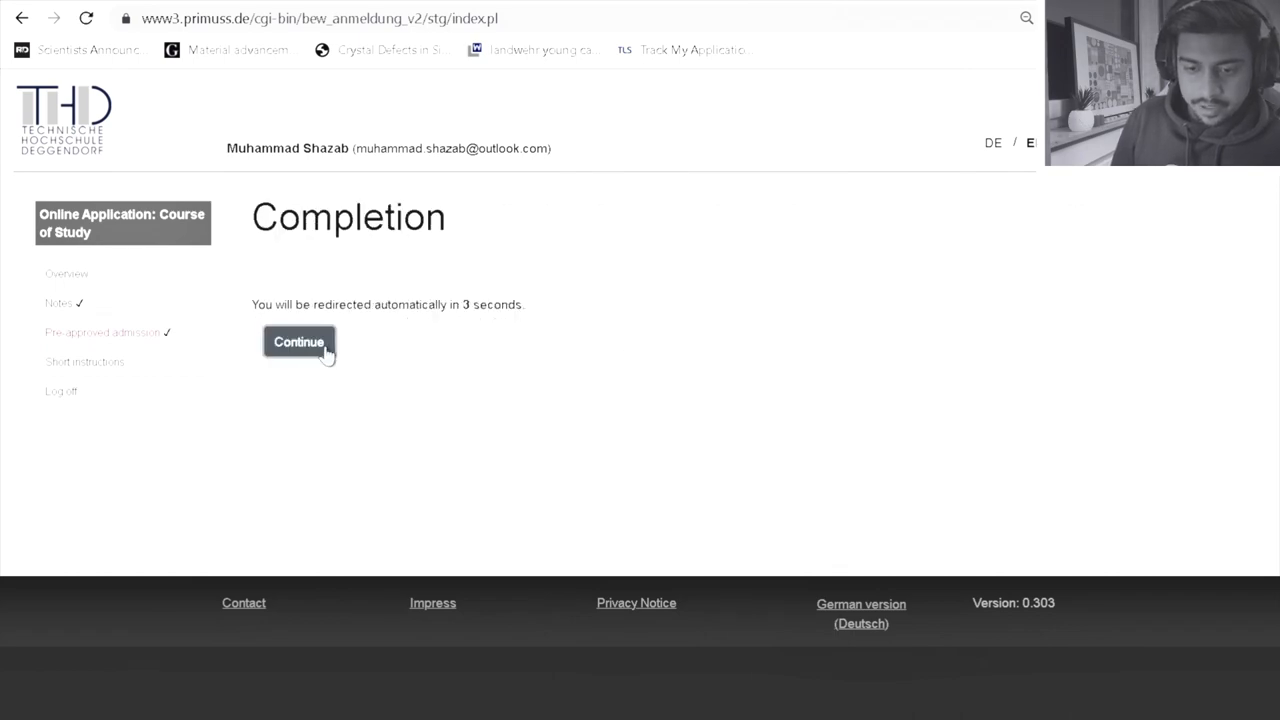
pyautogui.click(299, 342)
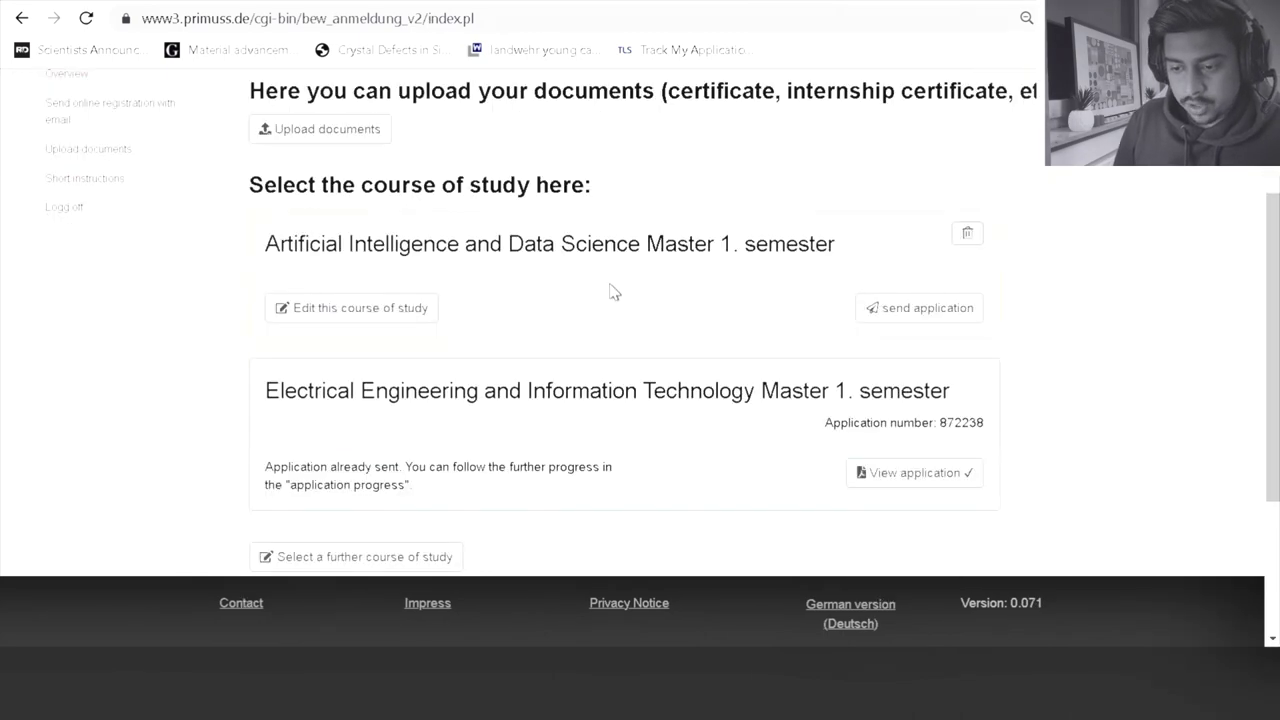
pyautogui.moveTo(320, 128)
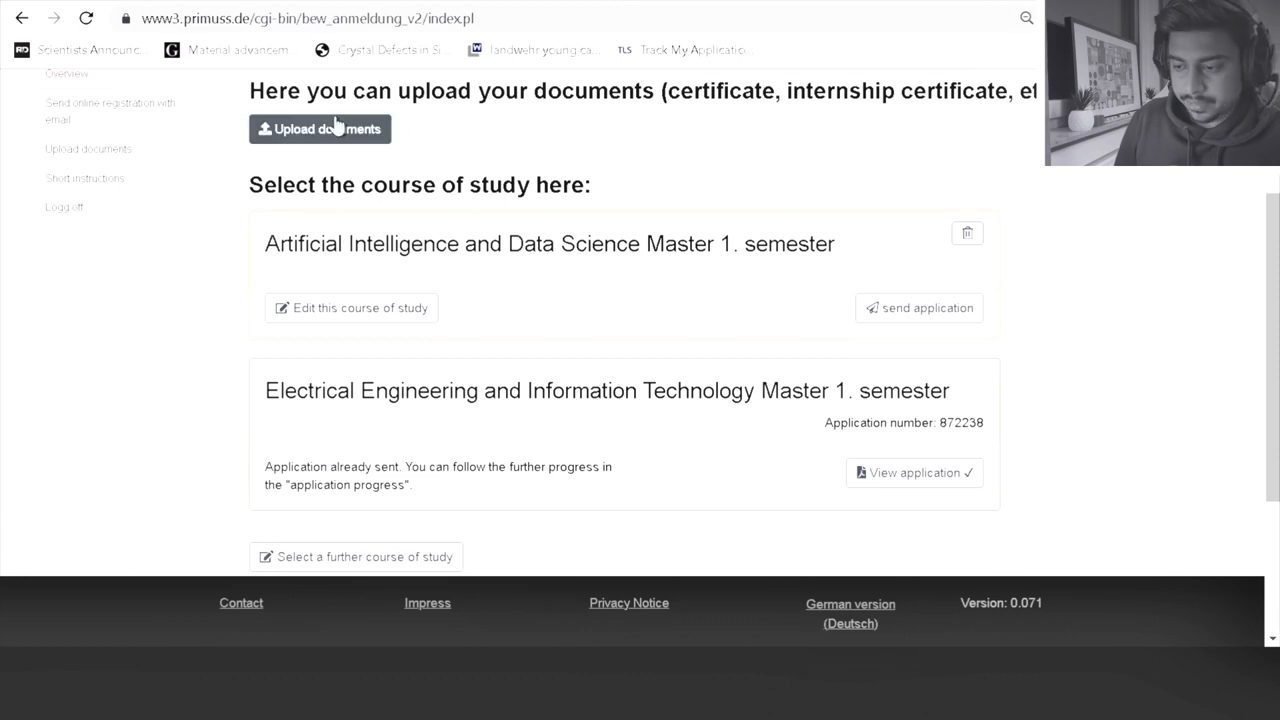
# Step: Upload and finalise the Academic Transcript and ID/passport copy for the AI master
pyautogui.click(320, 128)
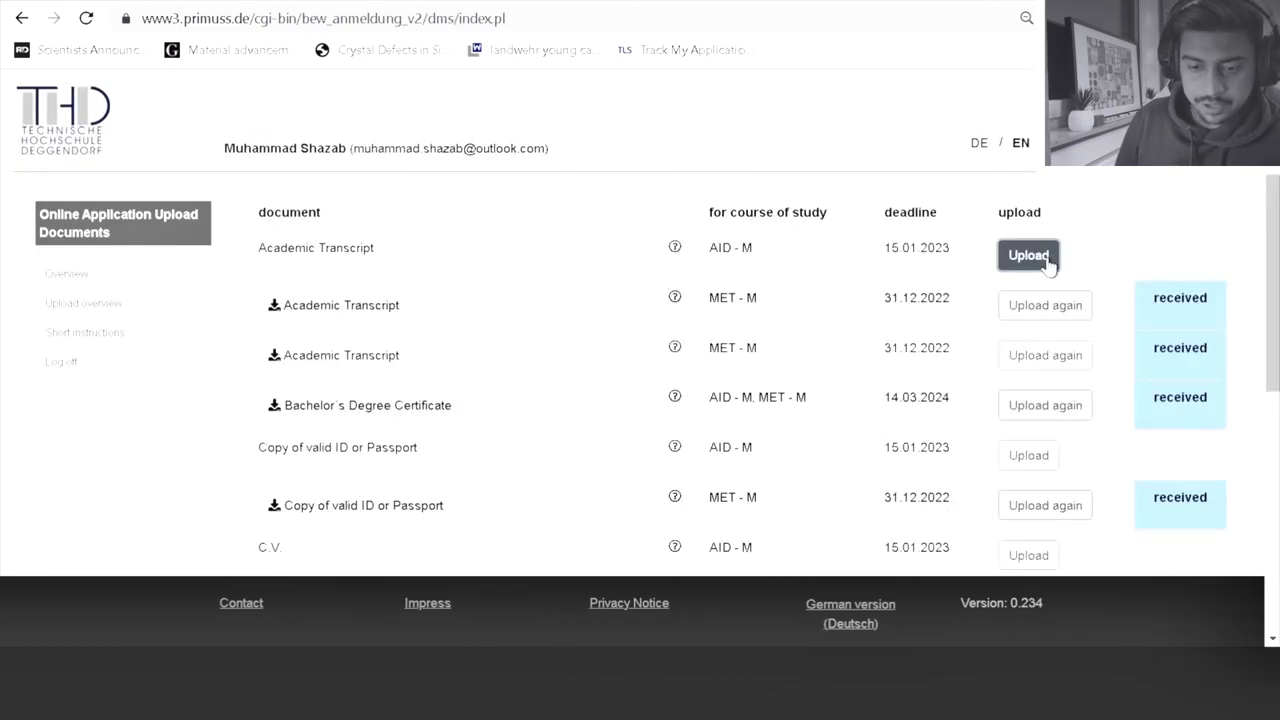
pyautogui.click(1028, 255)
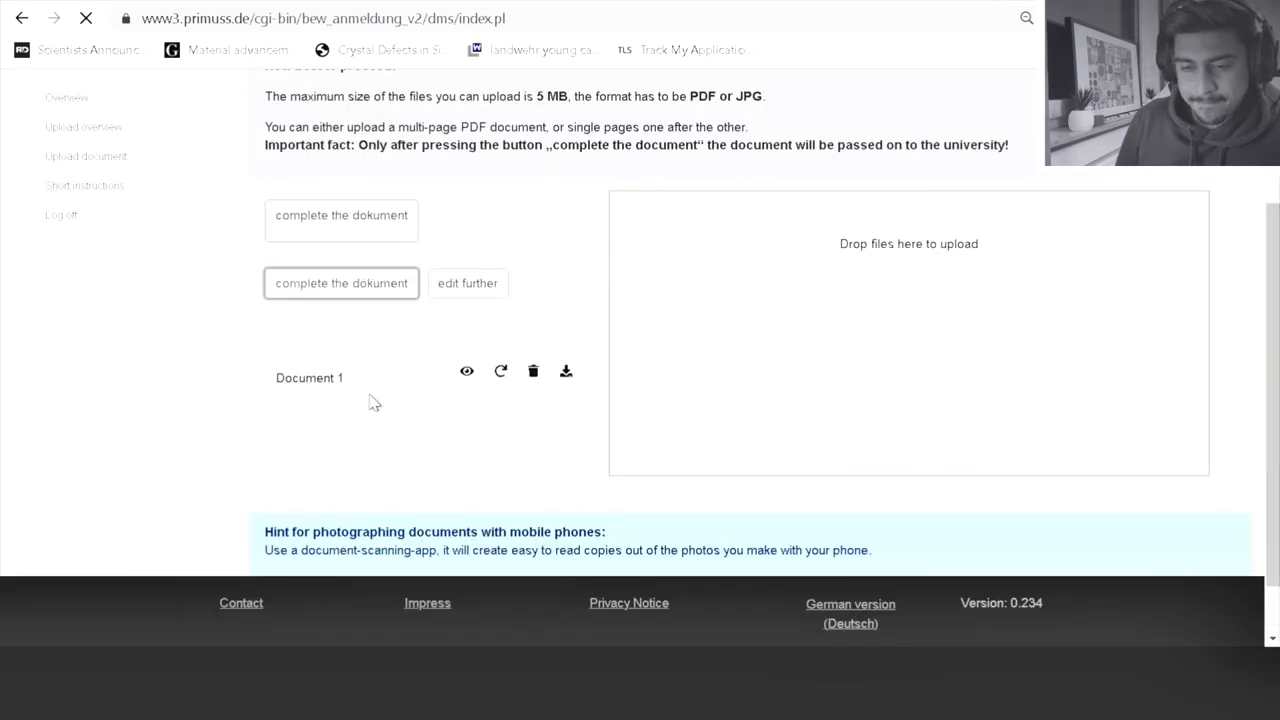
pyautogui.click(341, 283)
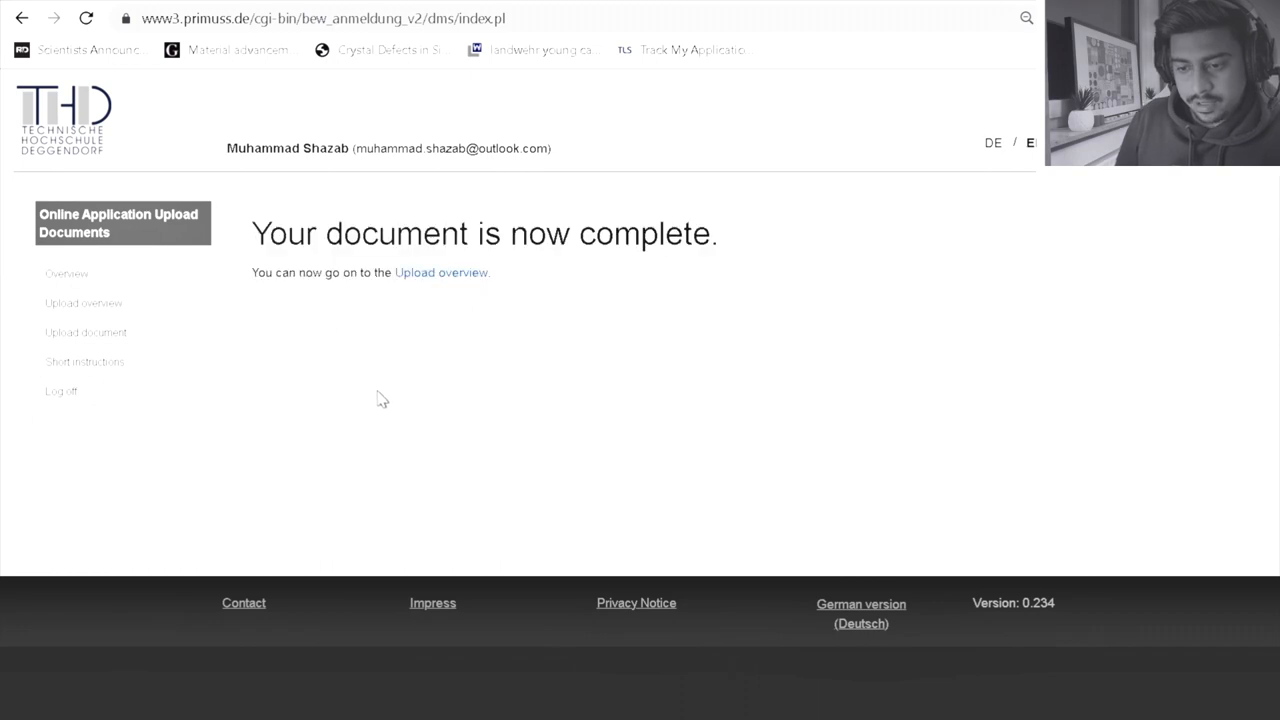
pyautogui.click(441, 272)
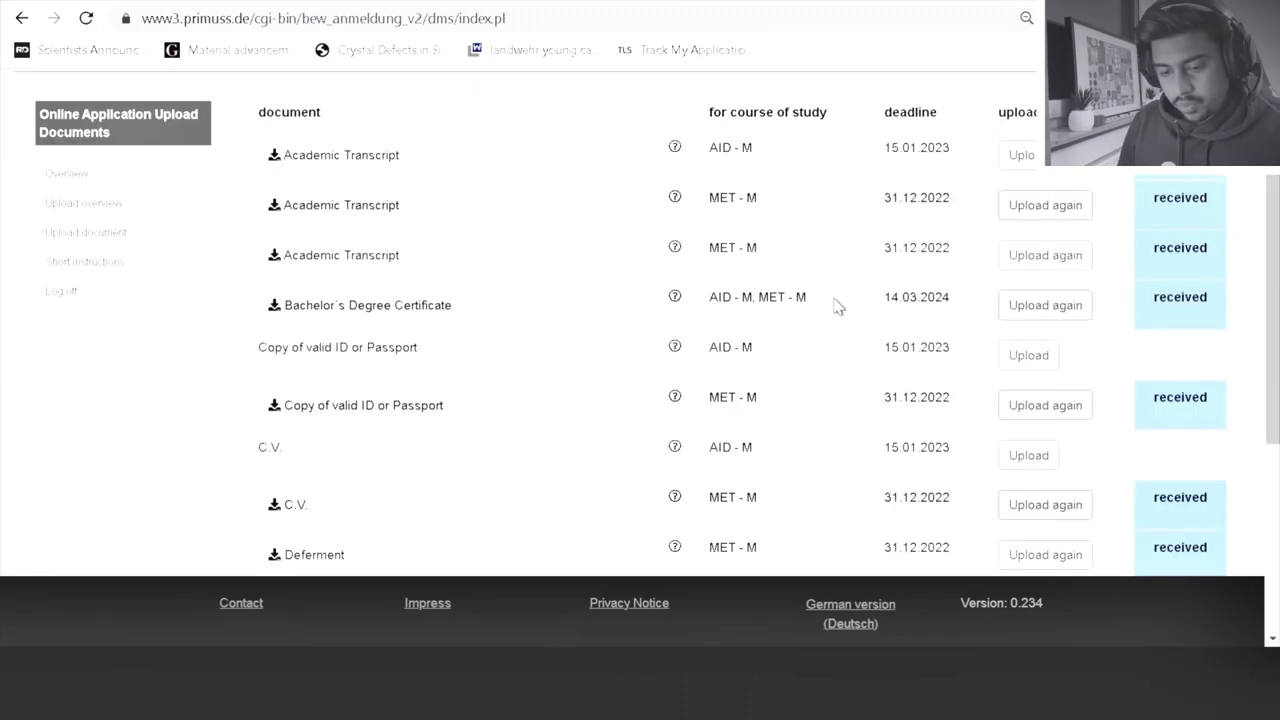
pyautogui.click(1028, 355)
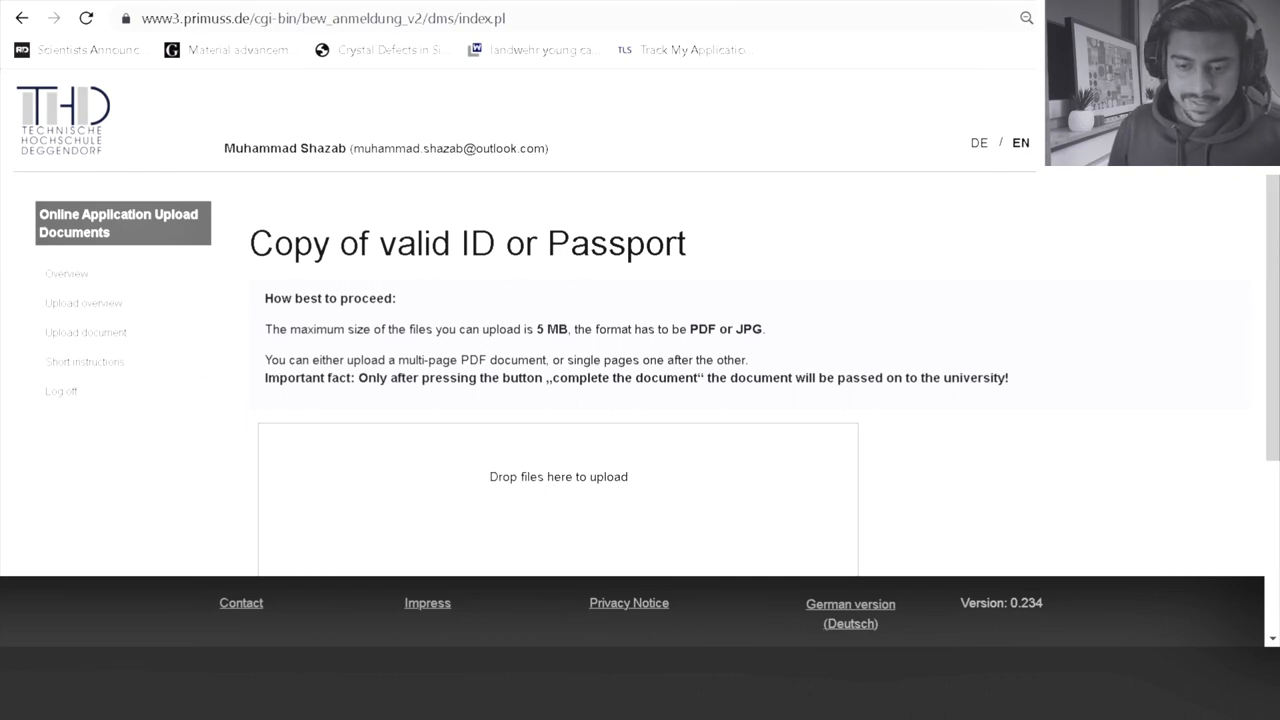
pyautogui.scroll(-3)
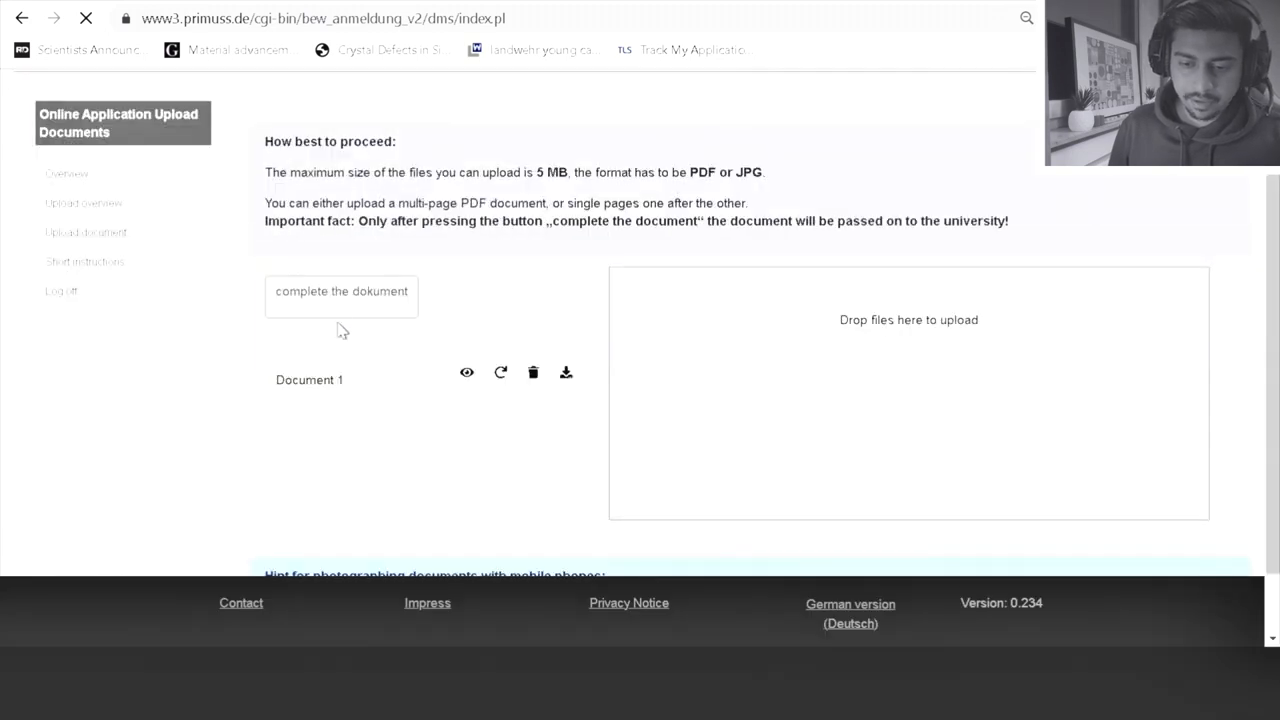
pyautogui.click(341, 291)
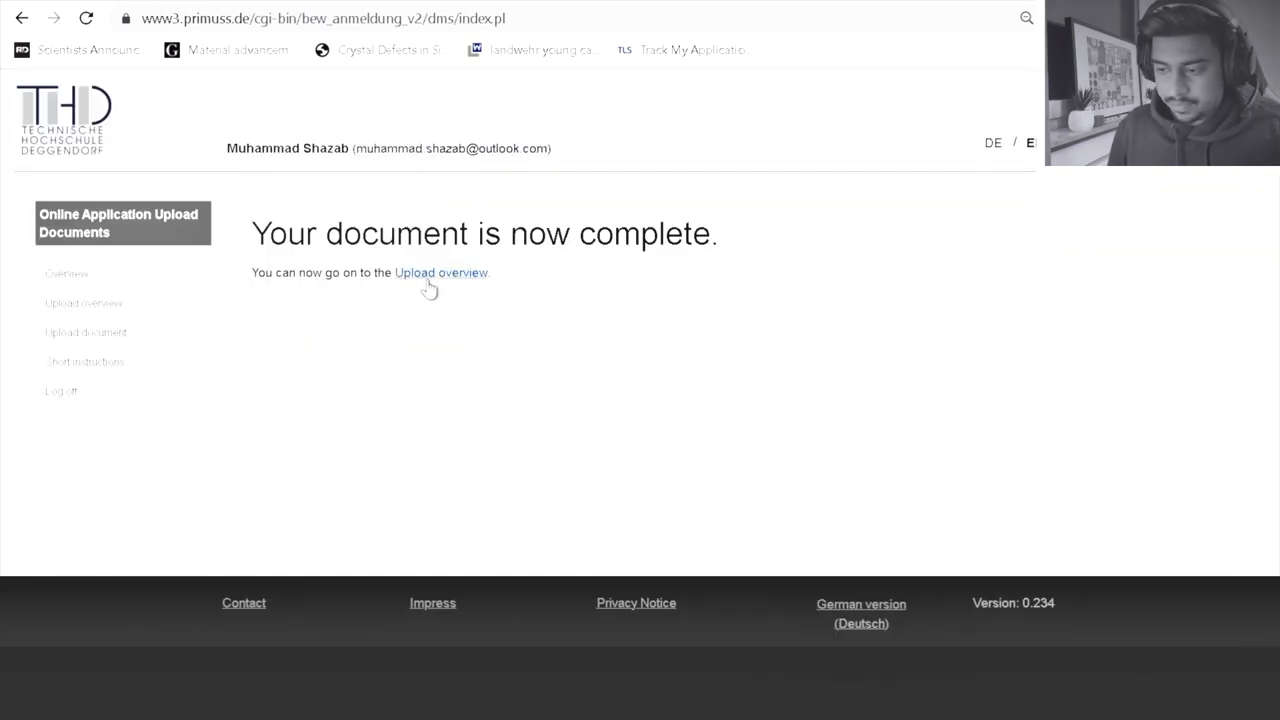
pyautogui.click(441, 272)
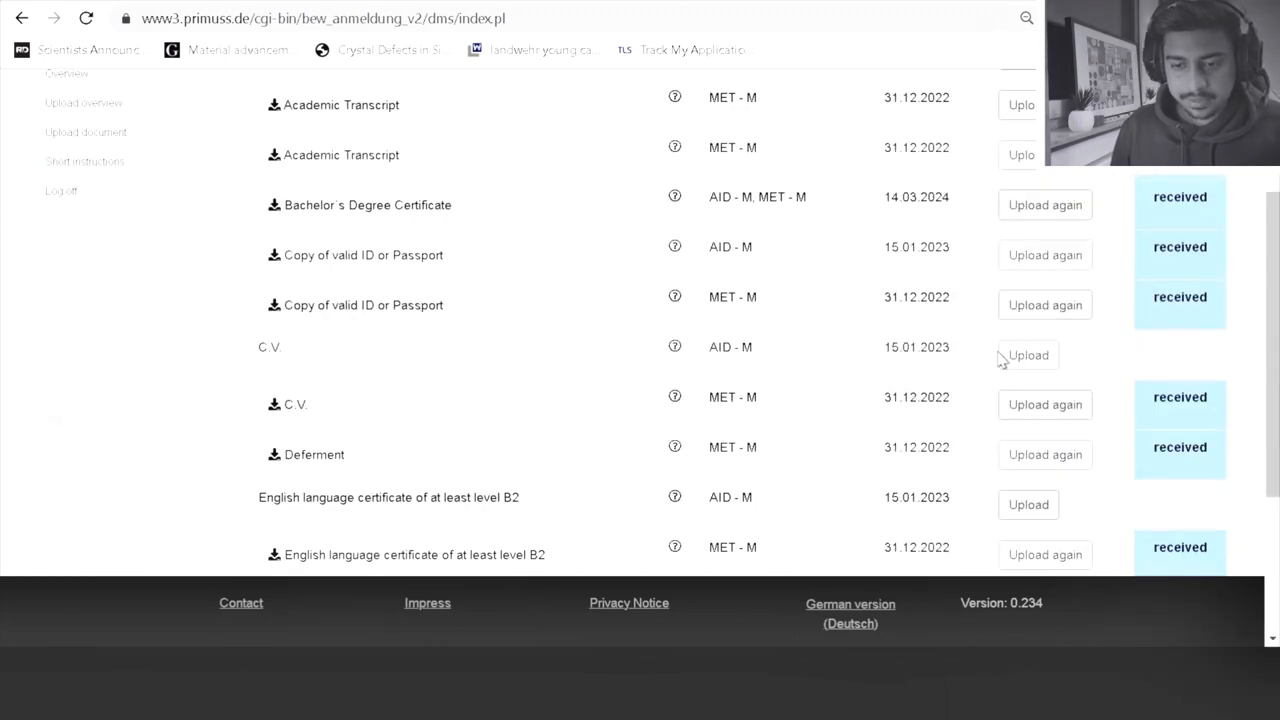
# Step: Upload the C.V. and English certificate, then return to the application overview
pyautogui.click(1027, 355)
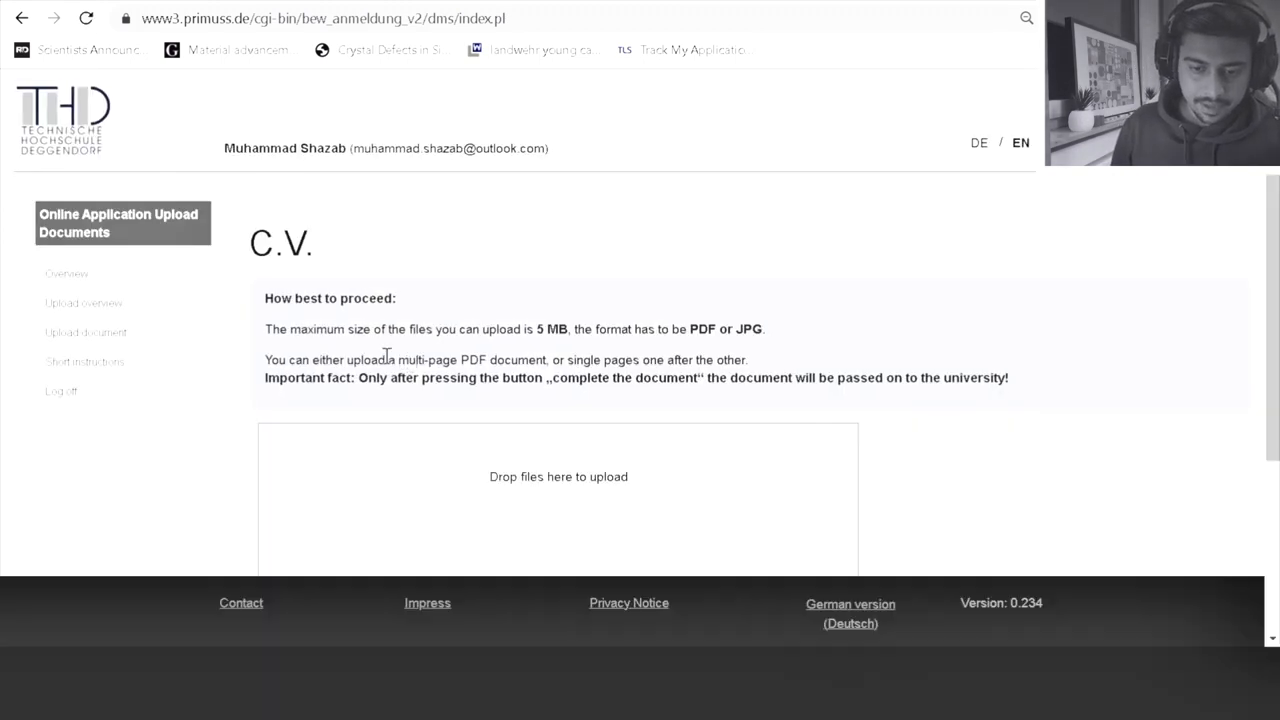
pyautogui.scroll(-3)
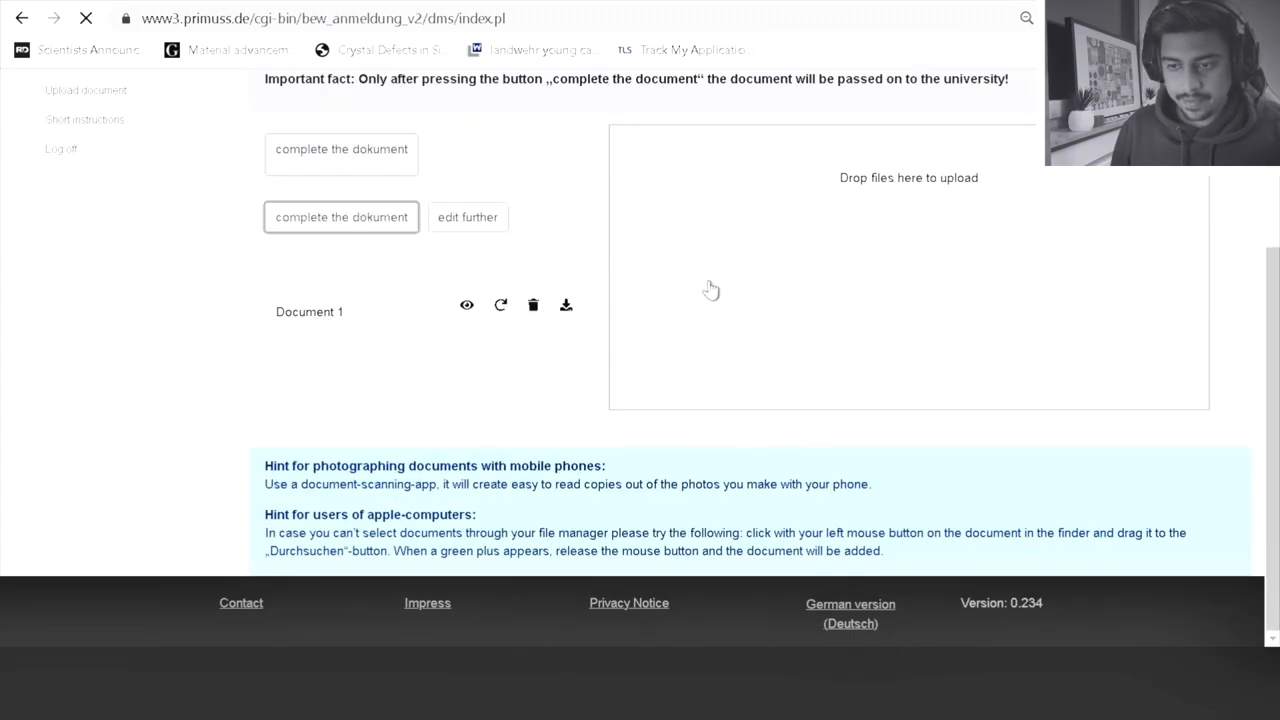
pyautogui.click(341, 217)
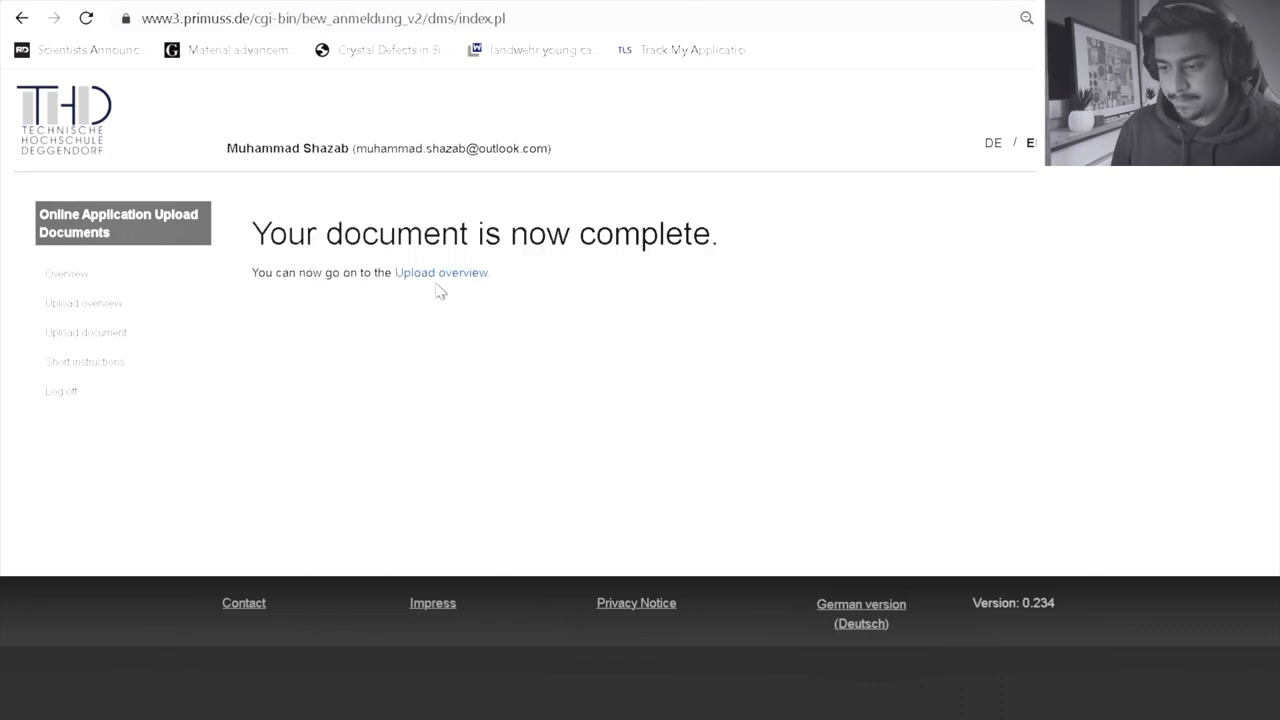
pyautogui.click(441, 272)
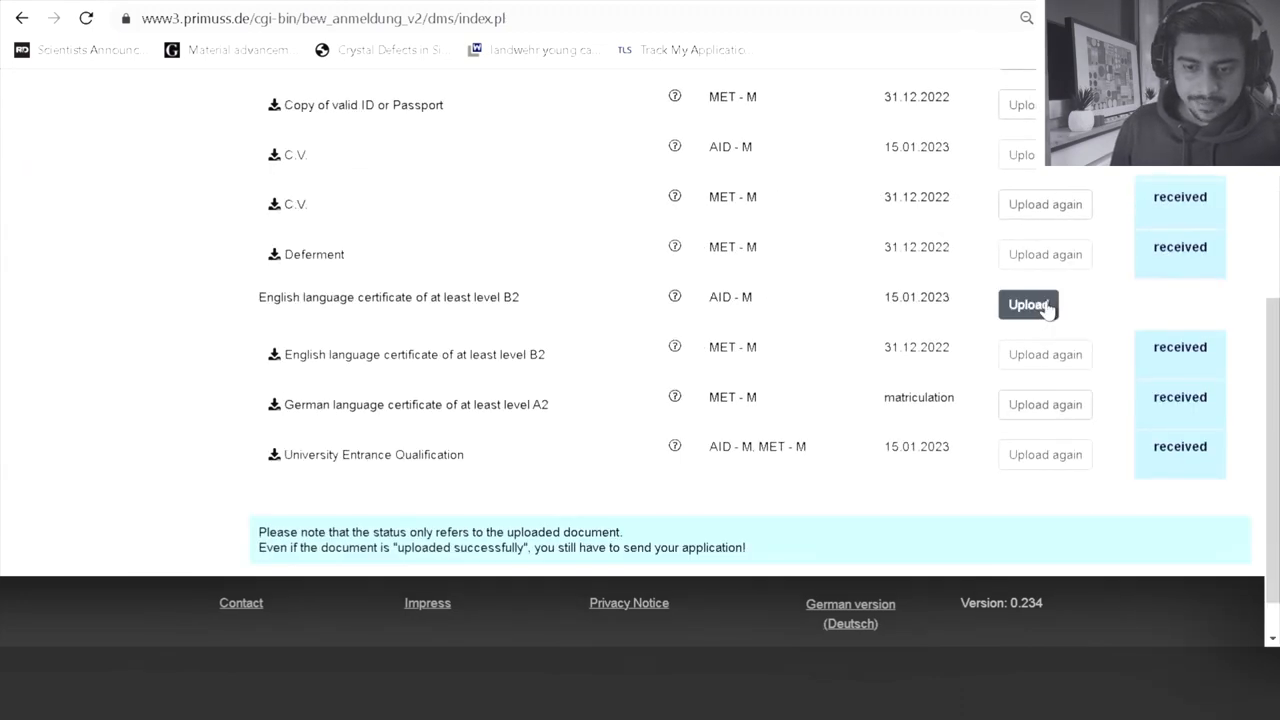
pyautogui.click(1028, 305)
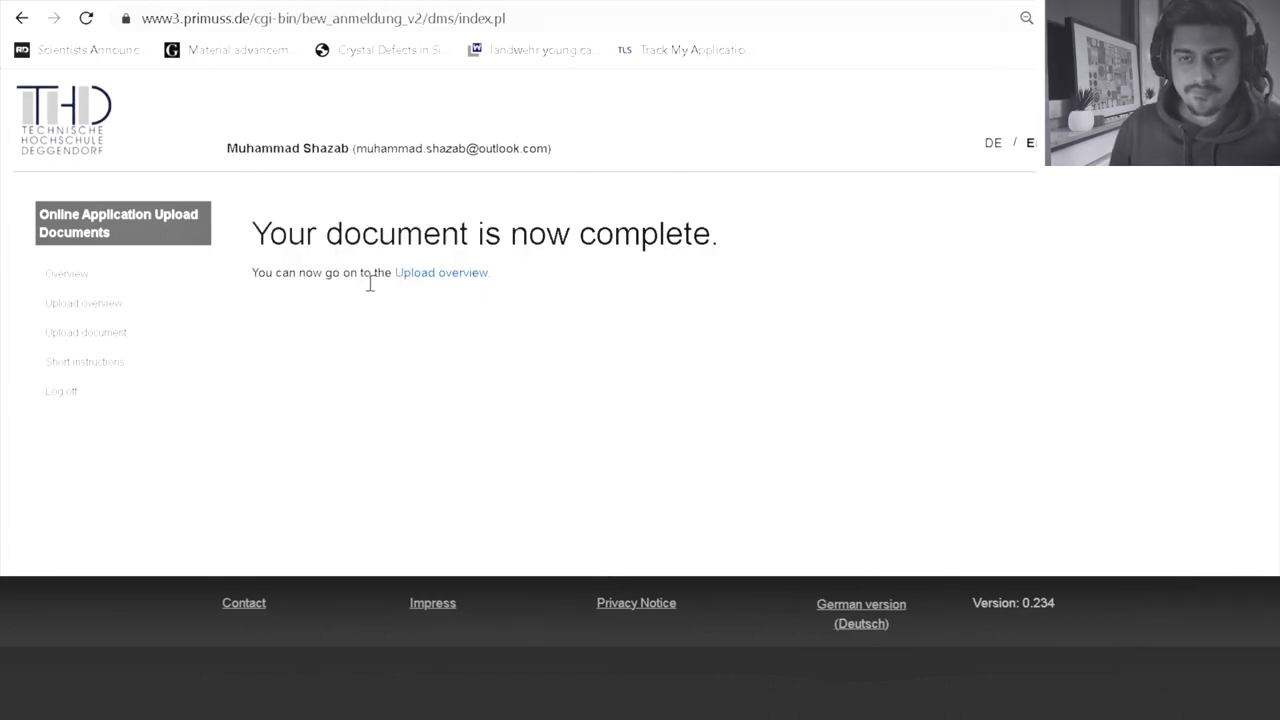
pyautogui.click(441, 272)
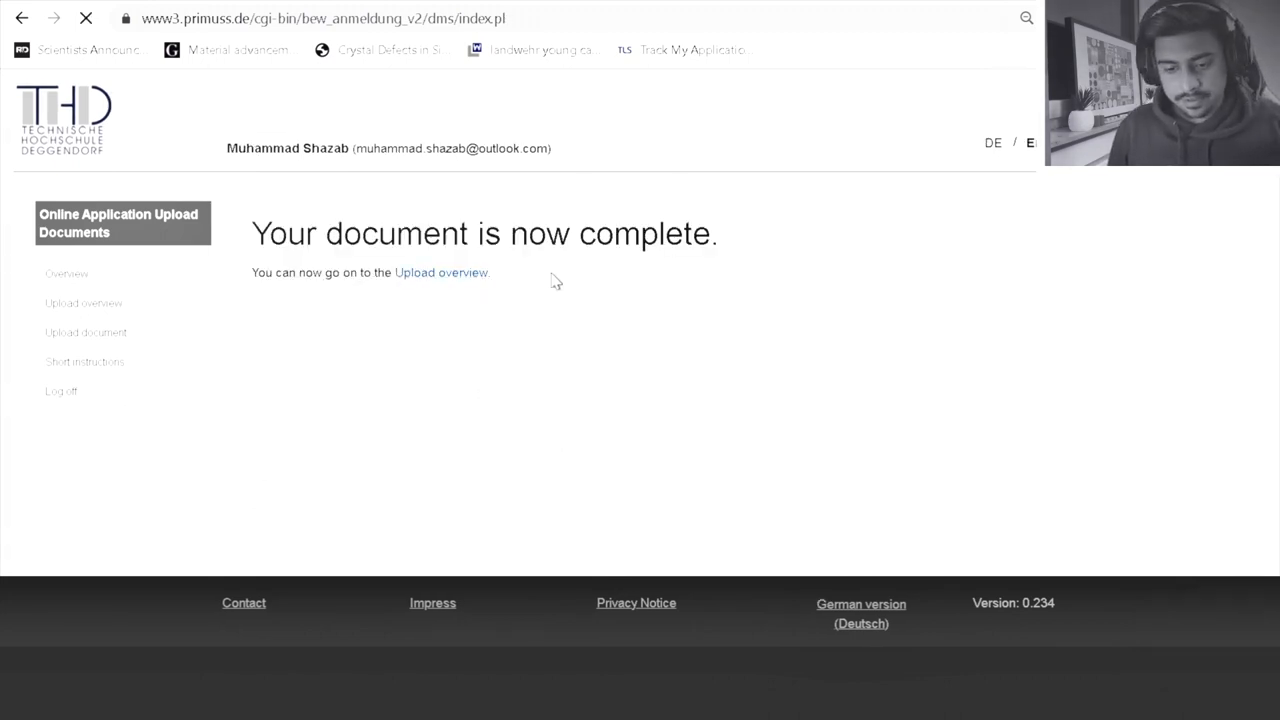
pyautogui.click(441, 272)
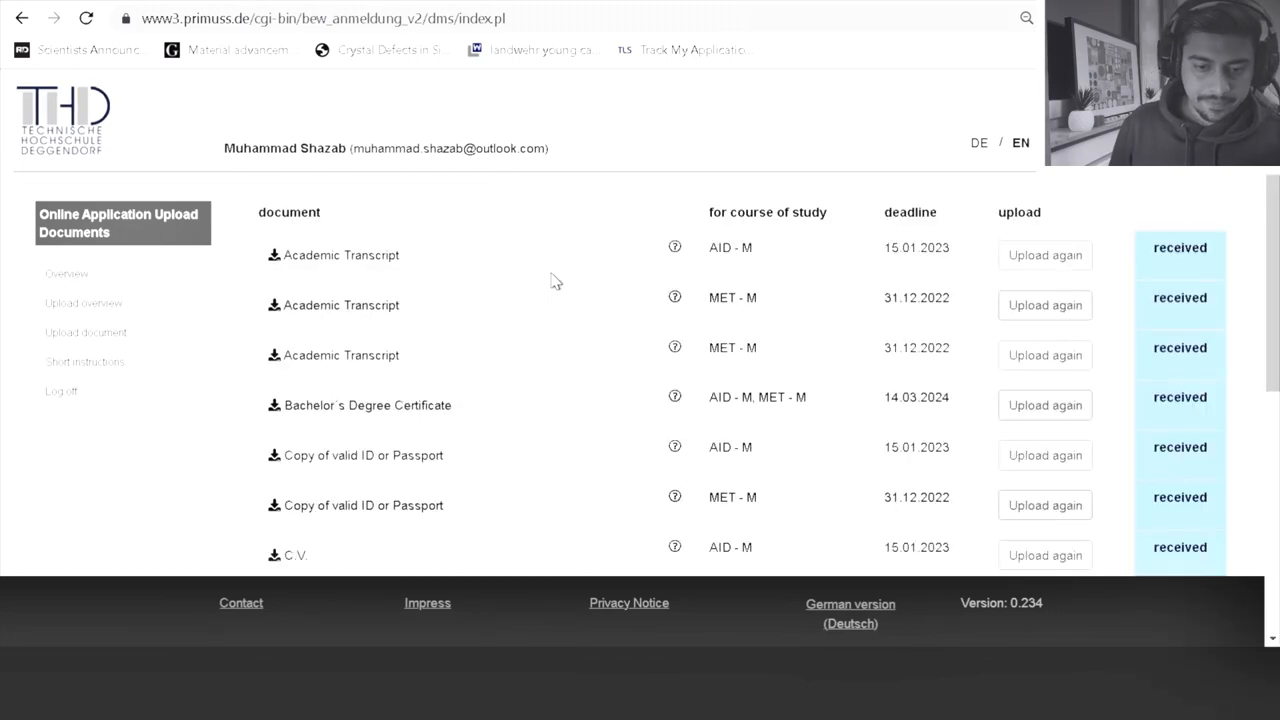
pyautogui.scroll(-3)
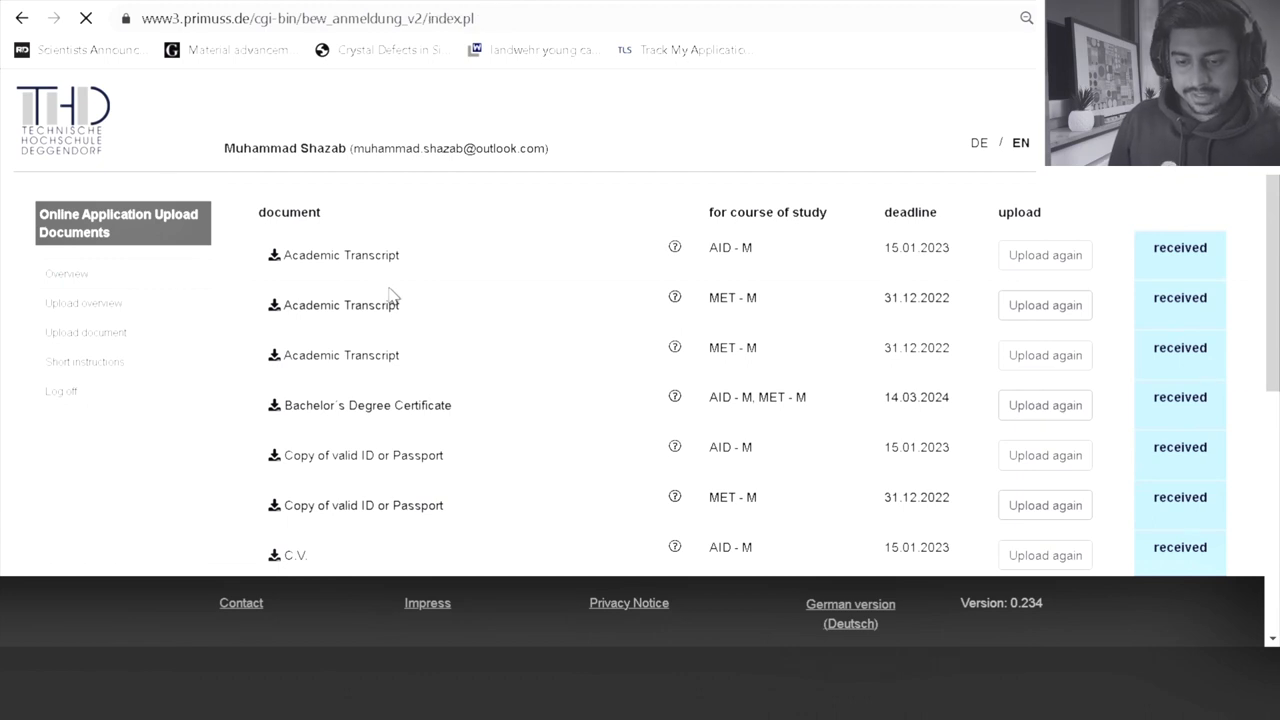
pyautogui.click(66, 273)
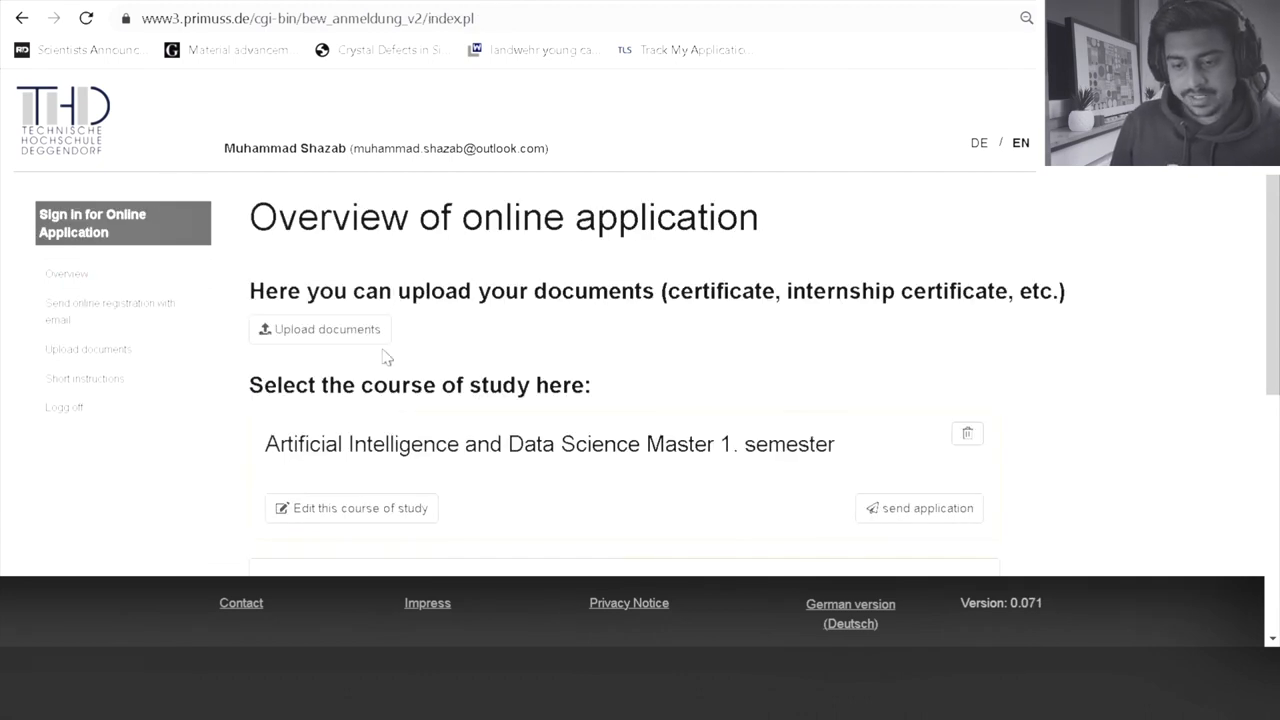
# Step: Send the AI and Data Science application after agreeing to electronic notices, then return to the overview
pyautogui.scroll(-3)
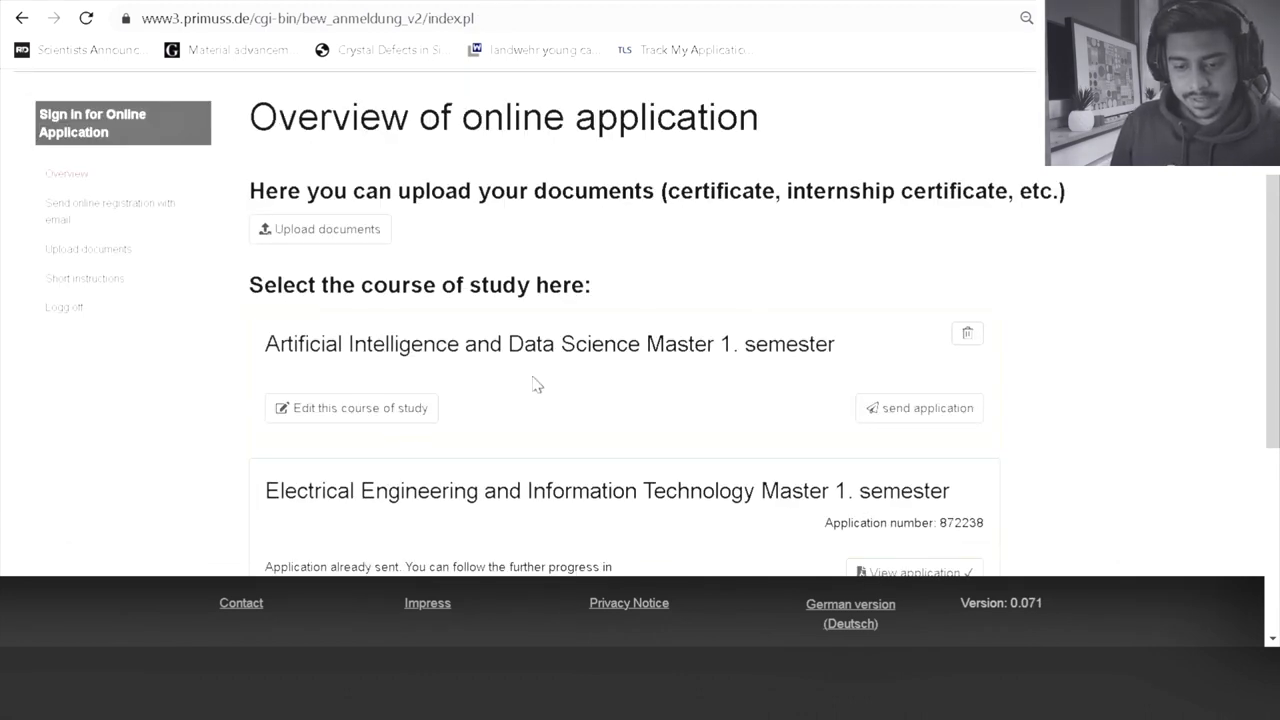
pyautogui.moveTo(779, 377)
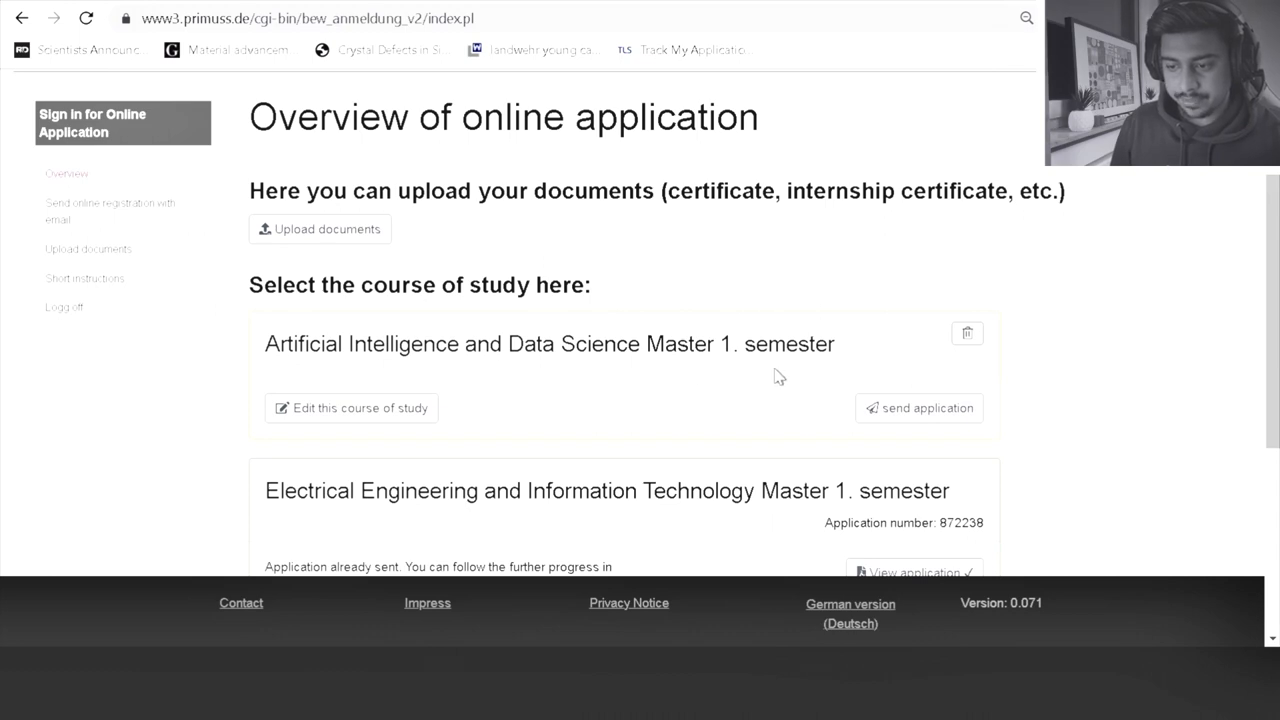
pyautogui.scroll(-3)
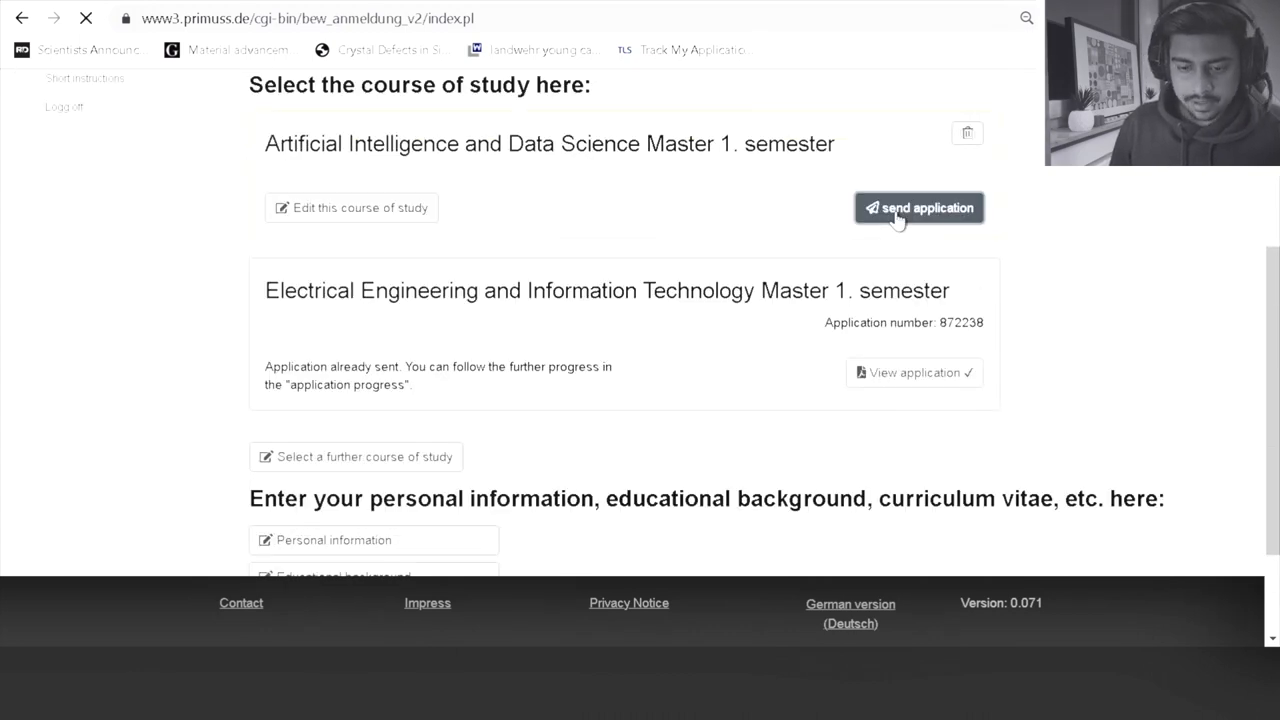
pyautogui.click(918, 208)
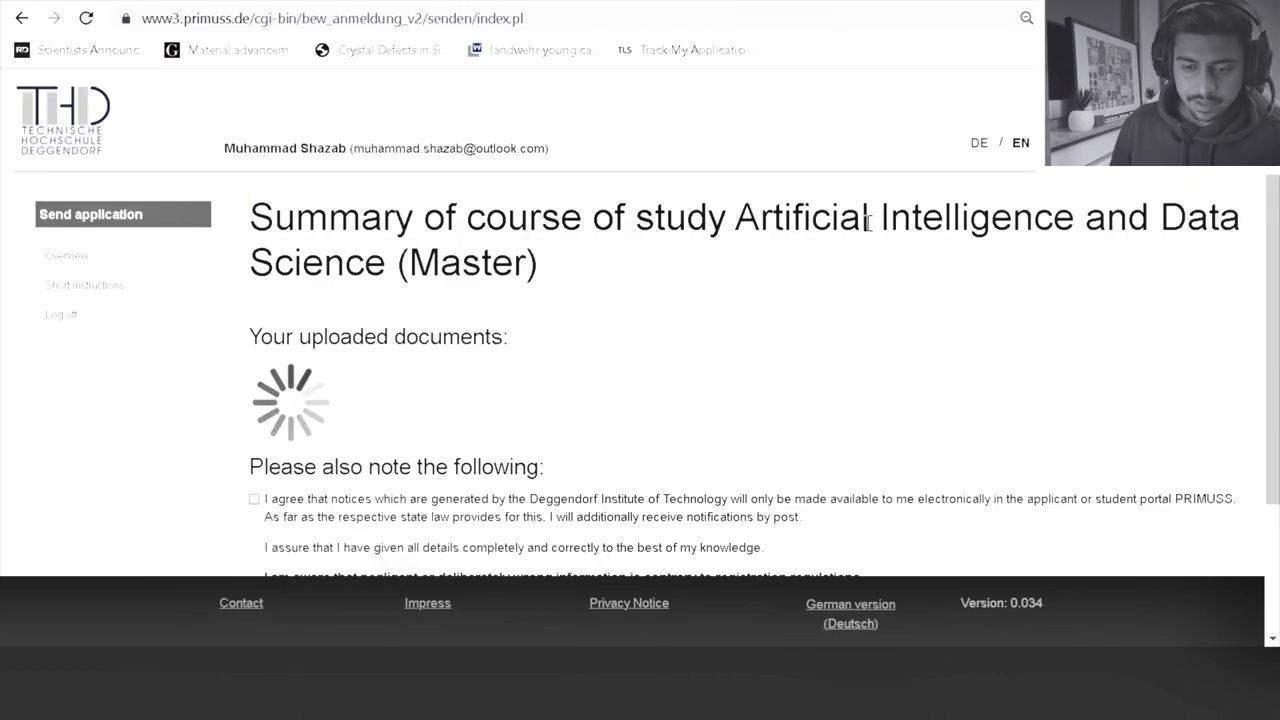
pyautogui.scroll(-3)
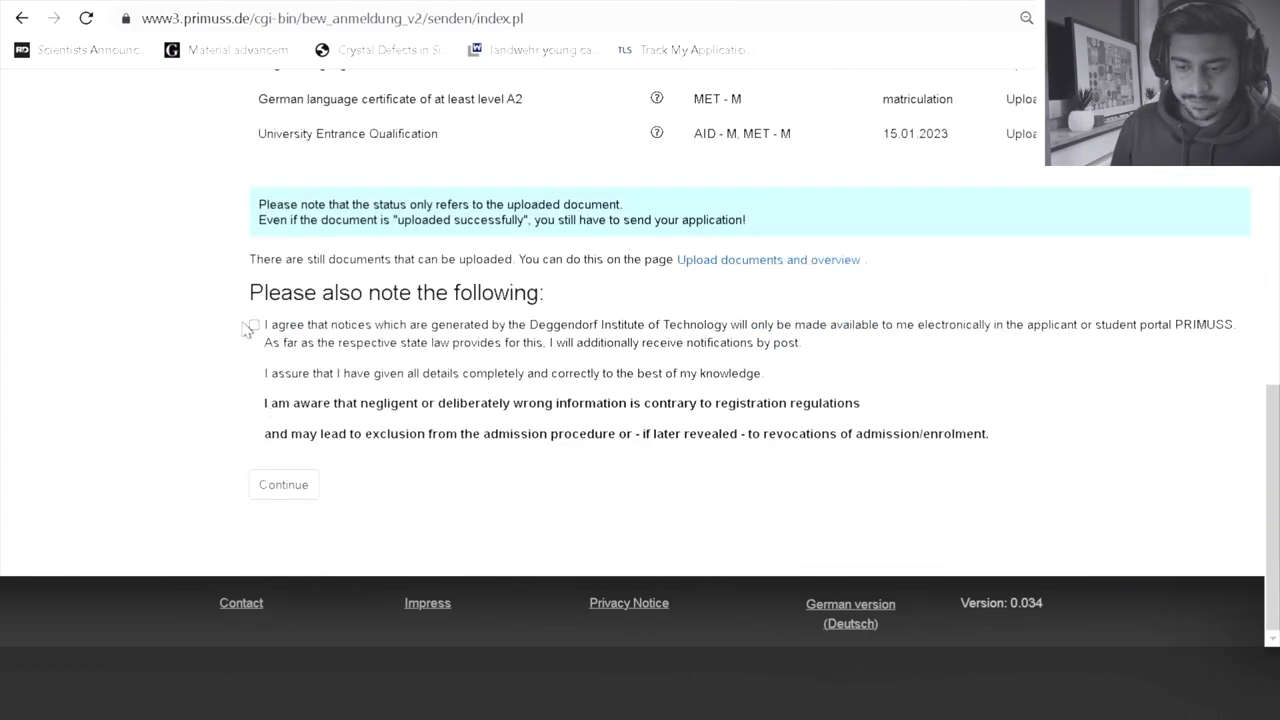
pyautogui.click(254, 324)
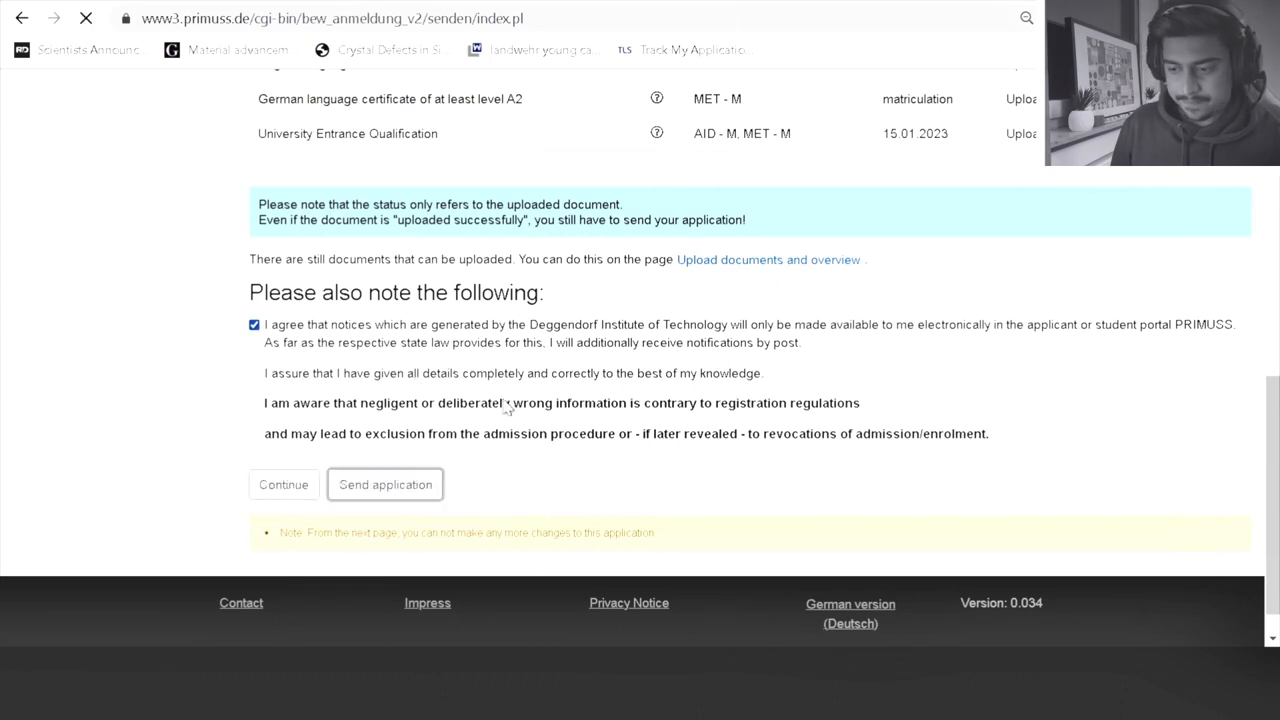
pyautogui.click(385, 484)
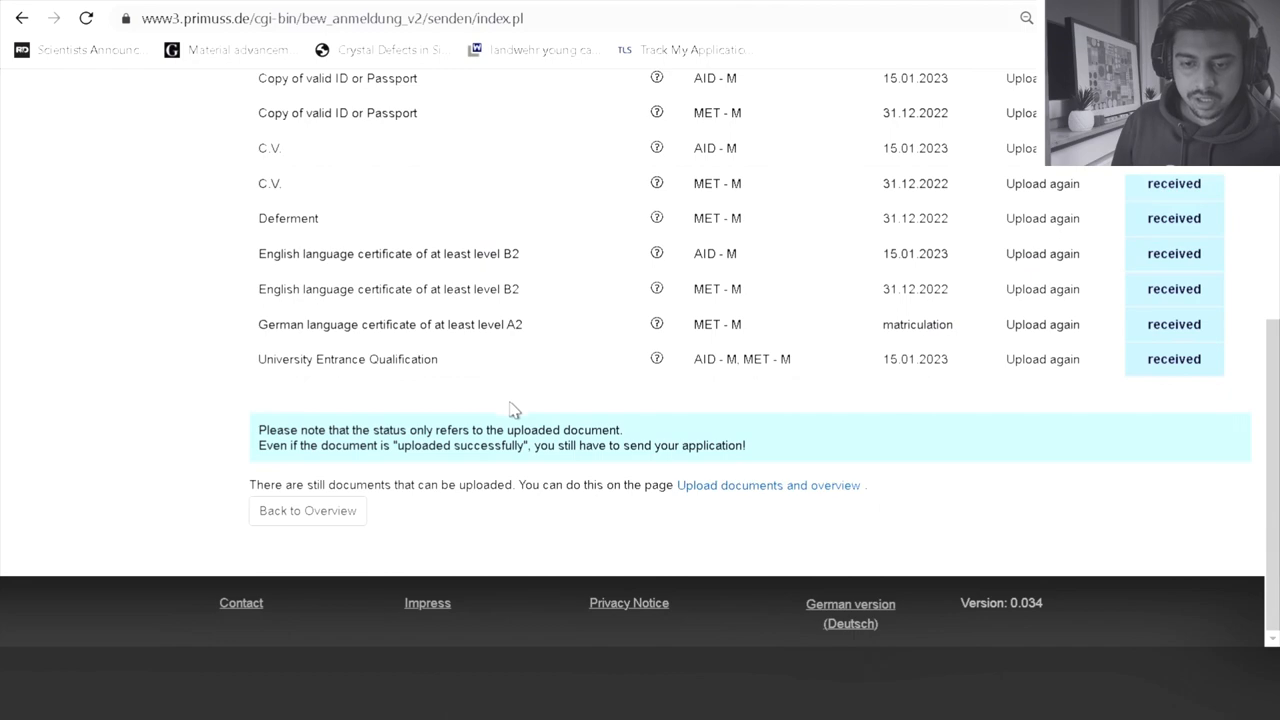
pyautogui.click(307, 510)
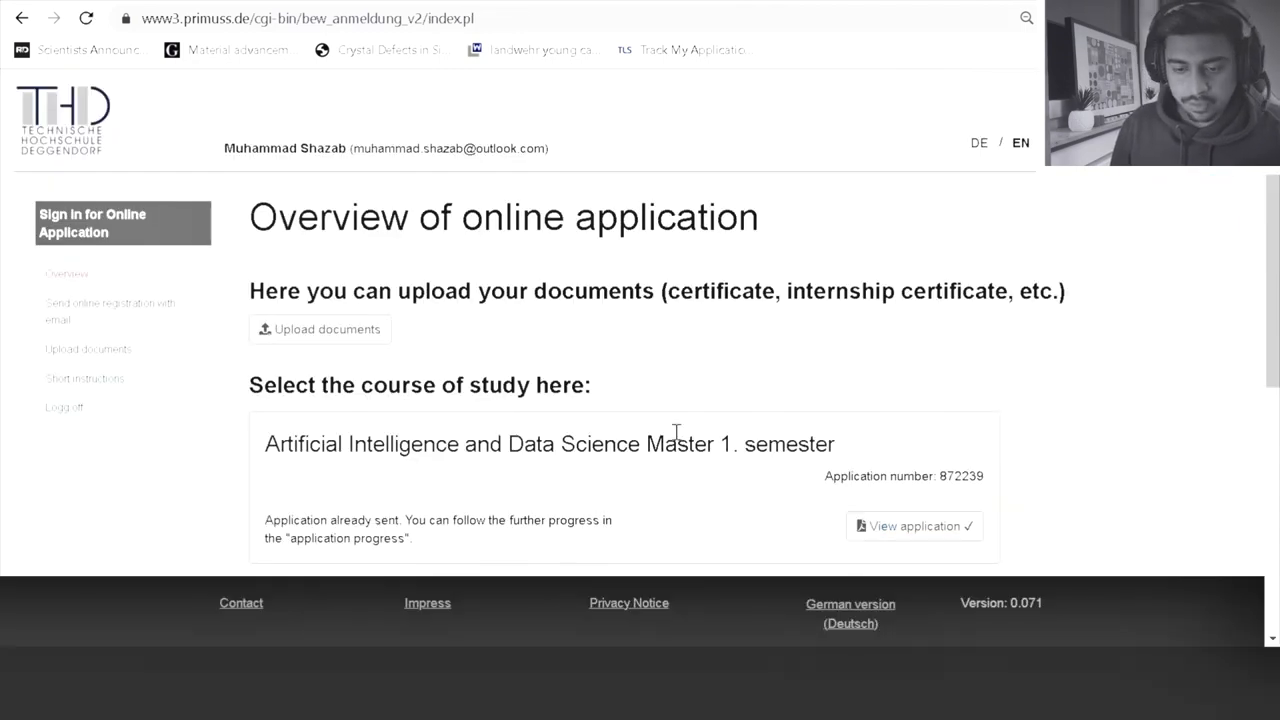
pyautogui.scroll(-3)
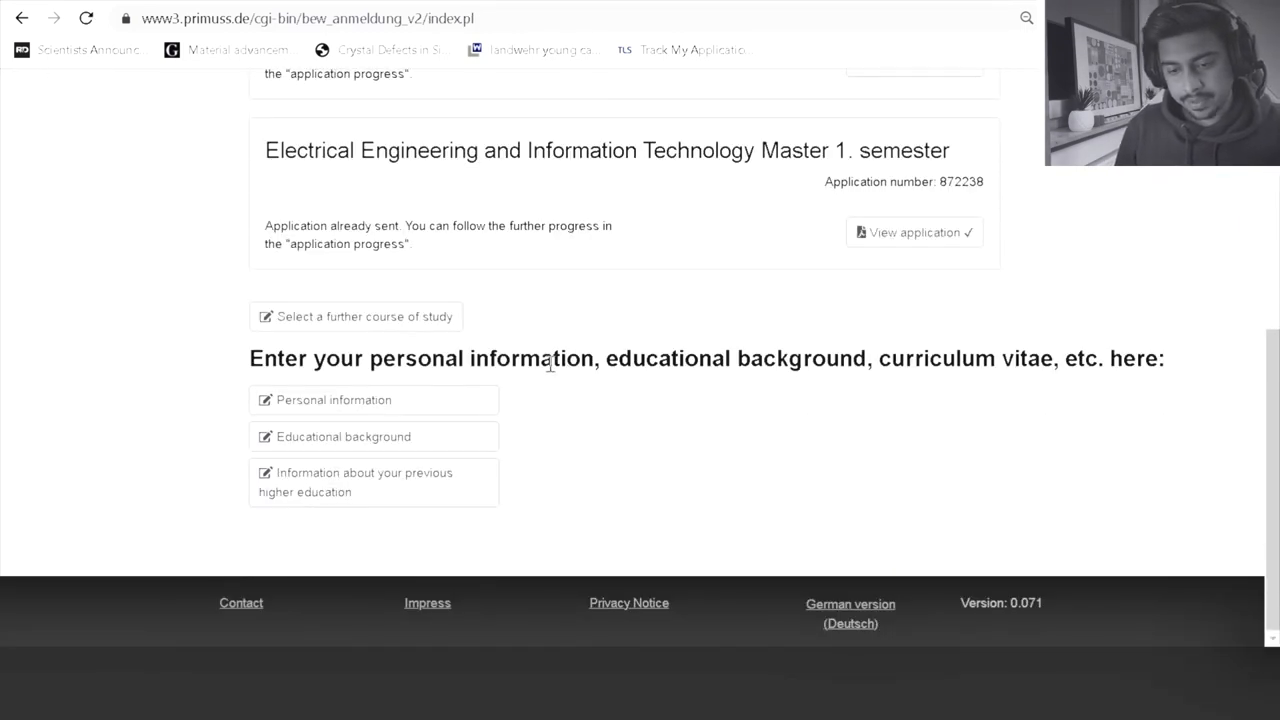
pyautogui.moveTo(355, 316)
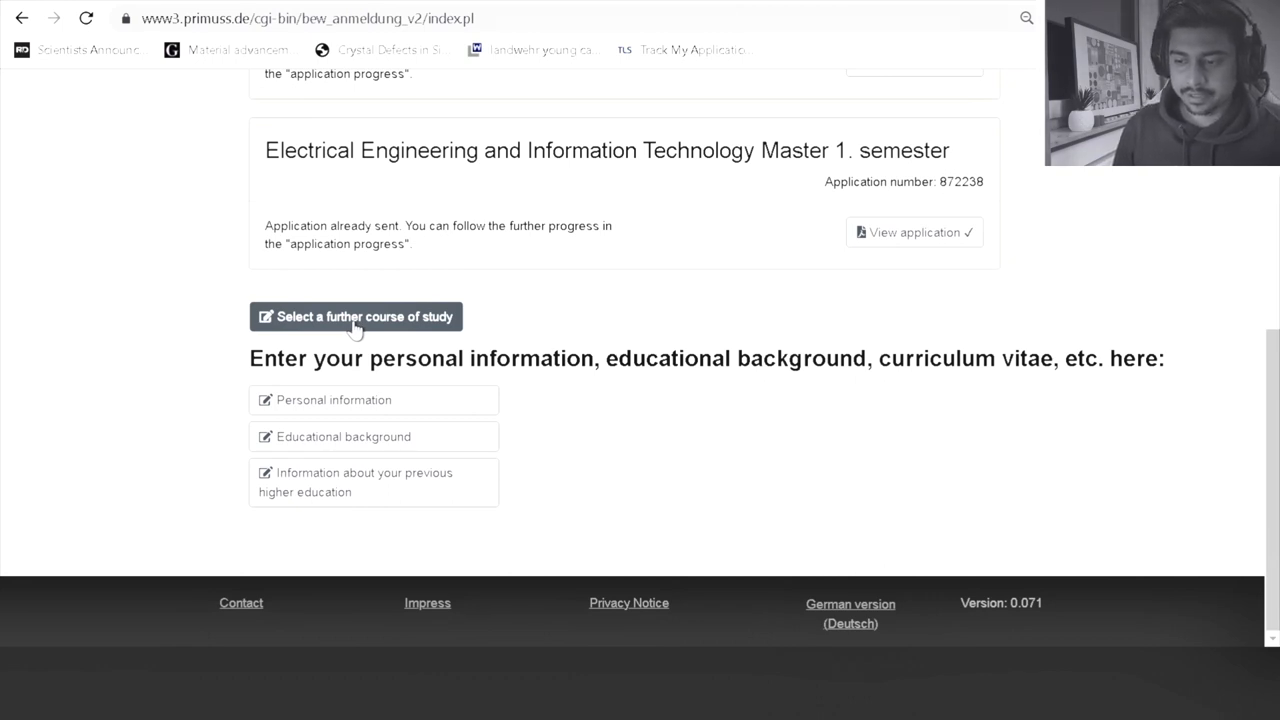
pyautogui.moveTo(688, 321)
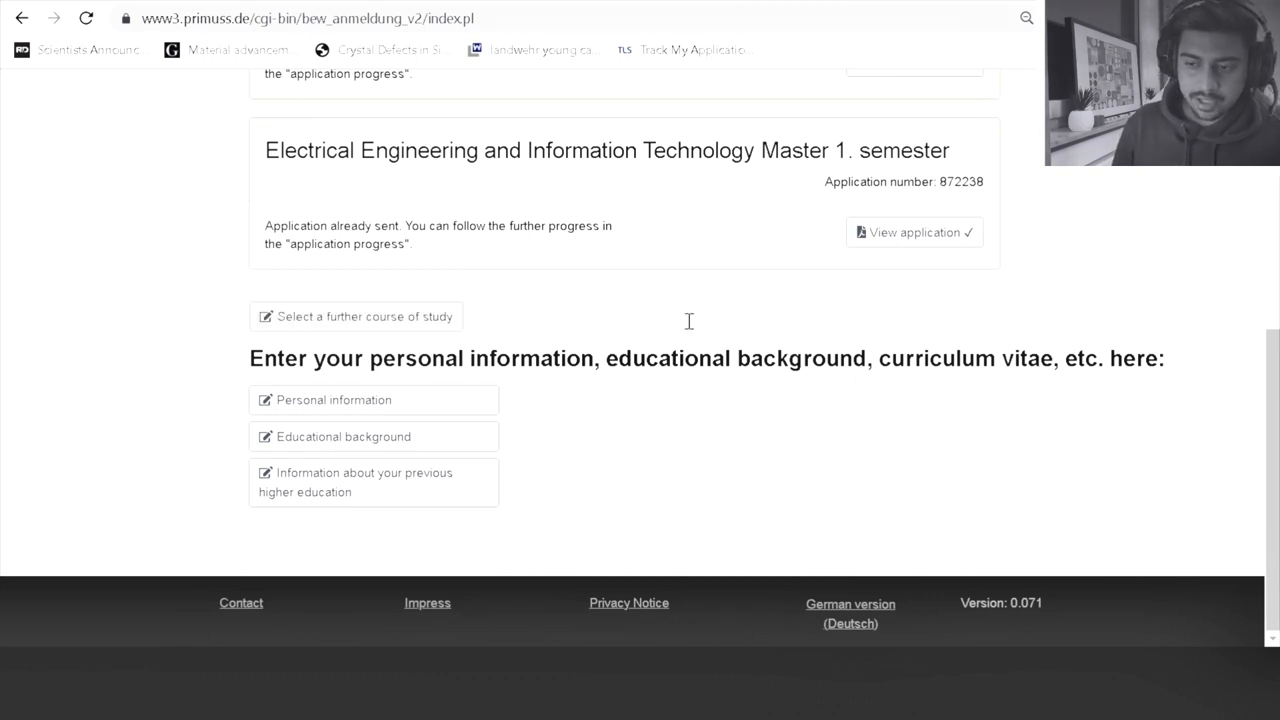
pyautogui.scroll(3)
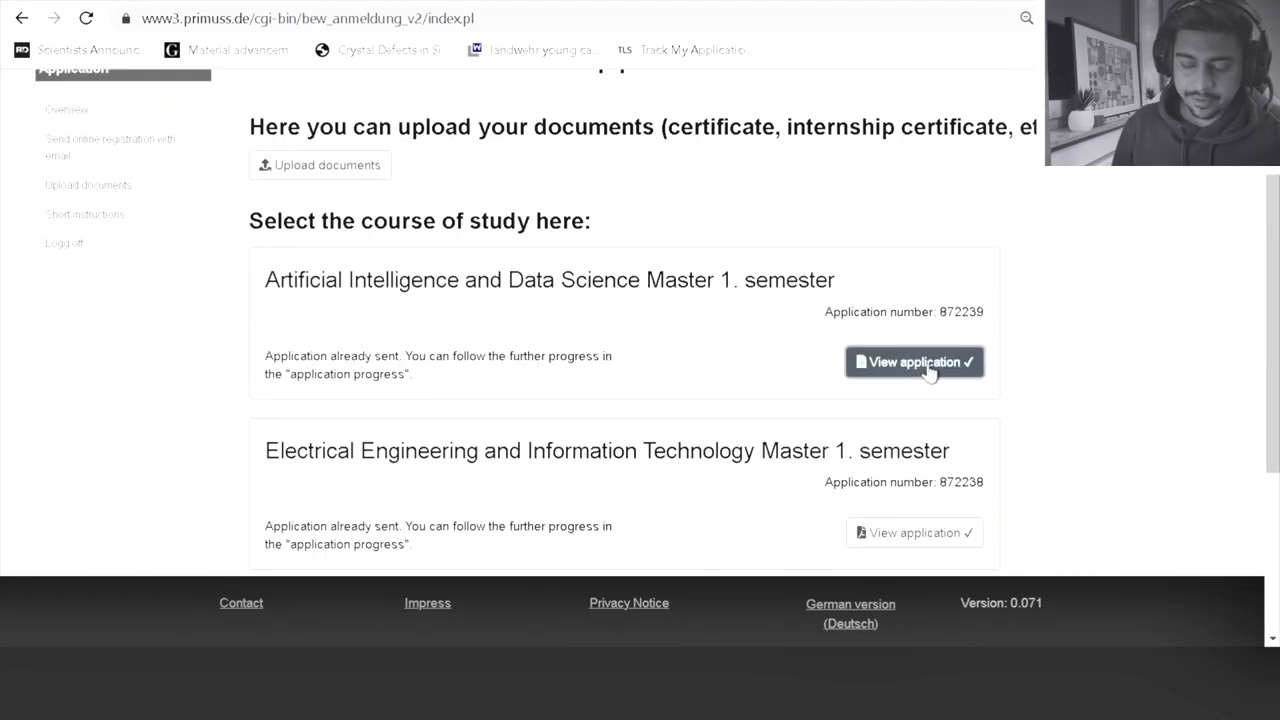
# Step: Open the AI and Data Science application PDF and scroll through its pages
pyautogui.click(913, 361)
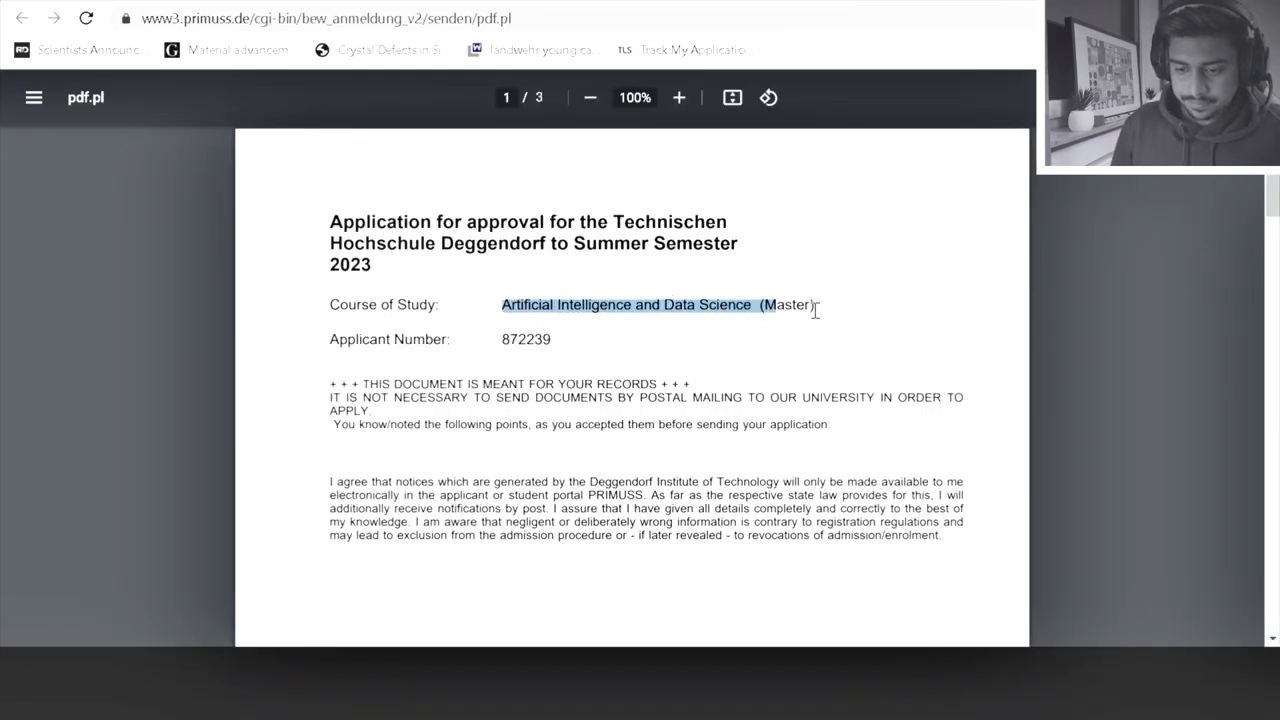
pyautogui.scroll(-3)
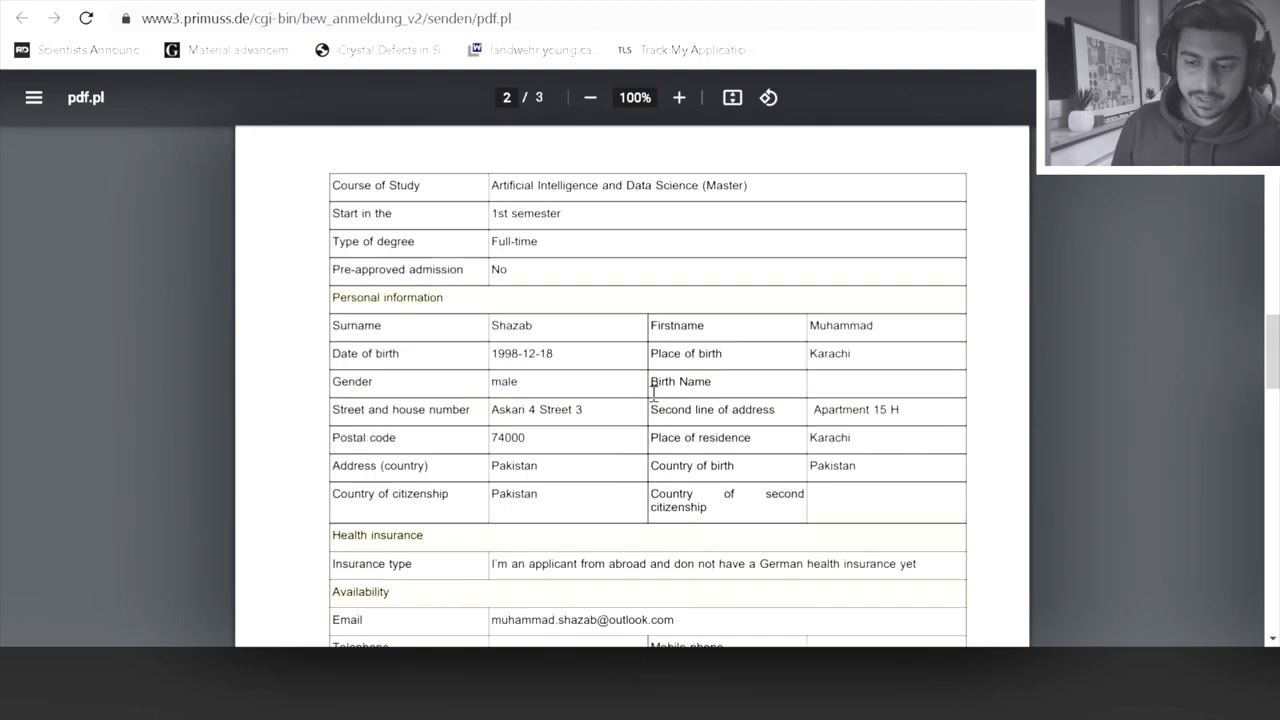
pyautogui.scroll(-3)
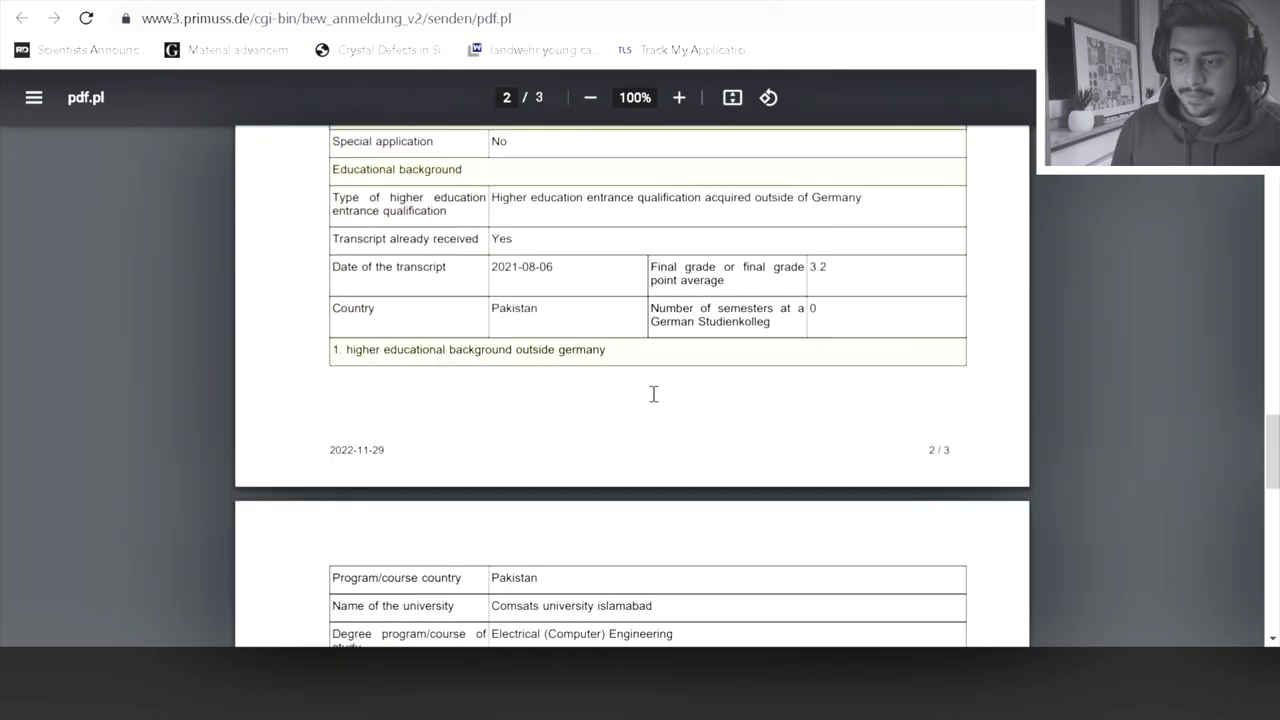
pyautogui.scroll(-3)
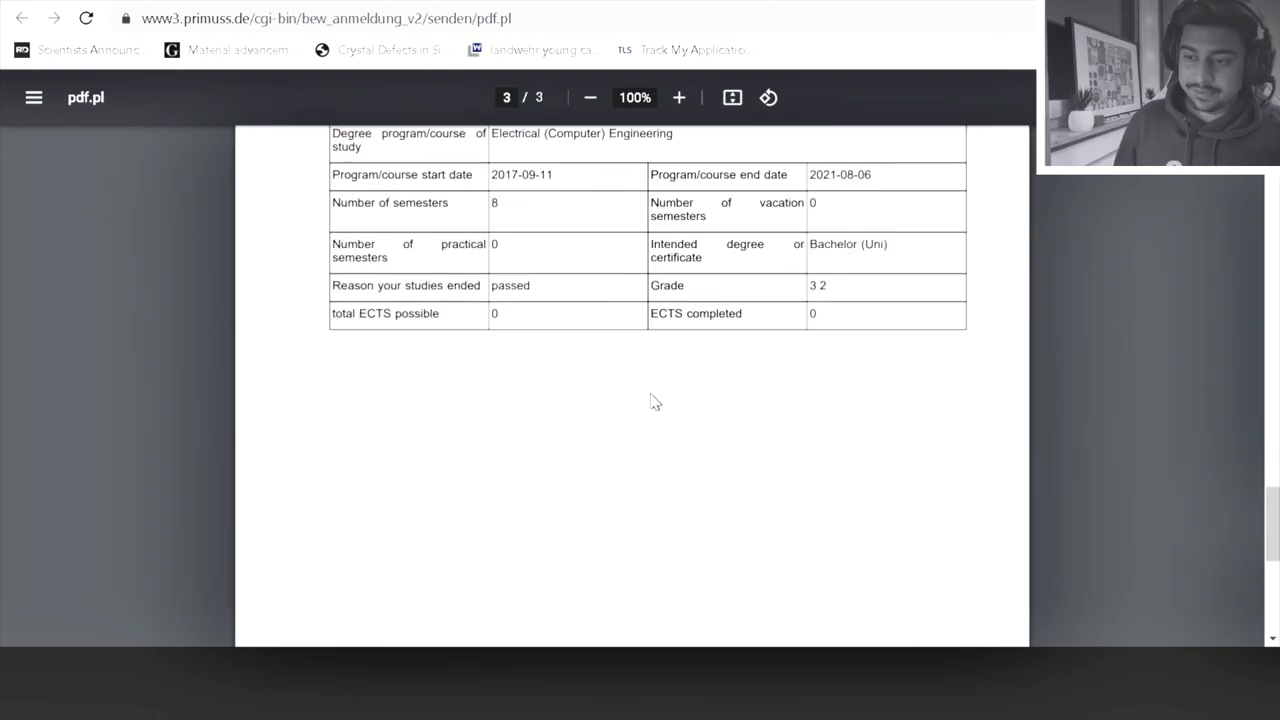